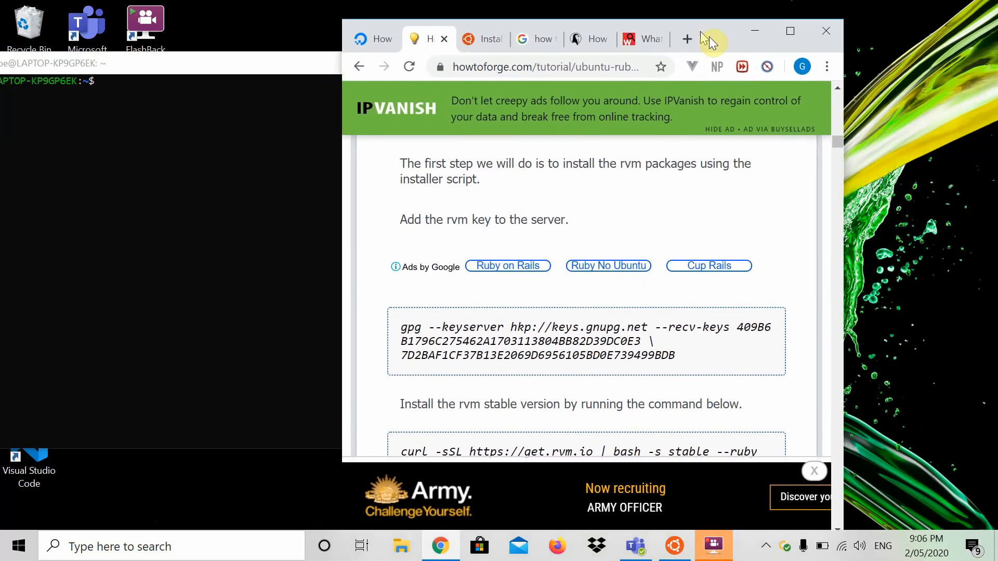
Step: Maximize Chrome and scroll the howtoforge tutorial to its "What we will do?" outline
{"action": "left_click", "coordinate": [790, 30]}
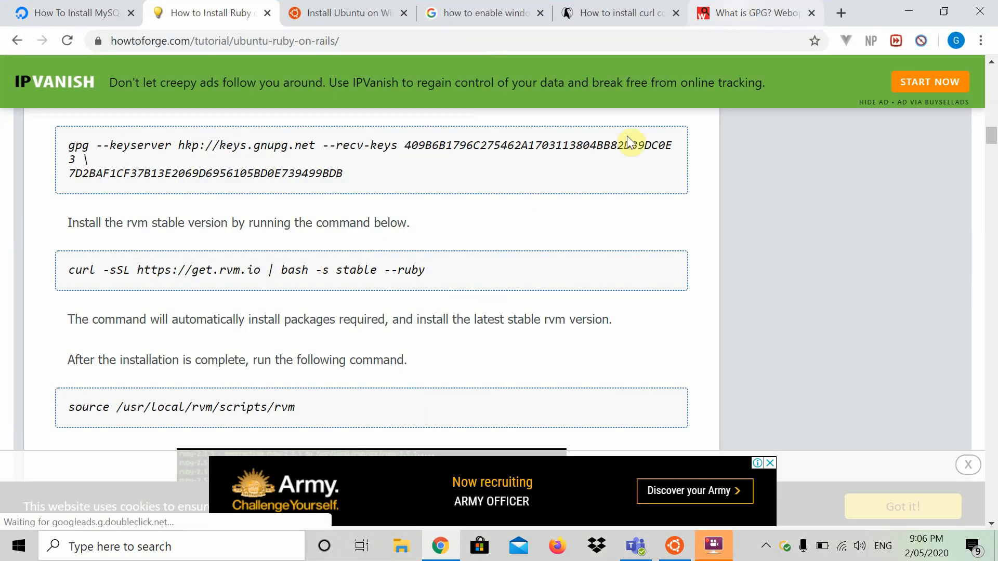
{"action": "scroll", "scroll_direction": "up", "scroll_amount": 3}
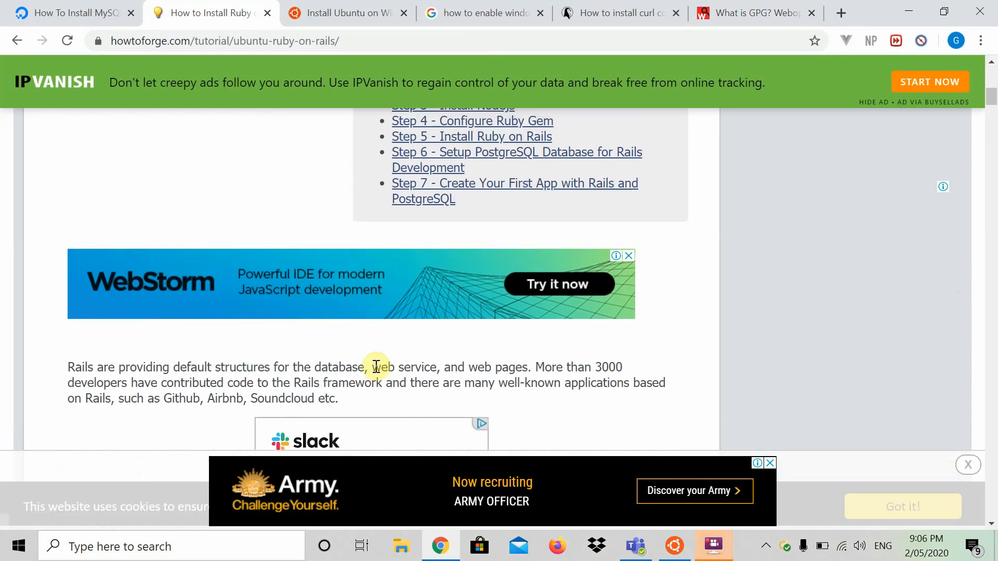
{"action": "scroll", "scroll_direction": "down", "scroll_amount": 3}
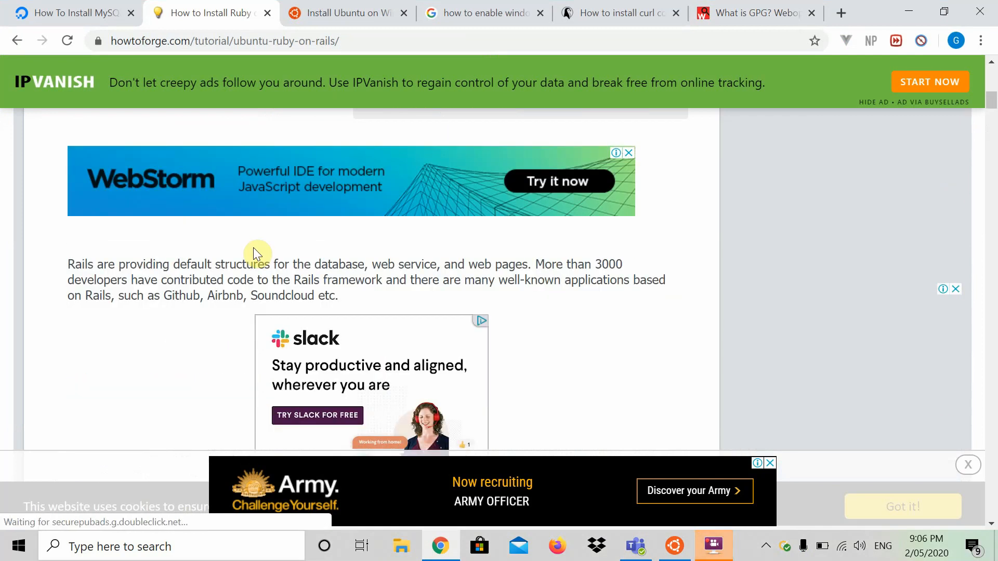
{"action": "scroll", "scroll_direction": "up", "scroll_amount": 3}
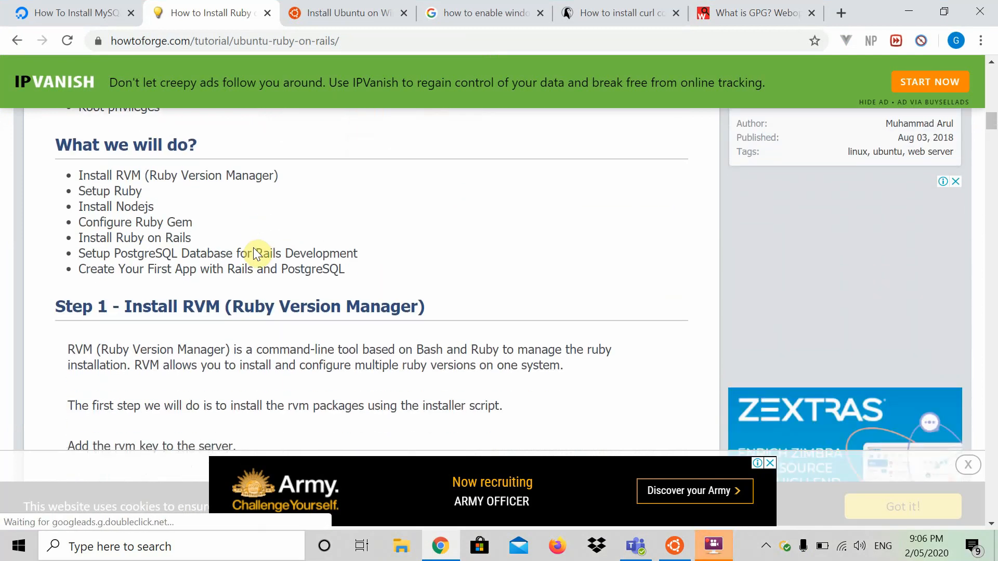
{"action": "scroll", "scroll_direction": "down", "scroll_amount": 3}
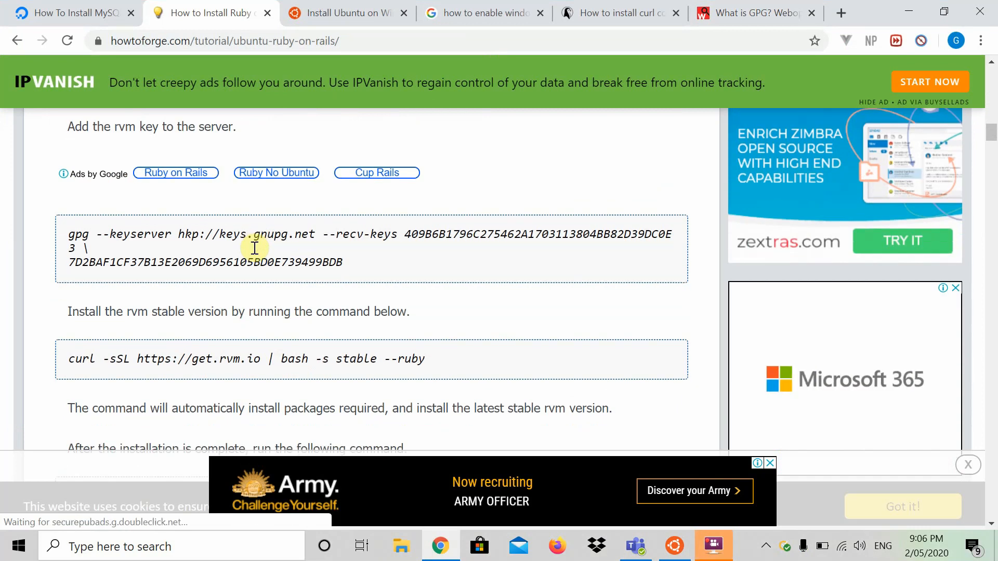
{"action": "mouse_move", "coordinate": [350, 285]}
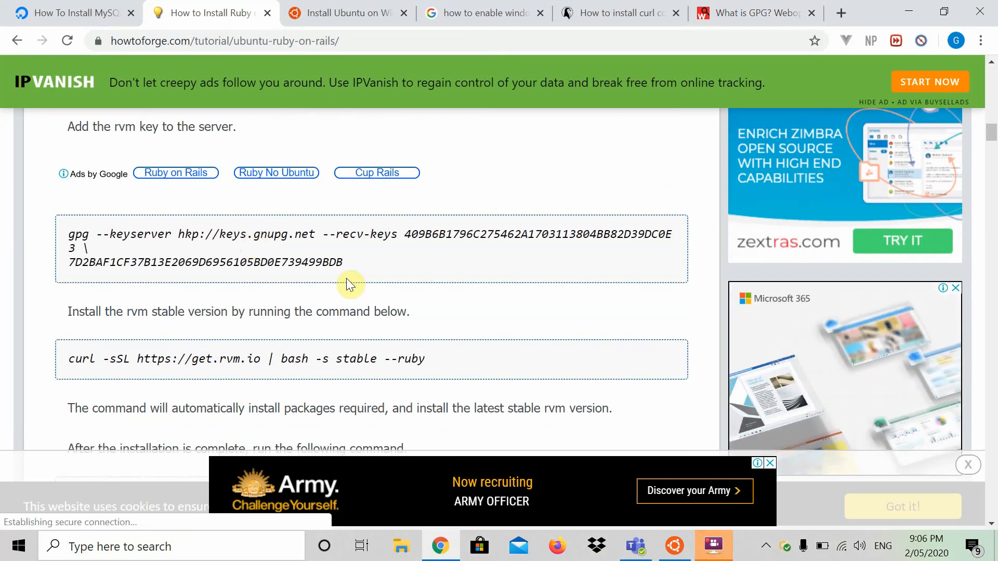
{"action": "scroll", "scroll_direction": "up", "scroll_amount": 3}
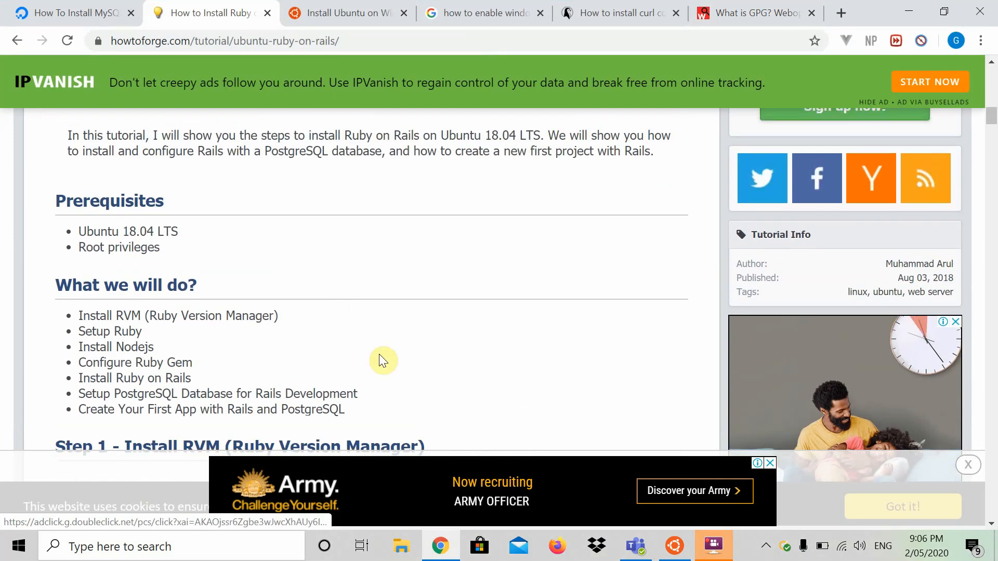
{"action": "left_click", "coordinate": [172, 546]}
{"action": "type", "text": "micros"}
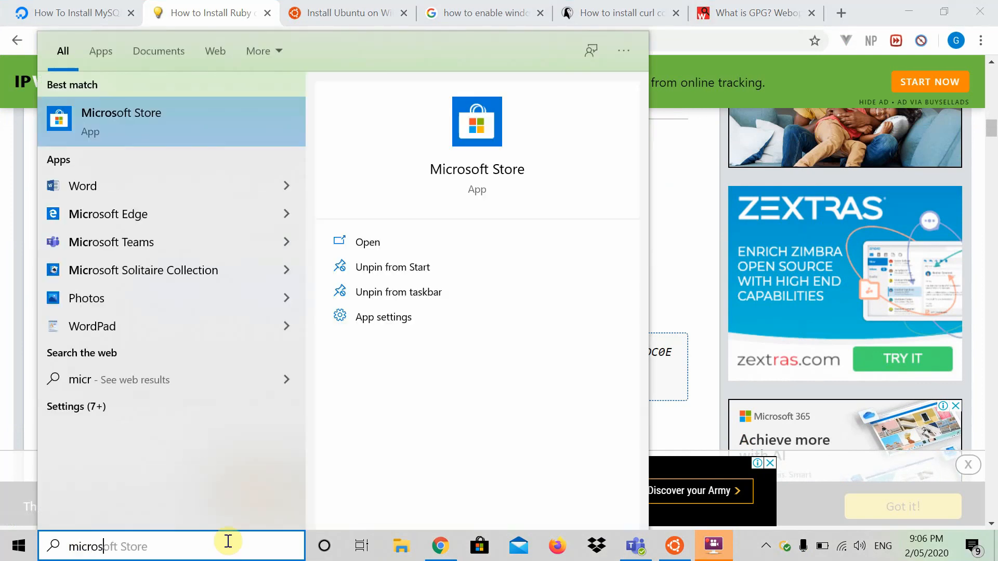
{"action": "left_click", "coordinate": [367, 243]}
{"action": "type", "text": "ubuntu"}
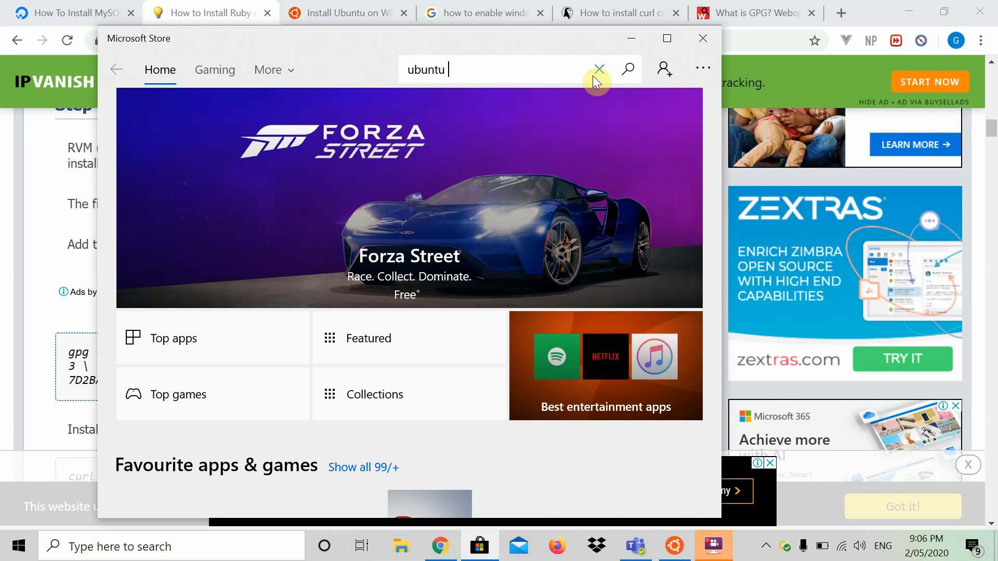
{"action": "left_click", "coordinate": [627, 70]}
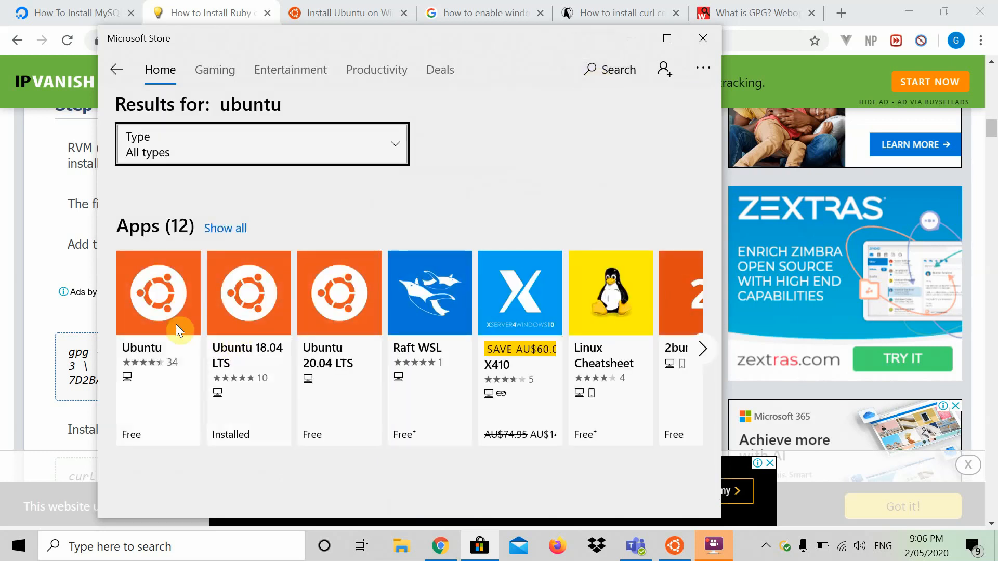
{"action": "left_click", "coordinate": [157, 293]}
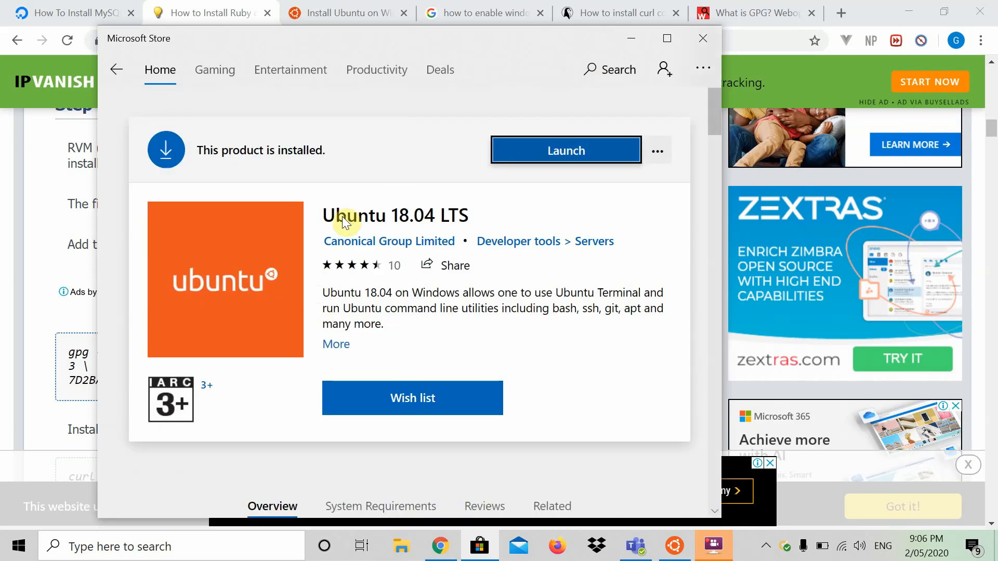
{"action": "mouse_move", "coordinate": [518, 223]}
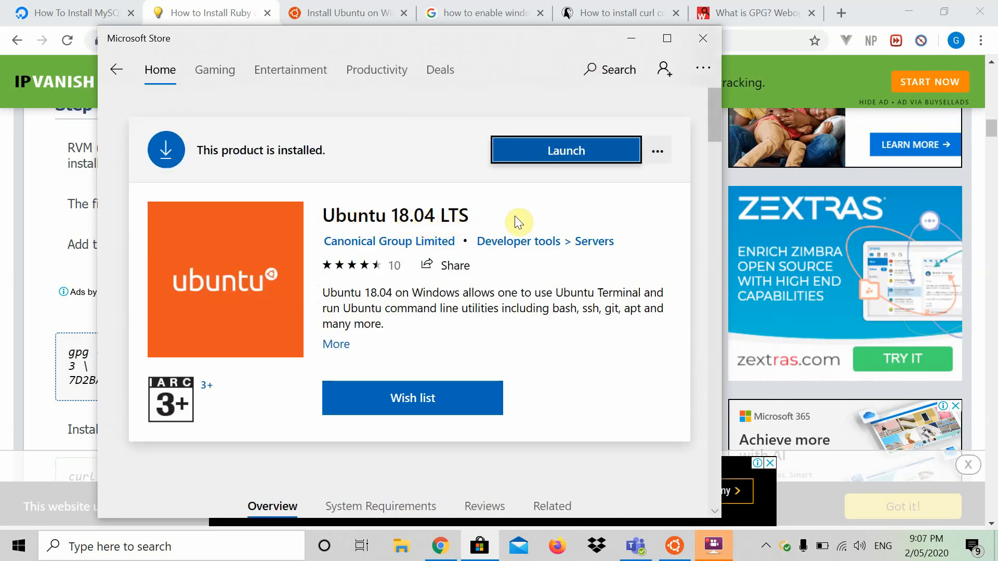
{"action": "mouse_move", "coordinate": [559, 6]}
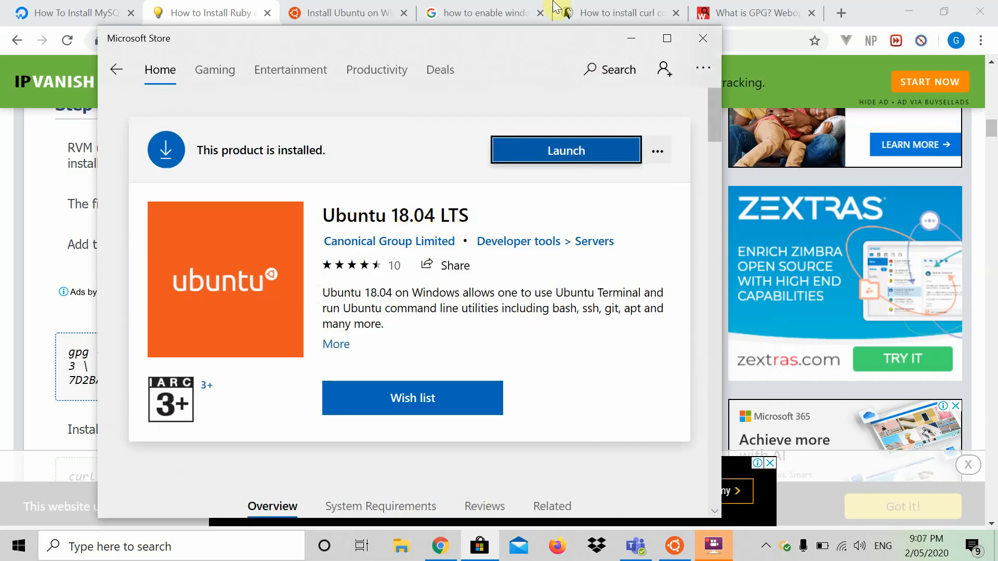
{"action": "mouse_move", "coordinate": [703, 68]}
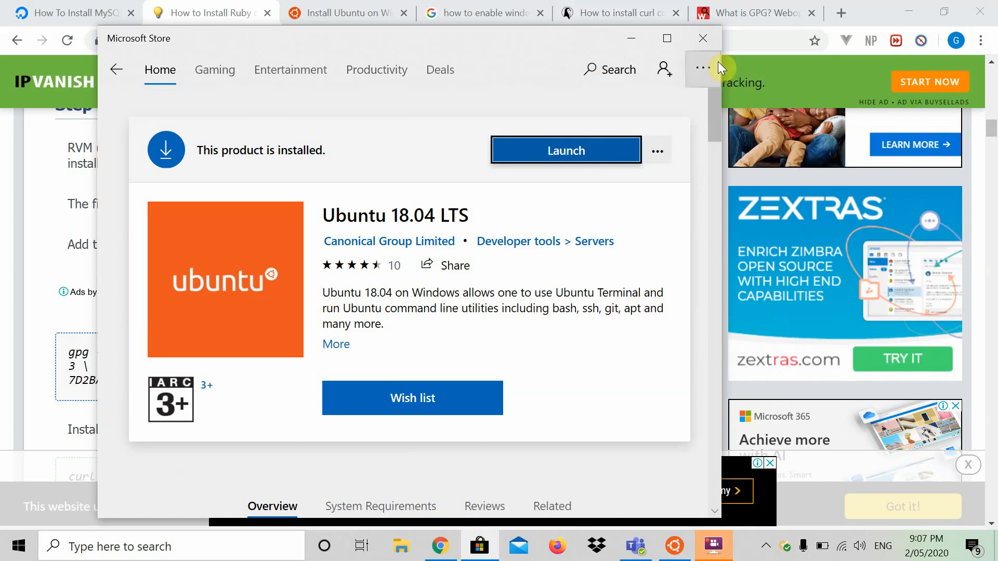
{"action": "left_click", "coordinate": [702, 39]}
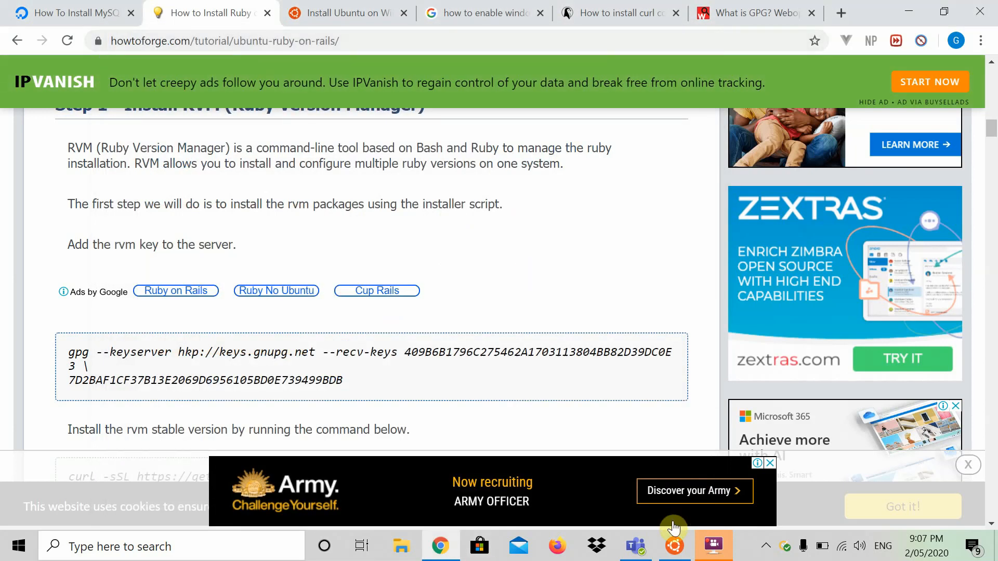
Step: Reach the Update & Security page in Windows Settings
{"action": "left_click", "coordinate": [674, 546]}
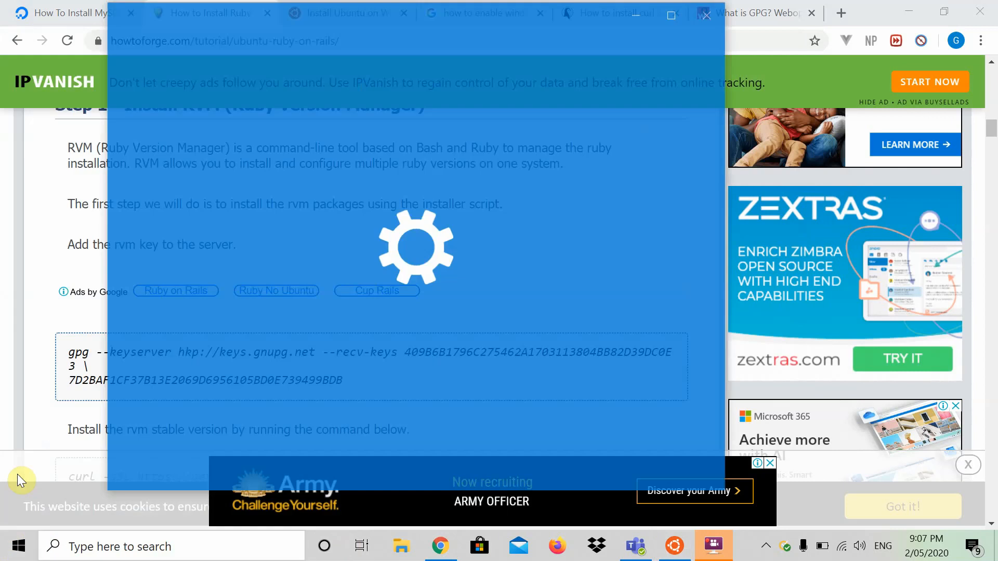
{"action": "left_click", "coordinate": [735, 546]}
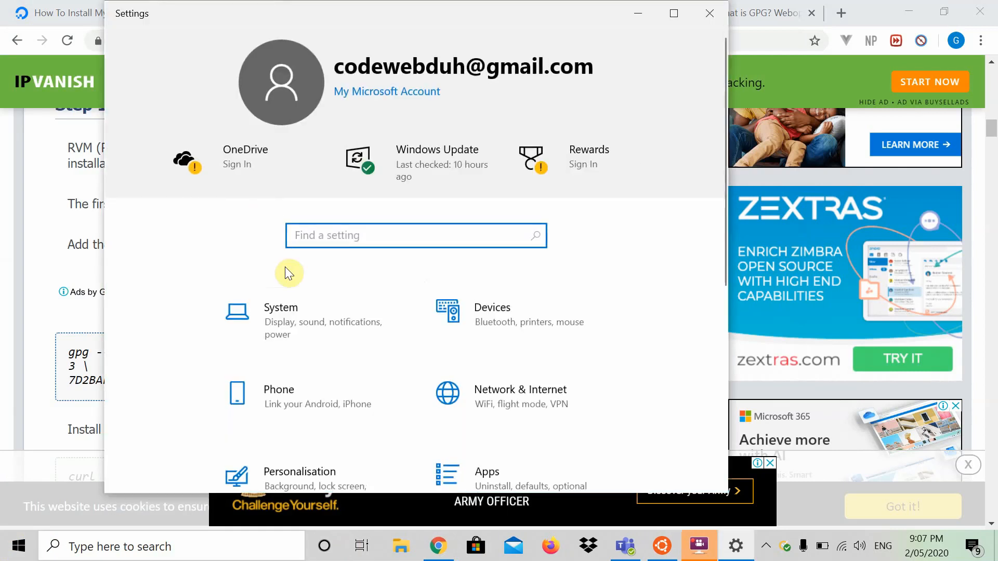
{"action": "scroll", "scroll_direction": "down", "scroll_amount": 3}
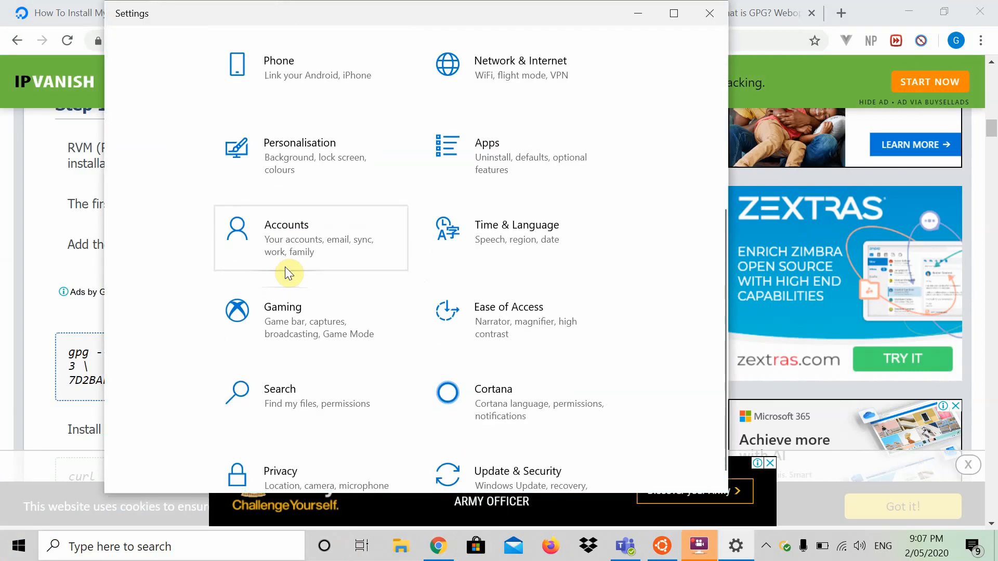
{"action": "scroll", "scroll_direction": "down", "scroll_amount": 3}
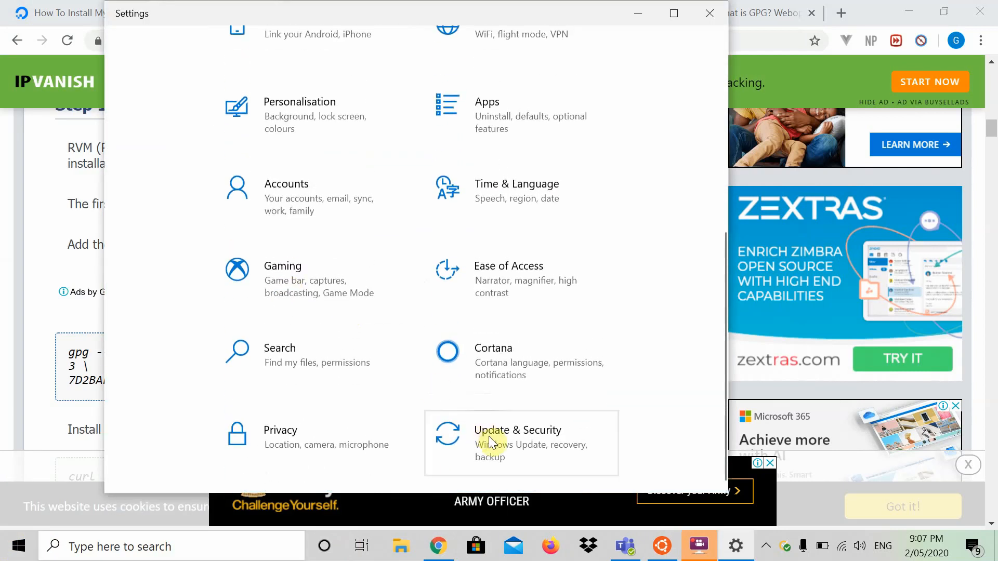
{"action": "left_click", "coordinate": [518, 438]}
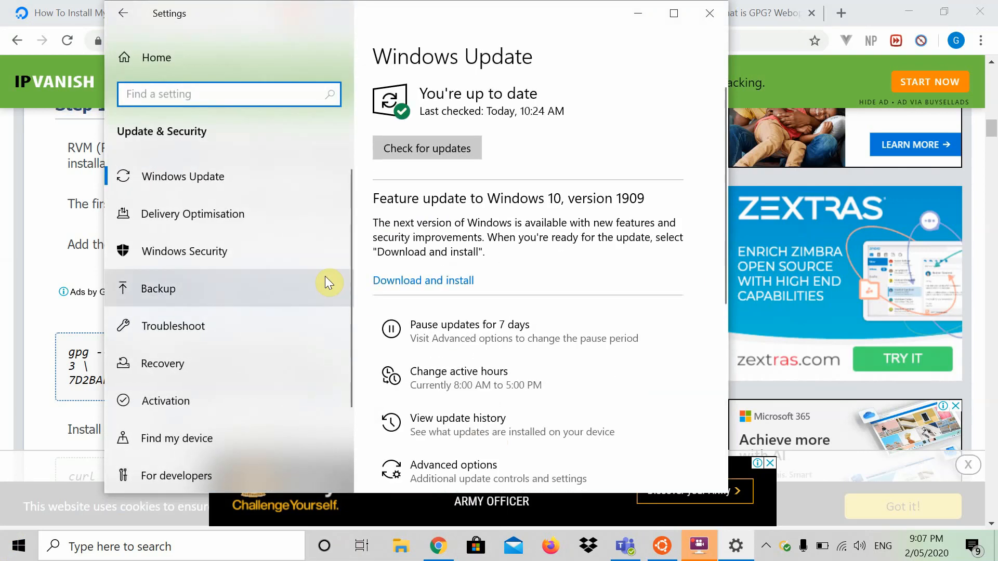
Step: Go to For developers and select Developer mode
{"action": "scroll", "scroll_direction": "down", "scroll_amount": 3}
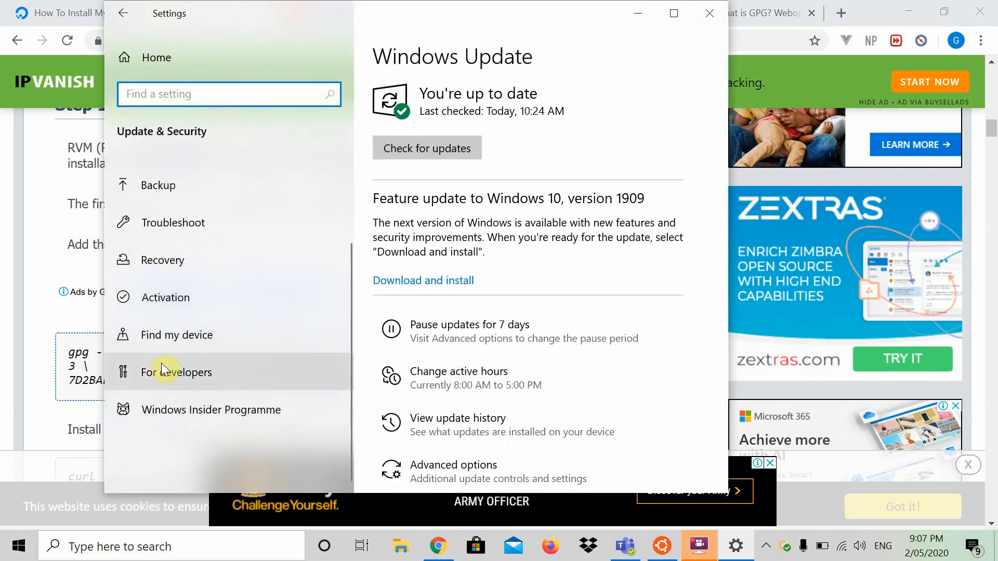
{"action": "left_click", "coordinate": [177, 372]}
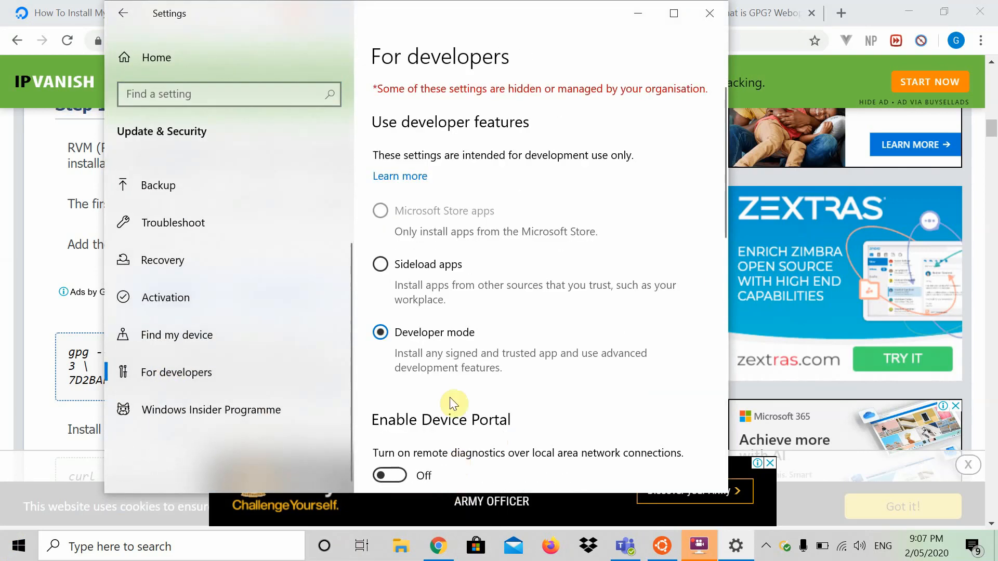
{"action": "mouse_move", "coordinate": [399, 430]}
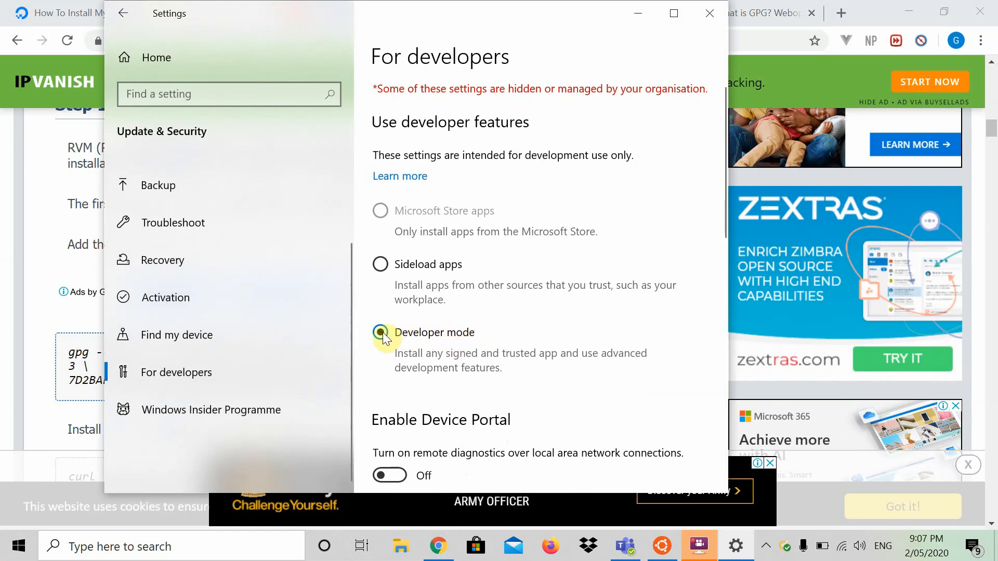
{"action": "left_click", "coordinate": [381, 333]}
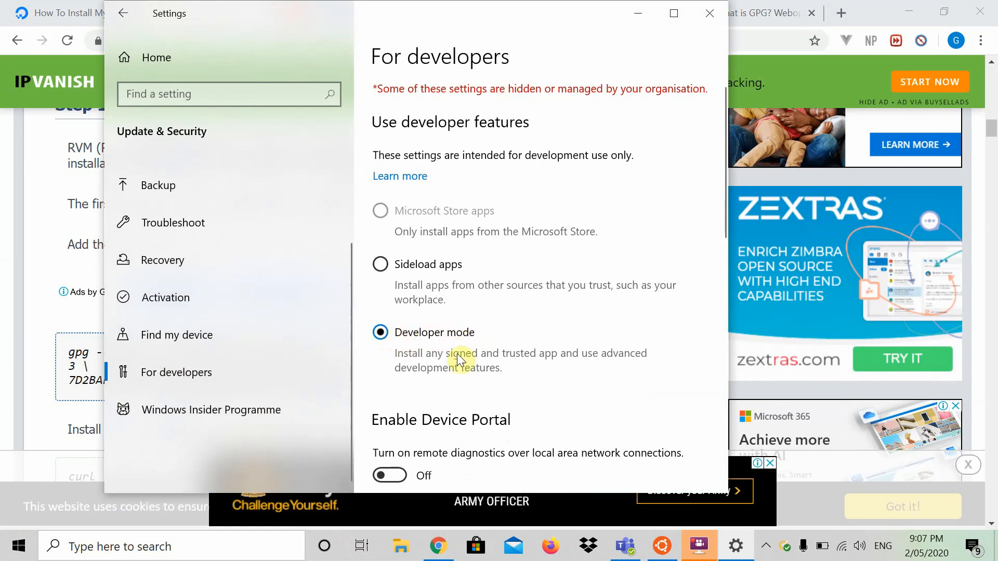
{"action": "mouse_move", "coordinate": [419, 361]}
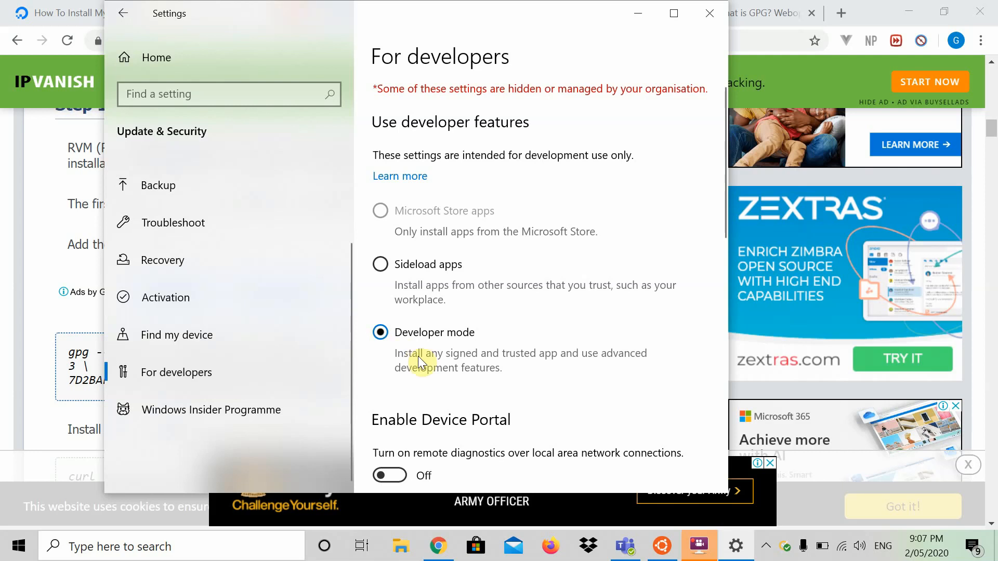
{"action": "mouse_move", "coordinate": [513, 370]}
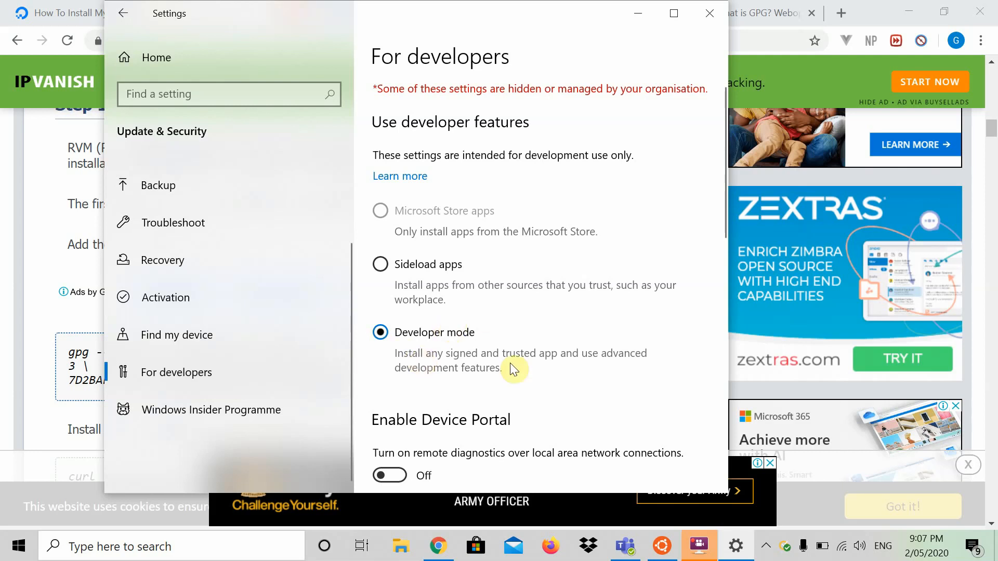
{"action": "mouse_move", "coordinate": [406, 336]}
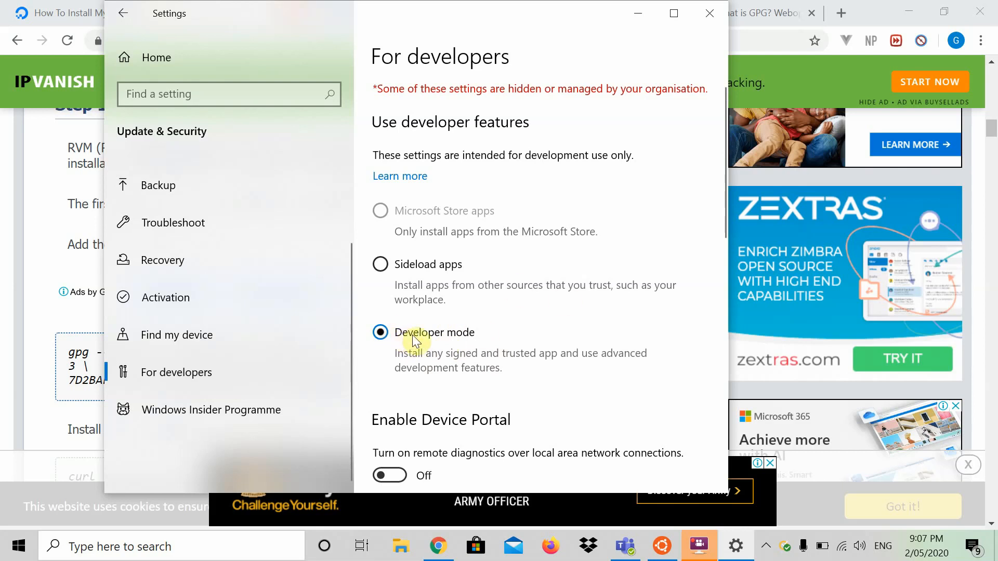
{"action": "mouse_move", "coordinate": [672, 296]}
{"action": "type", "text": "optionalfeatures.exe"}
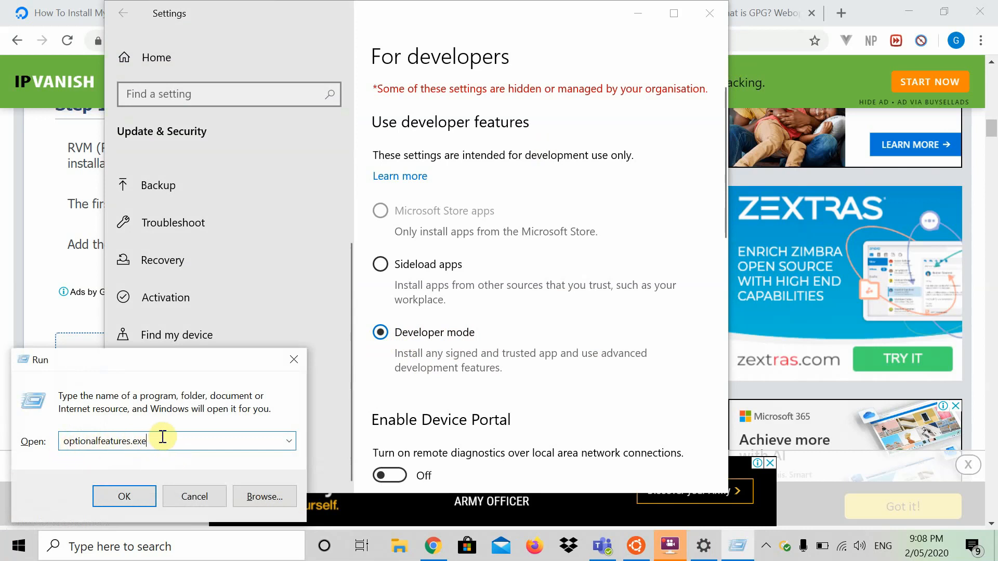
{"action": "mouse_move", "coordinate": [95, 441]}
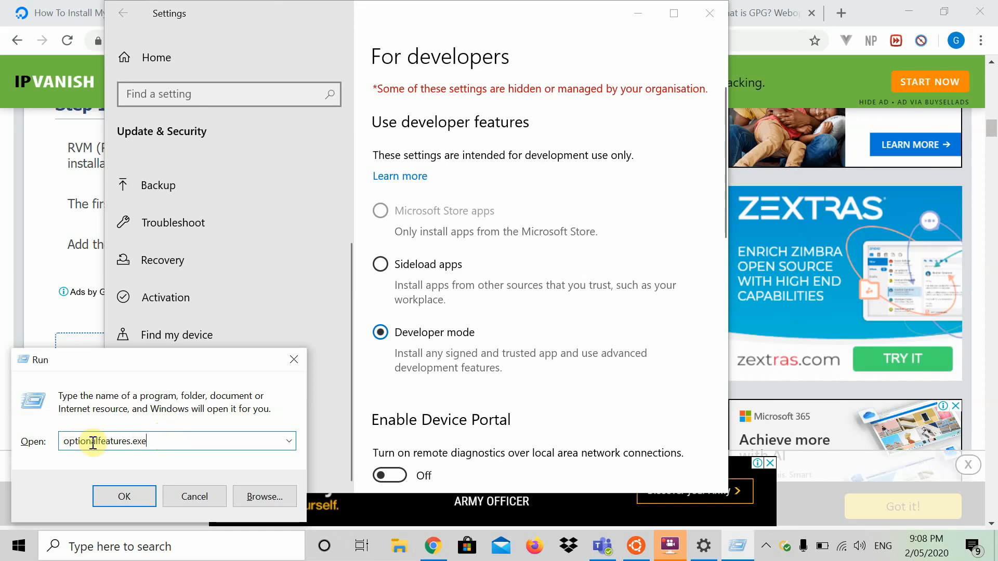
Step: Launch optionalfeatures.exe from the Run dialog to show the Windows Features list
{"action": "left_click", "coordinate": [124, 497]}
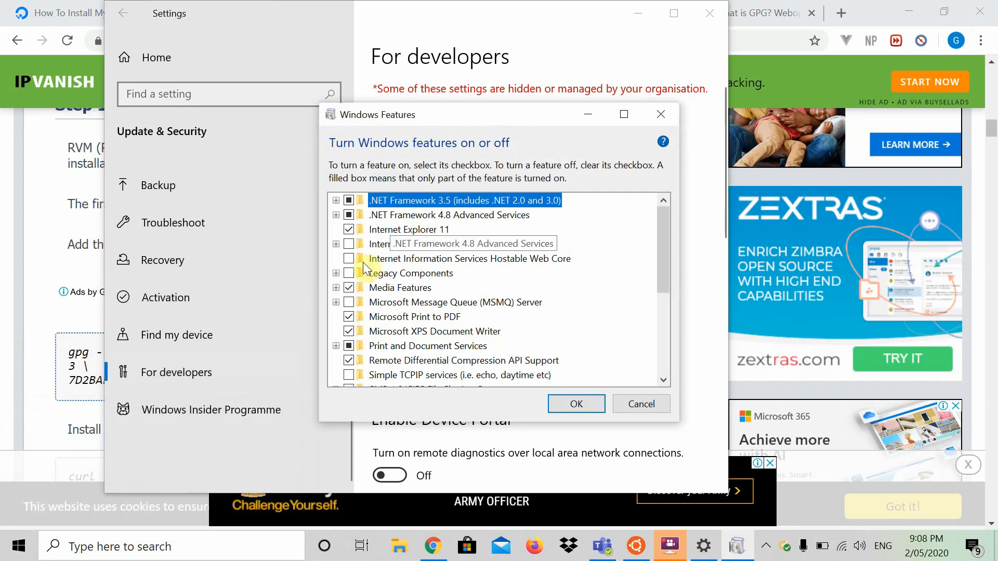
{"action": "mouse_move", "coordinate": [428, 244]}
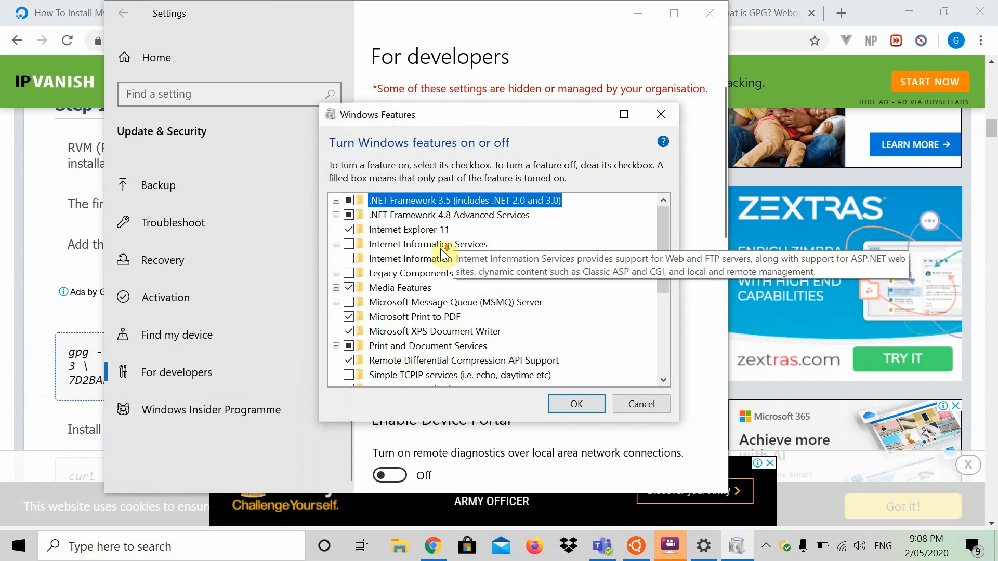
{"action": "mouse_move", "coordinate": [659, 254]}
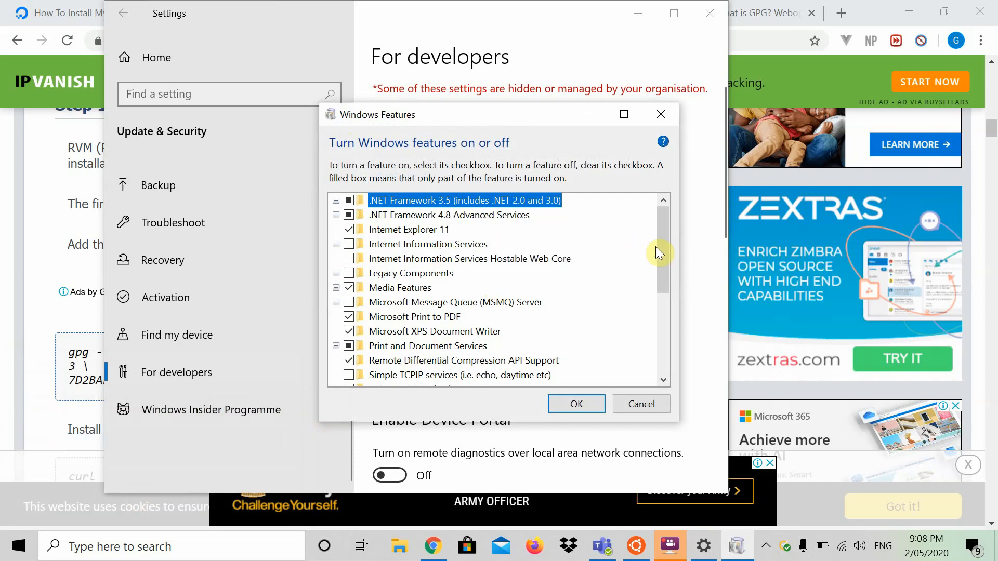
{"action": "mouse_move", "coordinate": [401, 288]}
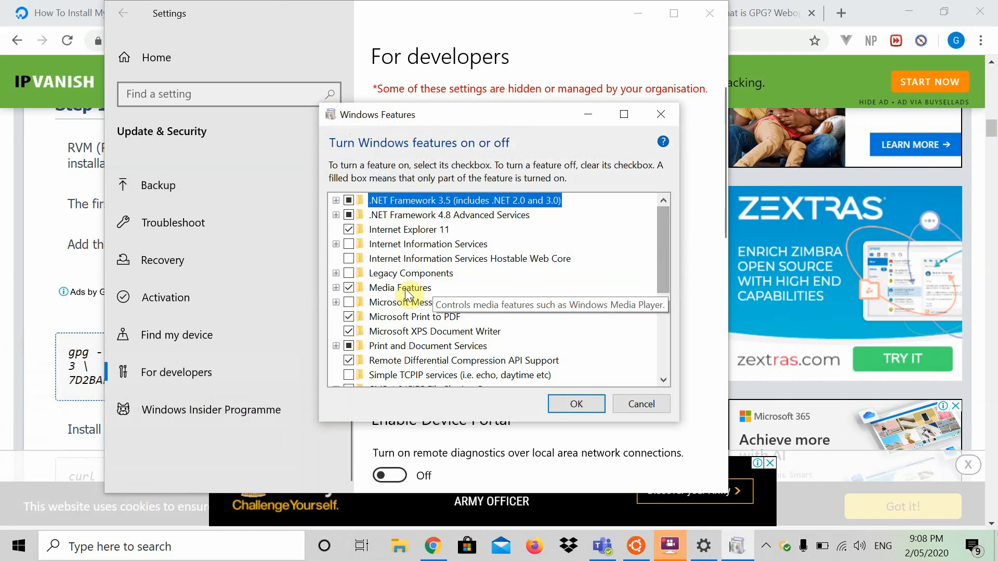
{"action": "mouse_move", "coordinate": [643, 282]}
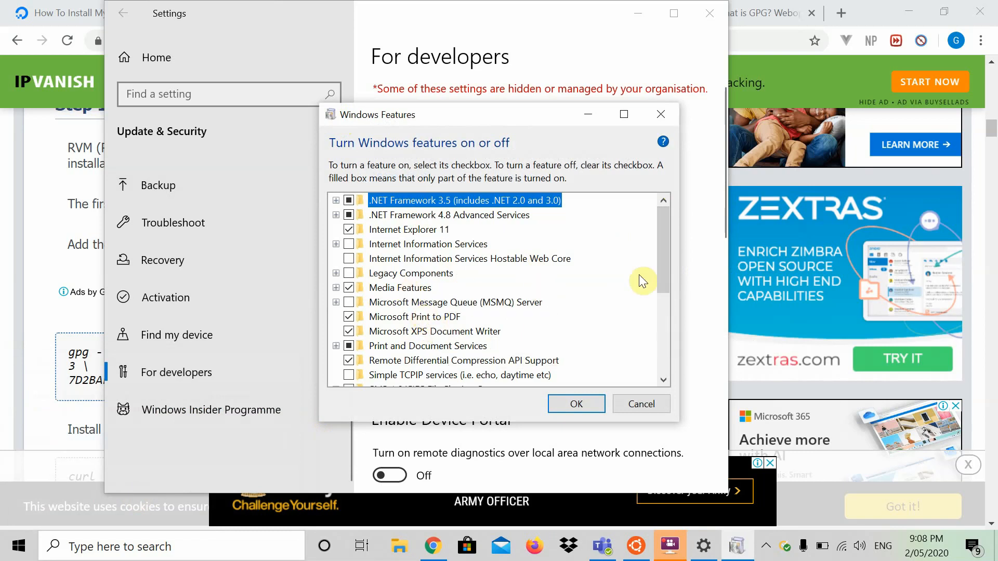
Step: Verify Windows Subsystem for Linux is checked in Windows Features and confirm with OK
{"action": "scroll", "scroll_direction": "down", "scroll_amount": 3}
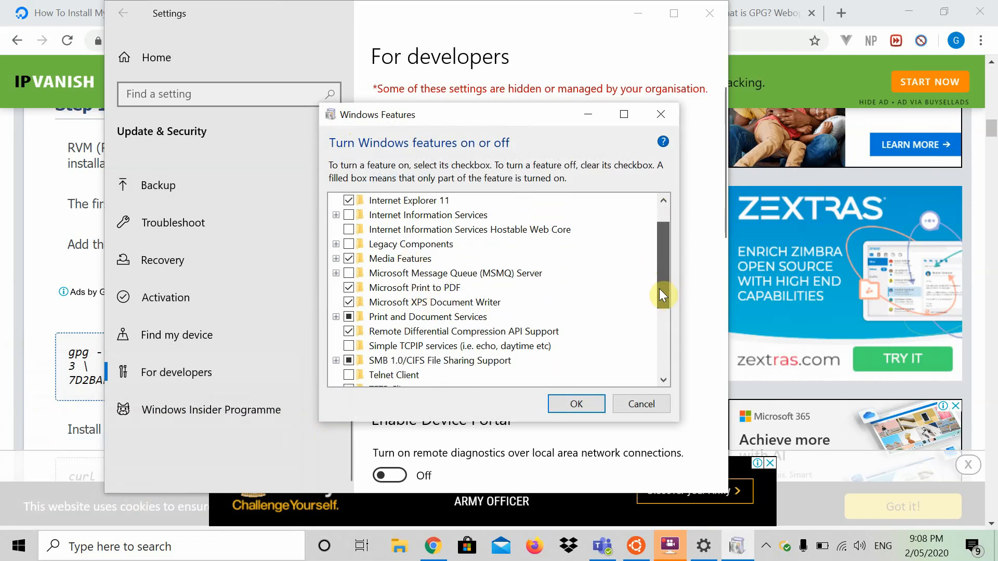
{"action": "scroll", "scroll_direction": "down", "scroll_amount": 3}
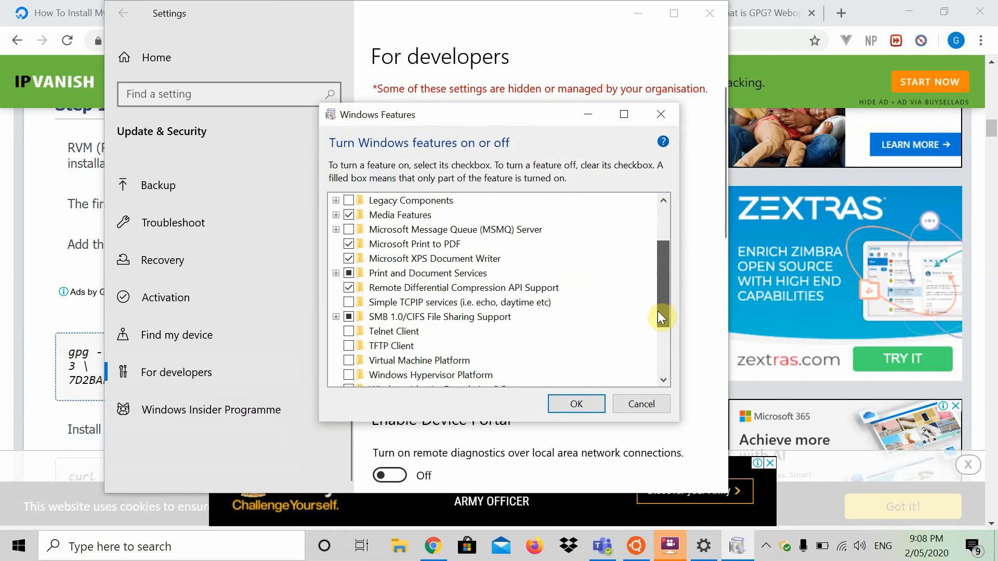
{"action": "scroll", "scroll_direction": "down", "scroll_amount": 3}
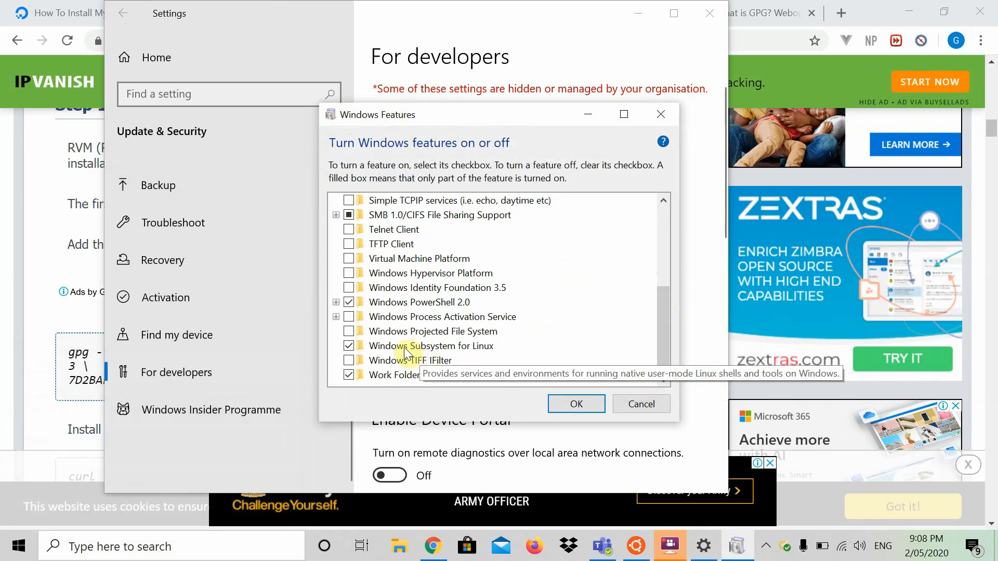
{"action": "mouse_move", "coordinate": [405, 354]}
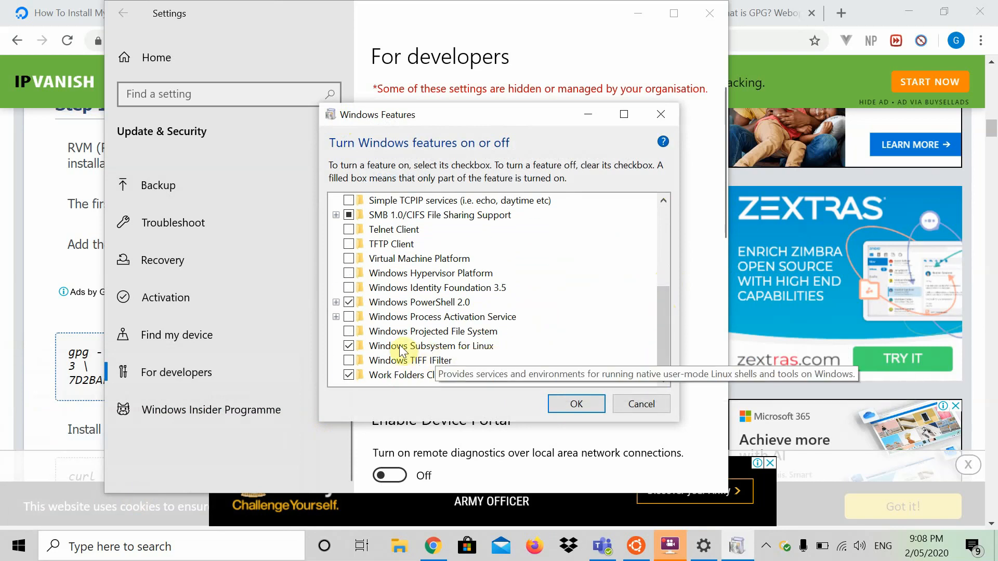
{"action": "mouse_move", "coordinate": [471, 360]}
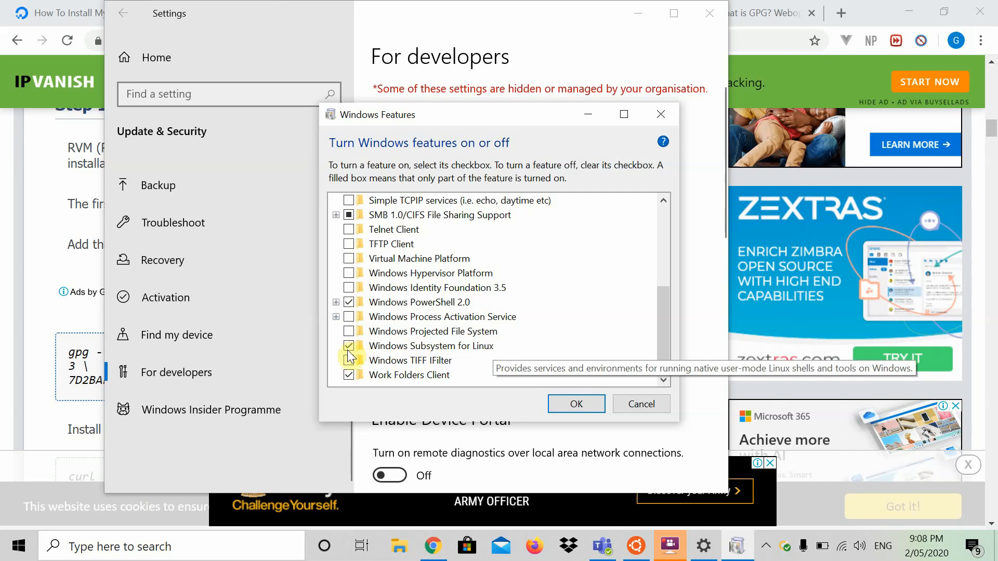
{"action": "mouse_move", "coordinate": [663, 267]}
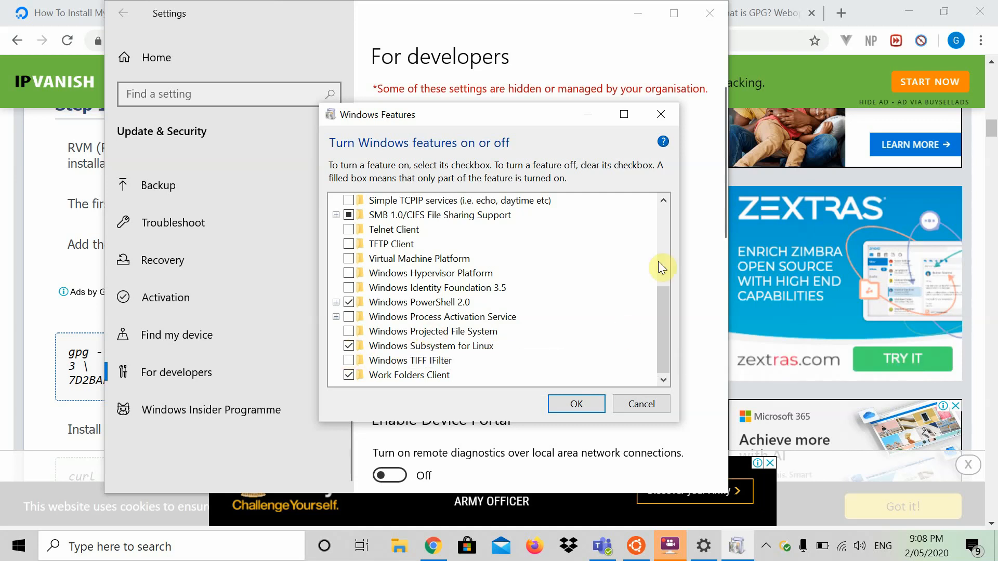
{"action": "mouse_move", "coordinate": [398, 248]}
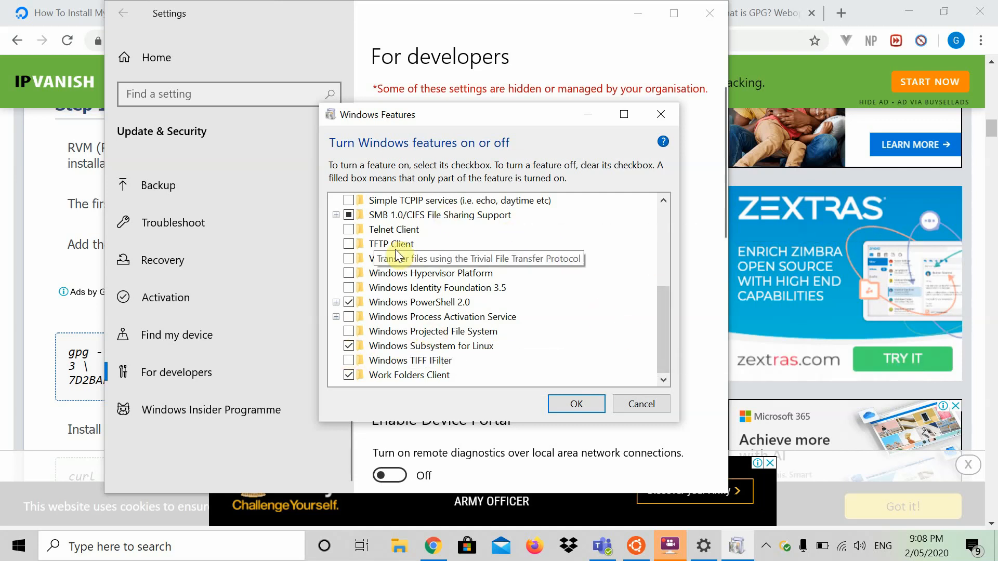
{"action": "mouse_move", "coordinate": [520, 210]}
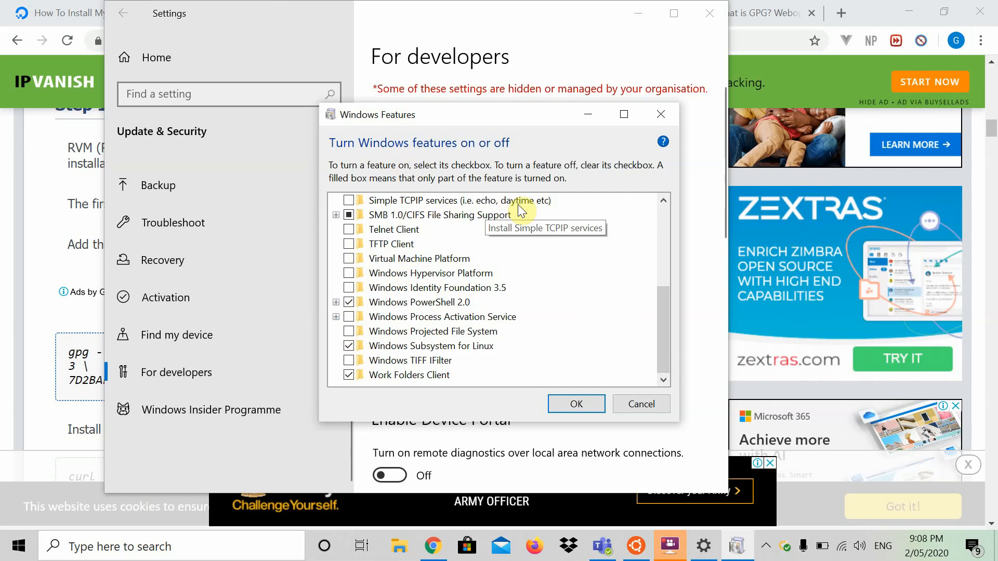
{"action": "mouse_move", "coordinate": [575, 259]}
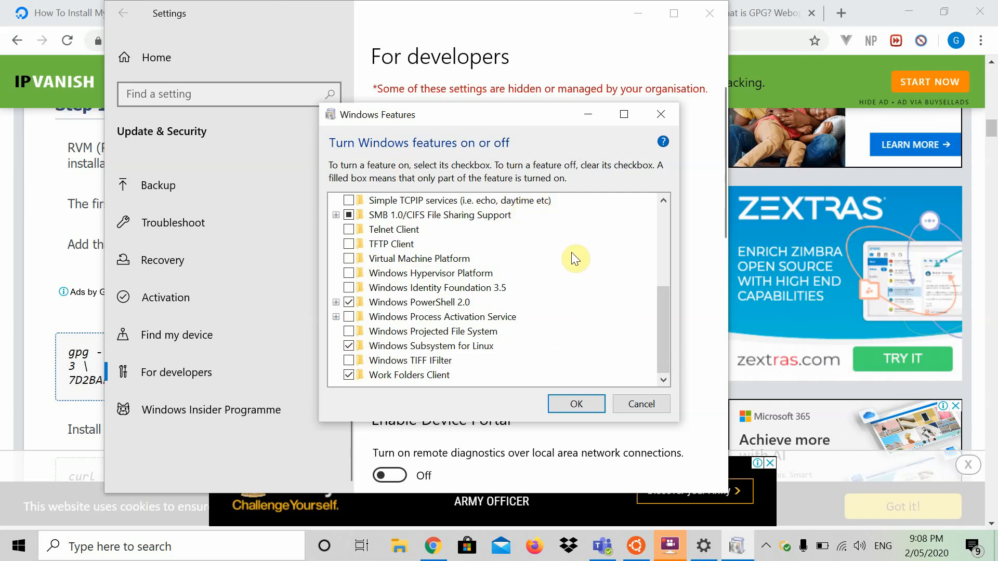
{"action": "mouse_move", "coordinate": [367, 326]}
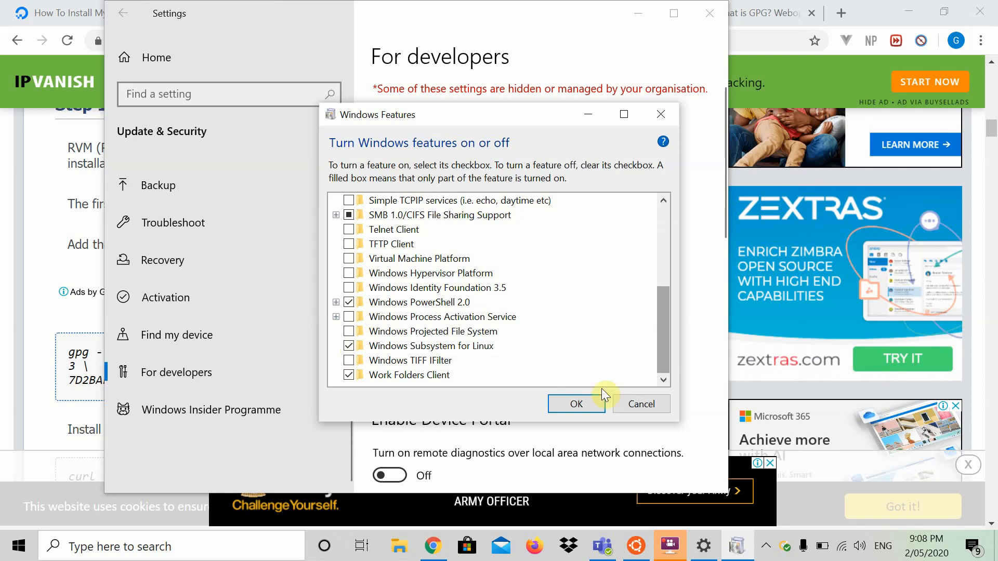
{"action": "left_click", "coordinate": [575, 404]}
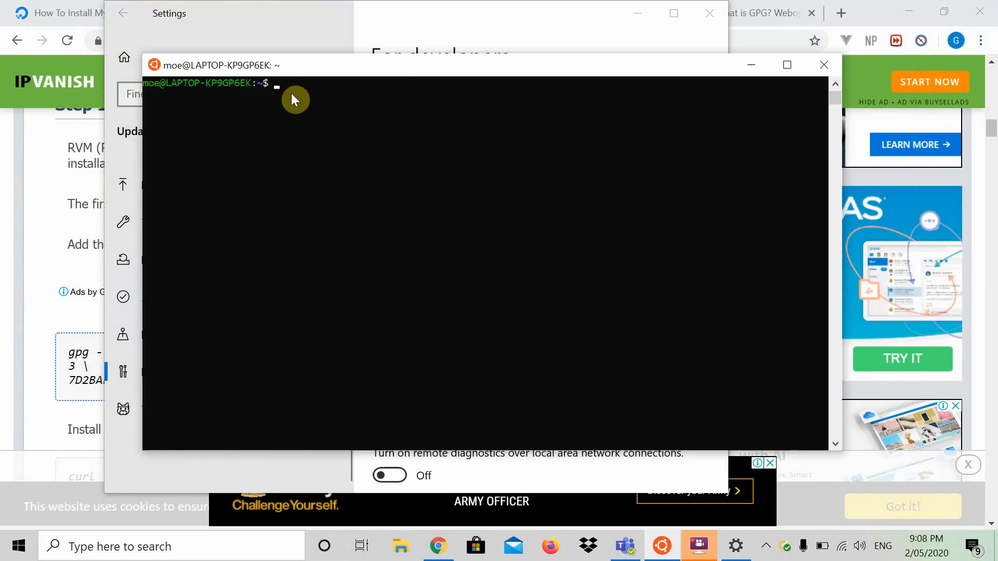
{"action": "mouse_move", "coordinate": [371, 112]}
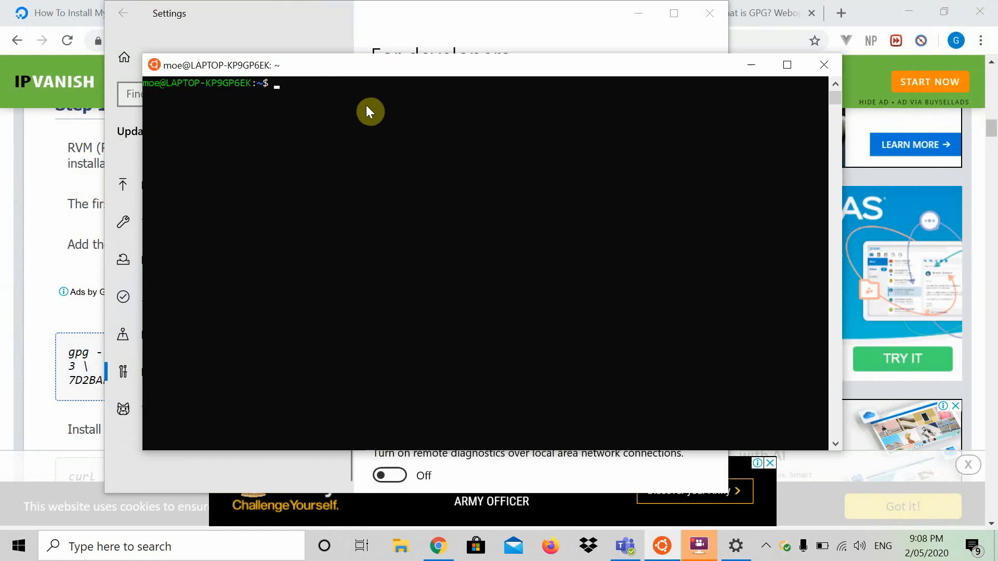
Step: Run sudo mysql with the password to enter the MySQL monitor, then suspend it with Ctrl+Z
{"action": "type", "text": "sud"}
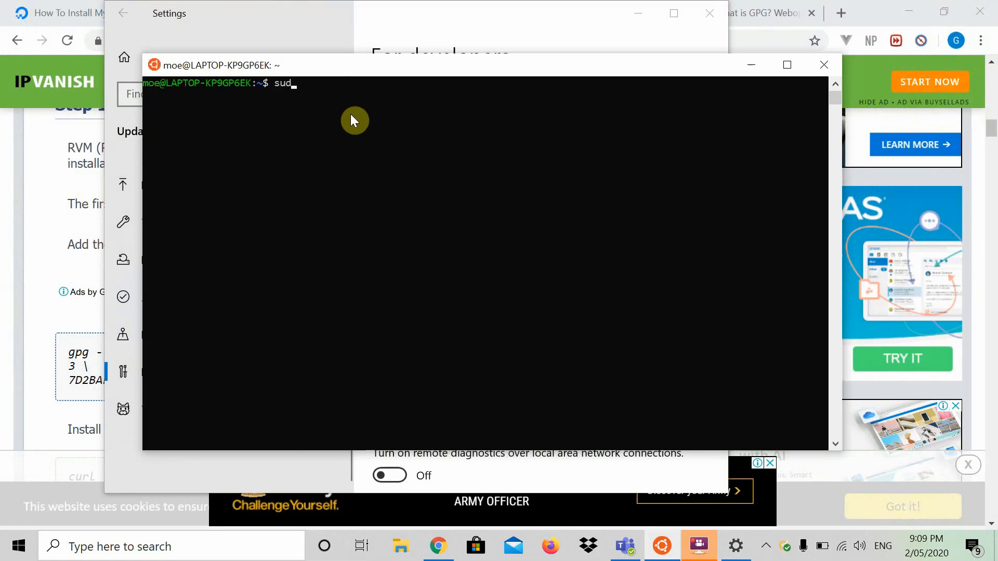
{"action": "key", "text": "Return"}
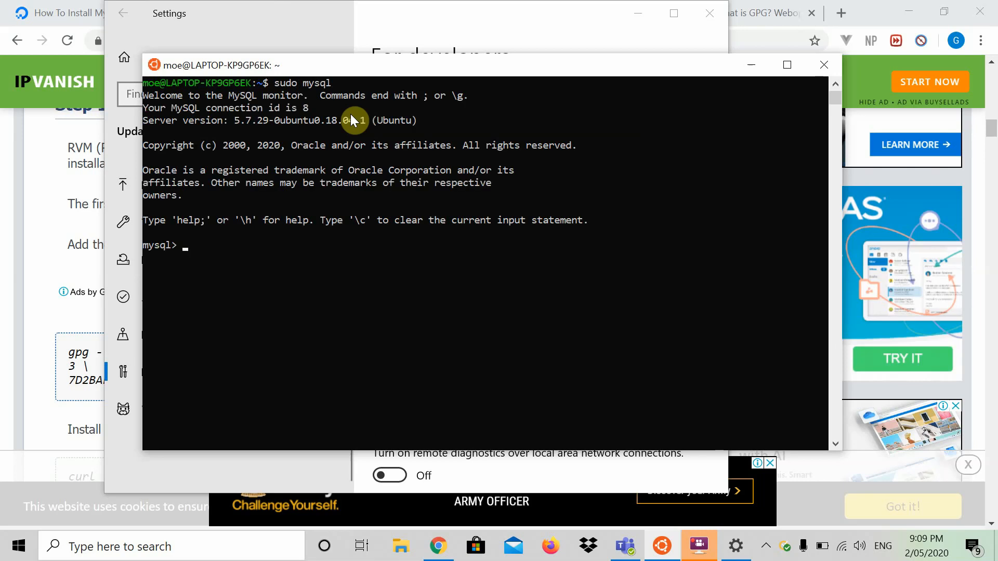
{"action": "key", "text": "ctrl+z"}
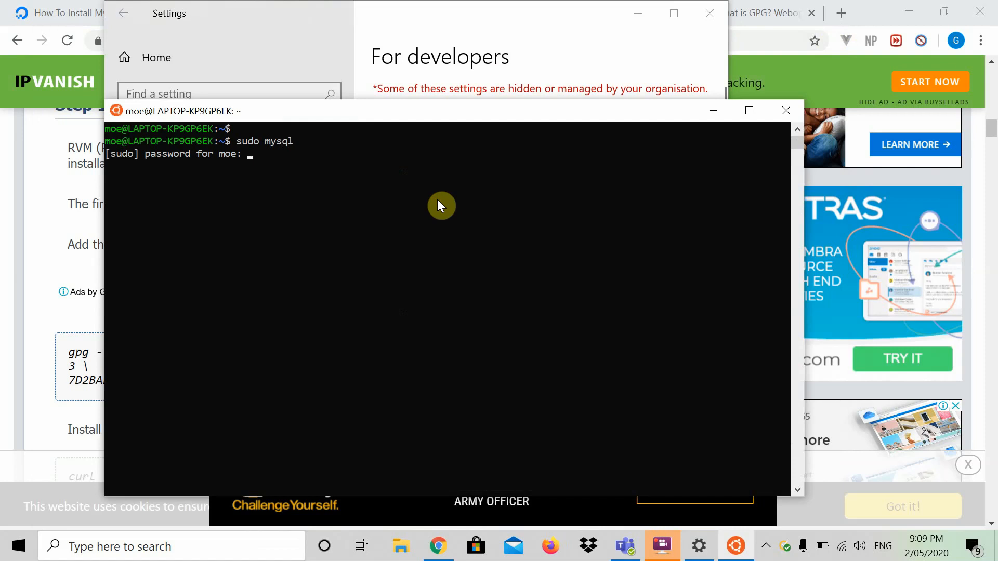
{"action": "mouse_move", "coordinate": [212, 170]}
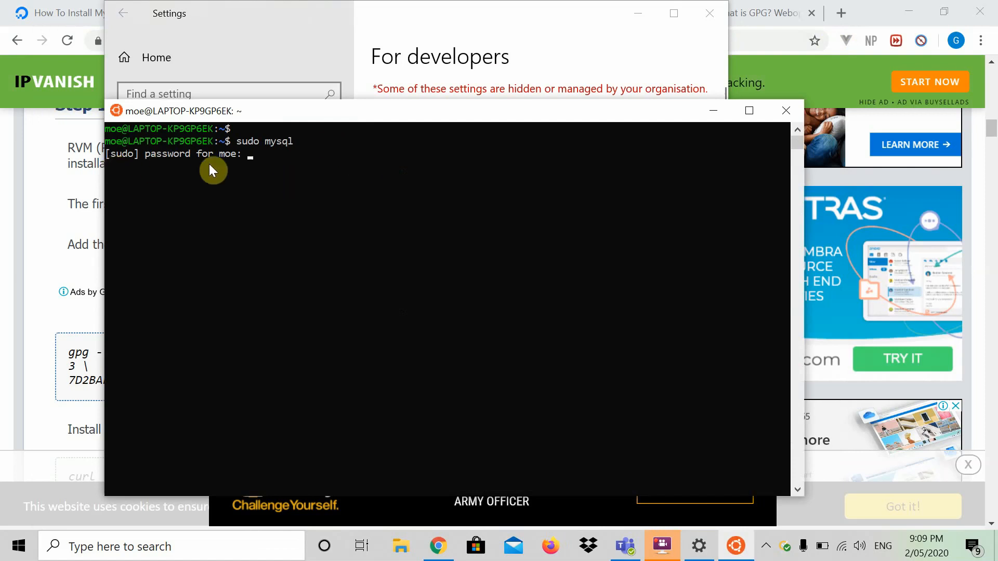
{"action": "mouse_move", "coordinate": [359, 159]}
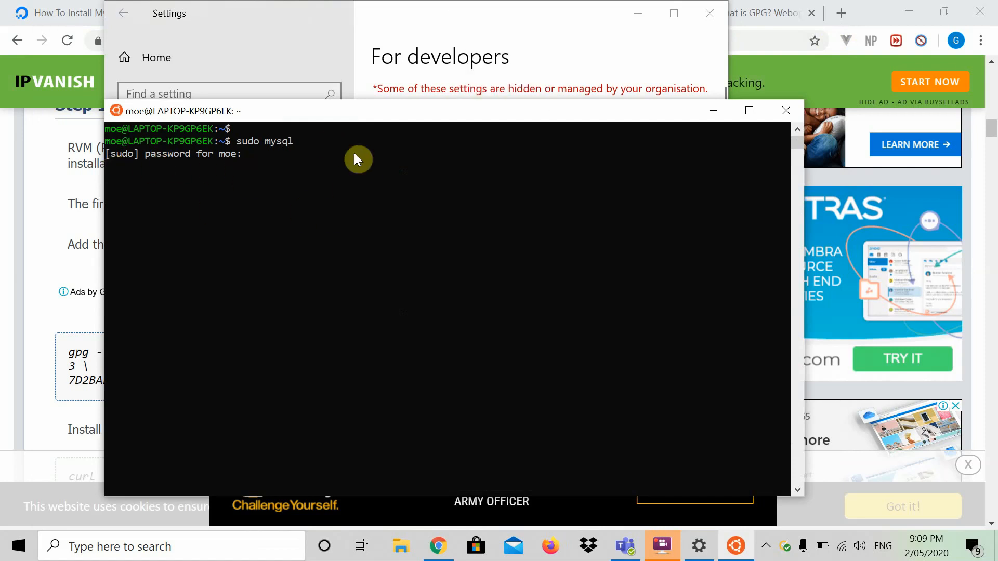
{"action": "key", "text": "Return"}
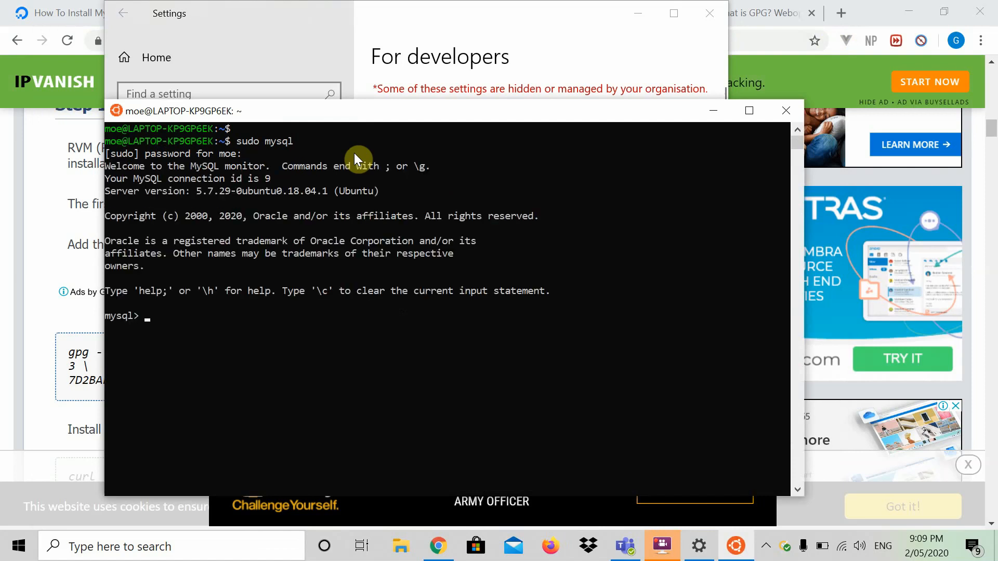
{"action": "key", "text": "ctrl+z"}
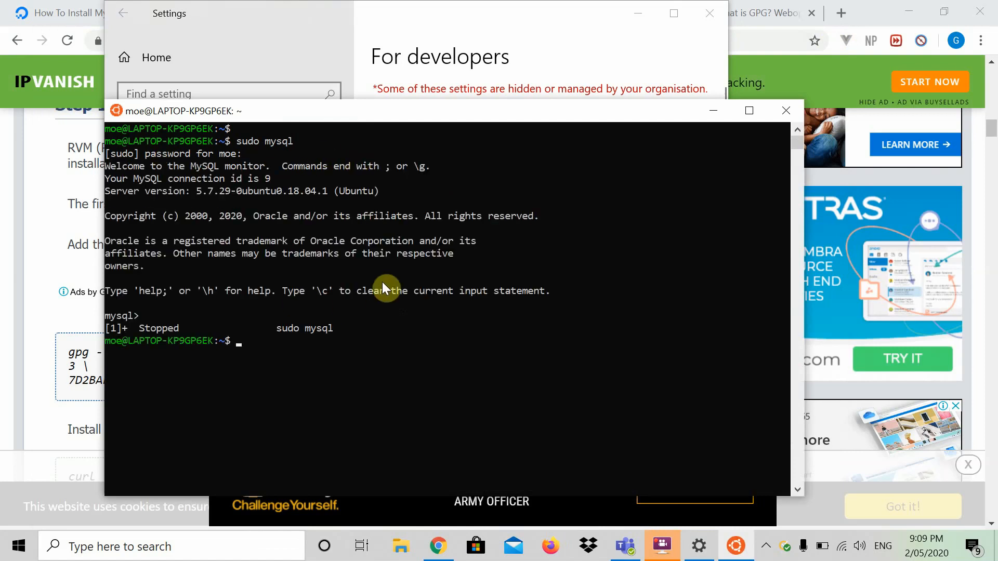
{"action": "mouse_move", "coordinate": [416, 319]}
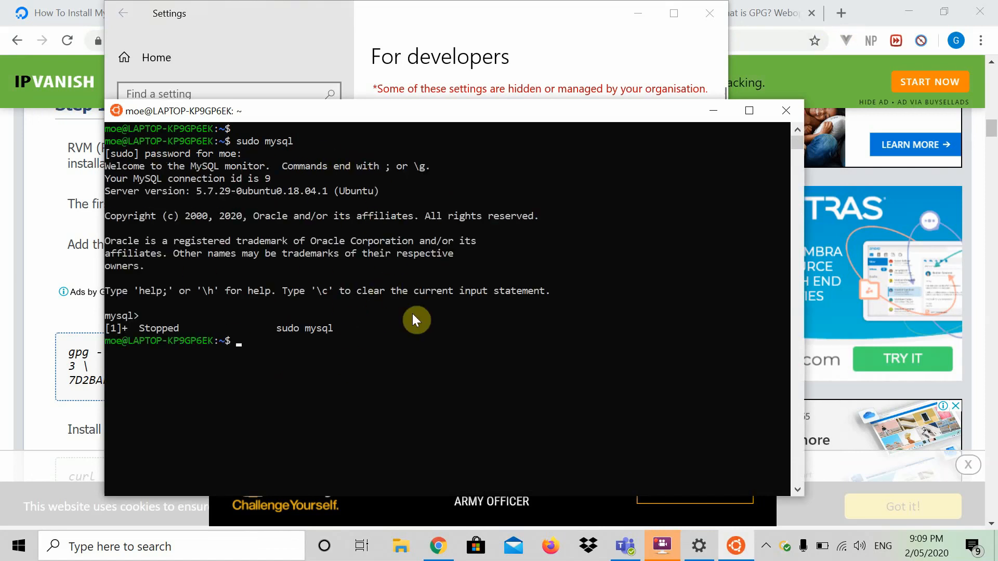
{"action": "mouse_move", "coordinate": [803, 121]}
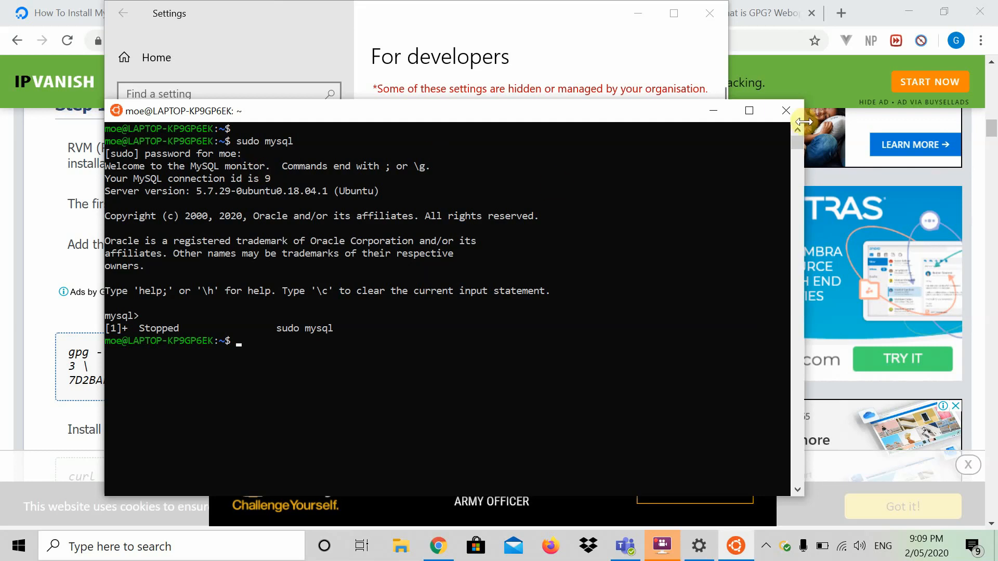
{"action": "mouse_move", "coordinate": [786, 110]}
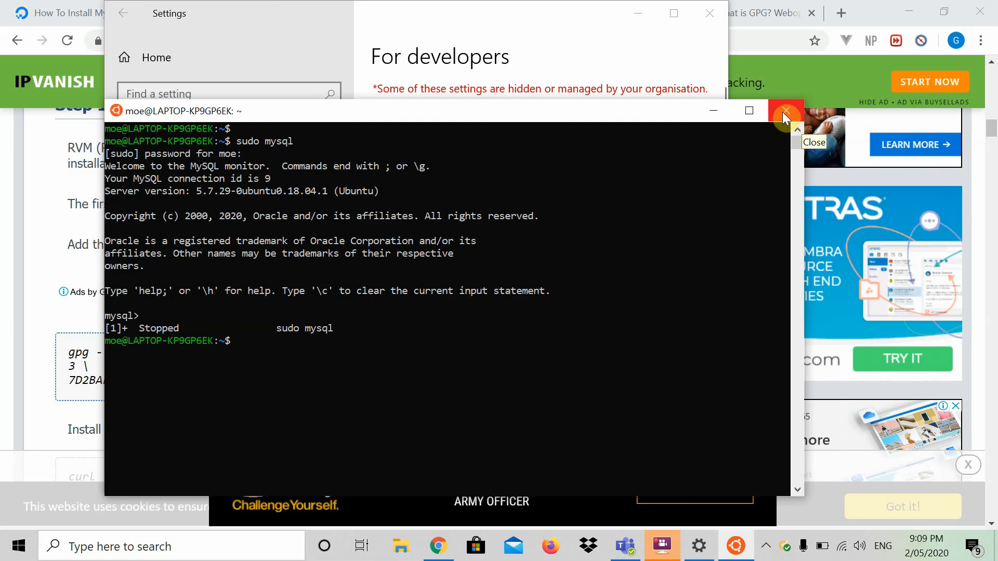
Step: Close the terminal and scroll the tutorial down to Step 1's gpg and curl RVM commands
{"action": "left_click", "coordinate": [786, 110]}
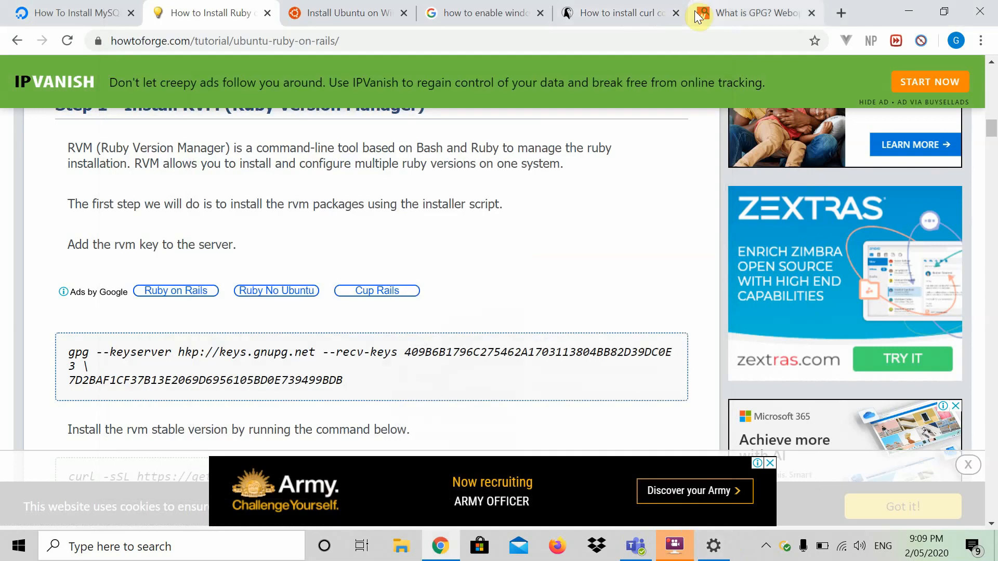
{"action": "scroll", "scroll_direction": "up", "scroll_amount": 3}
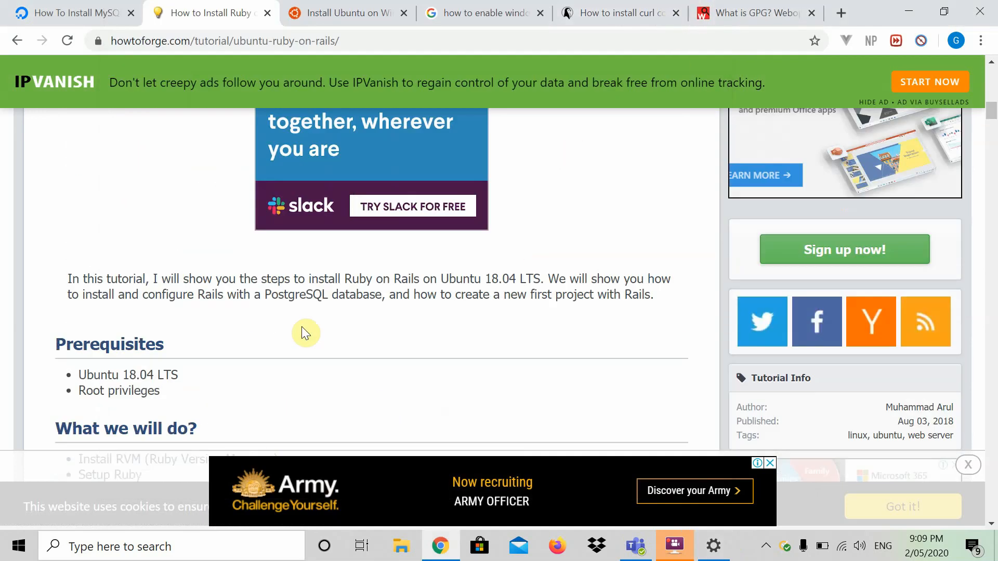
{"action": "scroll", "scroll_direction": "down", "scroll_amount": 3}
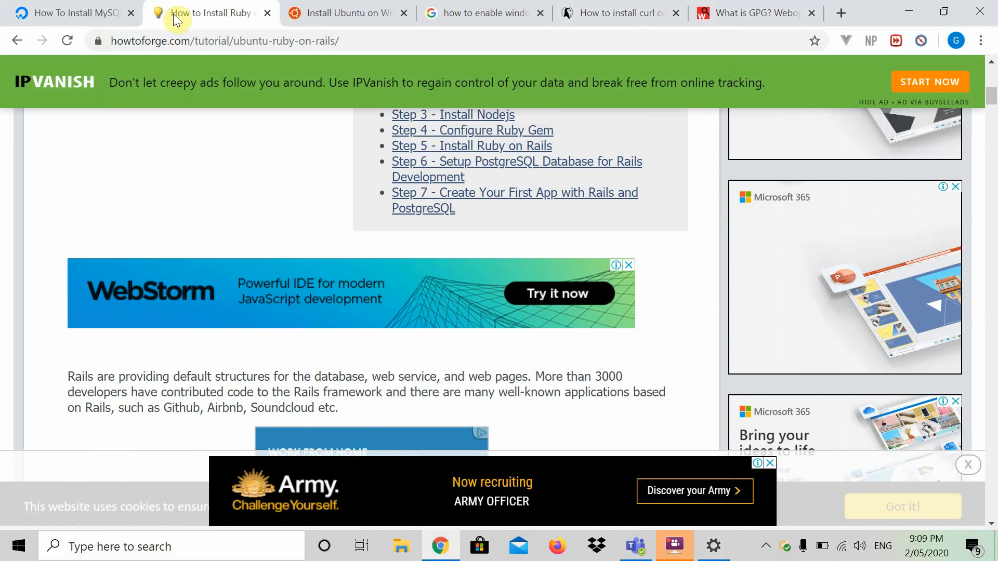
{"action": "left_click", "coordinate": [254, 40]}
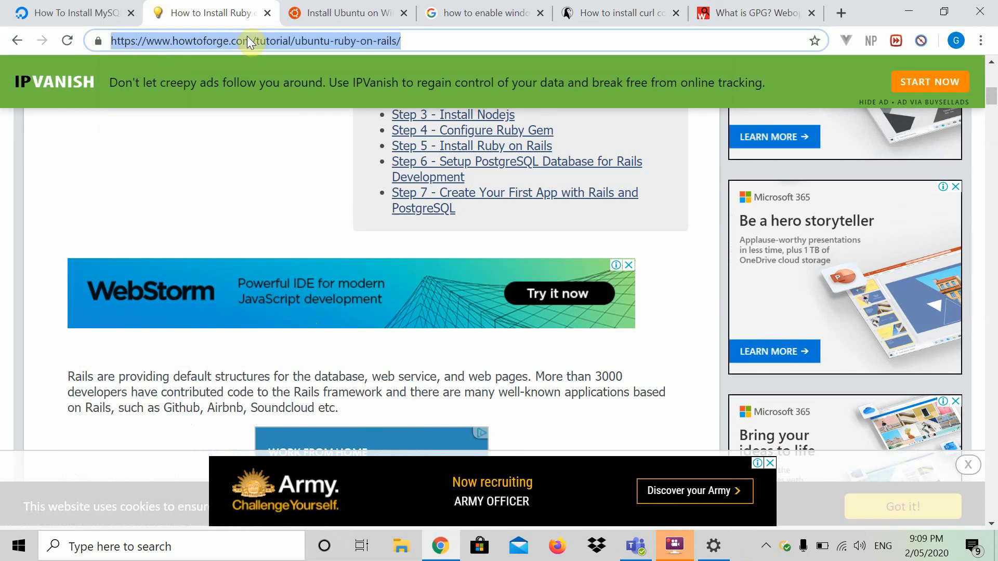
{"action": "scroll", "scroll_direction": "down", "scroll_amount": 3}
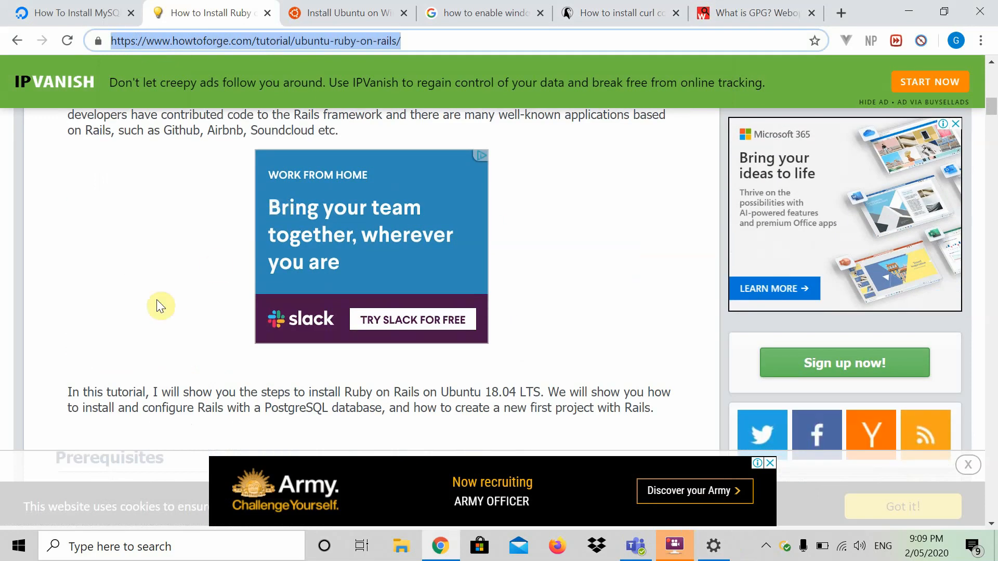
{"action": "scroll", "scroll_direction": "down", "scroll_amount": 3}
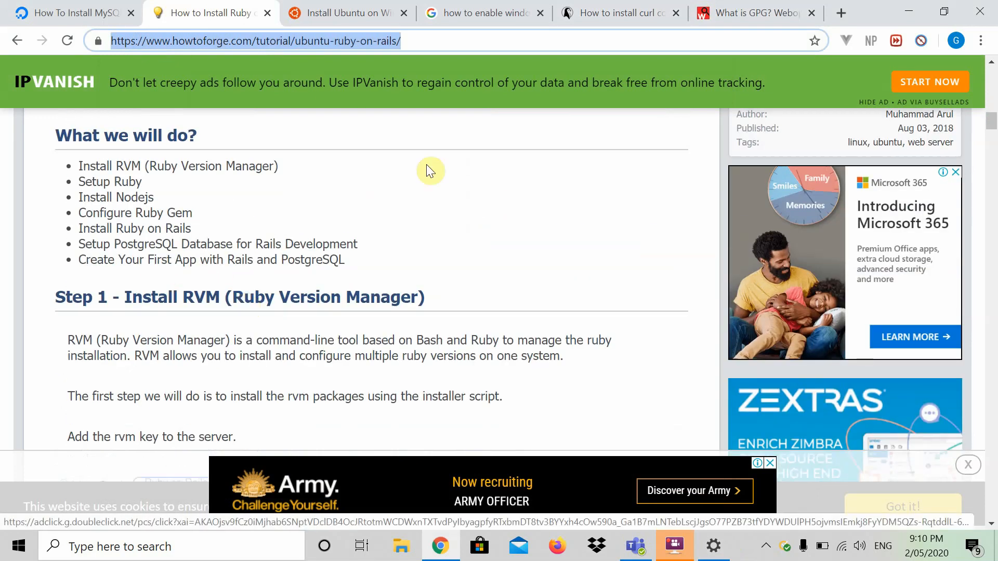
{"action": "scroll", "scroll_direction": "down", "scroll_amount": 3}
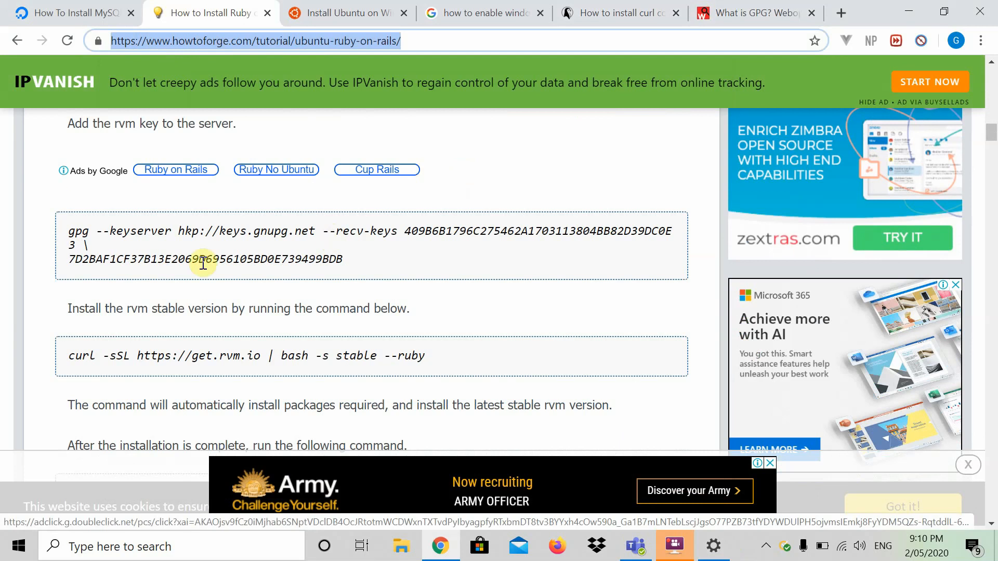
{"action": "mouse_move", "coordinate": [72, 231]}
{"action": "type", "text": "cd .."}
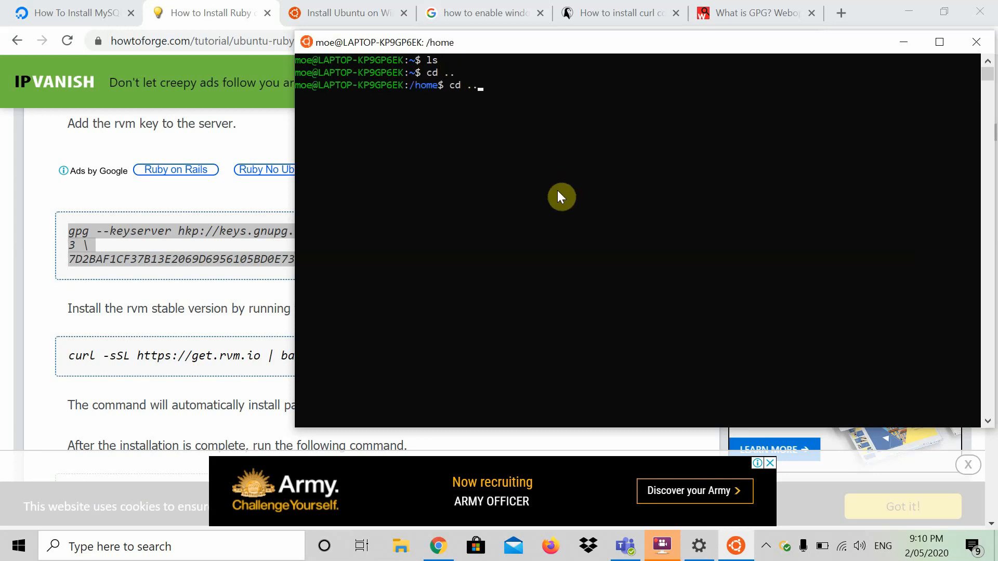
Step: cd through /mnt/c/users into the 61478 user folder, listing the users folder on the way
{"action": "key", "text": "Return"}
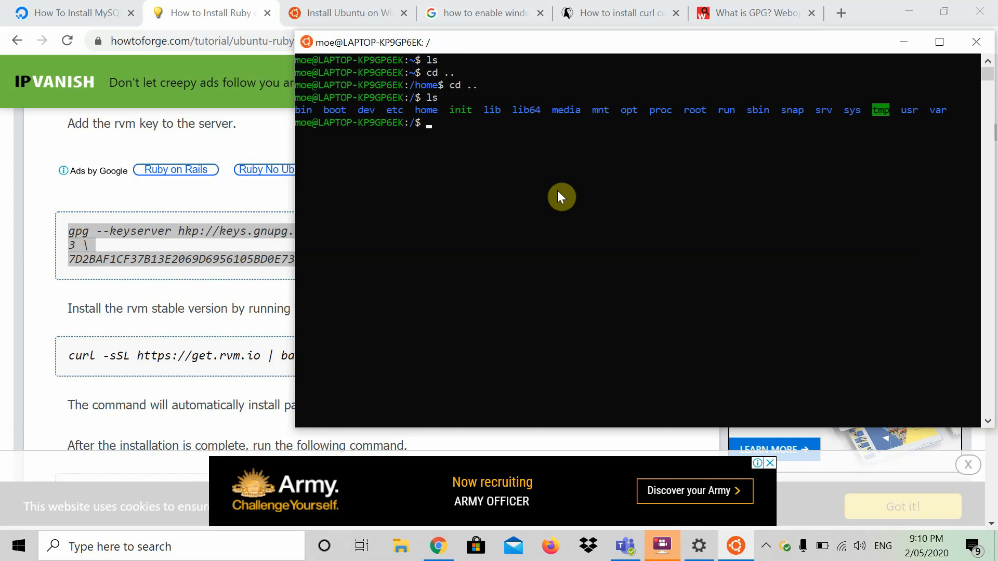
{"action": "mouse_move", "coordinate": [321, 118]}
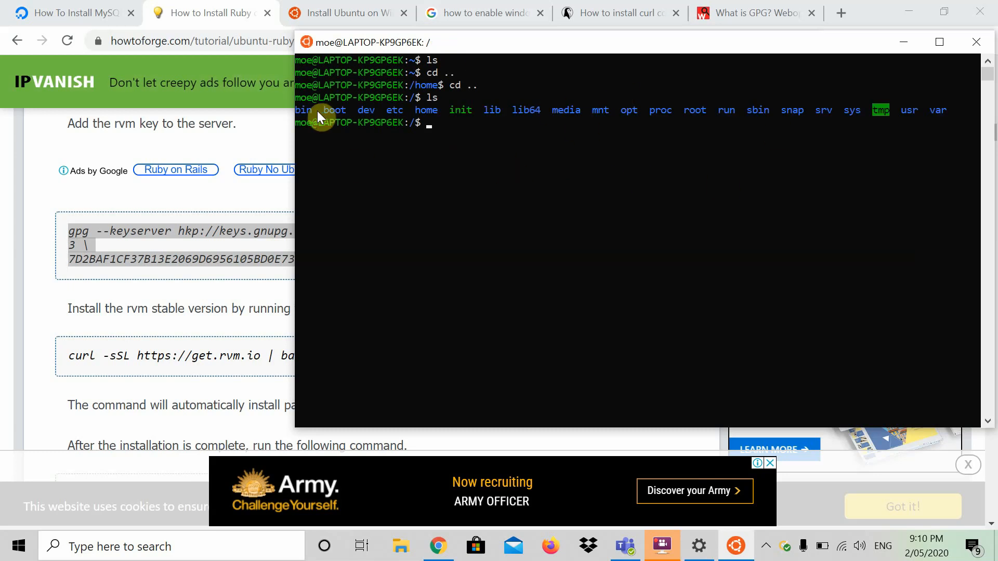
{"action": "mouse_move", "coordinate": [603, 241]}
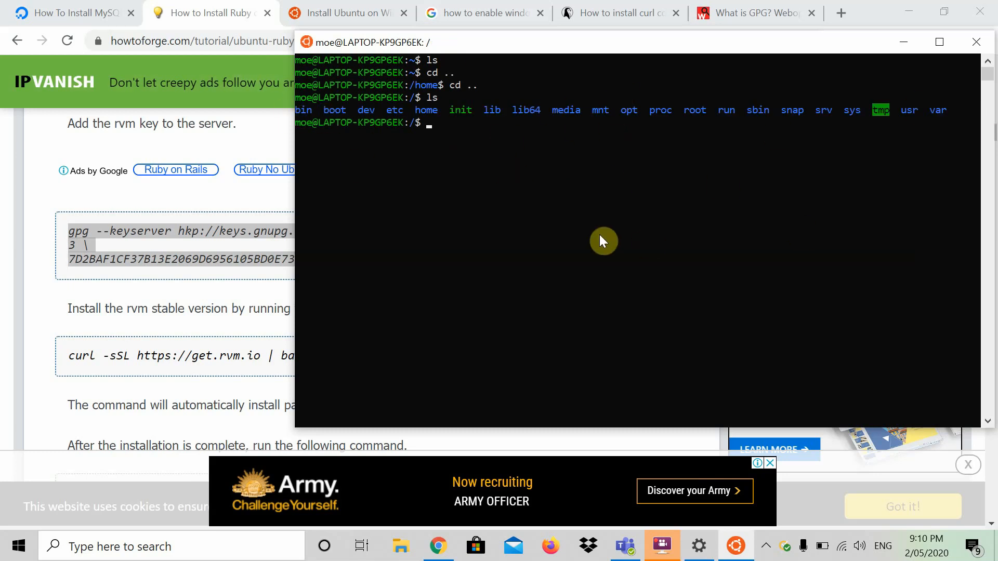
{"action": "type", "text": "cd m"}
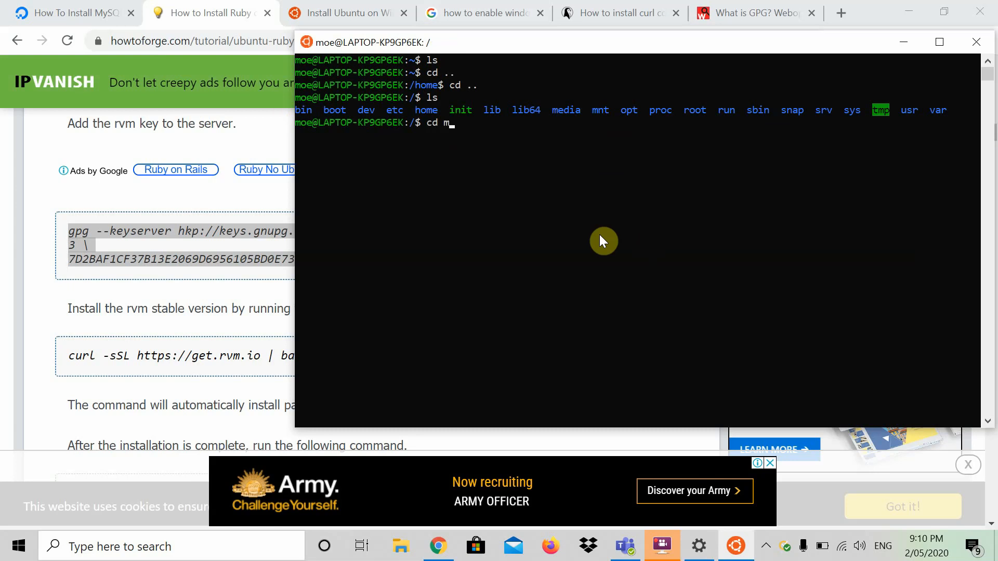
{"action": "key", "text": "Return"}
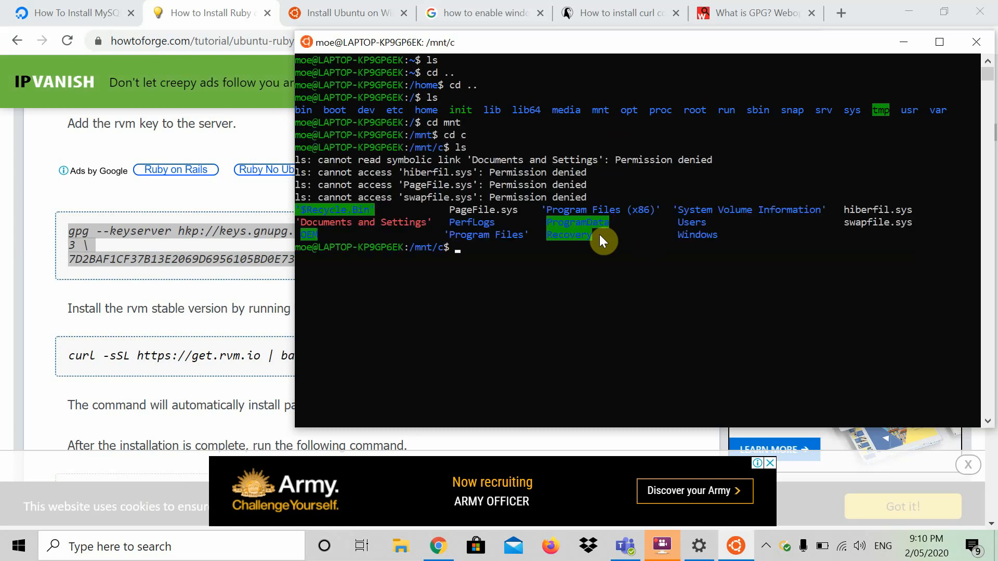
{"action": "mouse_move", "coordinate": [573, 192]}
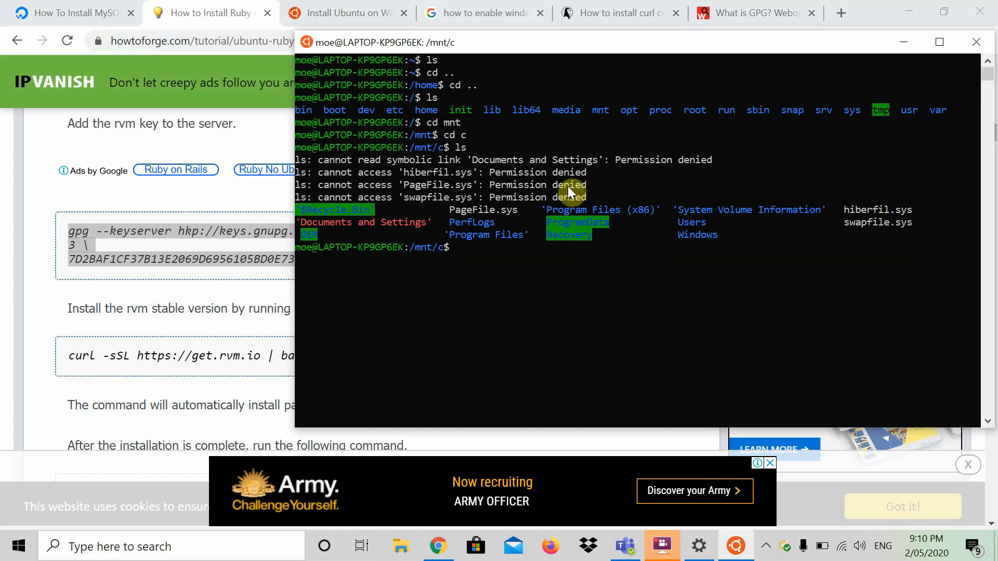
{"action": "mouse_move", "coordinate": [374, 388]}
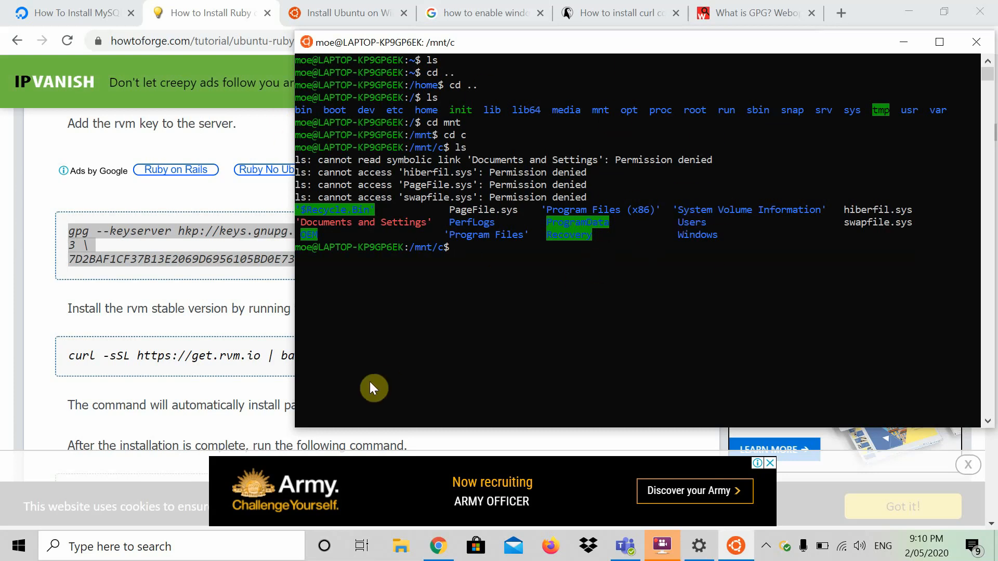
{"action": "key", "text": "Return"}
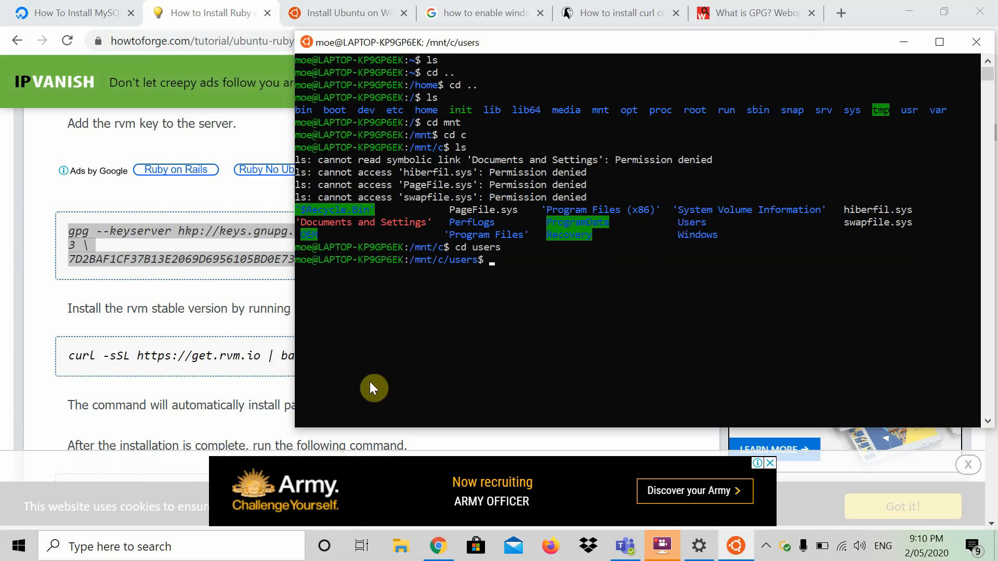
{"action": "key", "text": "Return"}
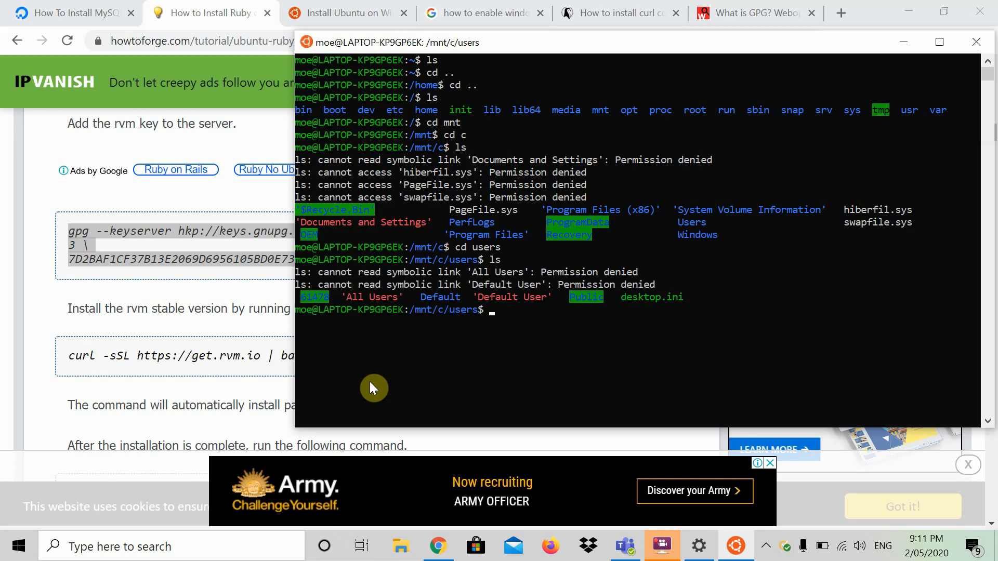
{"action": "mouse_move", "coordinate": [416, 312]}
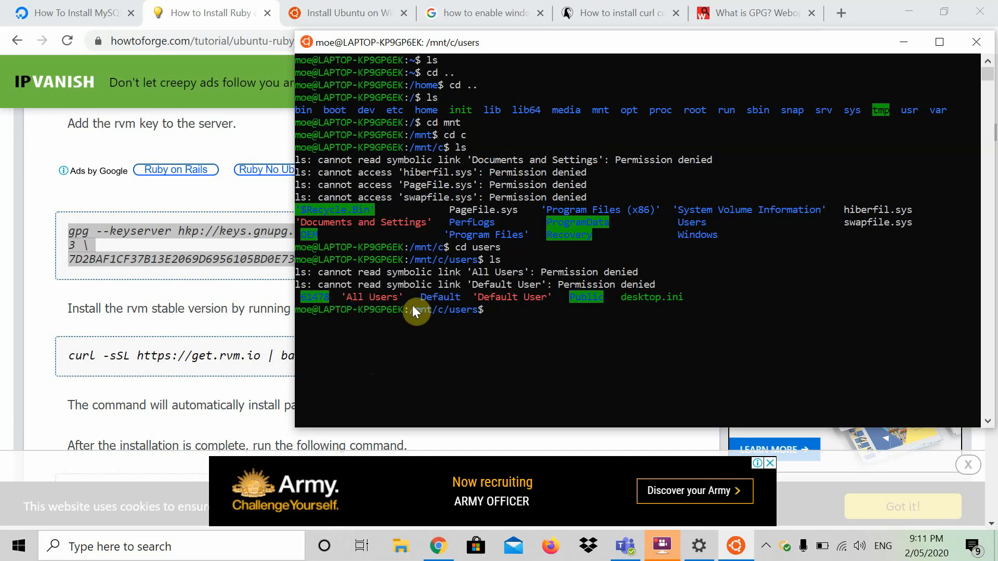
{"action": "mouse_move", "coordinate": [318, 300]}
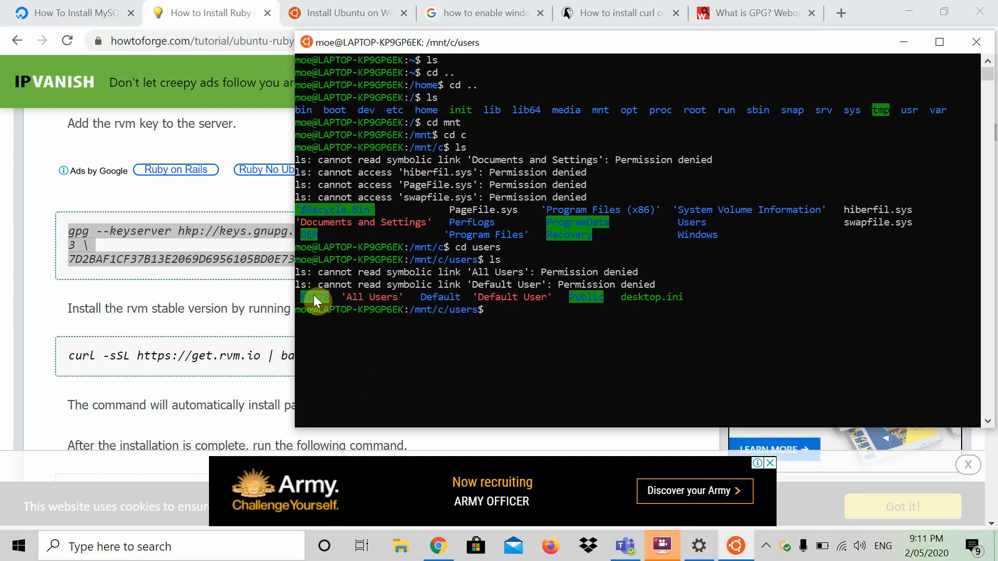
{"action": "mouse_move", "coordinate": [372, 311]}
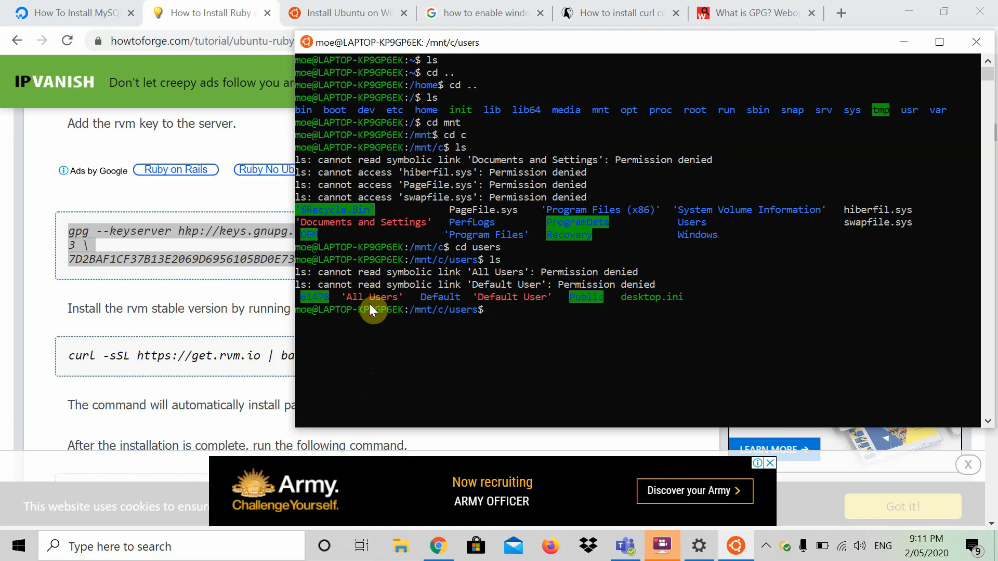
{"action": "mouse_move", "coordinate": [509, 290]}
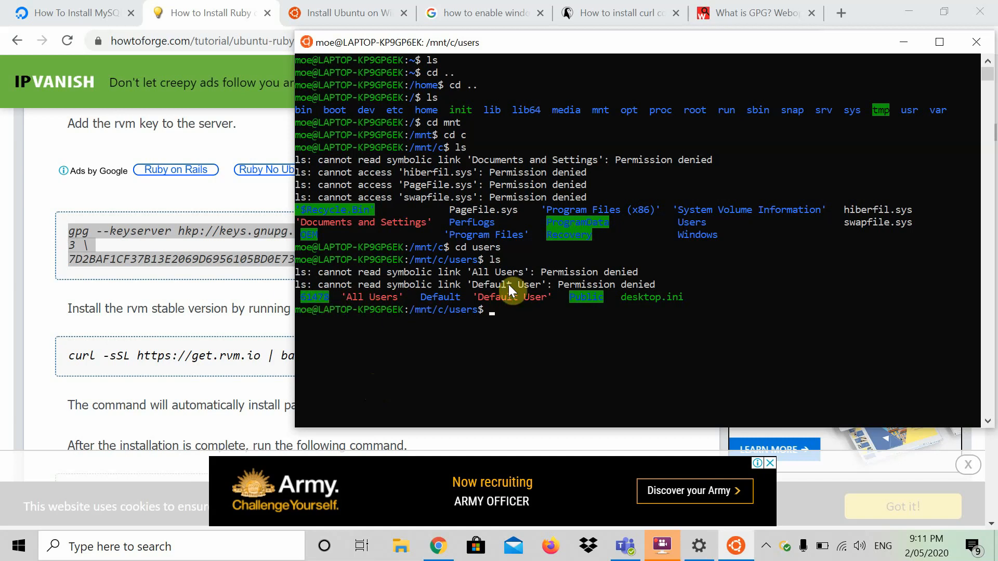
{"action": "mouse_move", "coordinate": [498, 311]}
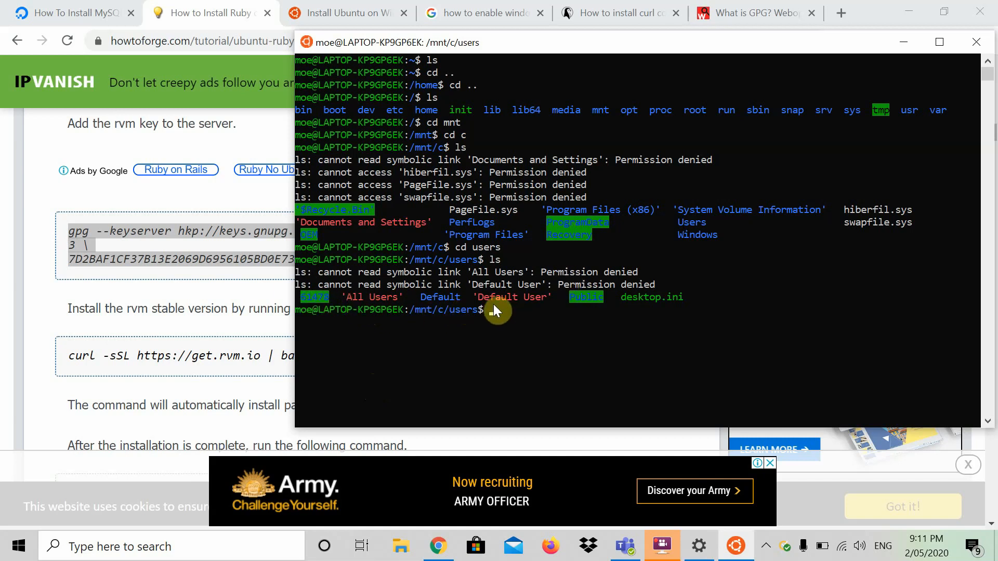
{"action": "mouse_move", "coordinate": [305, 288]}
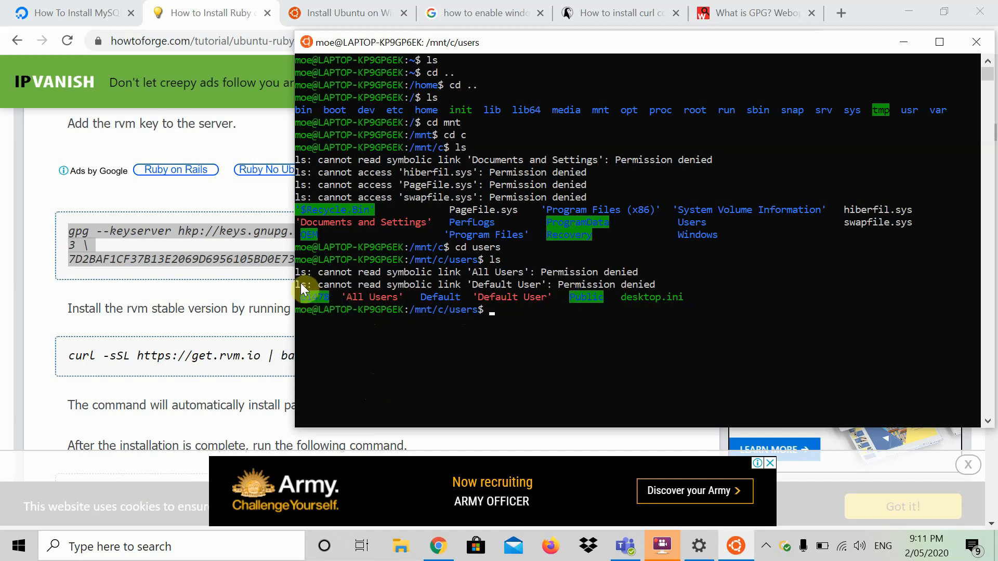
{"action": "mouse_move", "coordinate": [664, 260]}
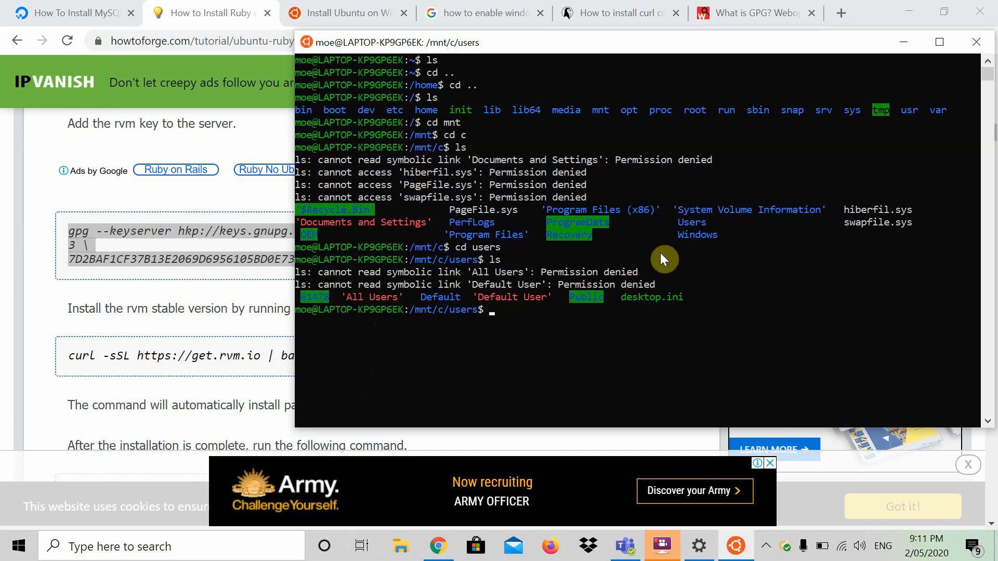
{"action": "mouse_move", "coordinate": [287, 282]}
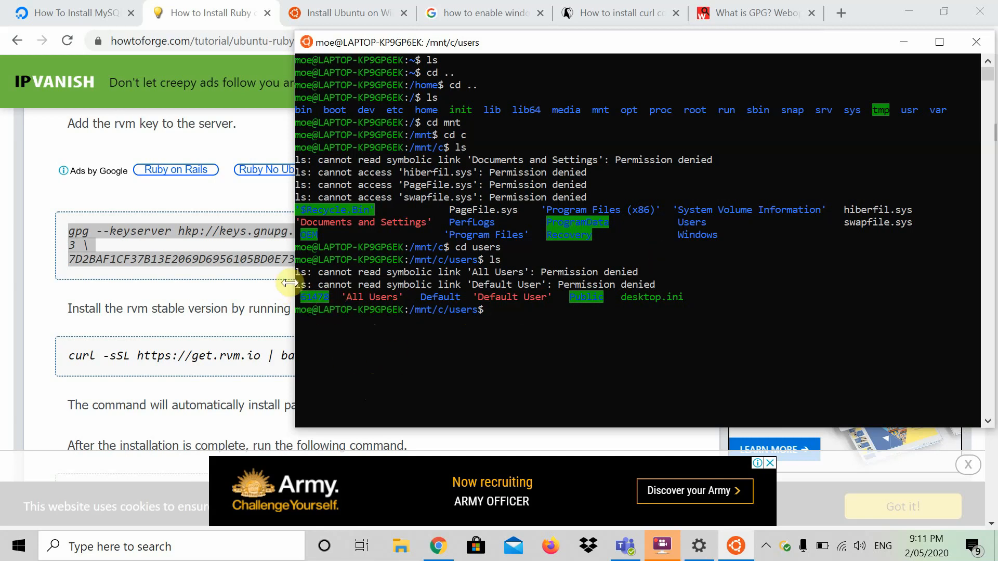
{"action": "mouse_move", "coordinate": [318, 293]}
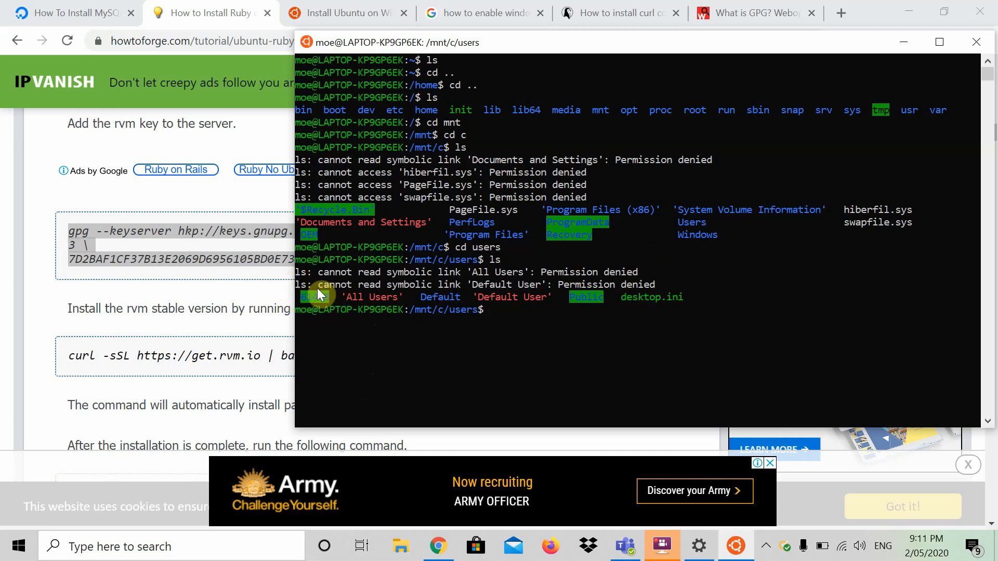
{"action": "mouse_move", "coordinate": [531, 324]}
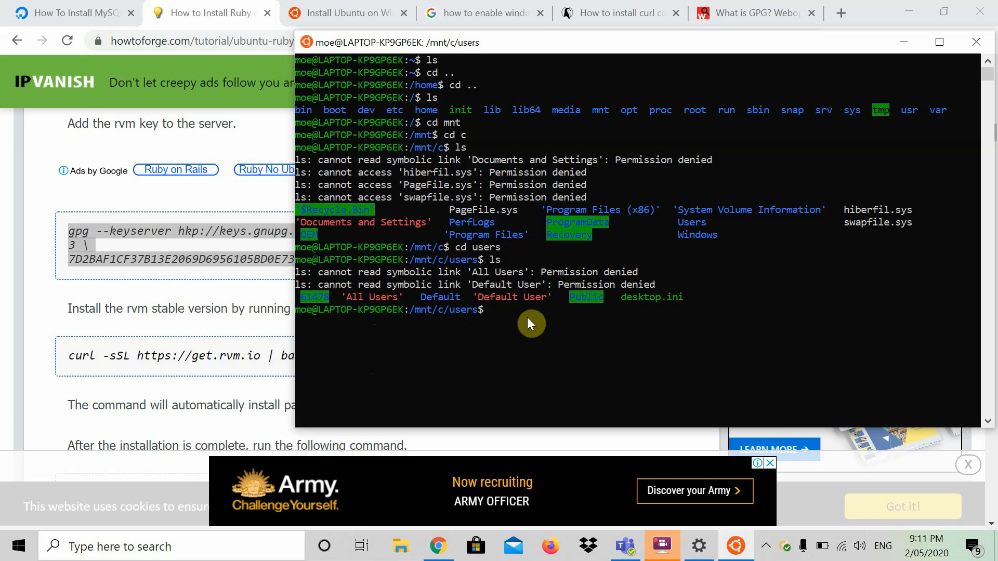
{"action": "type", "text": "cd 61478"}
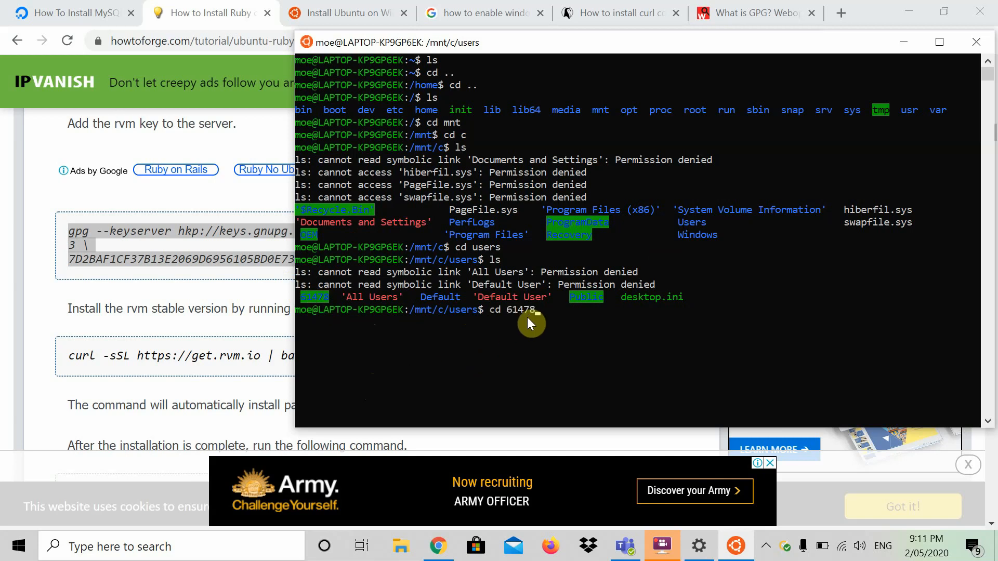
{"action": "key", "text": "Return"}
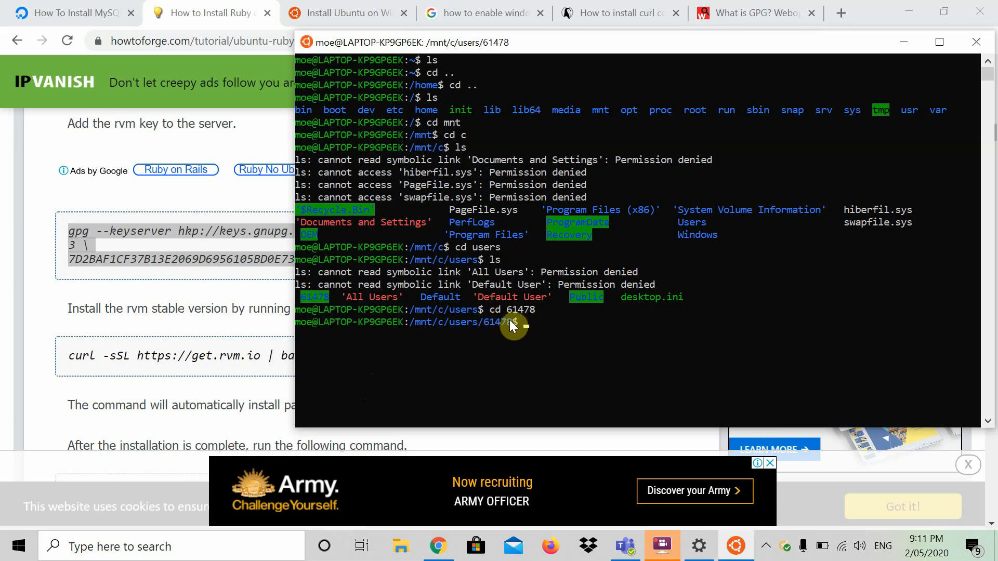
Step: Browse the installed apps list and bring up a file browser window
{"action": "left_click", "coordinate": [18, 546]}
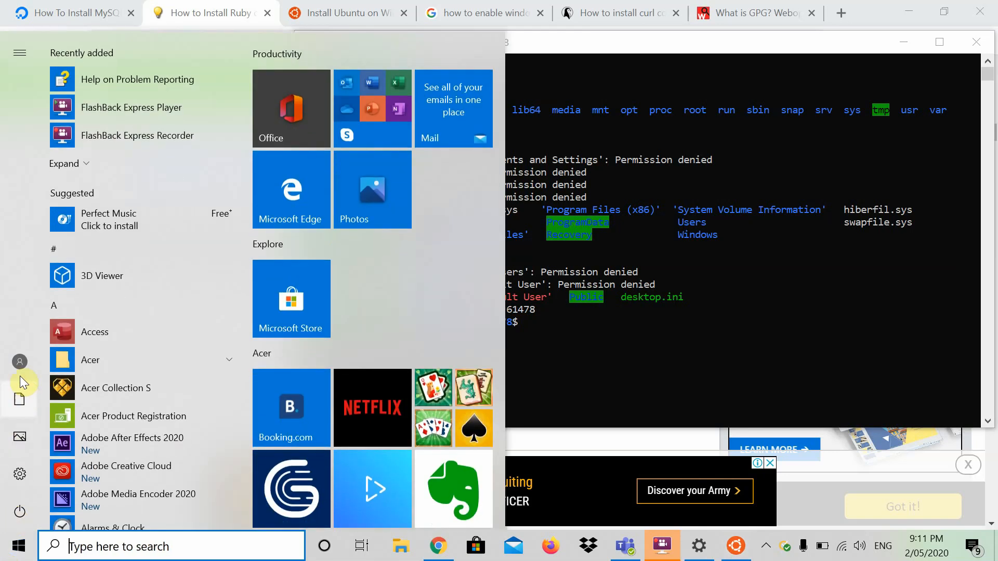
{"action": "left_click", "coordinate": [18, 53]}
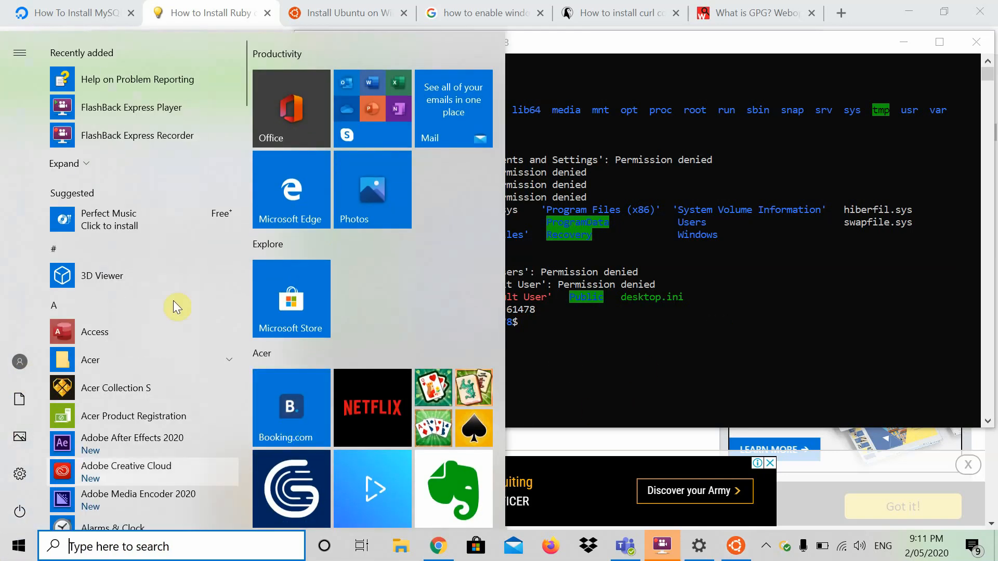
{"action": "mouse_move", "coordinate": [555, 404]}
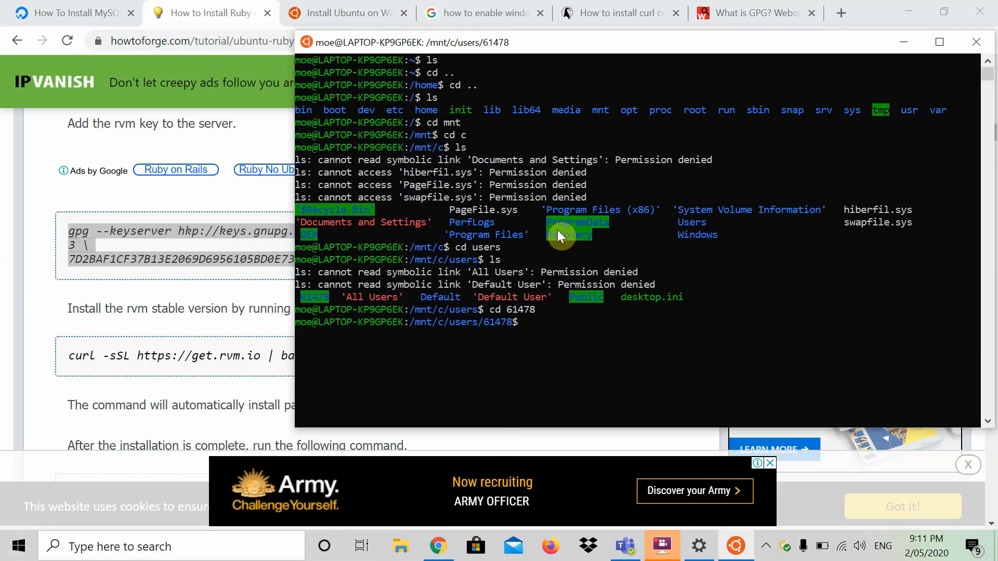
{"action": "mouse_move", "coordinate": [705, 330]}
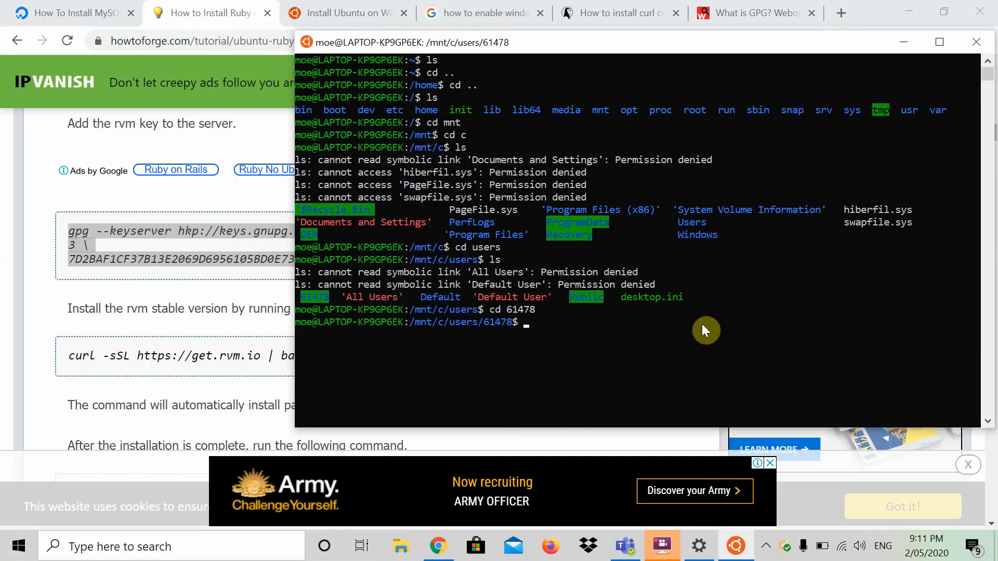
{"action": "mouse_move", "coordinate": [469, 430]}
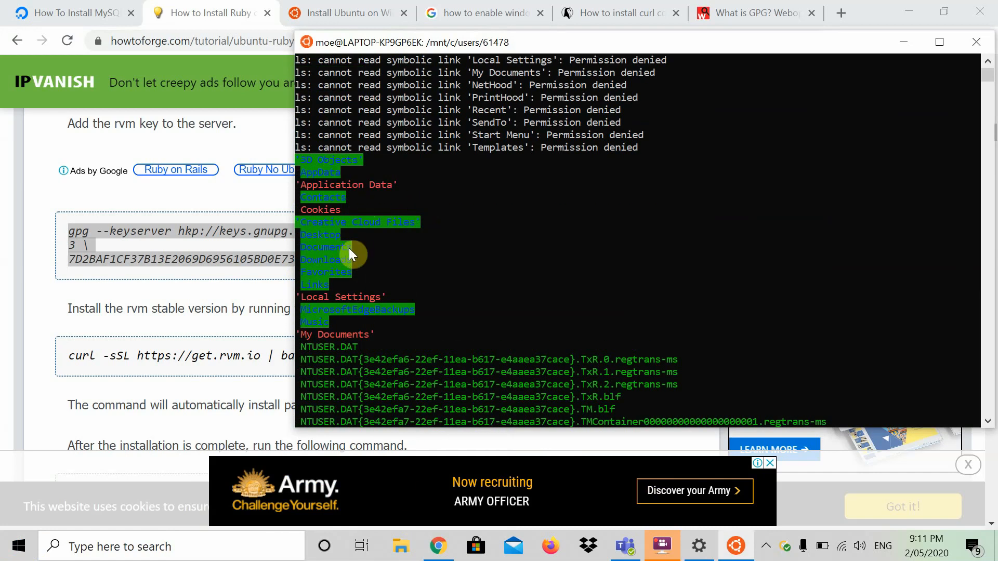
{"action": "scroll", "scroll_direction": "down", "scroll_amount": 3}
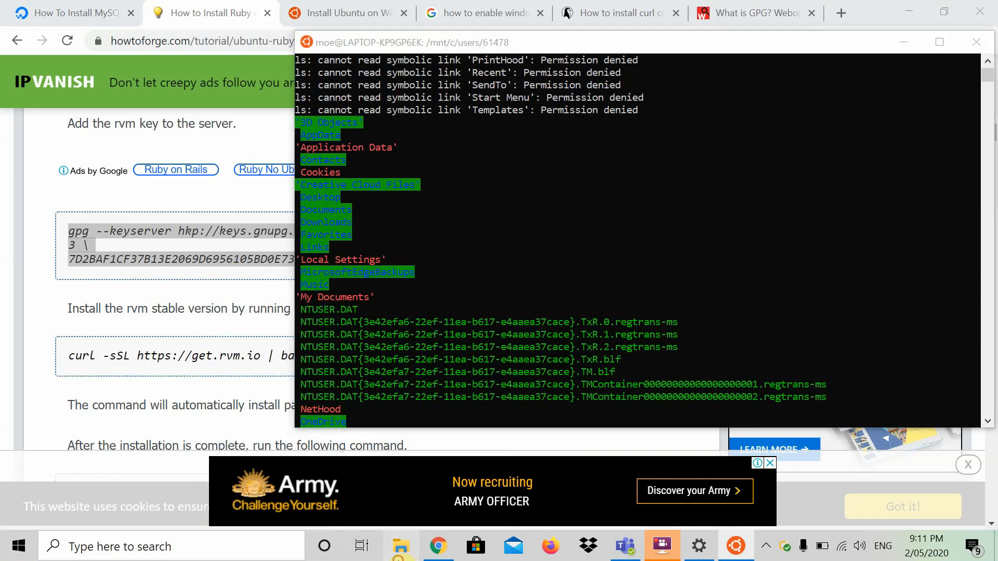
{"action": "left_click", "coordinate": [400, 546]}
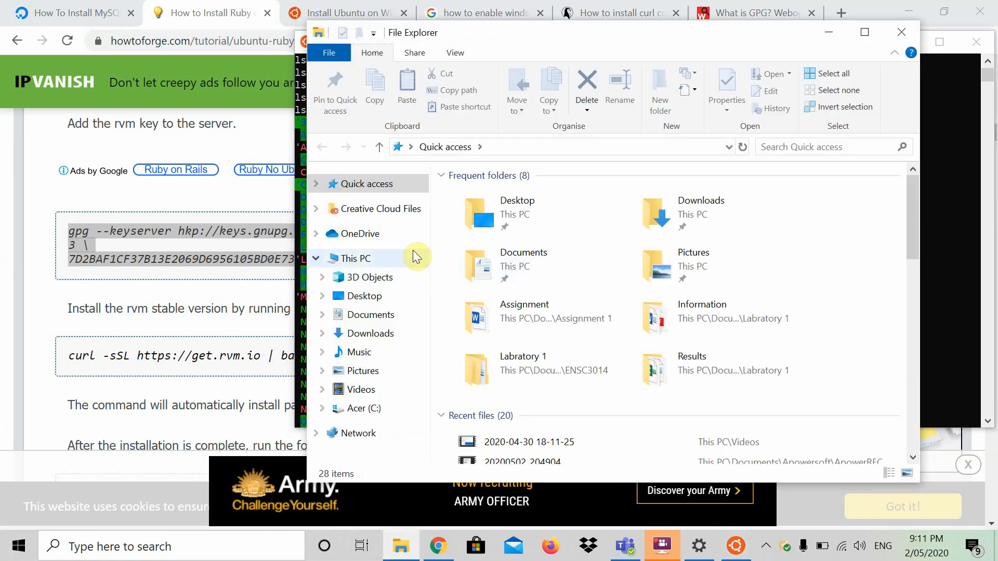
{"action": "mouse_move", "coordinate": [370, 337]}
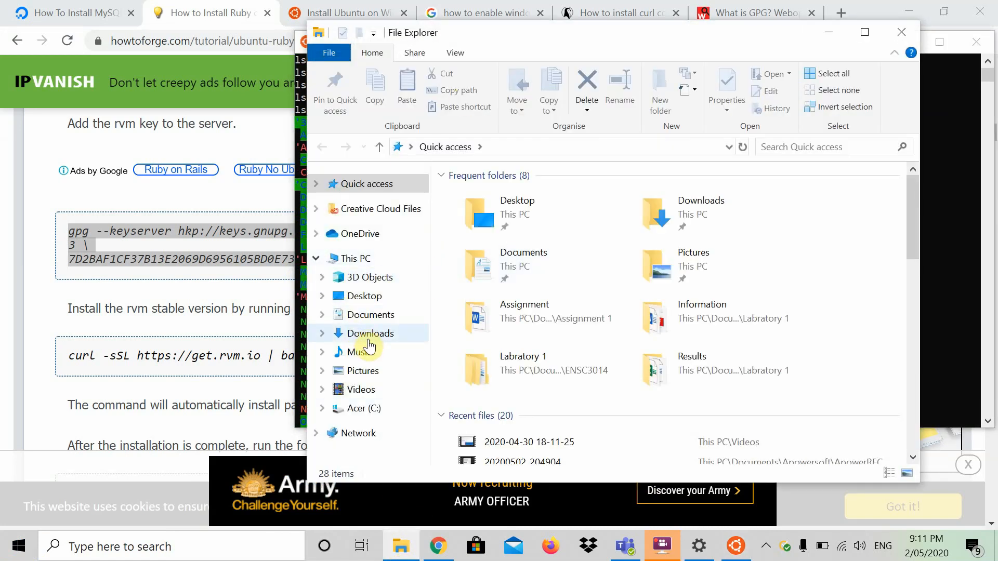
{"action": "mouse_move", "coordinate": [846, 5]}
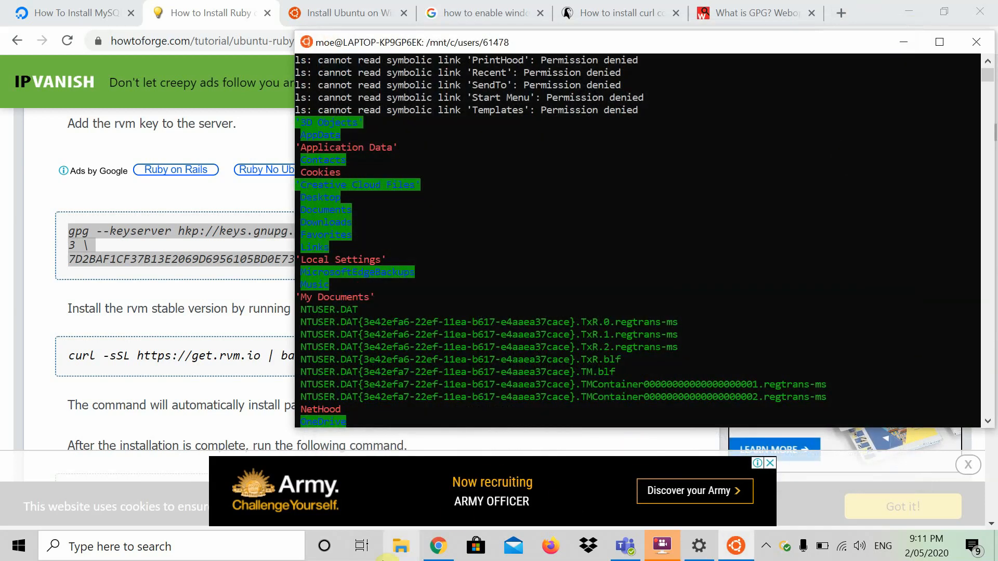
{"action": "scroll", "scroll_direction": "down", "scroll_amount": 3}
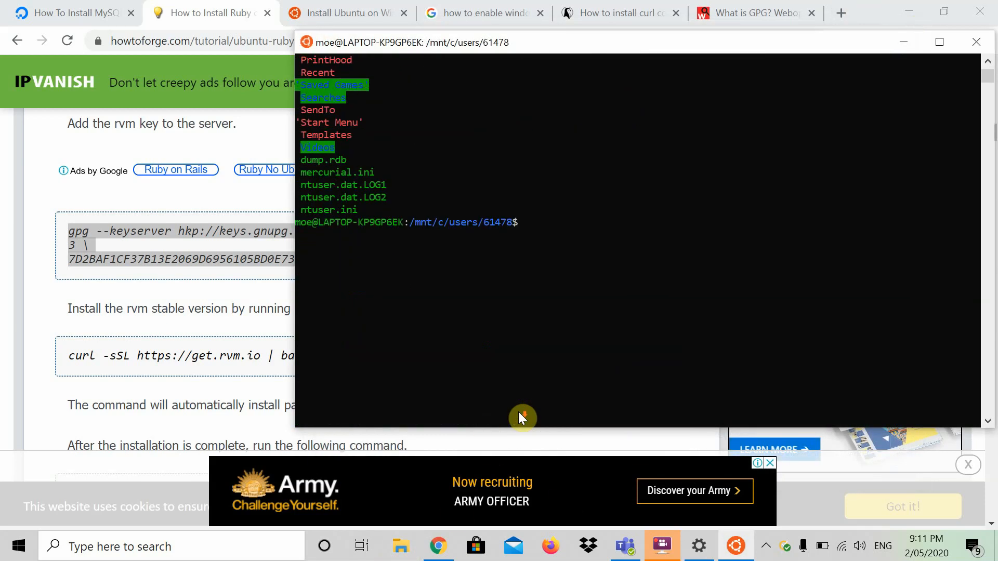
{"action": "mouse_move", "coordinate": [552, 241]}
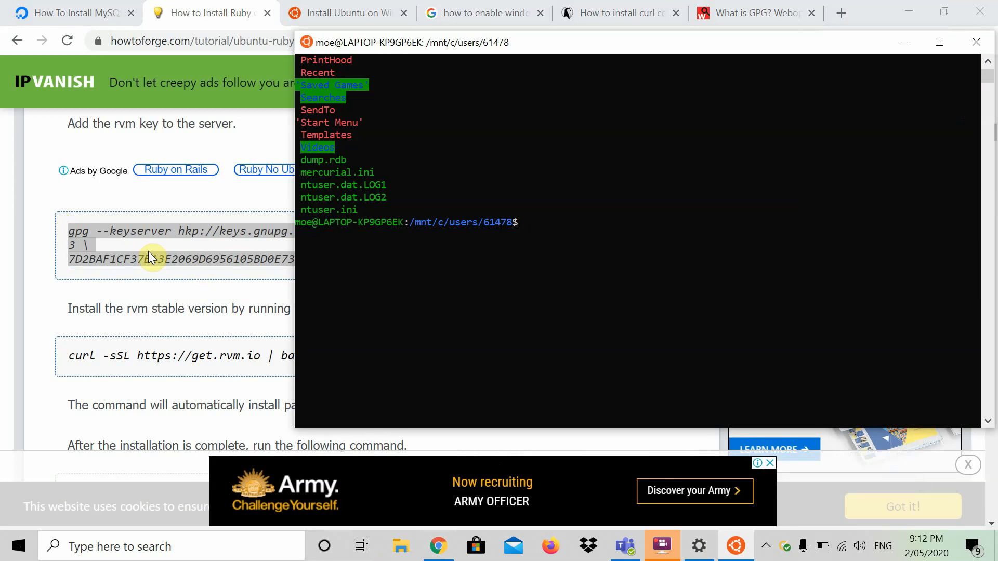
{"action": "mouse_move", "coordinate": [549, 208]}
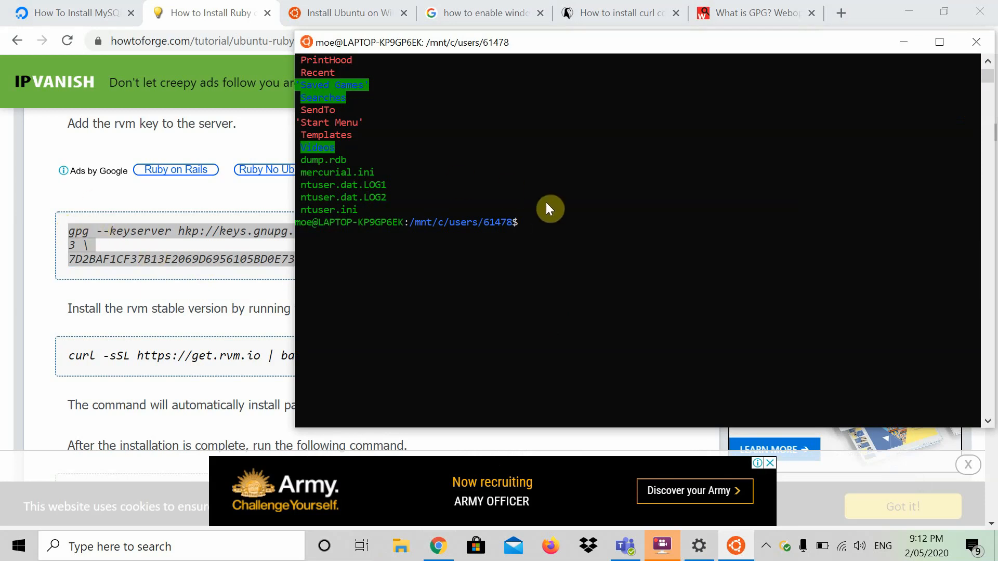
{"action": "mouse_move", "coordinate": [548, 231]}
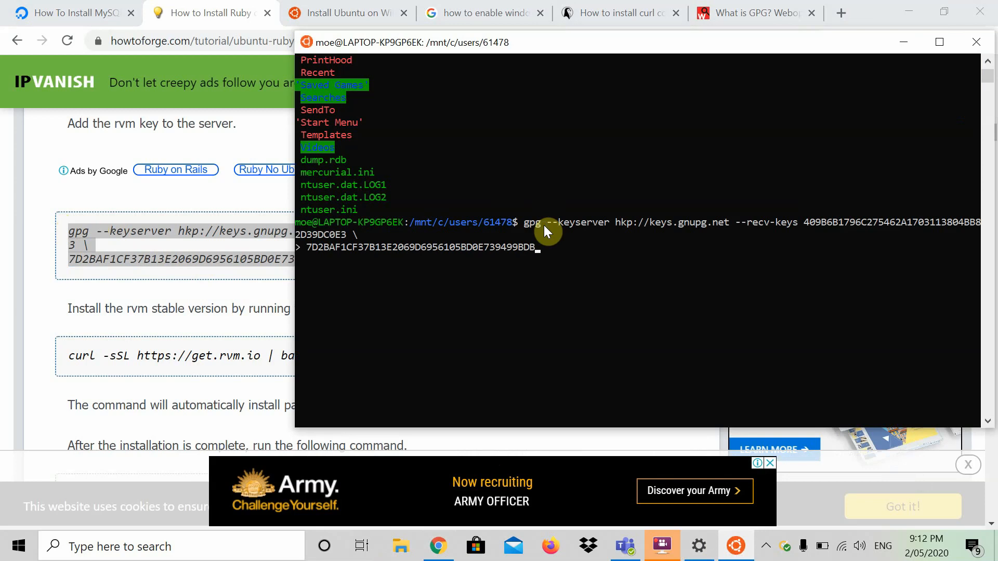
{"action": "mouse_move", "coordinate": [514, 323]}
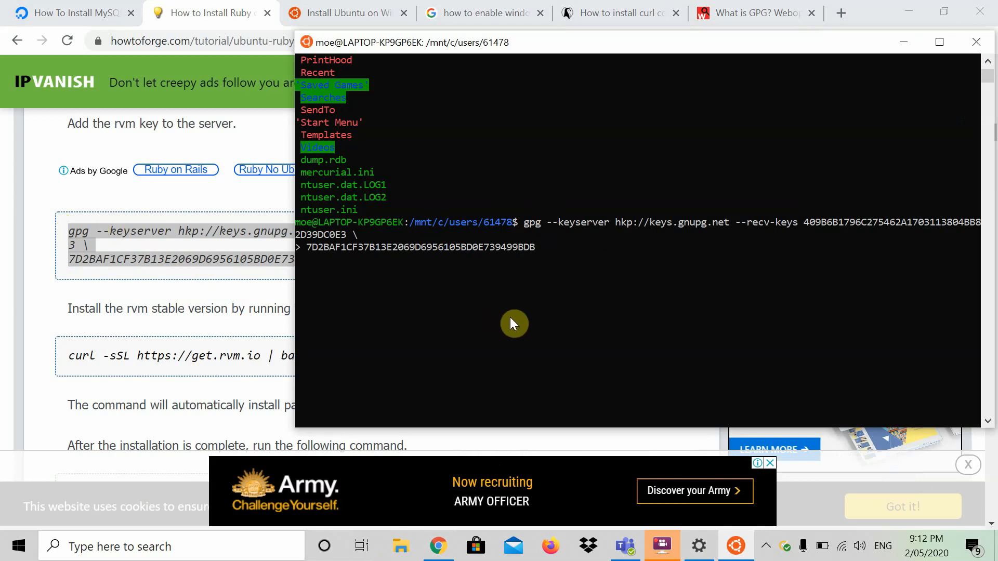
Step: Run the gpg --recv-keys import for RVM, then scroll the tutorial to the curl install line
{"action": "key", "text": "Return"}
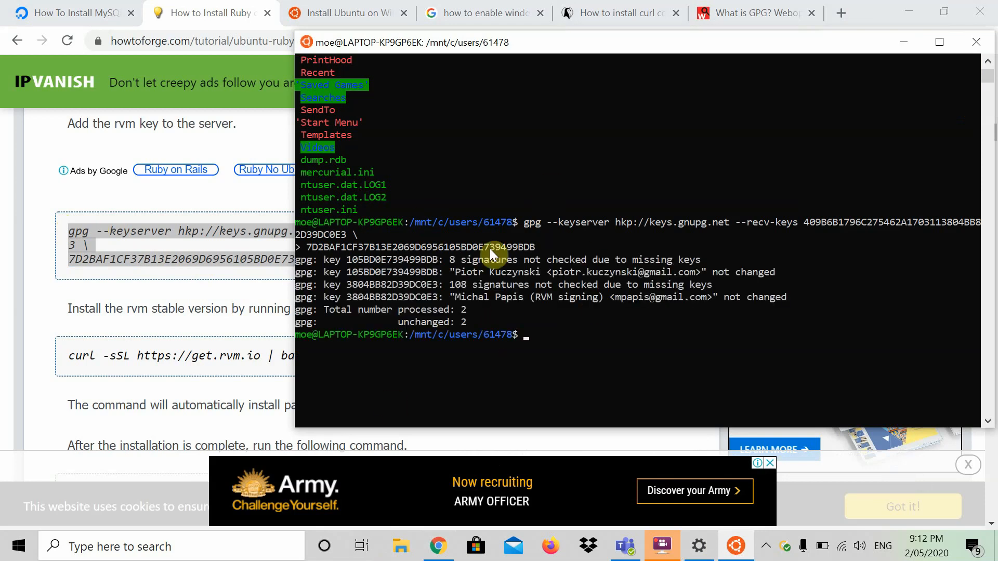
{"action": "mouse_move", "coordinate": [662, 546]}
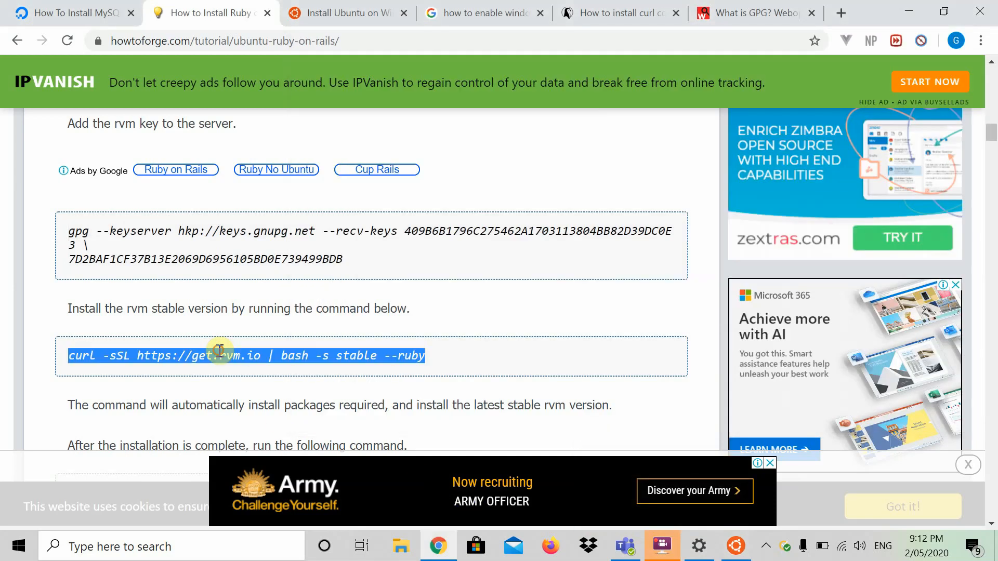
{"action": "scroll", "scroll_direction": "down", "scroll_amount": 3}
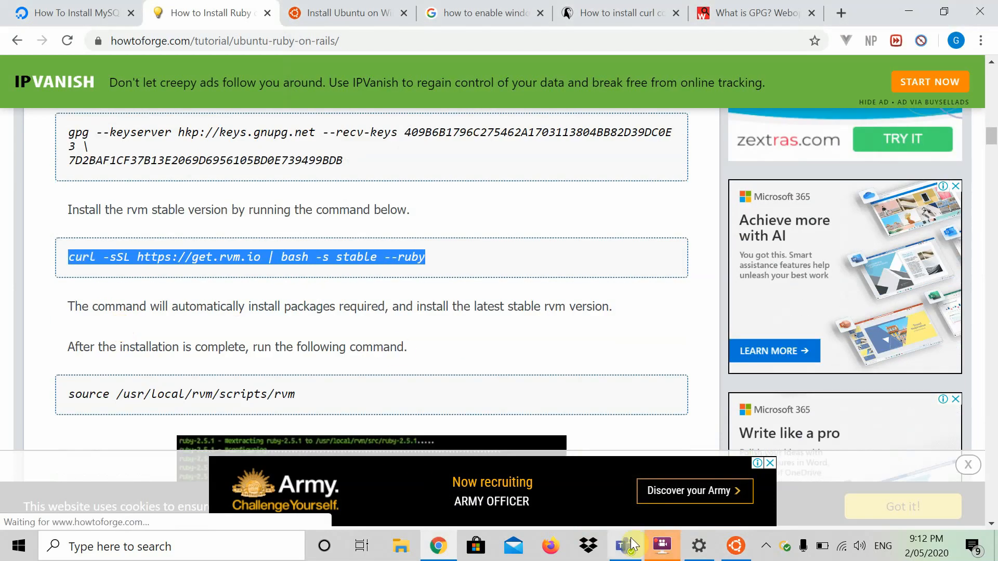
Step: Run curl --v and then curl --h in the Ubuntu terminal to view curl's help
{"action": "left_click", "coordinate": [663, 546]}
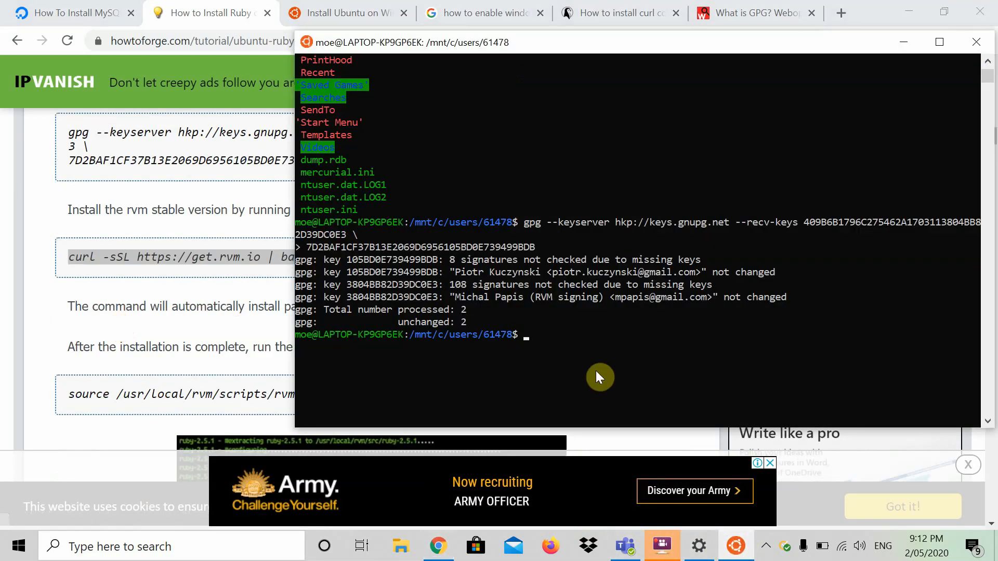
{"action": "mouse_move", "coordinate": [584, 359]}
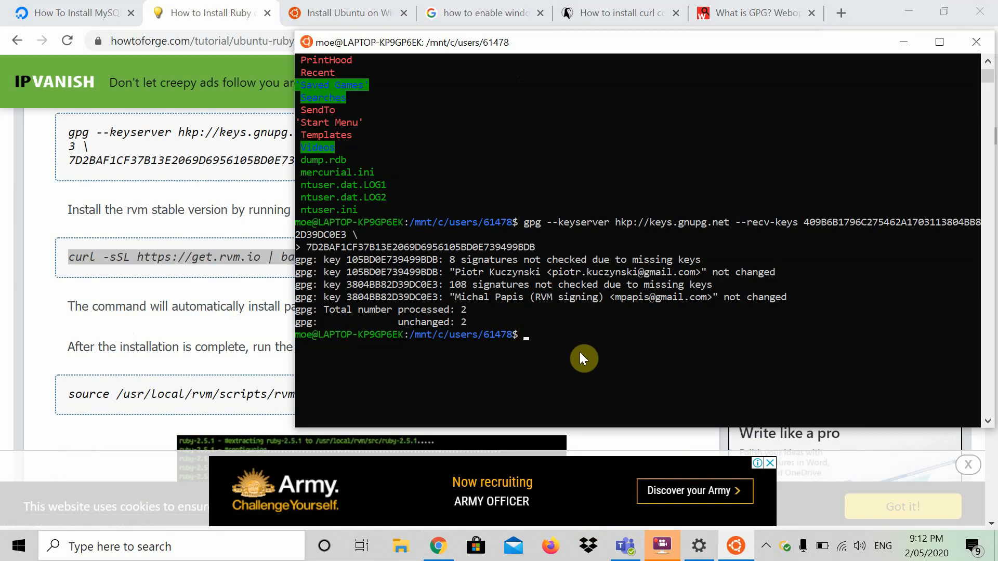
{"action": "type", "text": "c"}
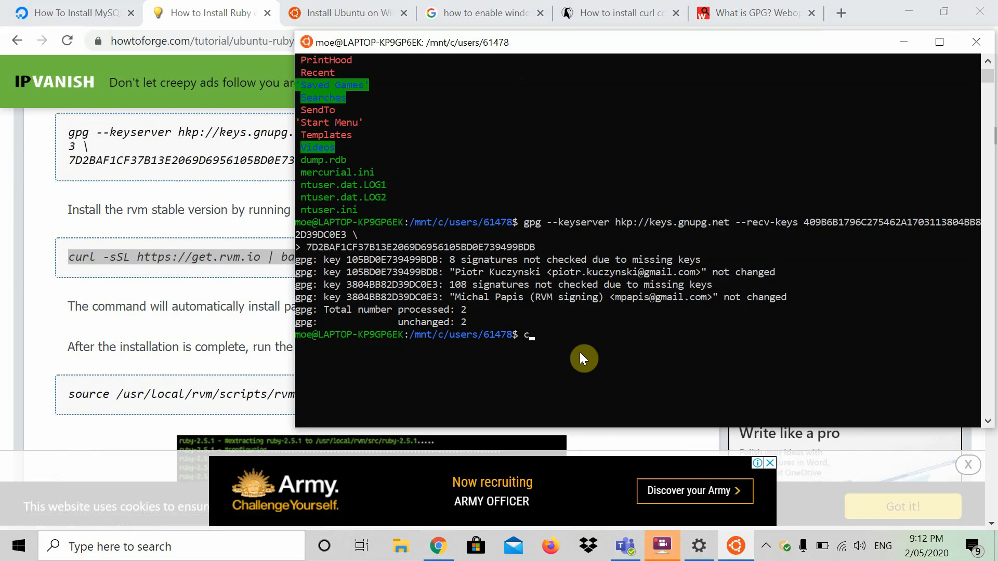
{"action": "type", "text": "url --v"}
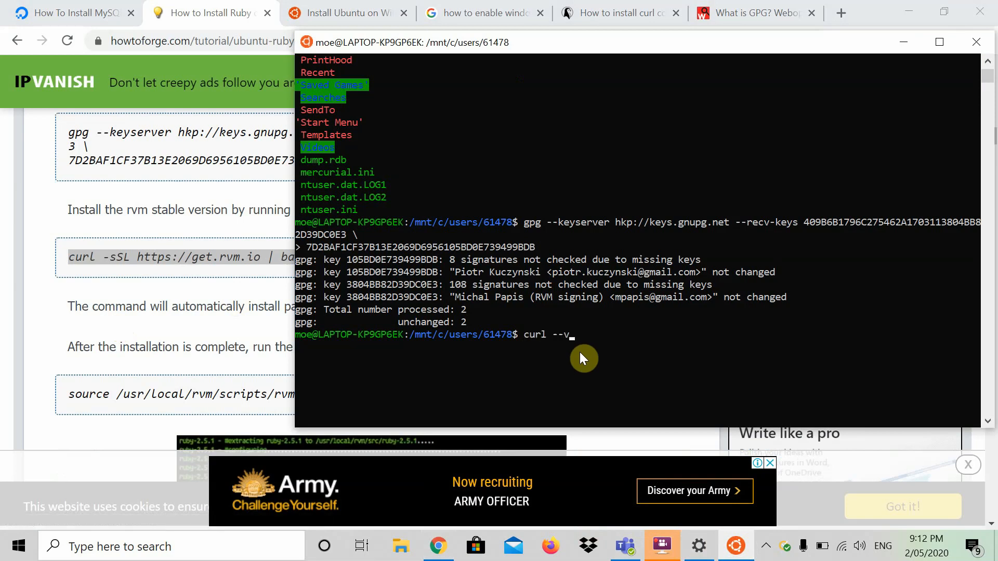
{"action": "key", "text": "Return"}
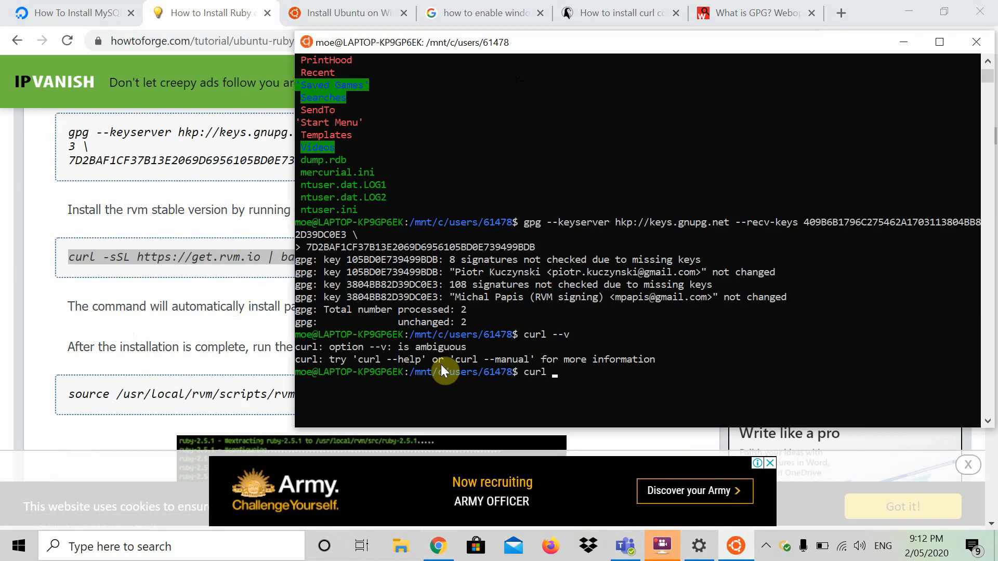
{"action": "type", "text": "-h"}
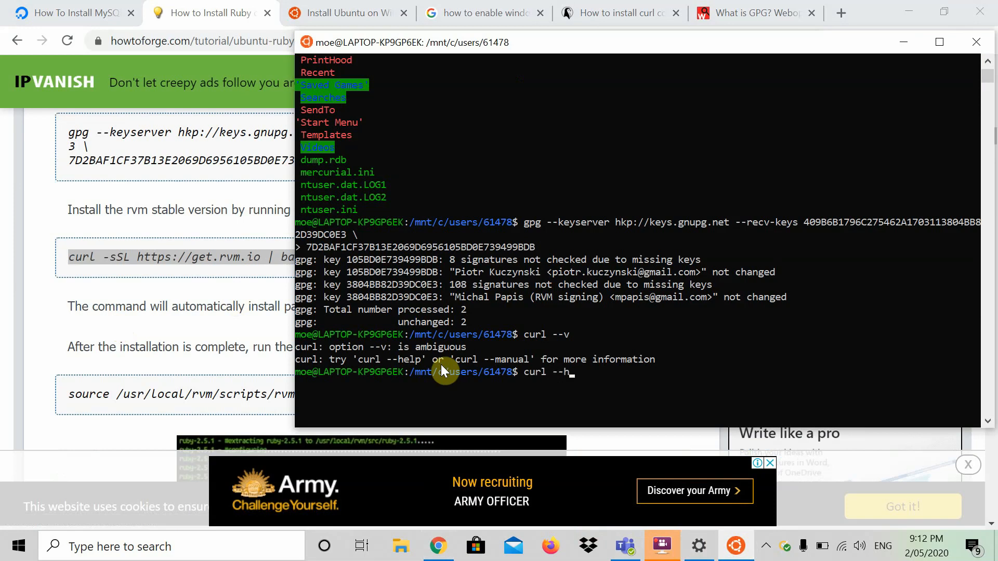
{"action": "key", "text": "Return"}
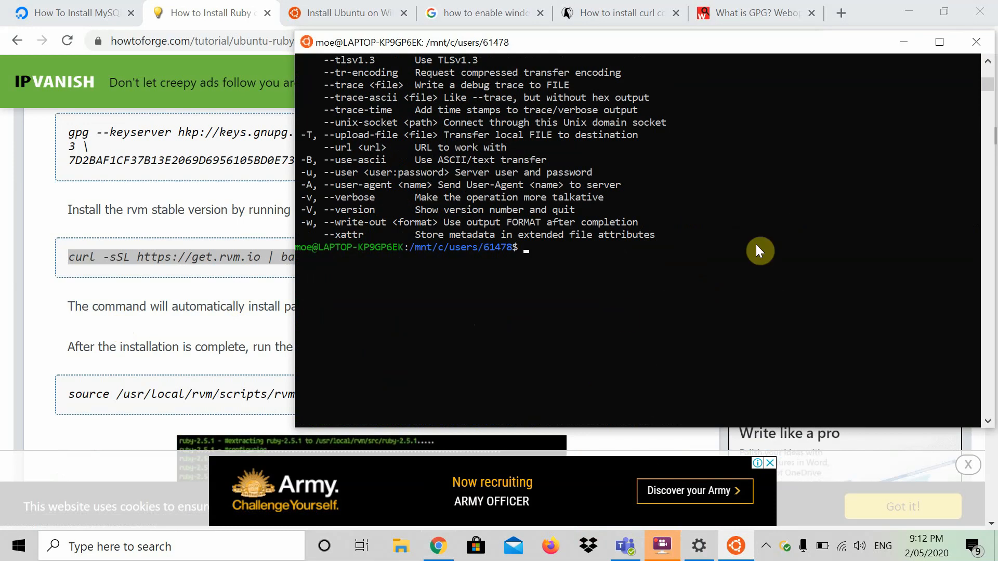
Step: Run sudo apt install curl with the password, reporting curl is already the newest version
{"action": "type", "text": "sudo apit"}
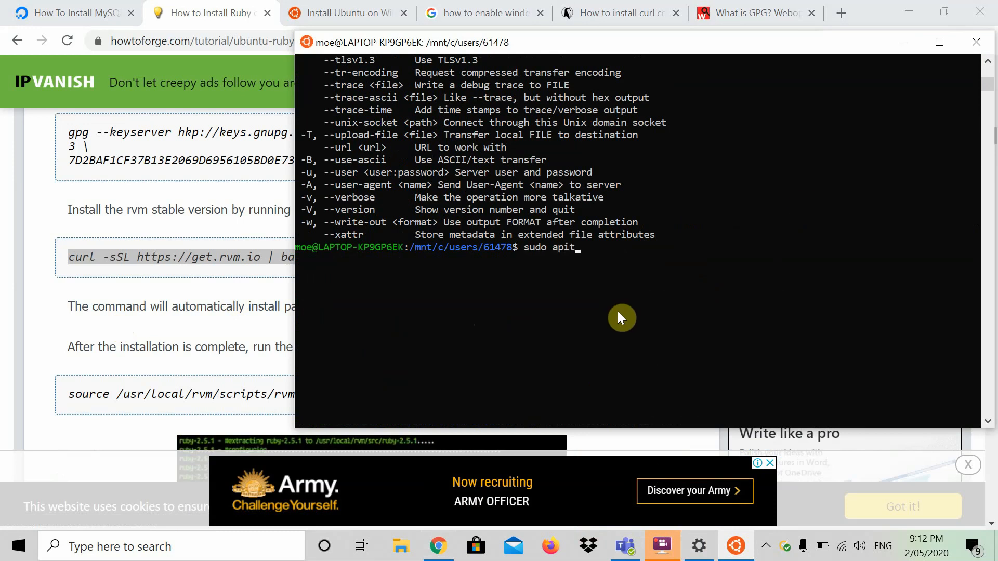
{"action": "type", "text": "install"}
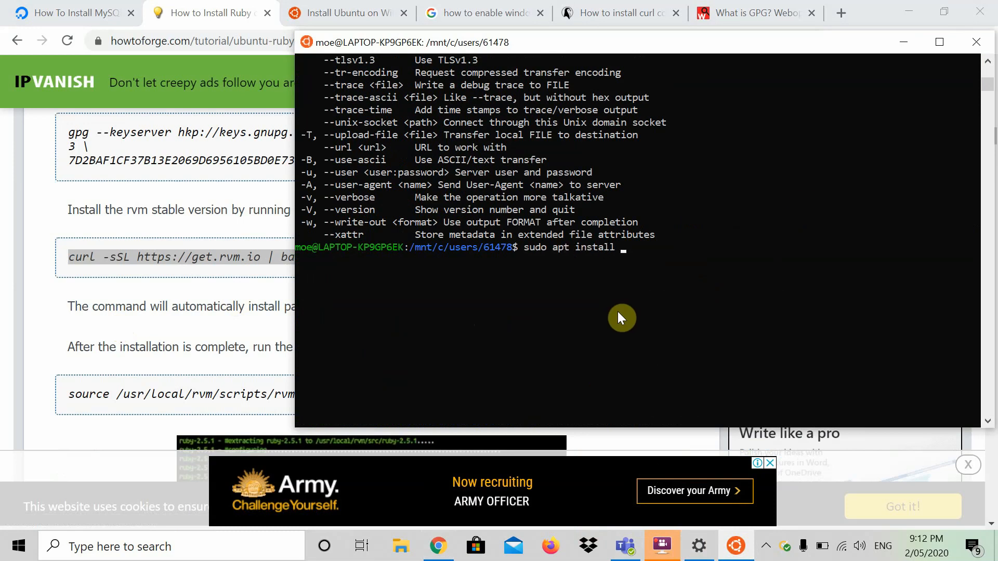
{"action": "key", "text": "Return"}
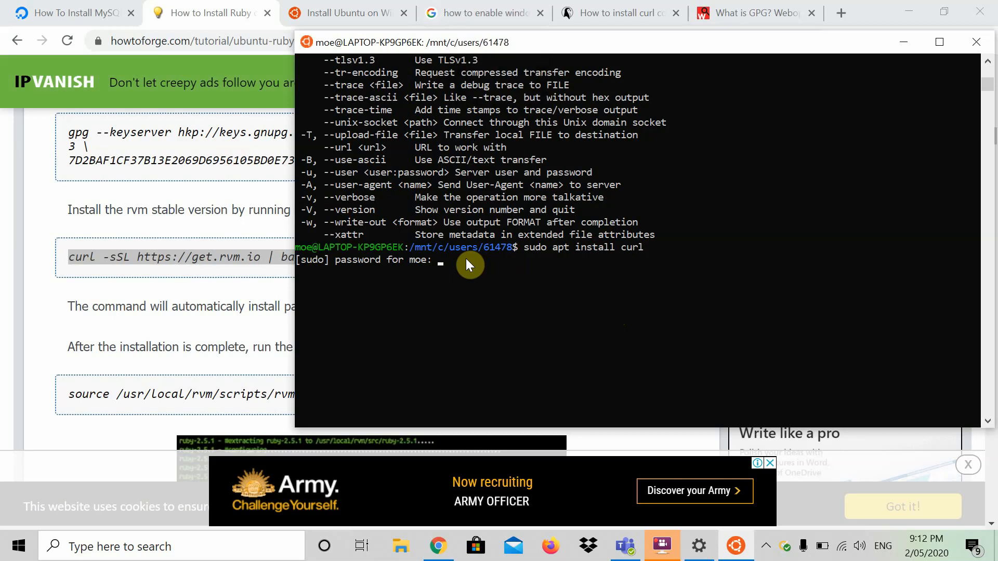
{"action": "key", "text": "Return"}
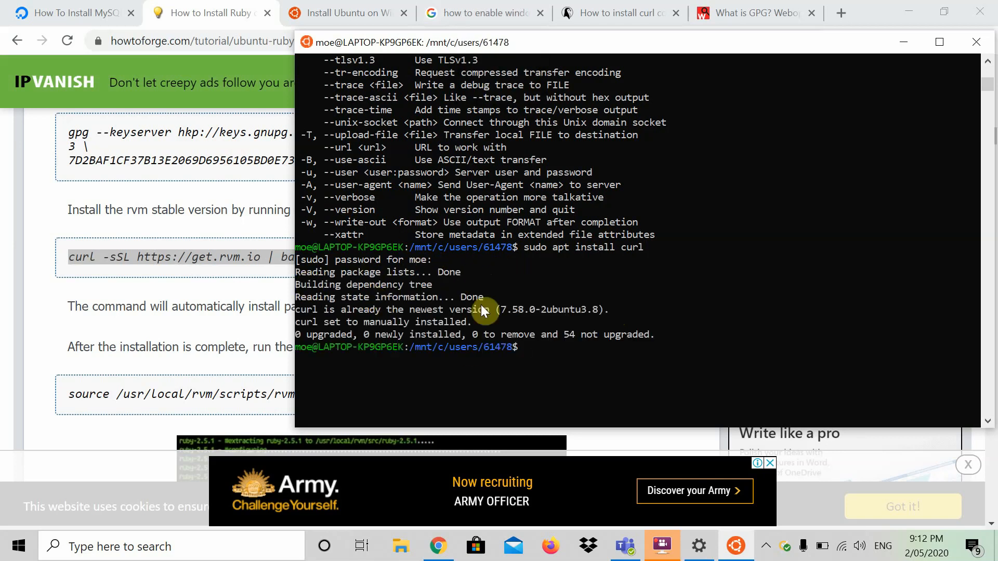
{"action": "mouse_move", "coordinate": [316, 337]}
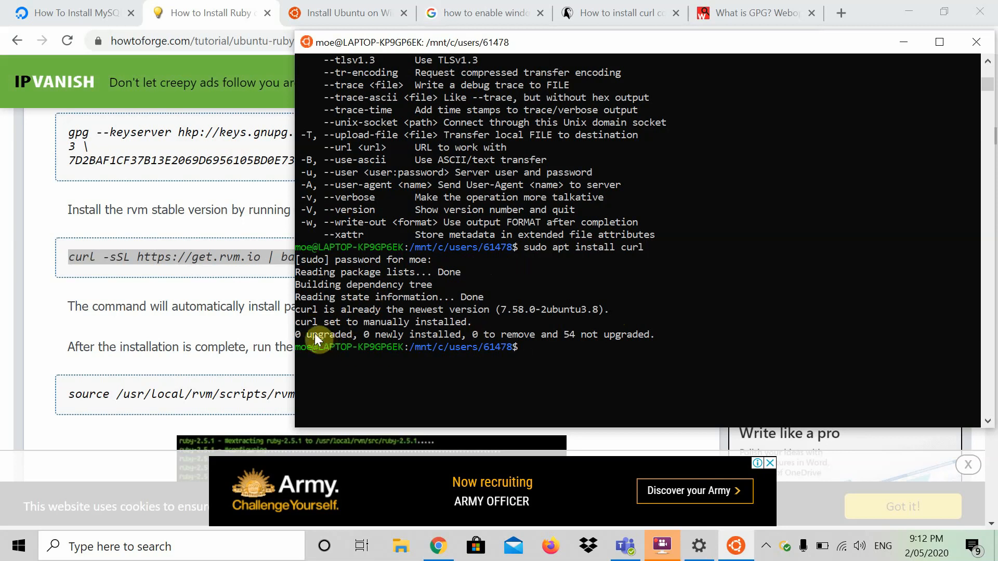
{"action": "mouse_move", "coordinate": [588, 349]}
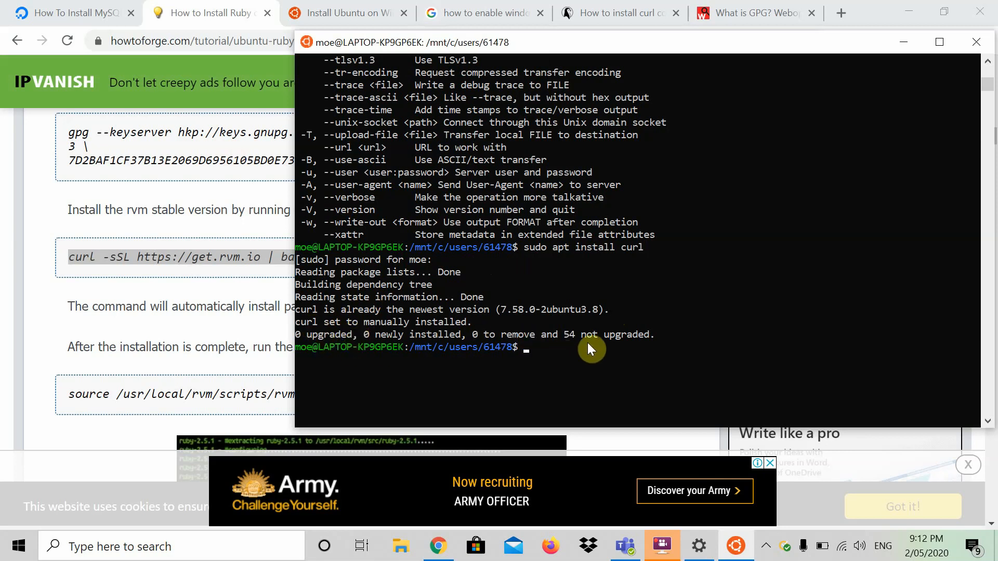
{"action": "mouse_move", "coordinate": [605, 353]}
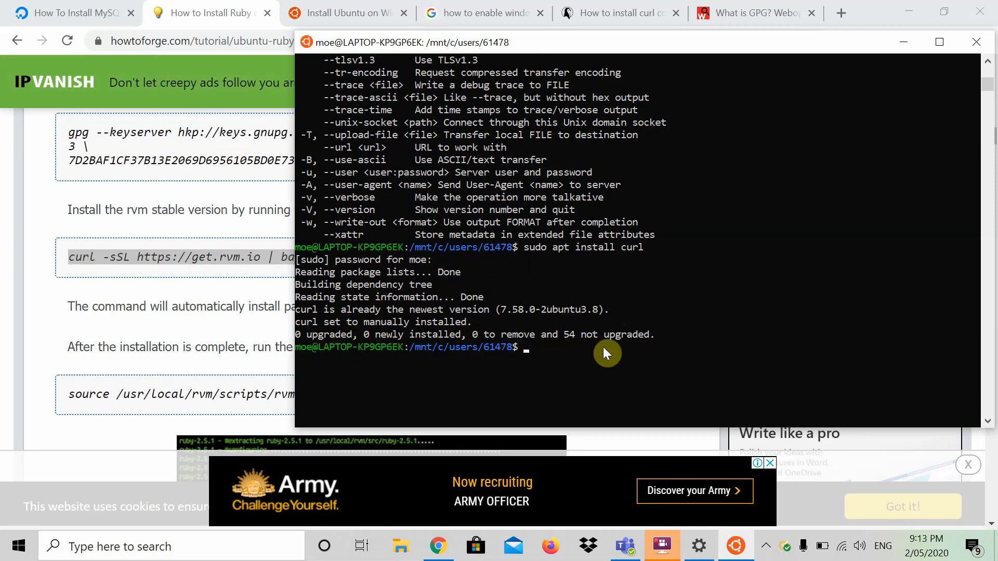
{"action": "mouse_move", "coordinate": [164, 256]}
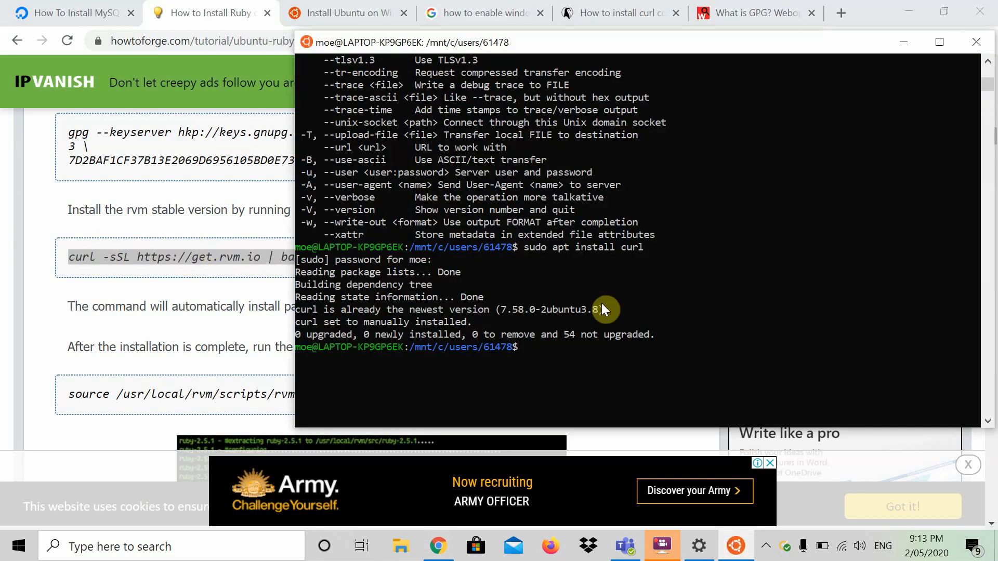
{"action": "type", "text": "curl -sSL https://get.rvm.io | bash -s stable --ruby"}
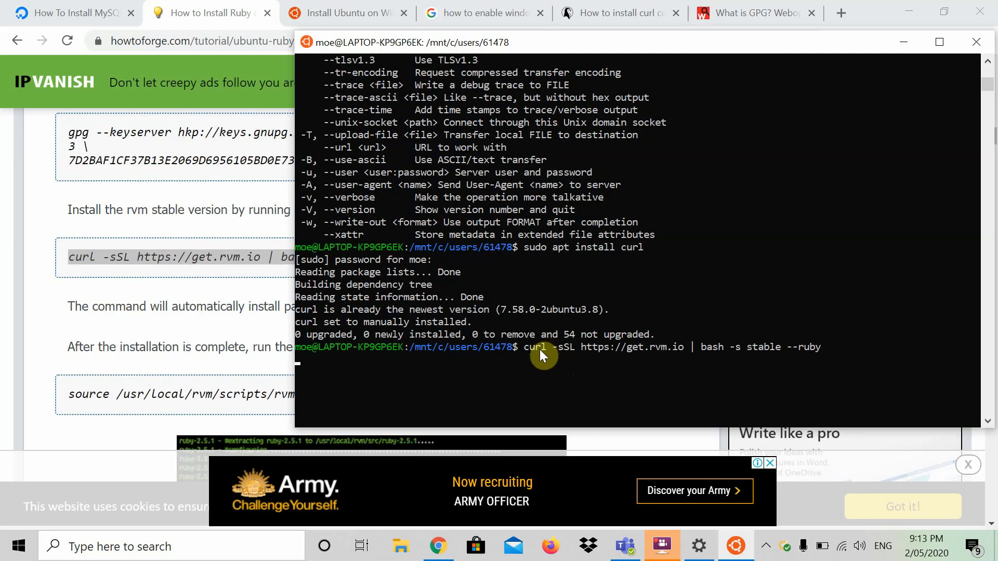
{"action": "mouse_move", "coordinate": [700, 356]}
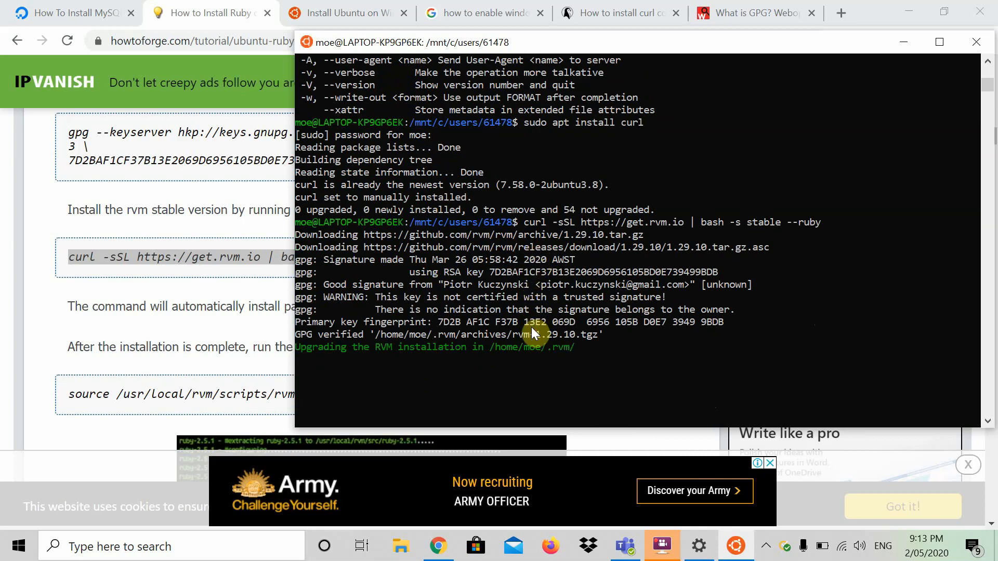
{"action": "mouse_move", "coordinate": [465, 379]}
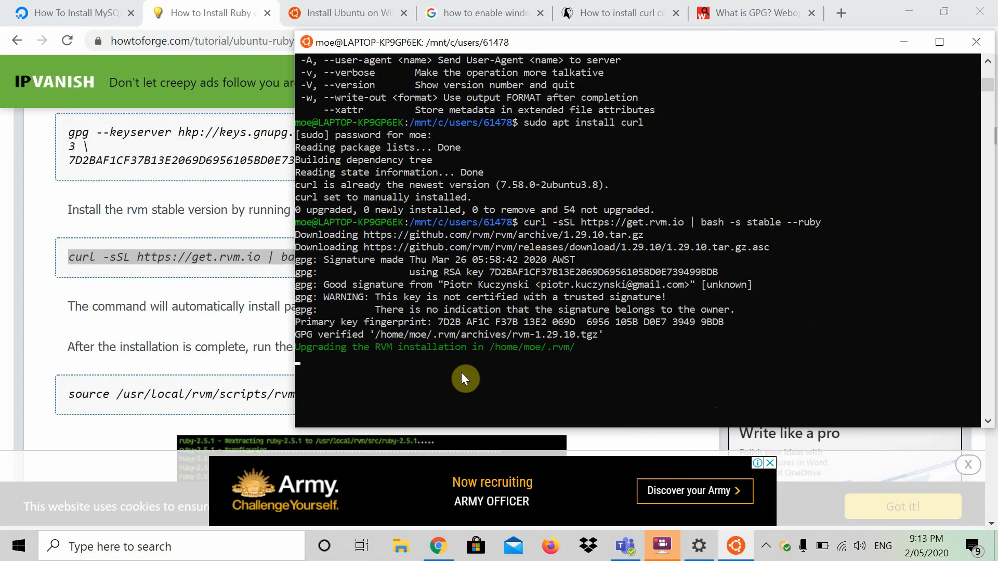
{"action": "mouse_move", "coordinate": [417, 320]}
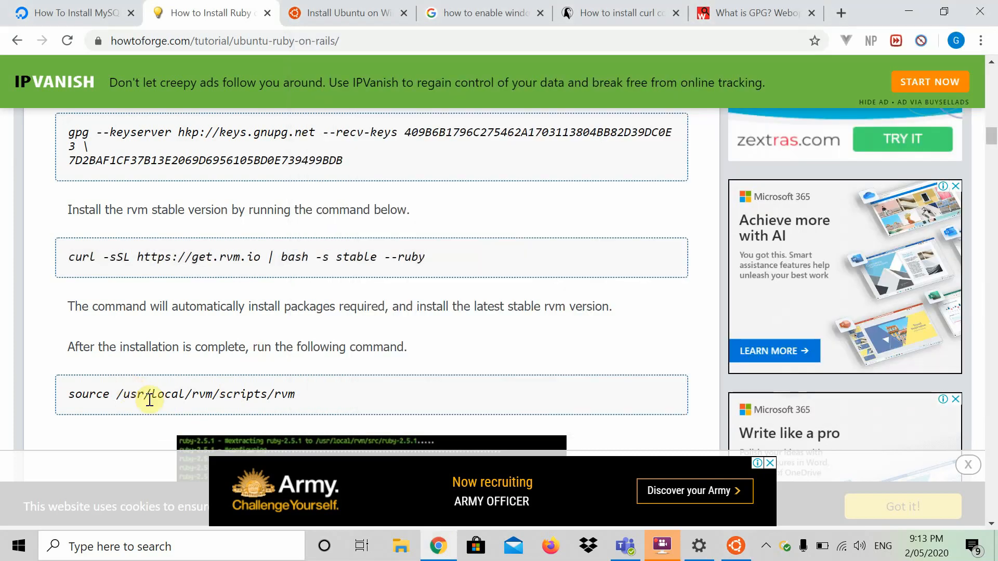
{"action": "scroll", "scroll_direction": "down", "scroll_amount": 3}
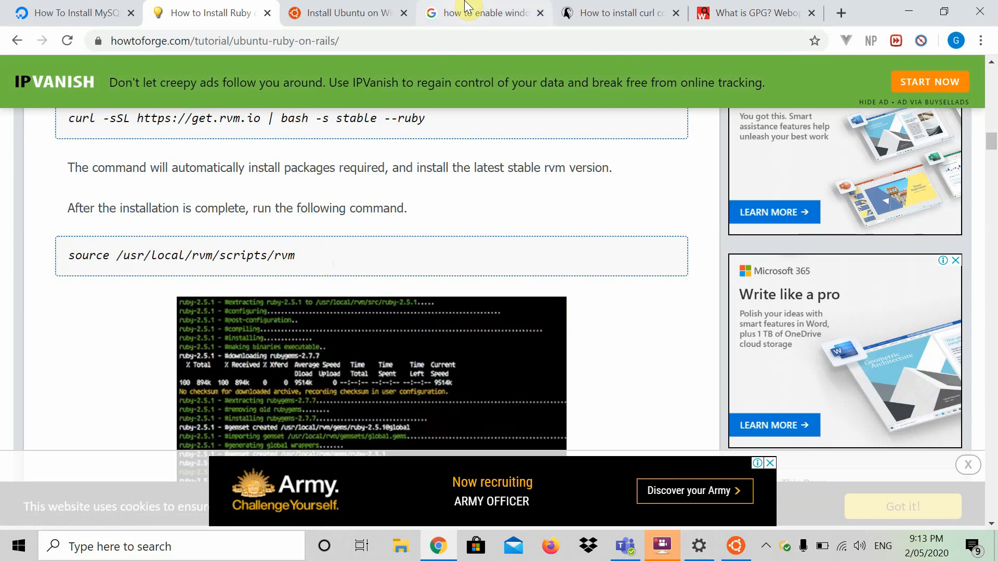
{"action": "mouse_move", "coordinate": [658, 396]}
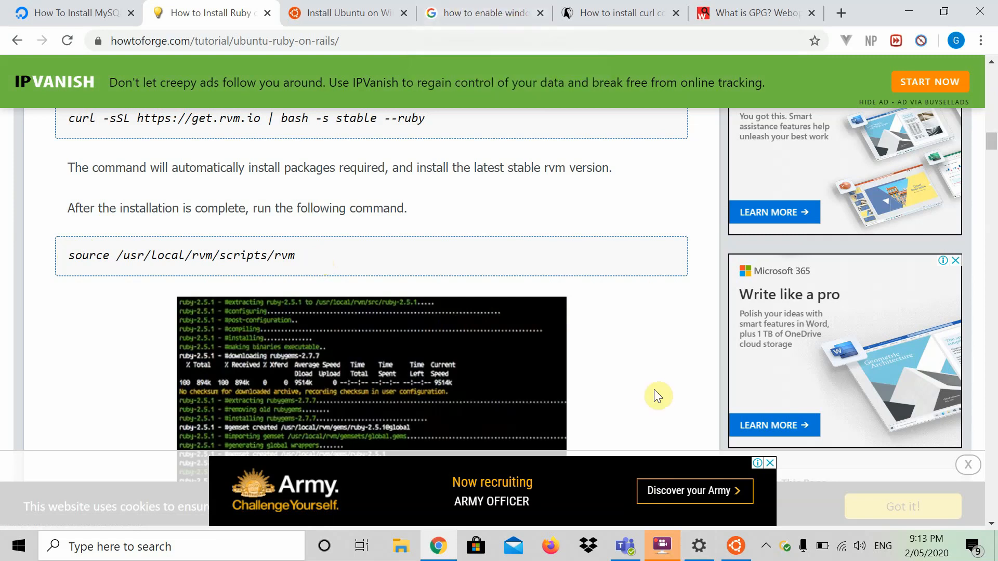
{"action": "left_click", "coordinate": [662, 546]}
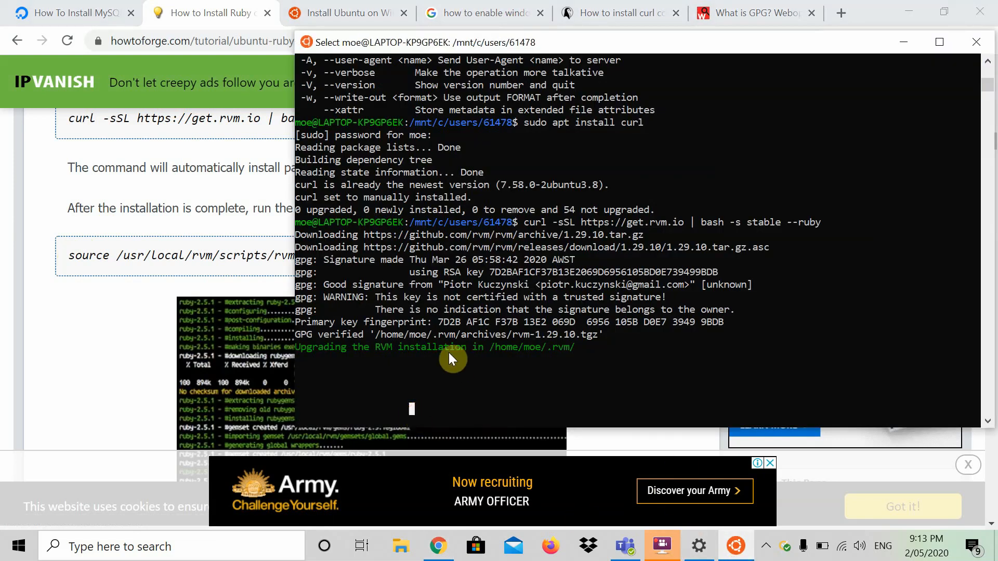
{"action": "key", "text": "ctrl+z"}
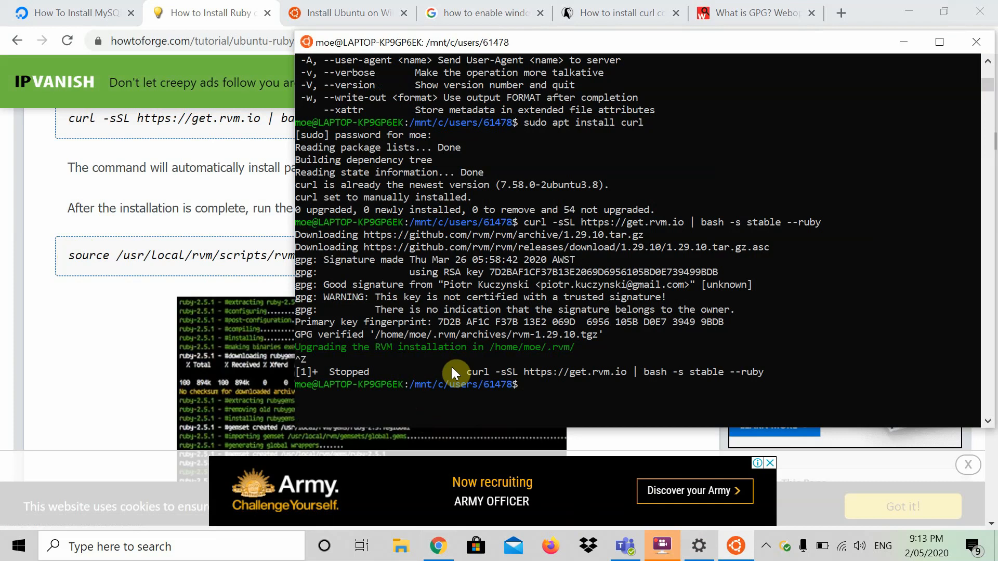
{"action": "mouse_move", "coordinate": [592, 327]}
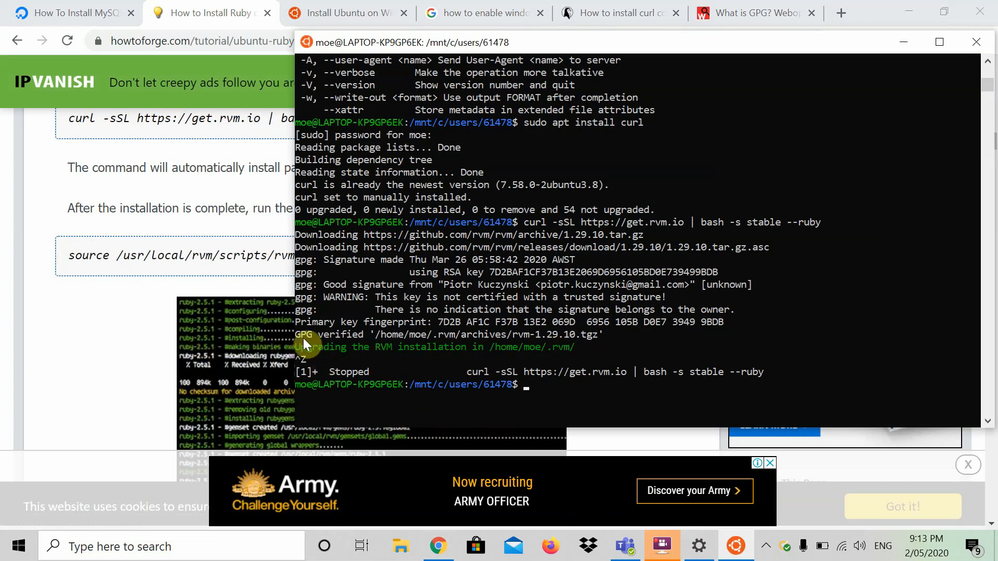
{"action": "mouse_move", "coordinate": [486, 347]}
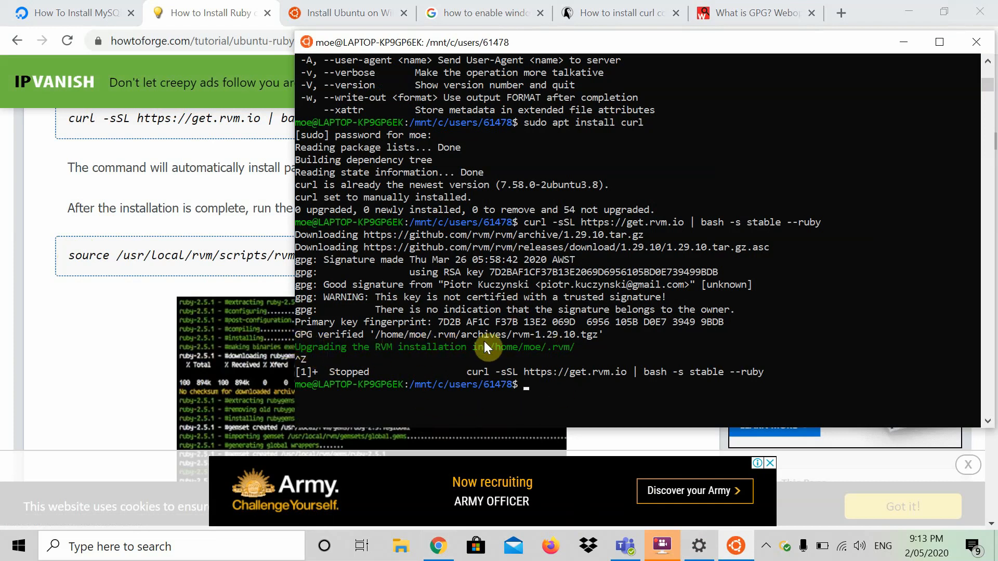
{"action": "mouse_move", "coordinate": [560, 380]}
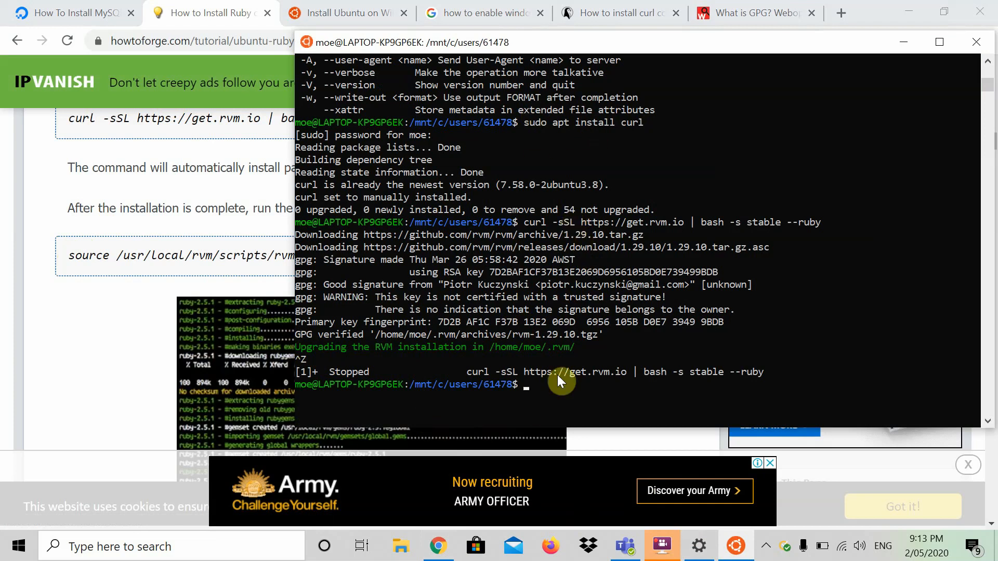
{"action": "mouse_move", "coordinate": [378, 352]}
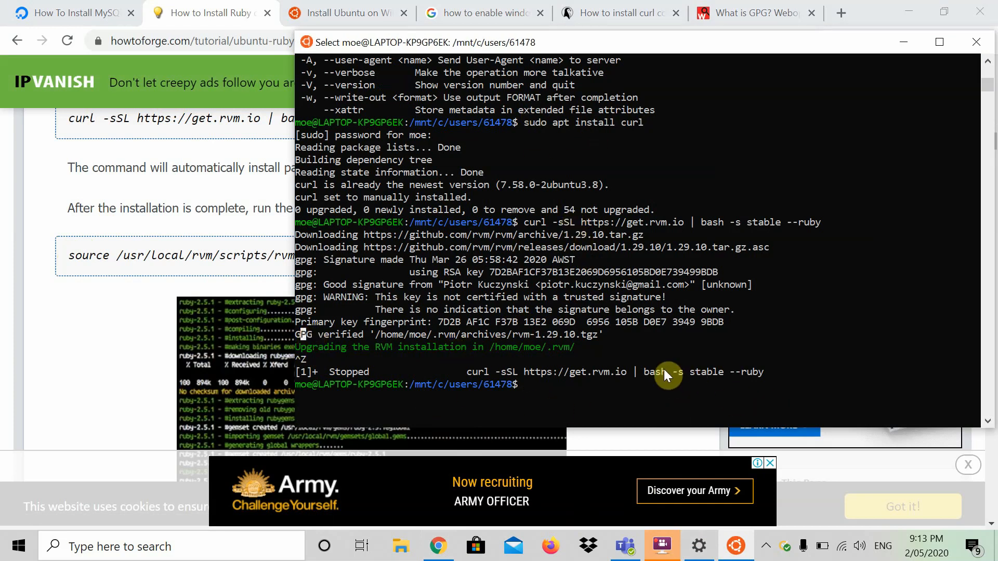
Step: Load RVM into the shell by sourcing ~/.rvm/scripts/rvm
{"action": "type", "text": "source"}
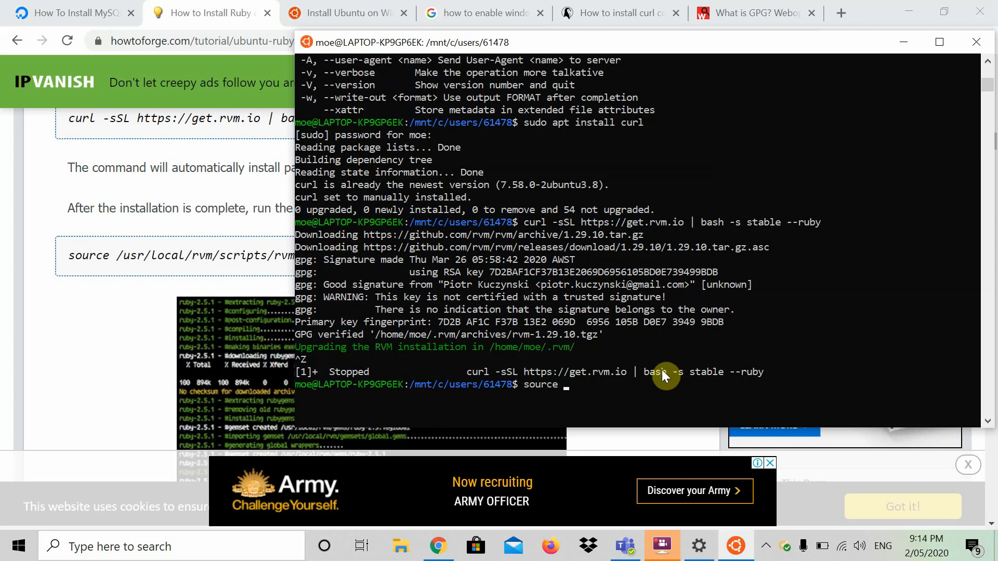
{"action": "type", "text": "~"}
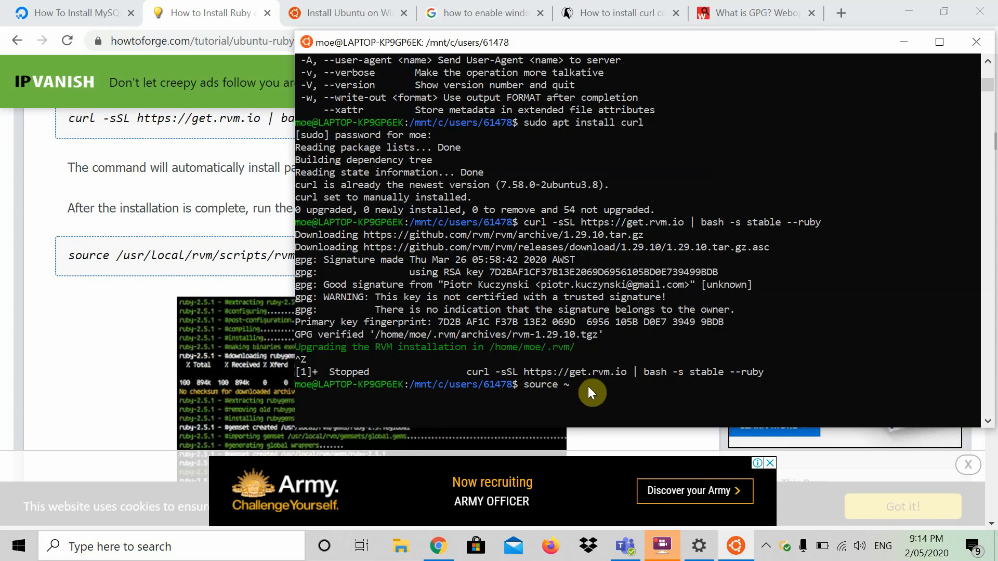
{"action": "mouse_move", "coordinate": [576, 390]}
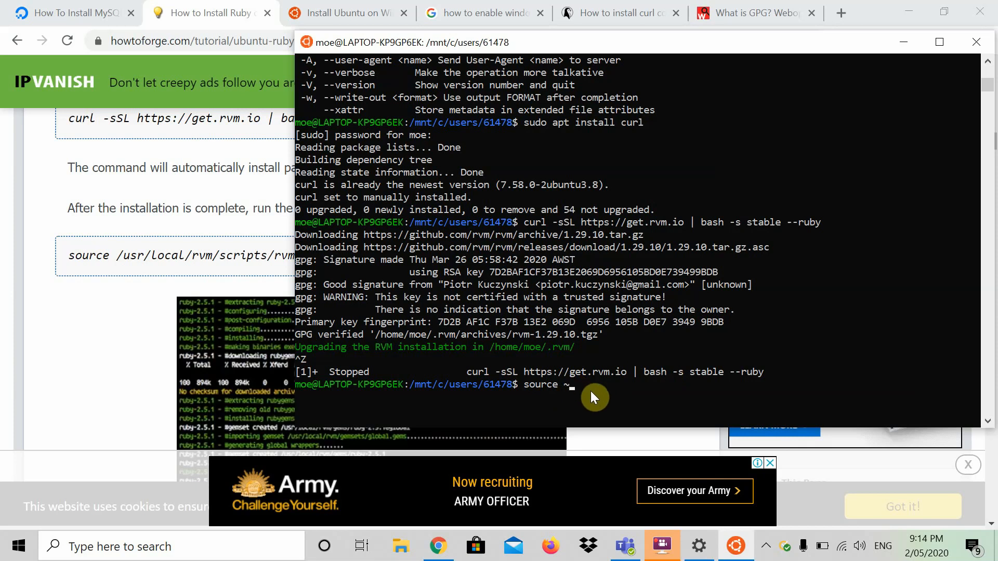
{"action": "type", "text": "/."}
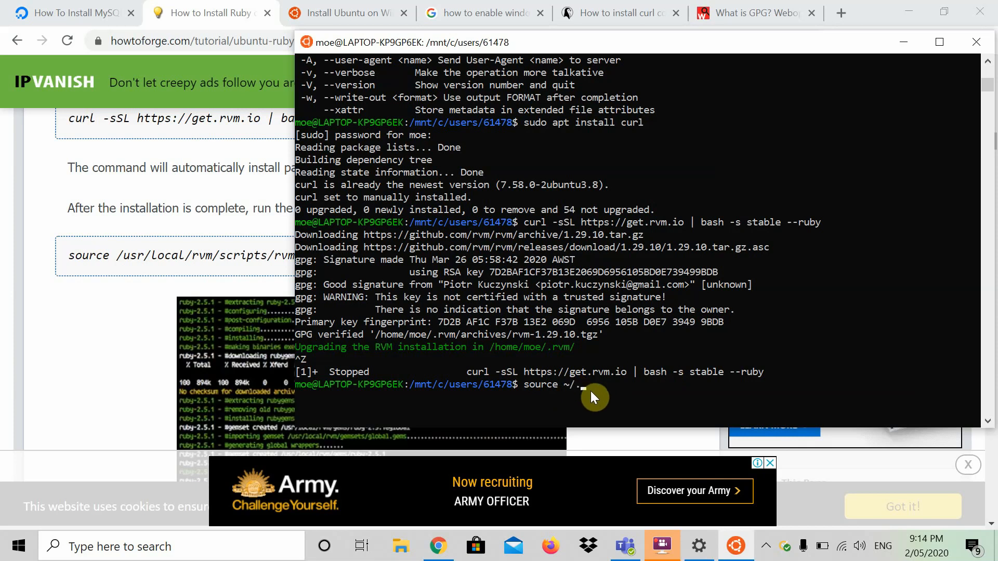
{"action": "type", "text": "rvm/sc"}
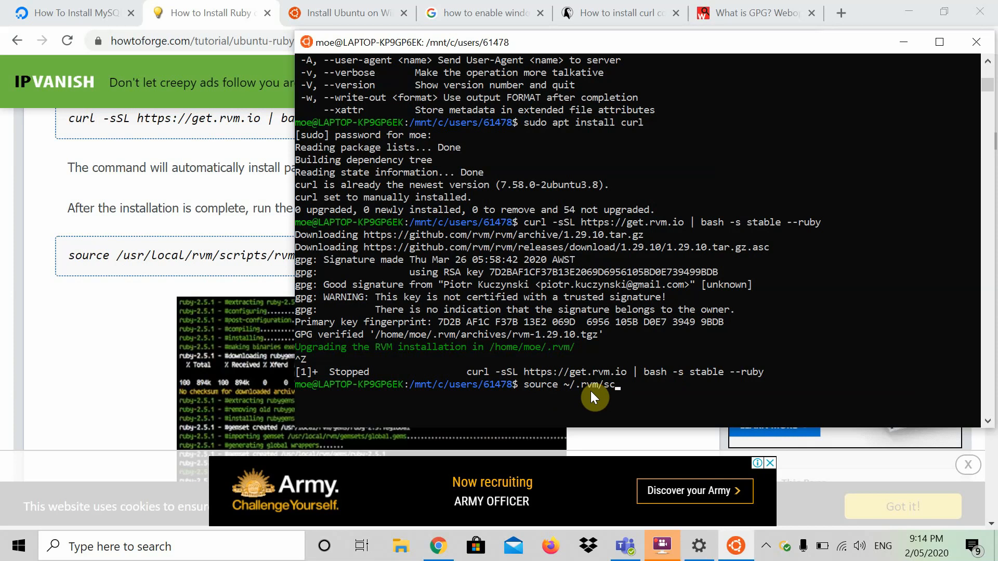
{"action": "key", "text": "Return"}
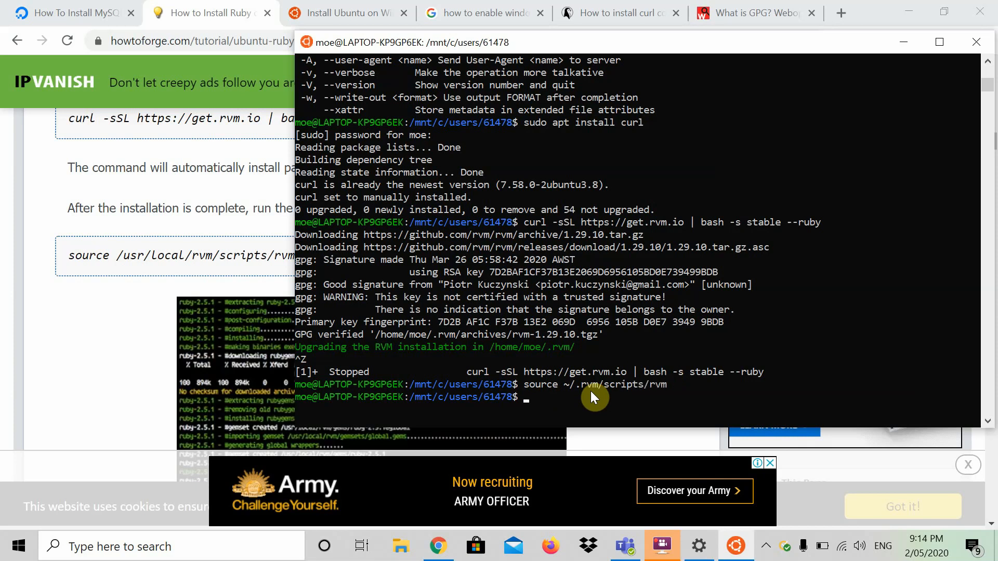
{"action": "double_click", "coordinate": [536, 385]}
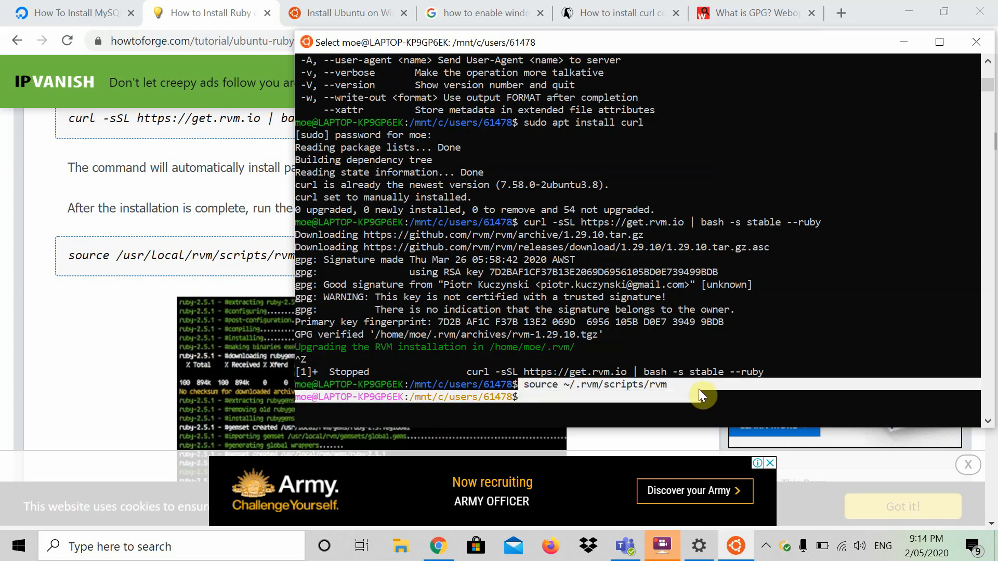
{"action": "mouse_move", "coordinate": [223, 288]}
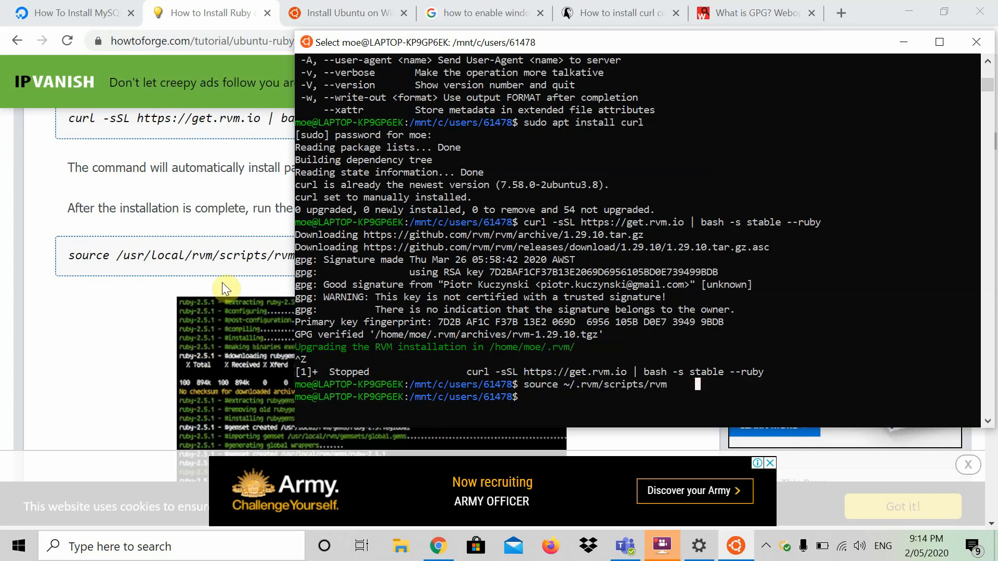
{"action": "scroll", "scroll_direction": "up", "scroll_amount": 3}
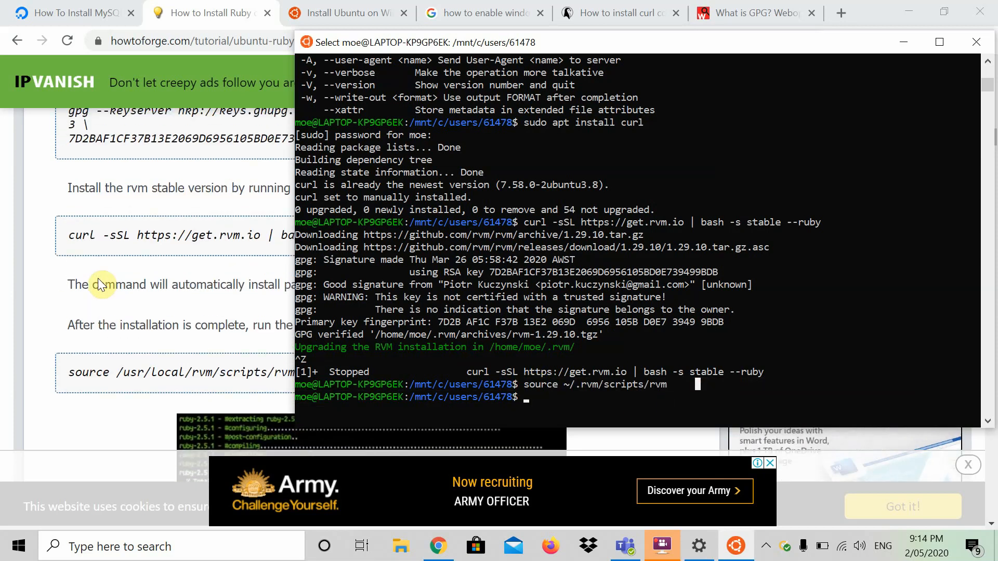
{"action": "scroll", "scroll_direction": "down", "scroll_amount": 3}
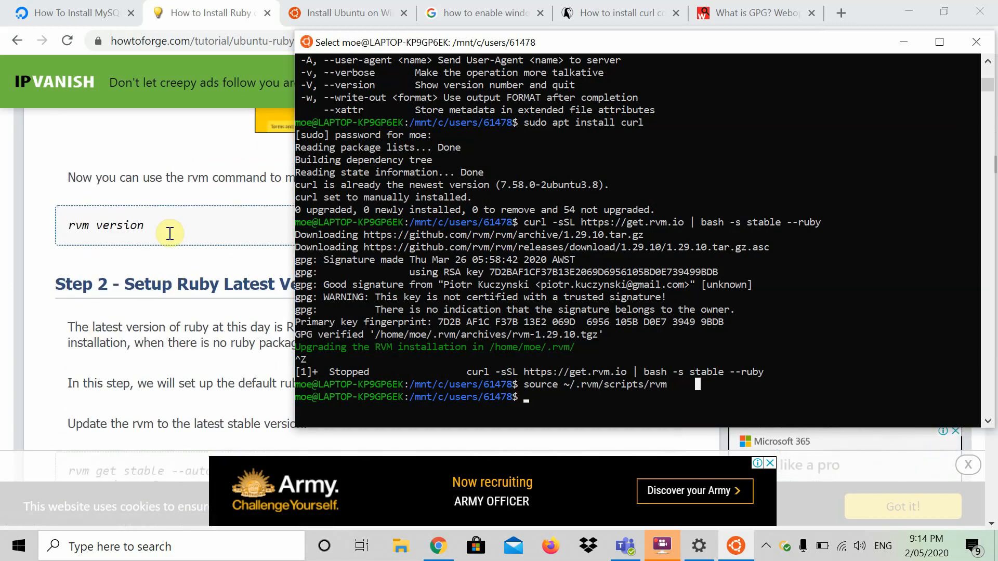
Step: Run rvm version and confirm it reports rvm 1.29.10 (latest)
{"action": "type", "text": "rvm"}
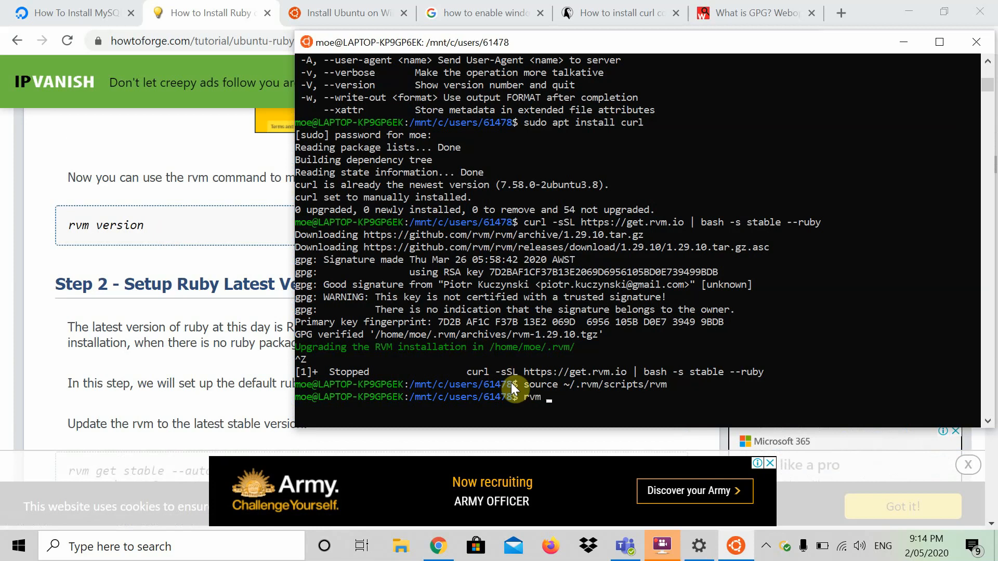
{"action": "type", "text": "version"}
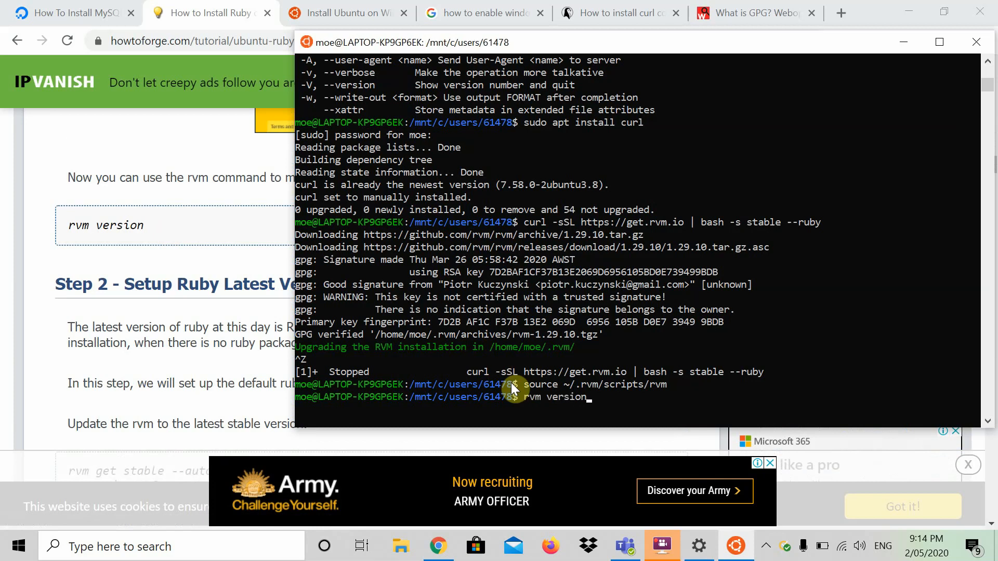
{"action": "key", "text": "Return"}
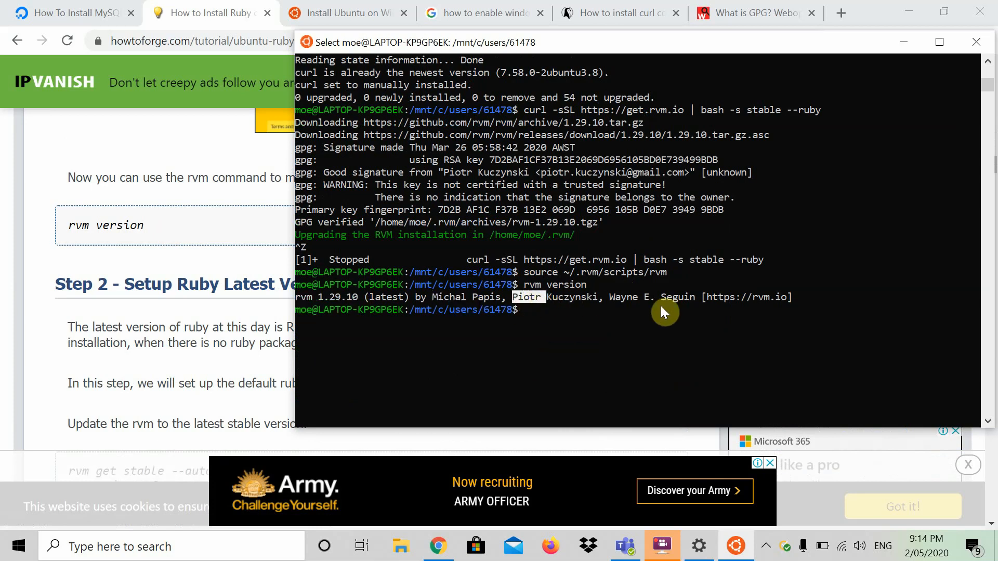
{"action": "mouse_move", "coordinate": [575, 324]}
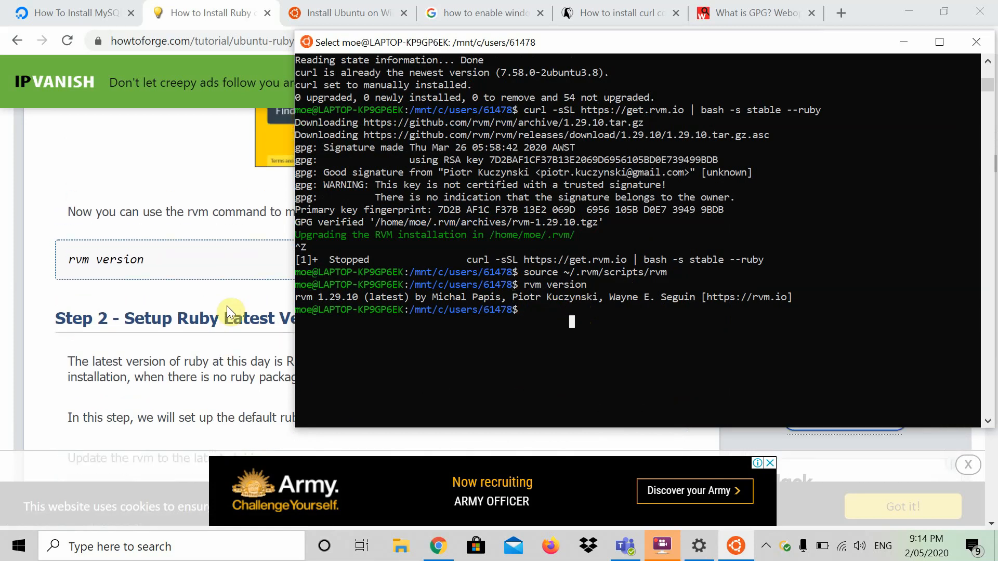
Step: Scroll through the stalled rvm get stable output ending in 'Could not update RVM'
{"action": "scroll", "scroll_direction": "down", "scroll_amount": 3}
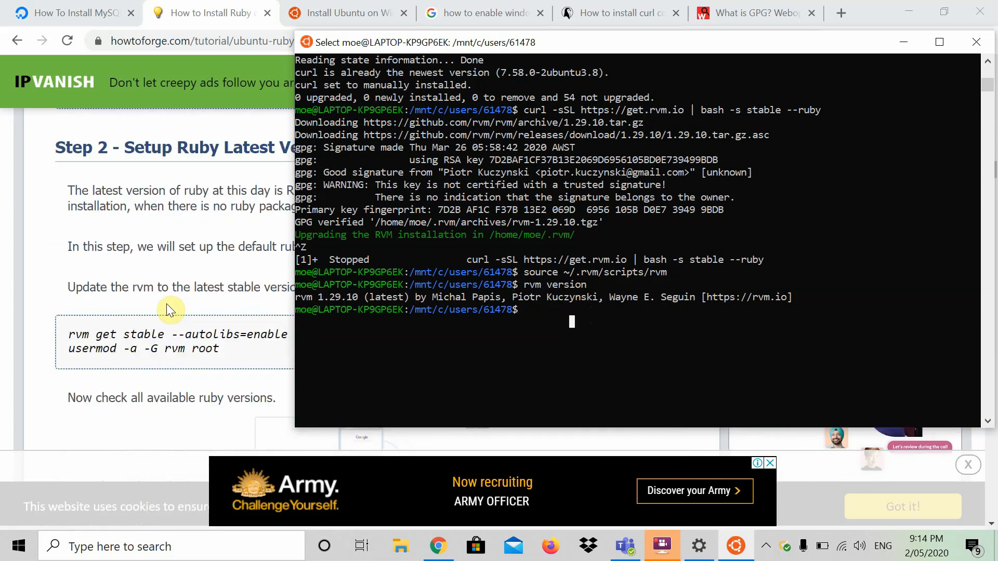
{"action": "mouse_move", "coordinate": [566, 342]}
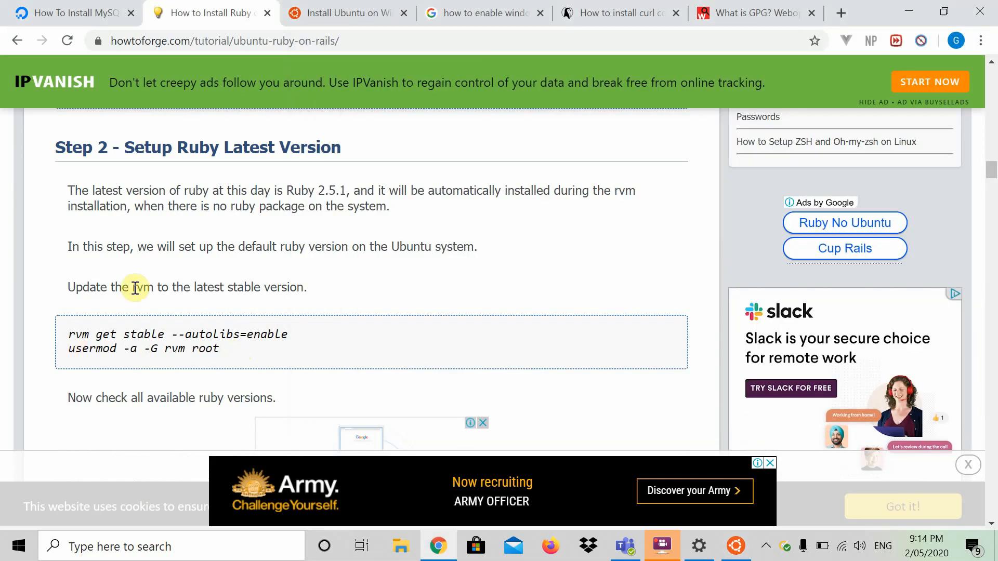
{"action": "scroll", "scroll_direction": "down", "scroll_amount": 3}
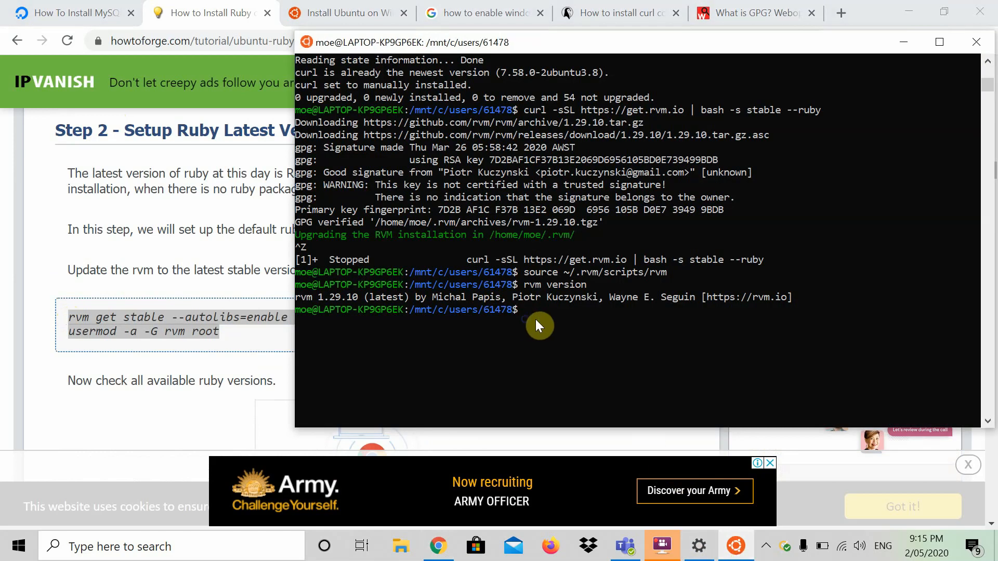
{"action": "mouse_move", "coordinate": [246, 332]}
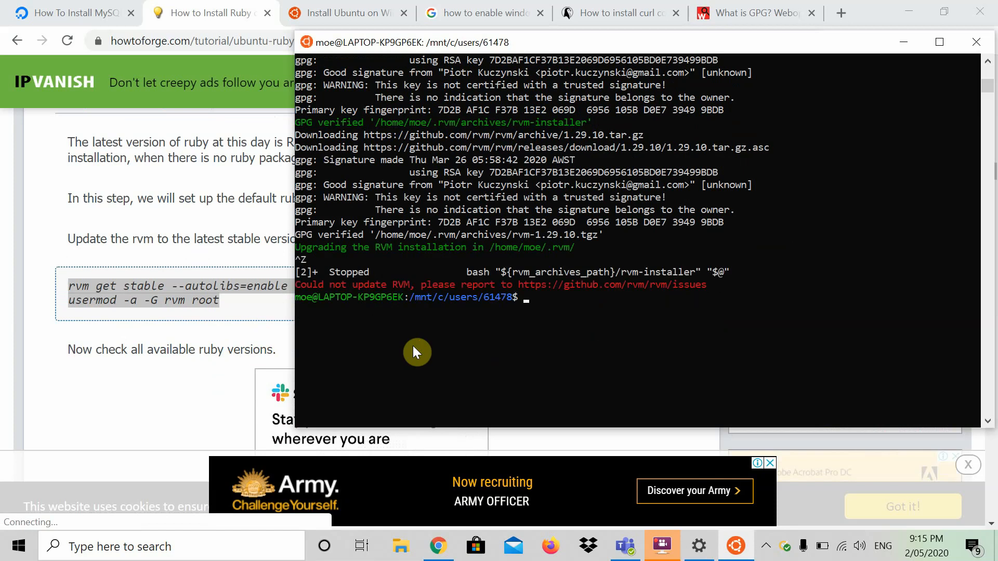
{"action": "mouse_move", "coordinate": [518, 240]}
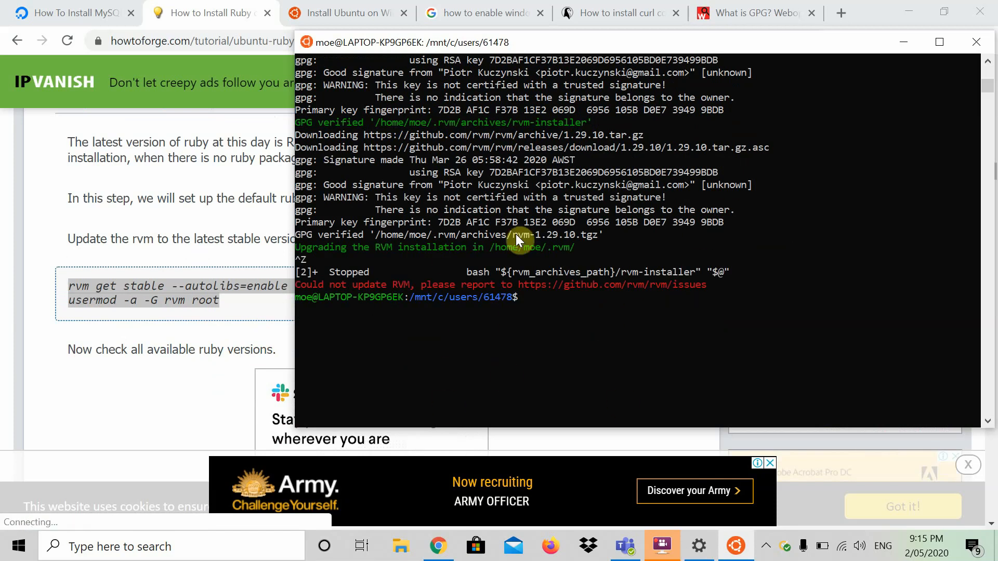
{"action": "scroll", "scroll_direction": "down", "scroll_amount": 3}
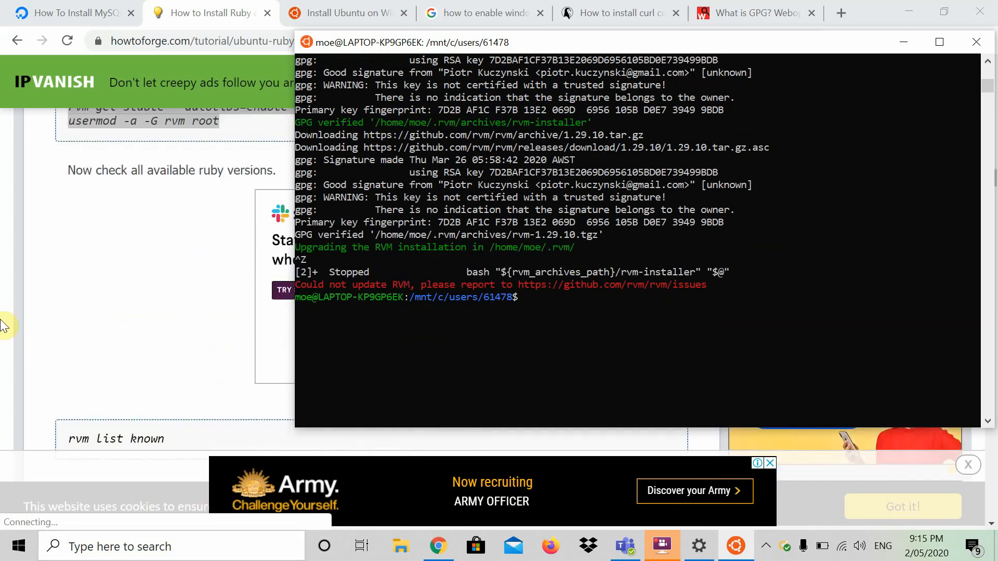
{"action": "scroll", "scroll_direction": "down", "scroll_amount": 3}
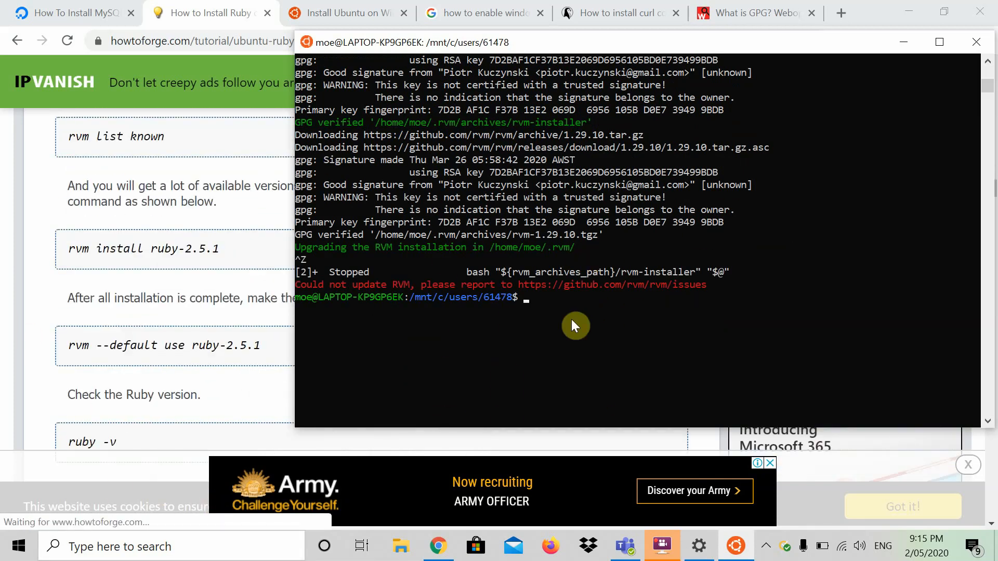
{"action": "type", "text": "rvm list known"}
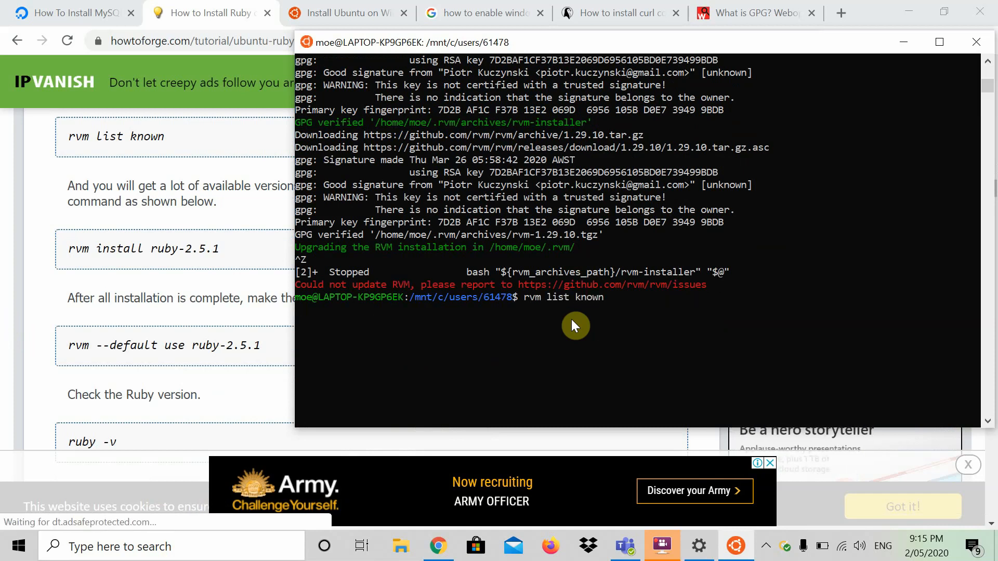
{"action": "key", "text": "Return"}
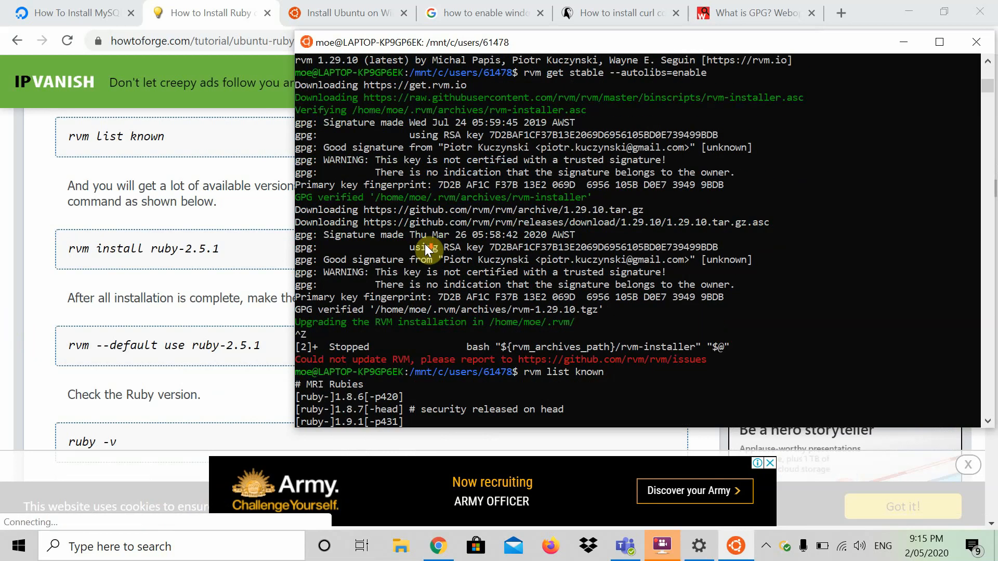
{"action": "scroll", "scroll_direction": "down", "scroll_amount": 3}
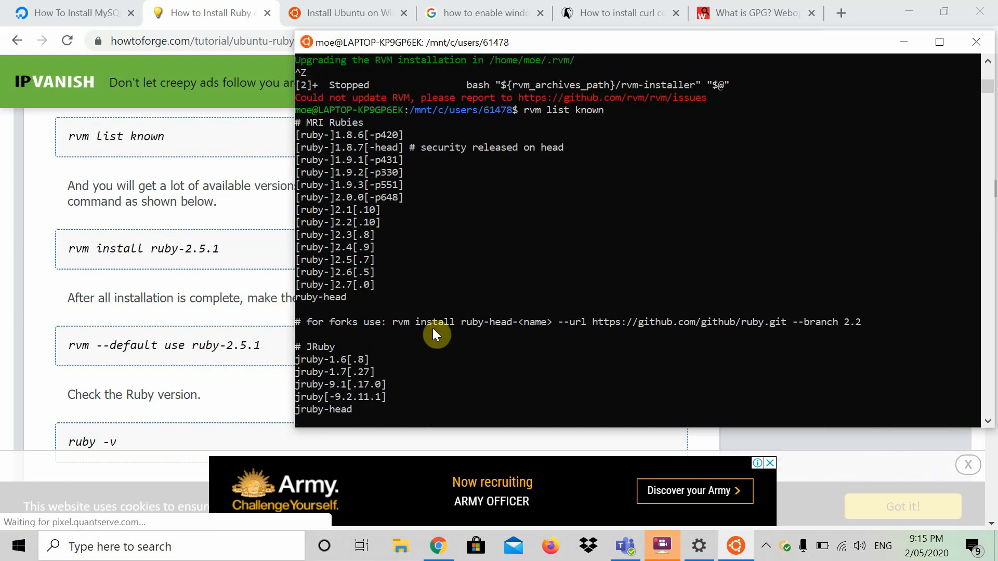
{"action": "scroll", "scroll_direction": "up", "scroll_amount": 3}
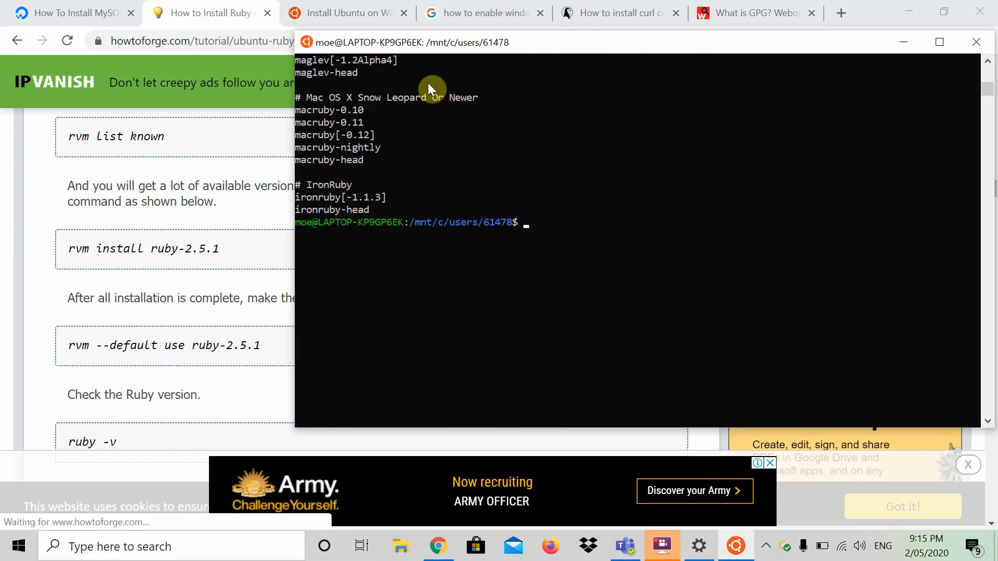
{"action": "mouse_move", "coordinate": [599, 222]}
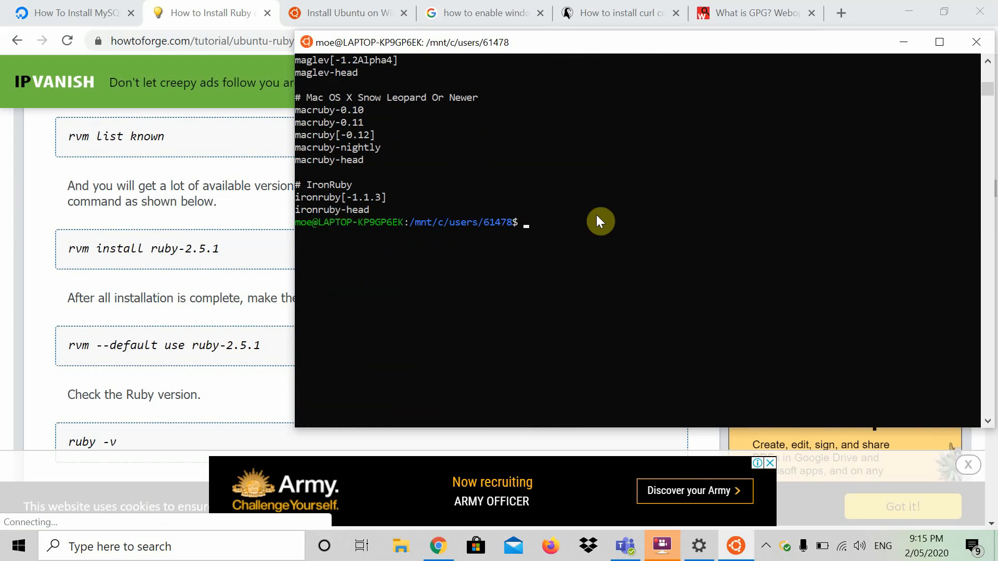
Step: Run rvm install for ruby-2.7.0
{"action": "type", "text": "rvm install ruby"}
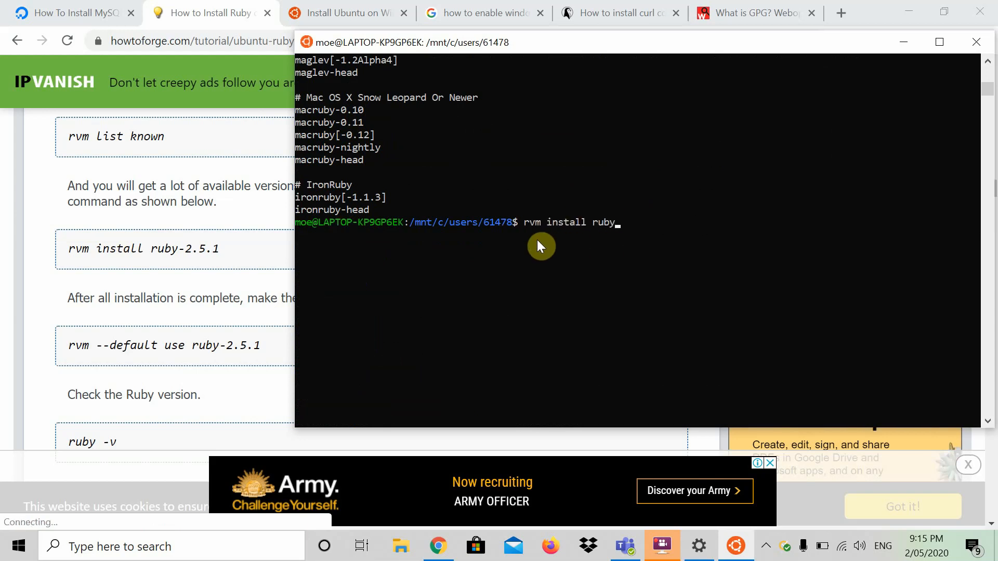
{"action": "type", "text": "-2.7.9"}
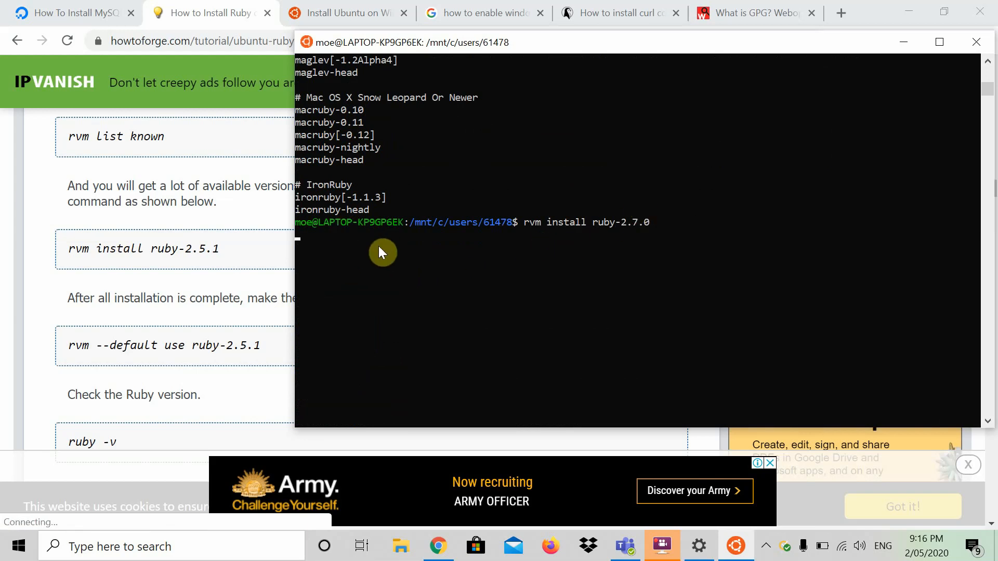
{"action": "key", "text": "Return"}
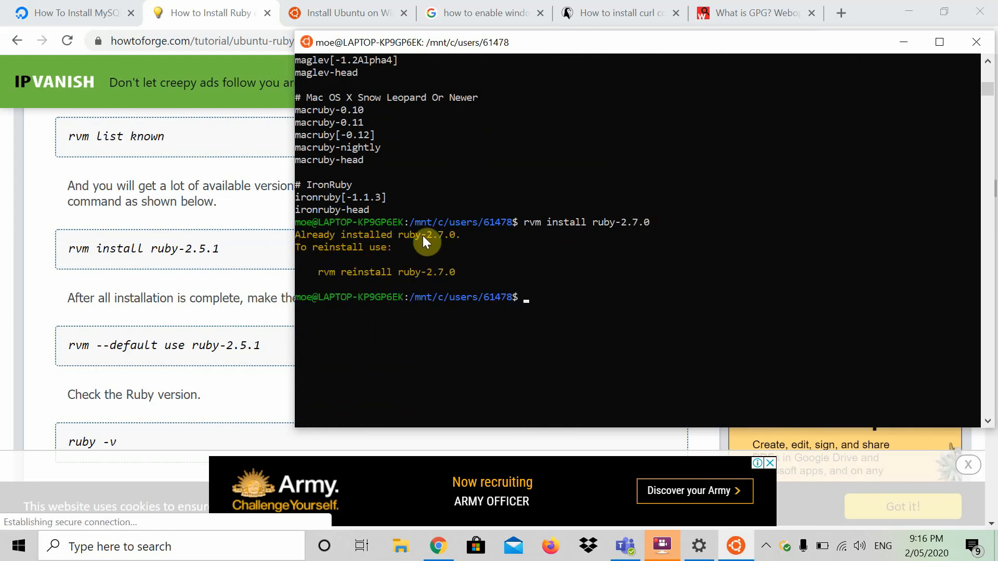
{"action": "mouse_move", "coordinate": [463, 277]}
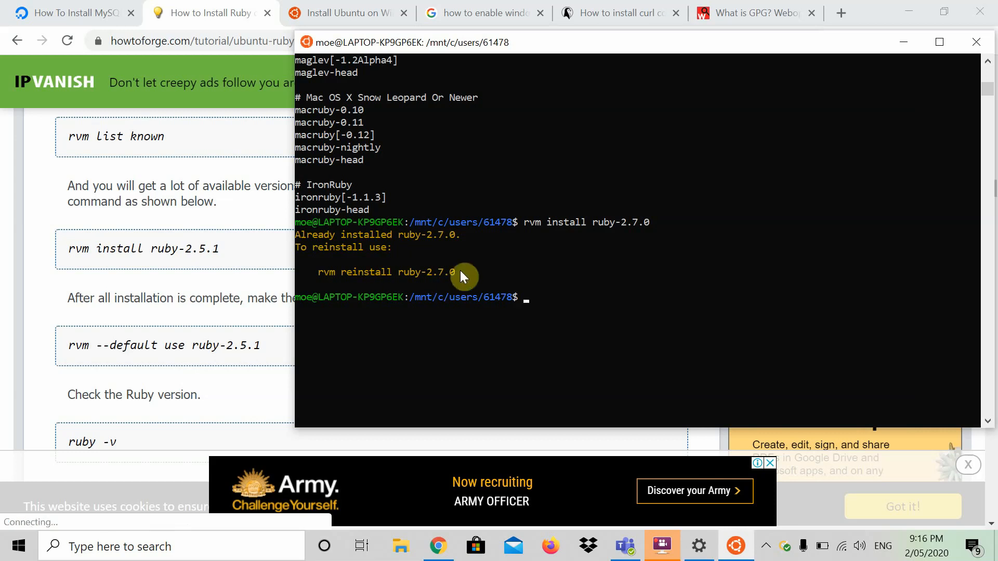
{"action": "mouse_move", "coordinate": [324, 243]}
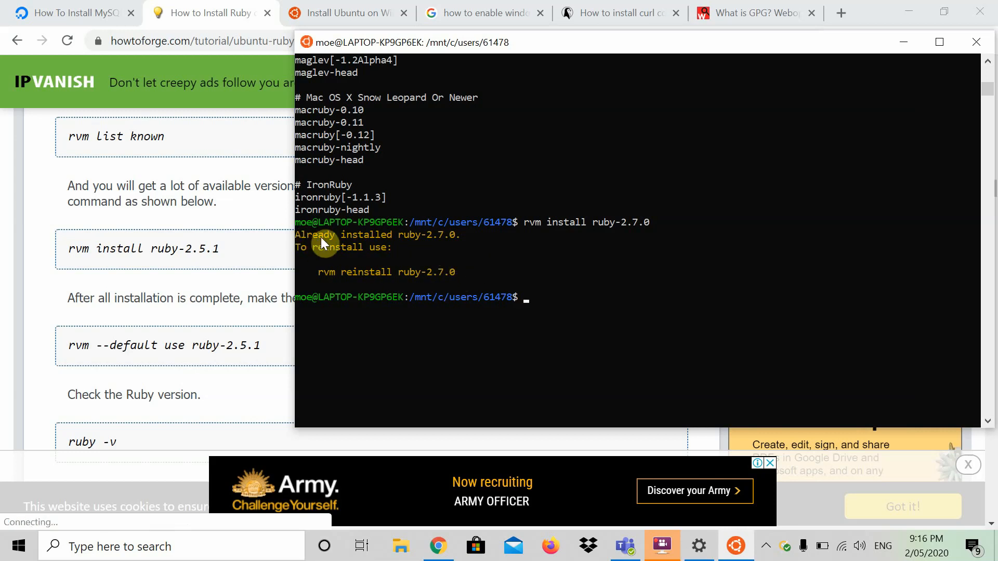
{"action": "mouse_move", "coordinate": [152, 275]}
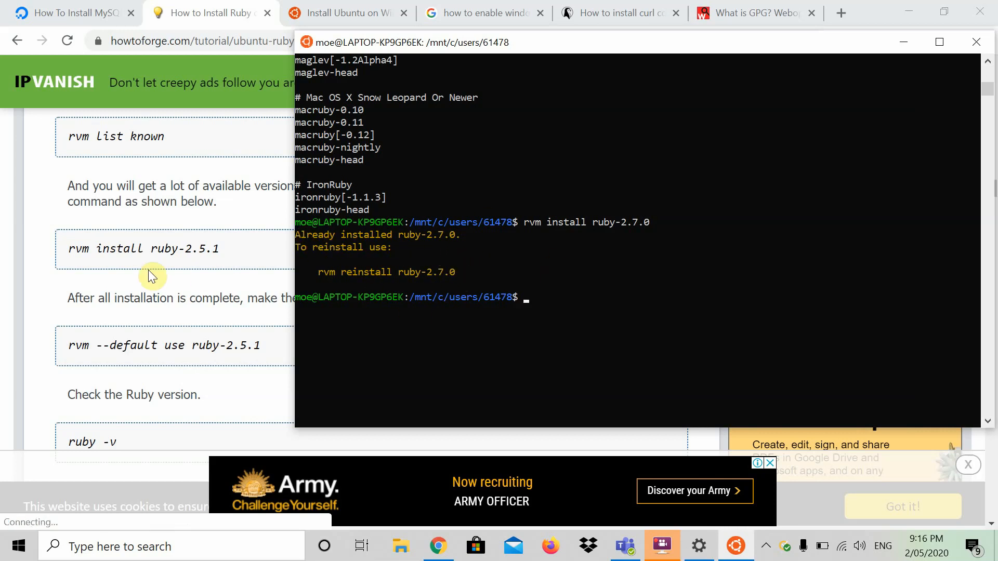
Step: Make ruby-2.7.0 the default with rvm --default use
{"action": "type", "text": "rvm --default us"}
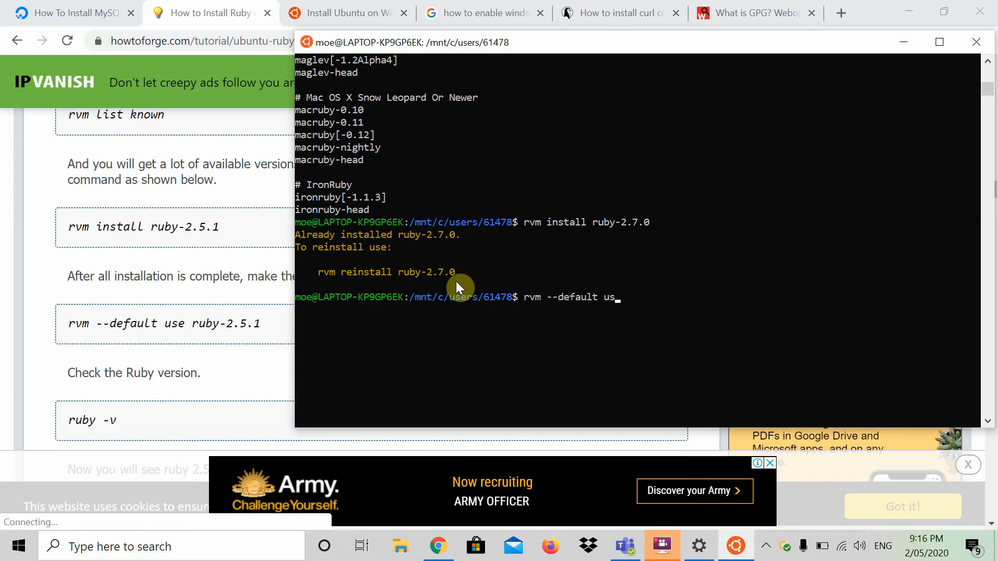
{"action": "type", "text": "e ruby-"}
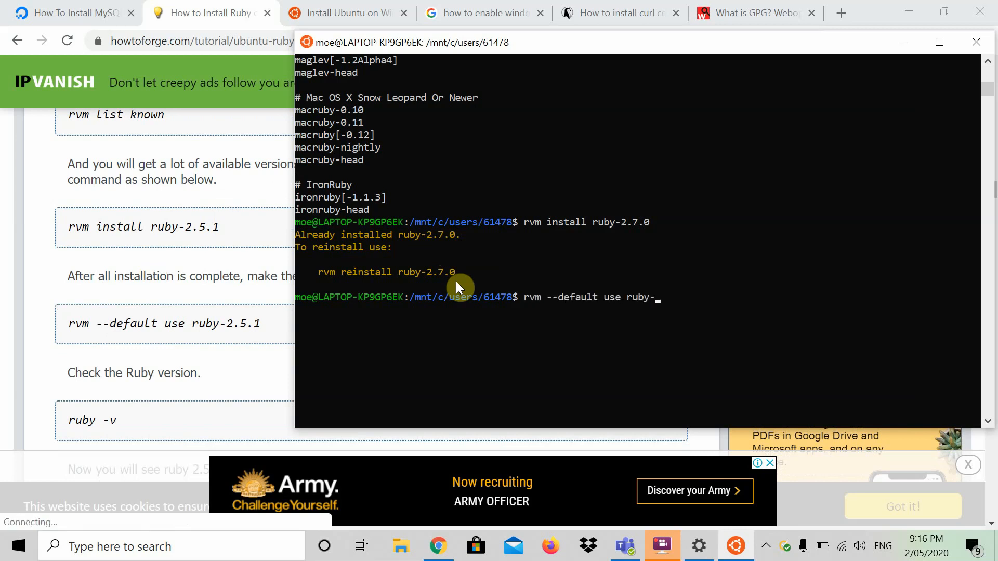
{"action": "type", "text": "2"}
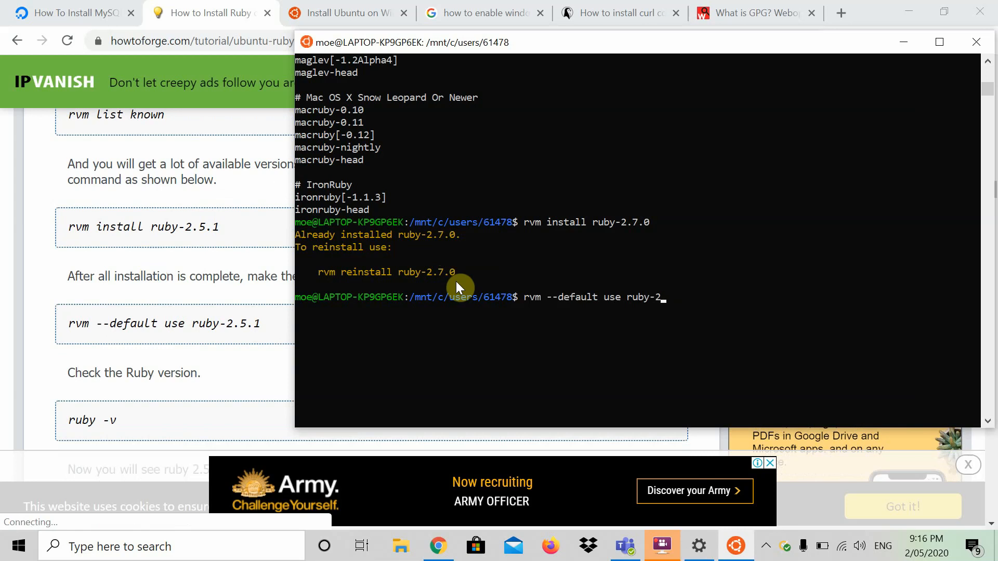
{"action": "type", "text": ".7.0"}
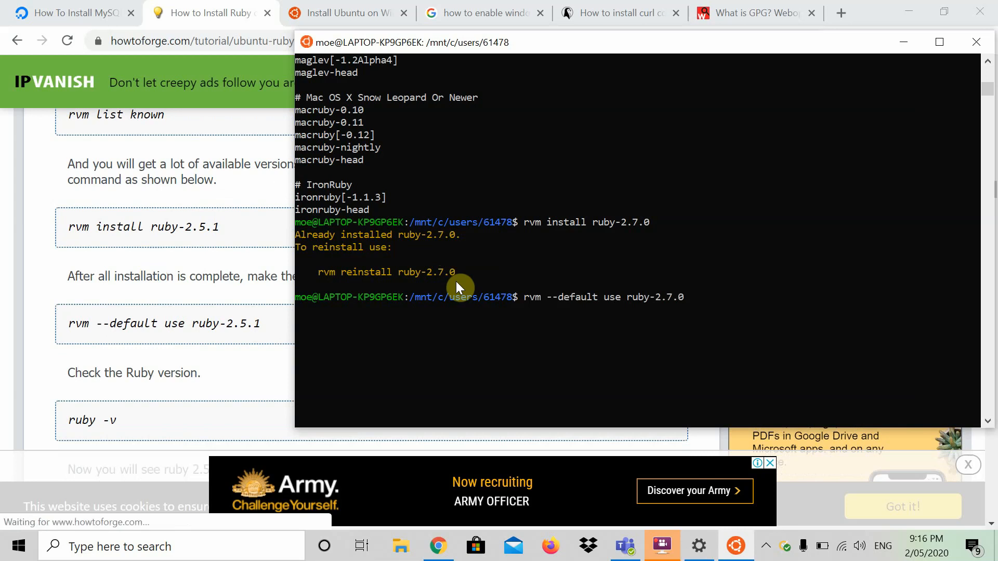
{"action": "mouse_move", "coordinate": [569, 322]}
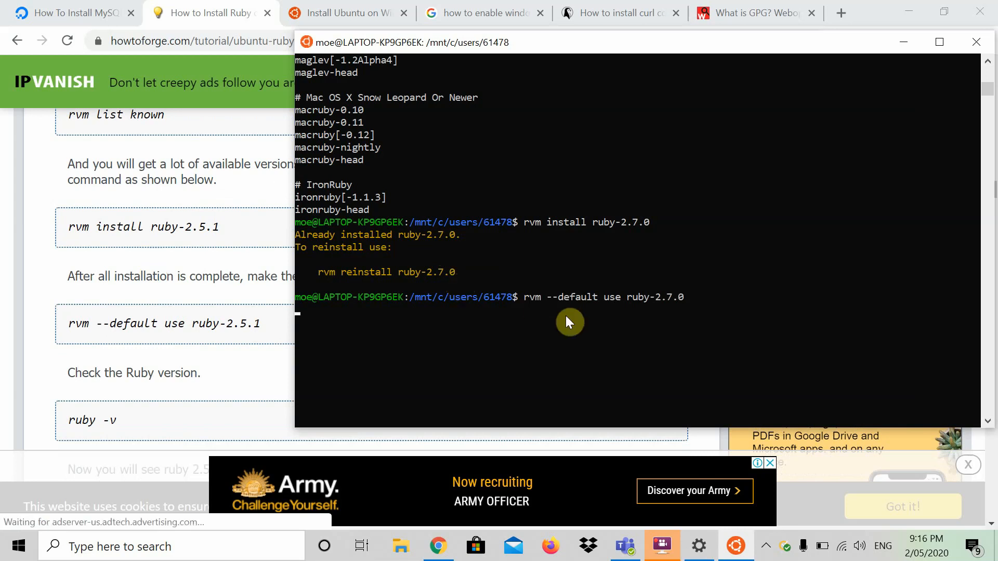
{"action": "key", "text": "Return"}
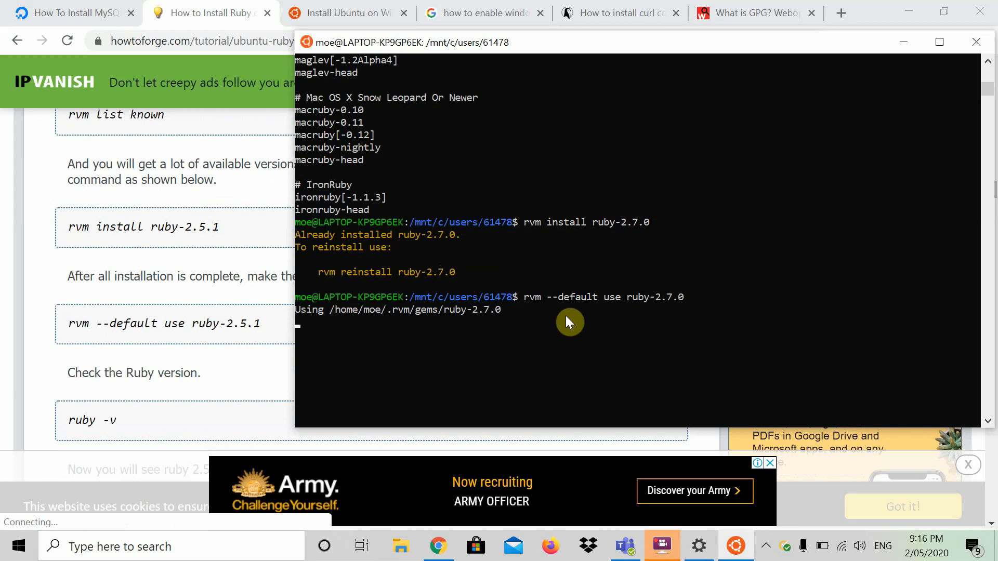
{"action": "mouse_move", "coordinate": [508, 321]}
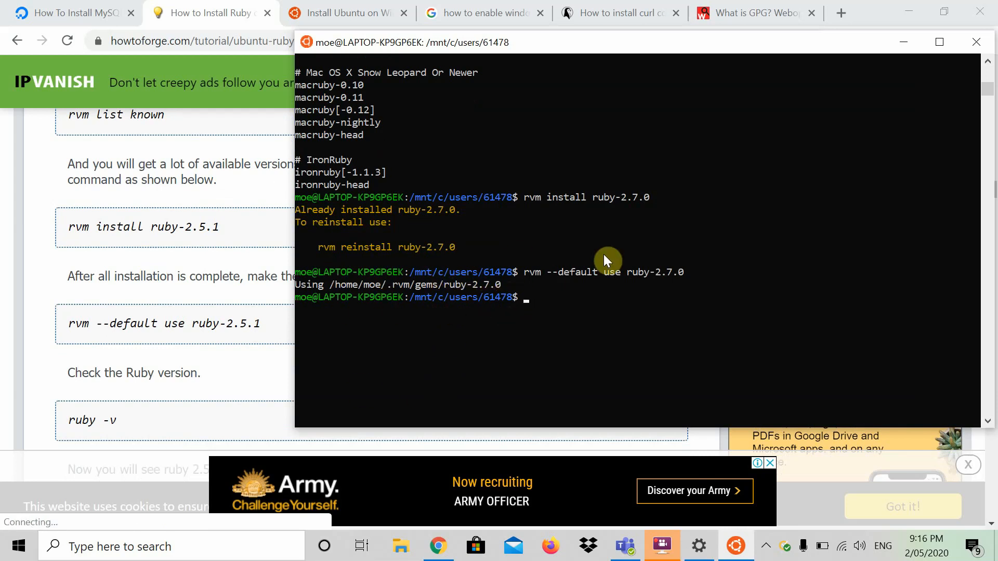
Step: Run ruby -v and confirm ruby 2.7.0p0 is active
{"action": "type", "text": "r"}
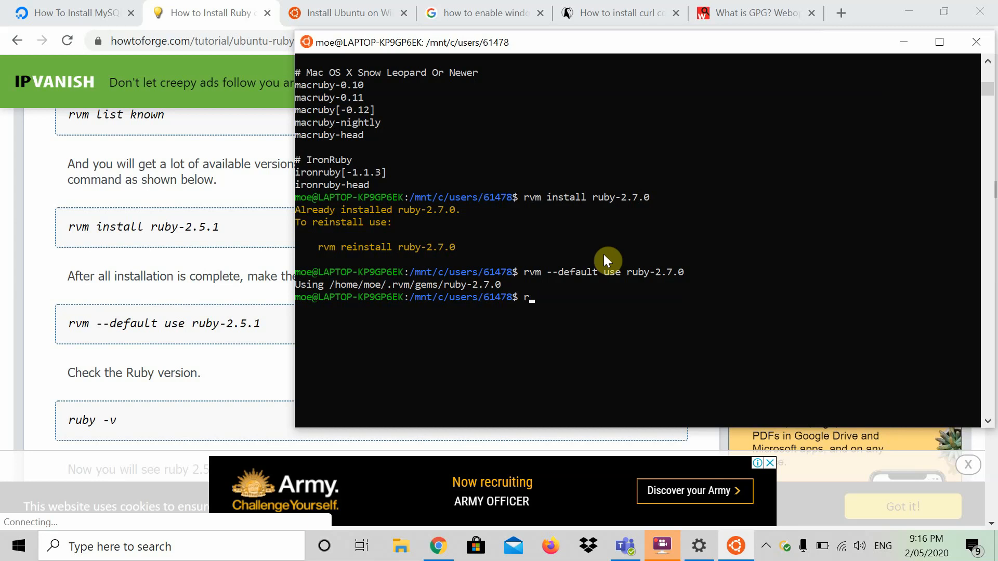
{"action": "type", "text": "uby"}
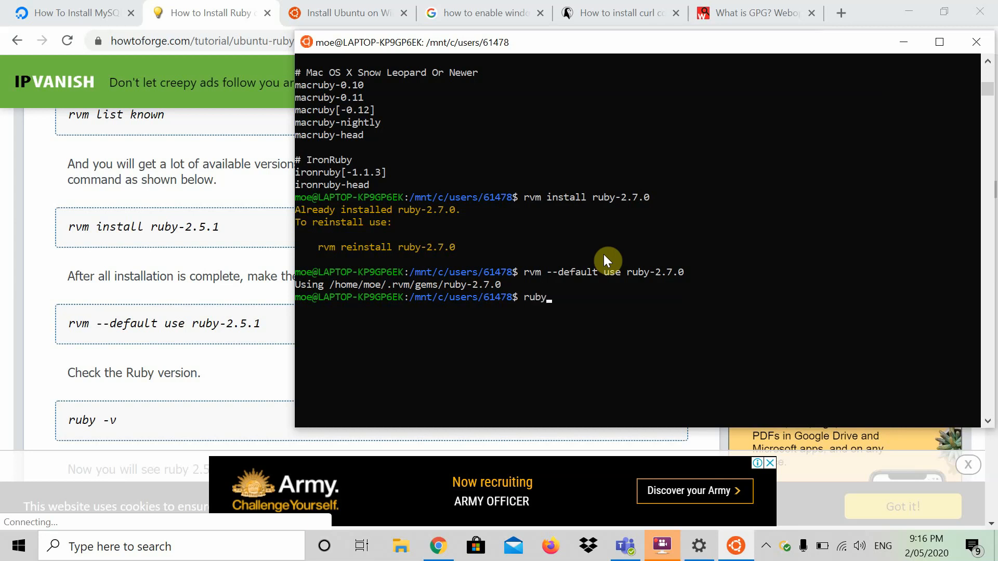
{"action": "key", "text": "Return"}
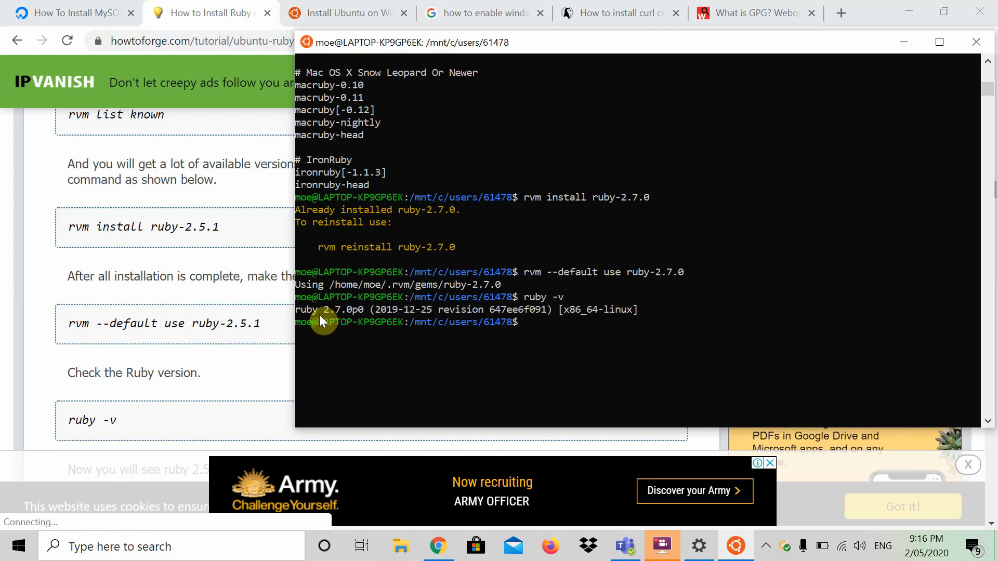
{"action": "mouse_move", "coordinate": [500, 337]}
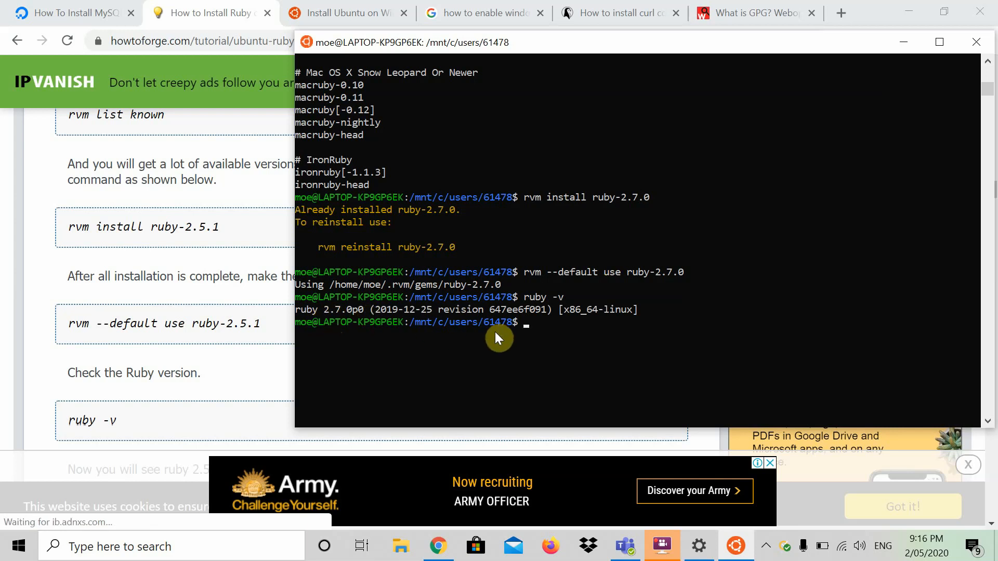
{"action": "scroll", "scroll_direction": "down", "scroll_amount": 3}
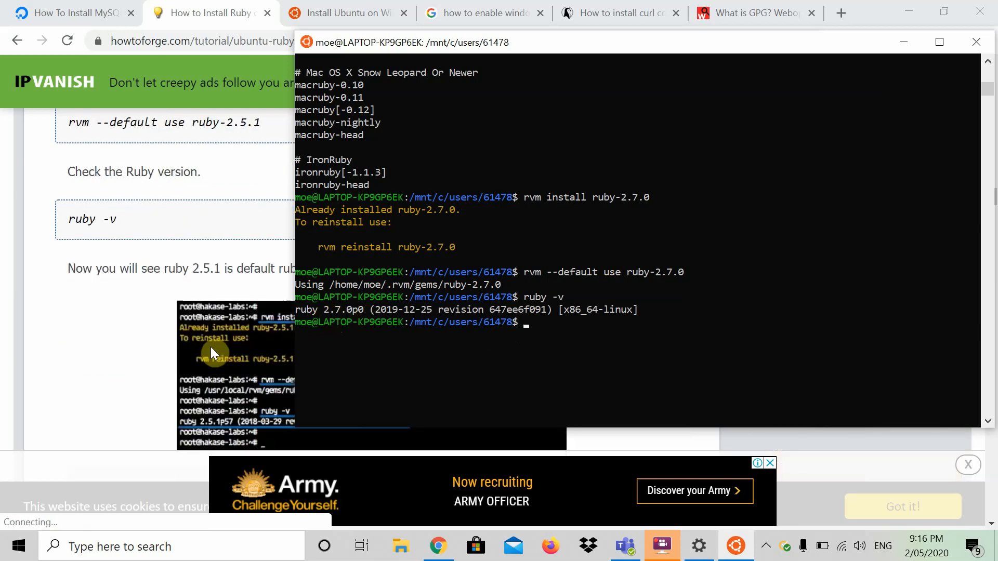
{"action": "scroll", "scroll_direction": "down", "scroll_amount": 3}
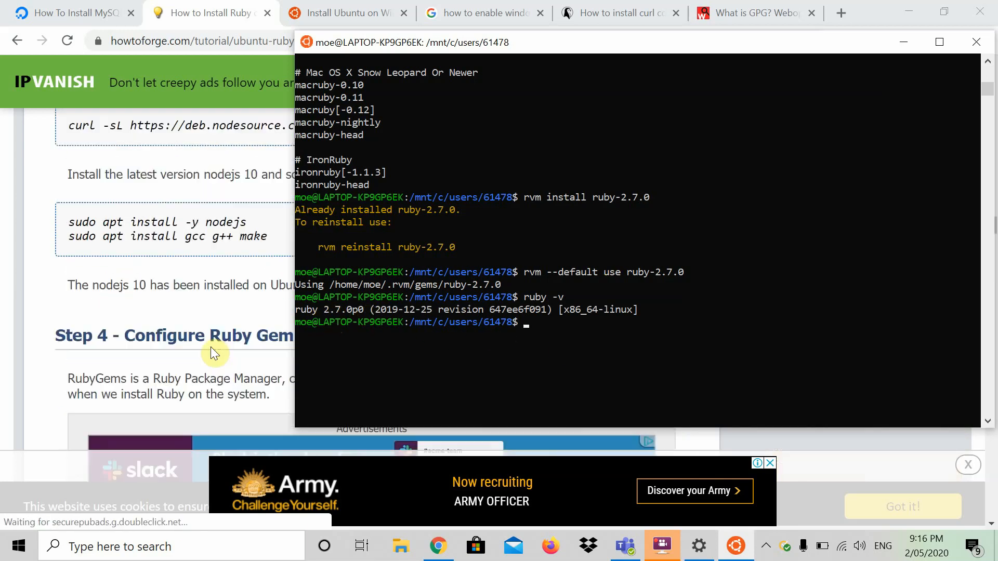
Step: Select the nodesource curl command and scroll the howtoforge tutorial to Step 4's gem update block
{"action": "scroll", "scroll_direction": "up", "scroll_amount": 3}
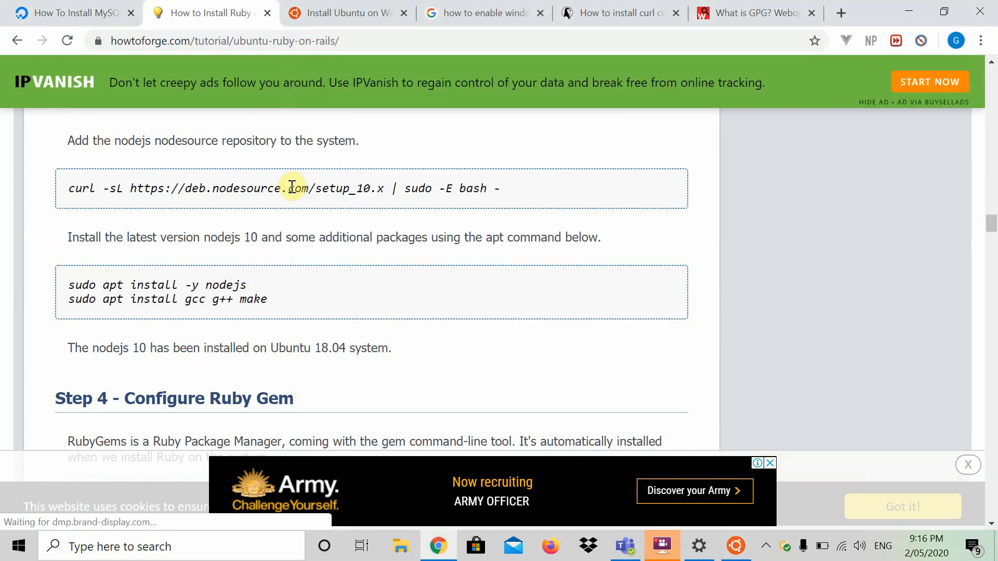
{"action": "mouse_move", "coordinate": [84, 184]}
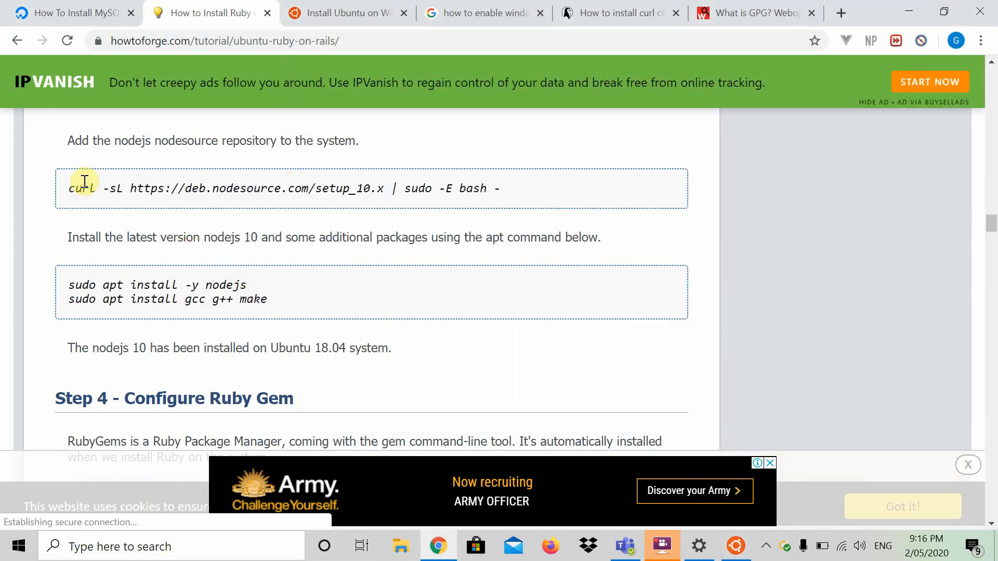
{"action": "triple_click", "coordinate": [83, 189]}
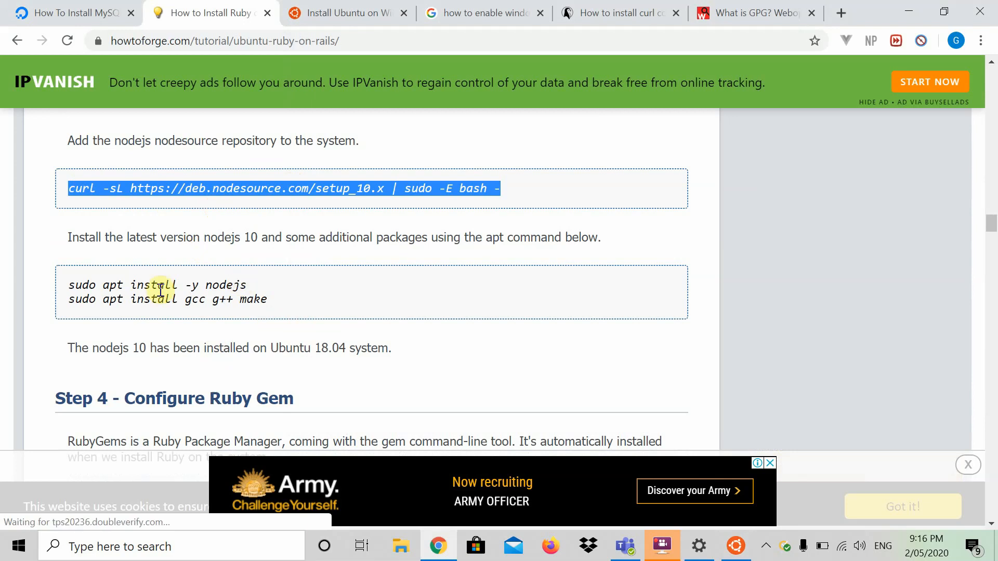
{"action": "triple_click", "coordinate": [158, 285]}
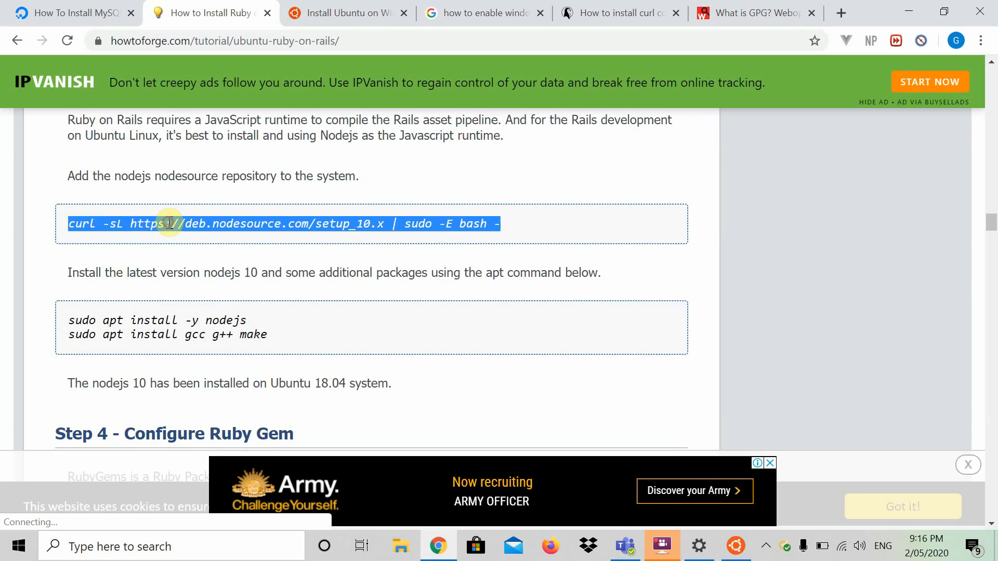
{"action": "scroll", "scroll_direction": "down", "scroll_amount": 3}
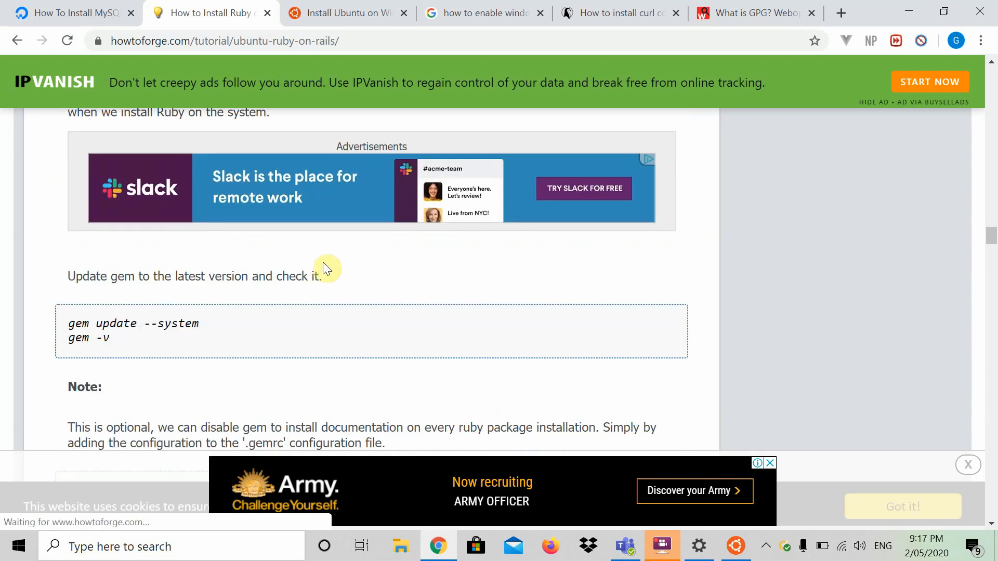
{"action": "scroll", "scroll_direction": "down", "scroll_amount": 3}
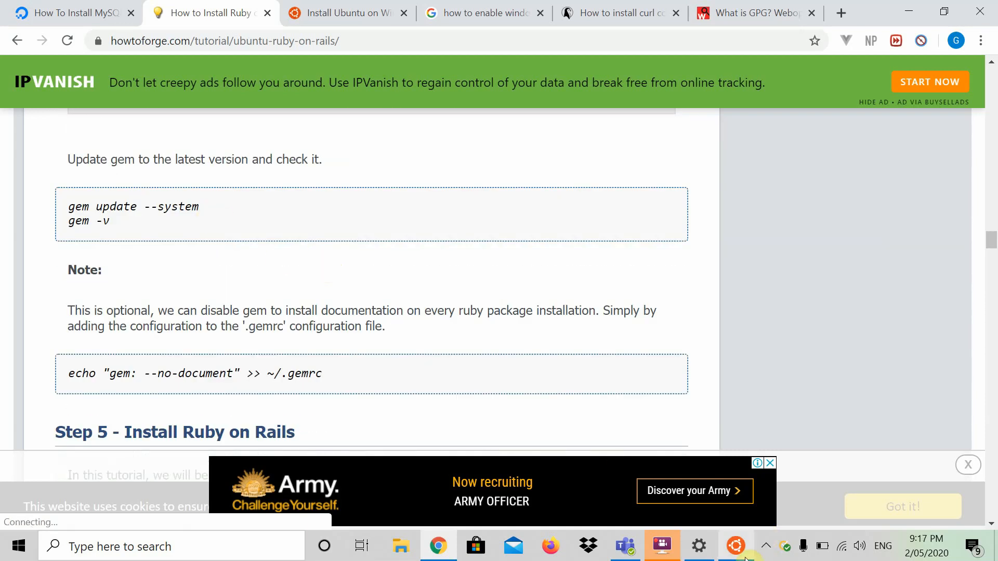
Step: Back in the terminal, run gem update --system to confirm gem is at 3.1.2
{"action": "left_click", "coordinate": [736, 546]}
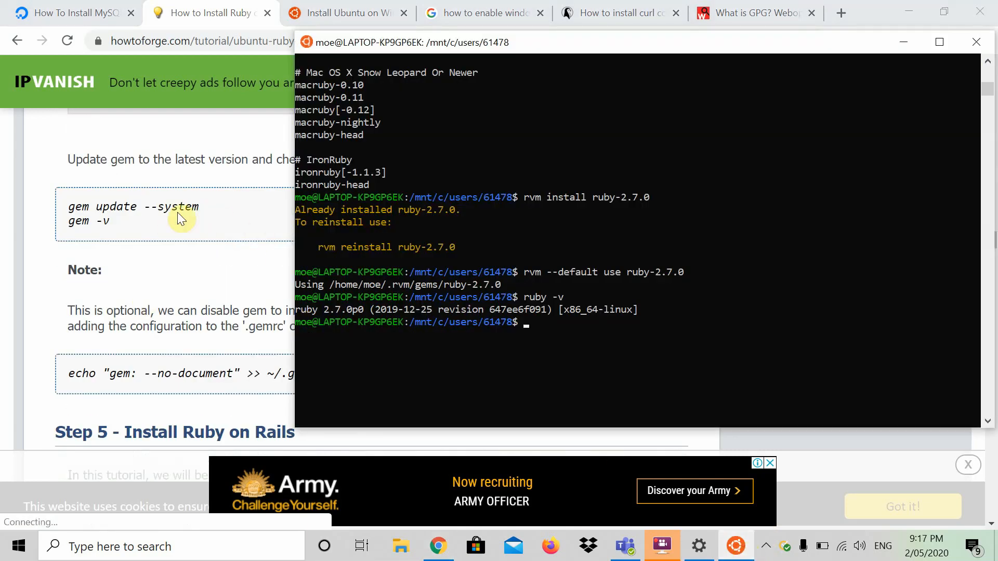
{"action": "right_click", "coordinate": [121, 216]}
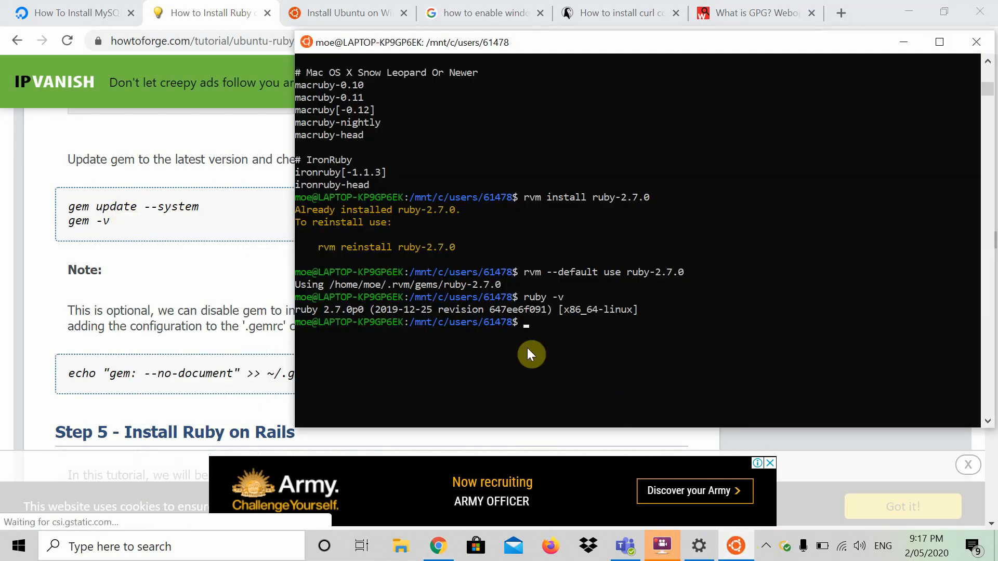
{"action": "type", "text": "gem update"}
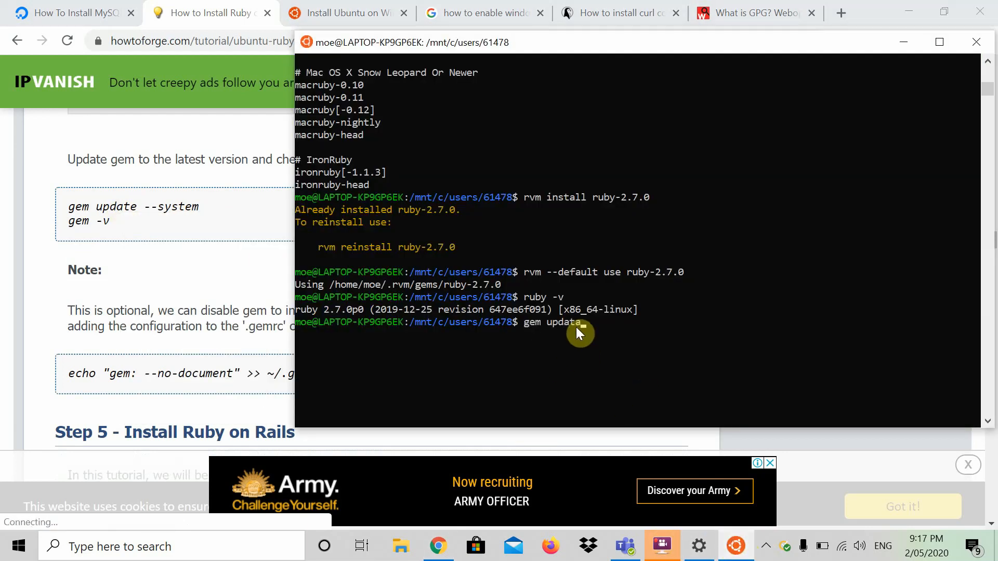
{"action": "type", "text": "--system"}
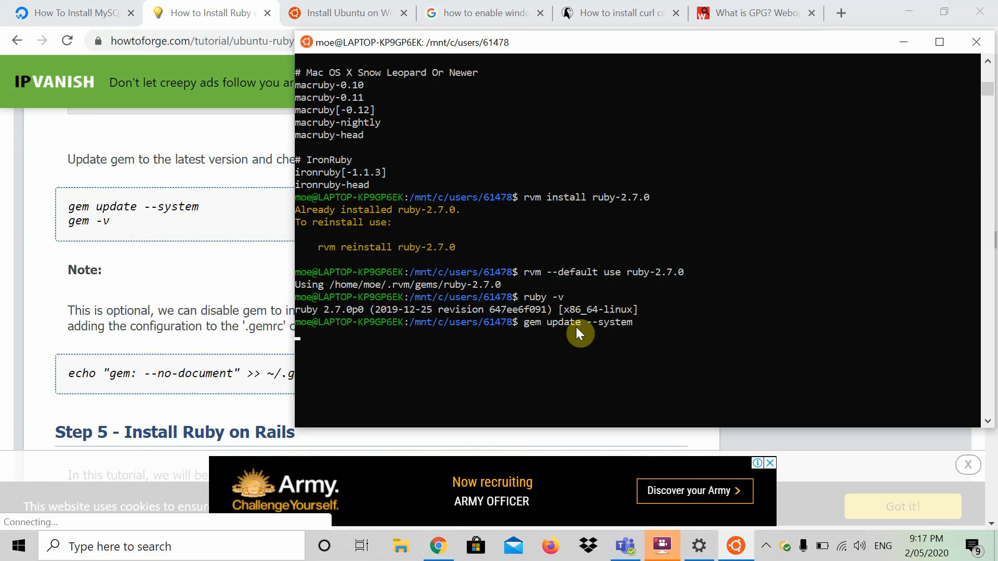
{"action": "mouse_move", "coordinate": [540, 332]}
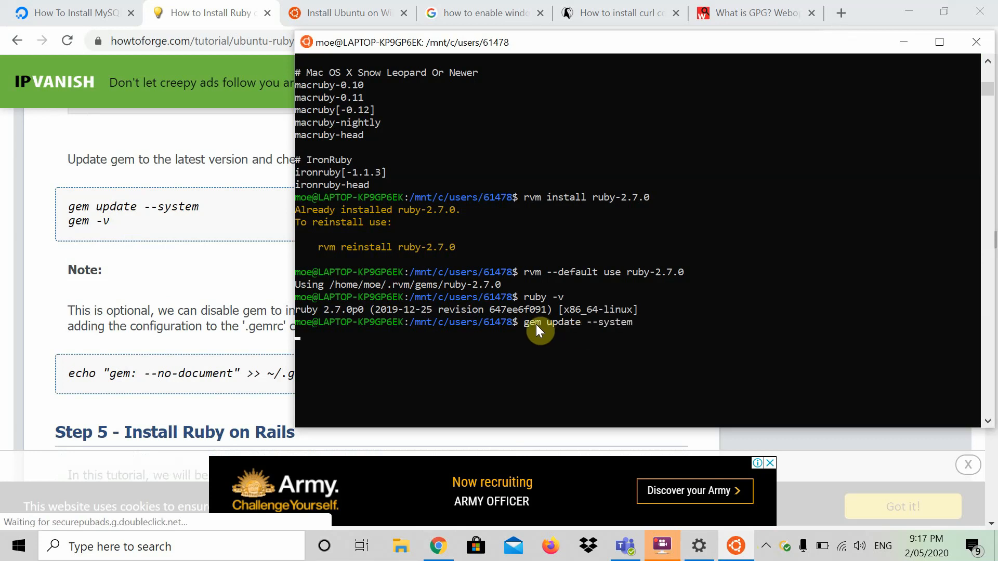
{"action": "mouse_move", "coordinate": [392, 276]}
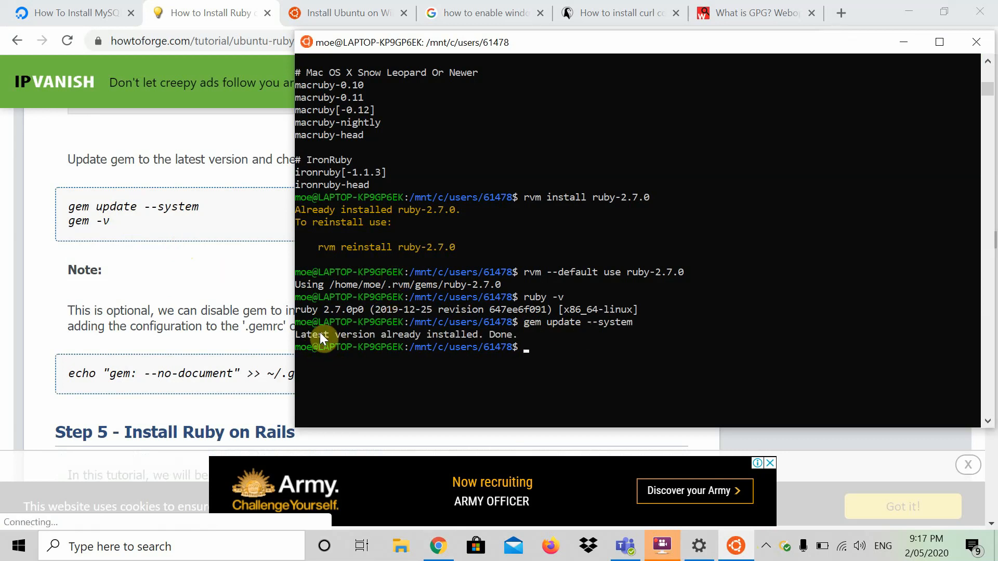
{"action": "mouse_move", "coordinate": [516, 344]}
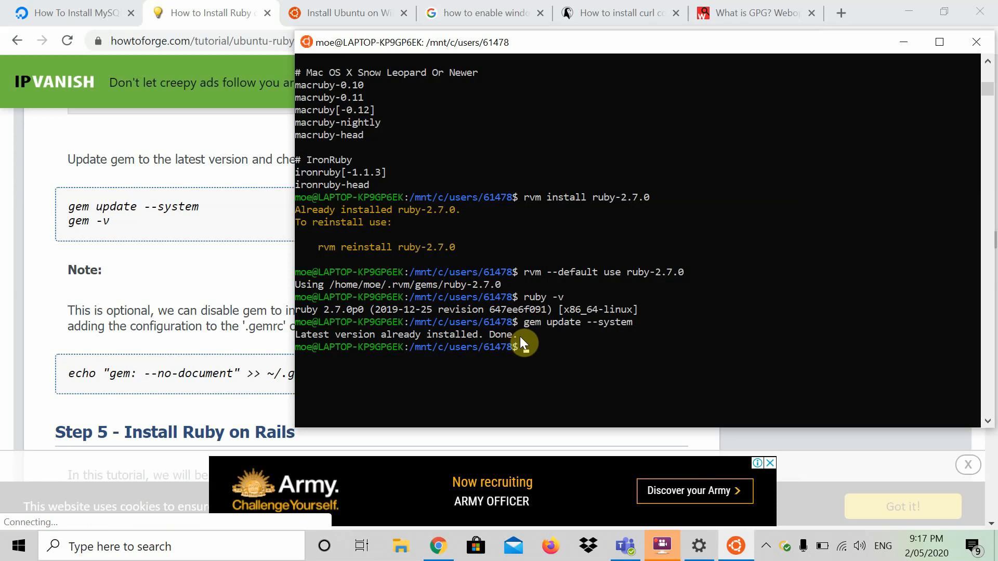
{"action": "mouse_move", "coordinate": [435, 348]}
{"action": "type", "text": "gem -v"}
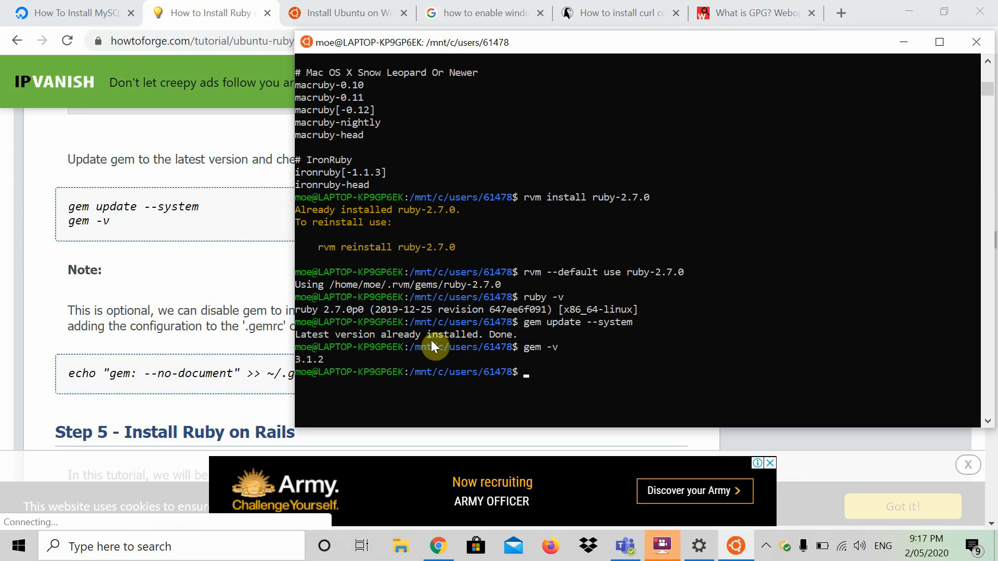
{"action": "scroll", "scroll_direction": "down", "scroll_amount": 3}
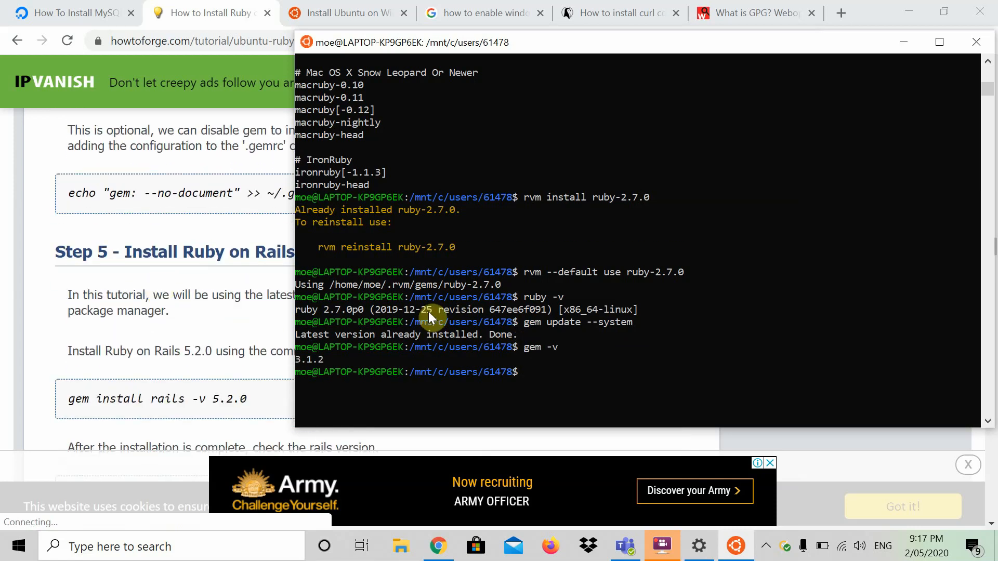
Step: Install Rails with gem install rails and verify rails -v reports 6.0.2.2
{"action": "type", "text": "gem install"}
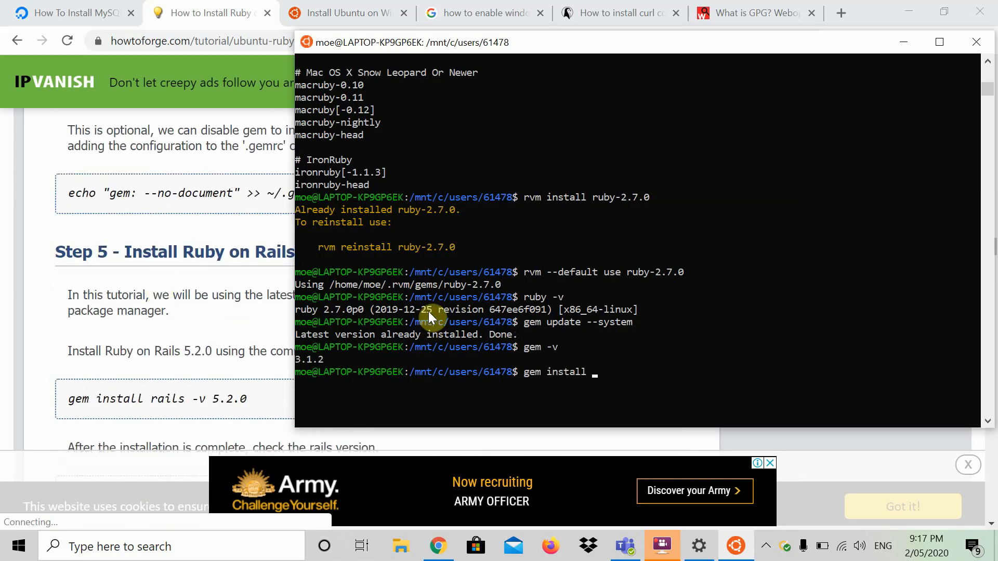
{"action": "type", "text": "rails"}
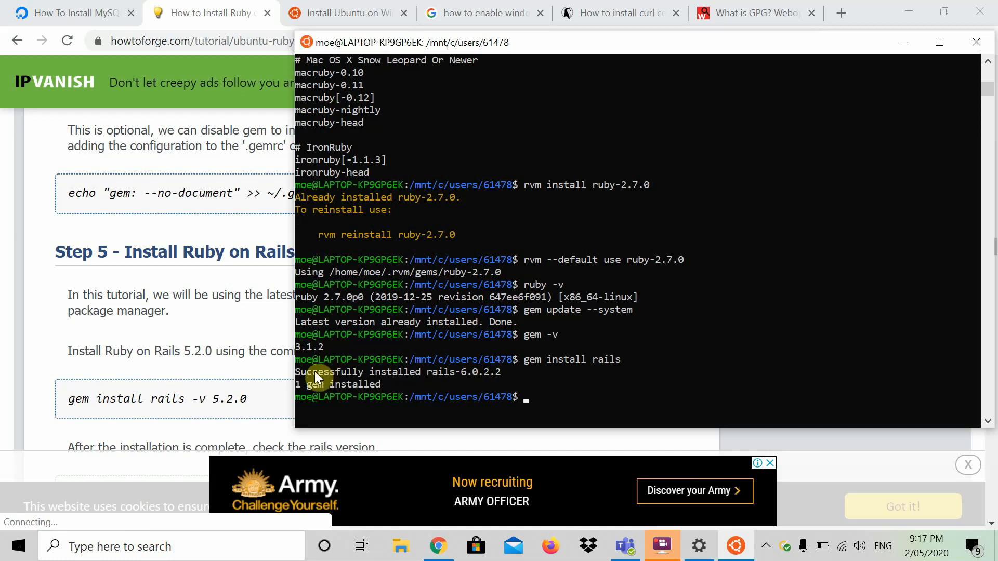
{"action": "mouse_move", "coordinate": [510, 381]}
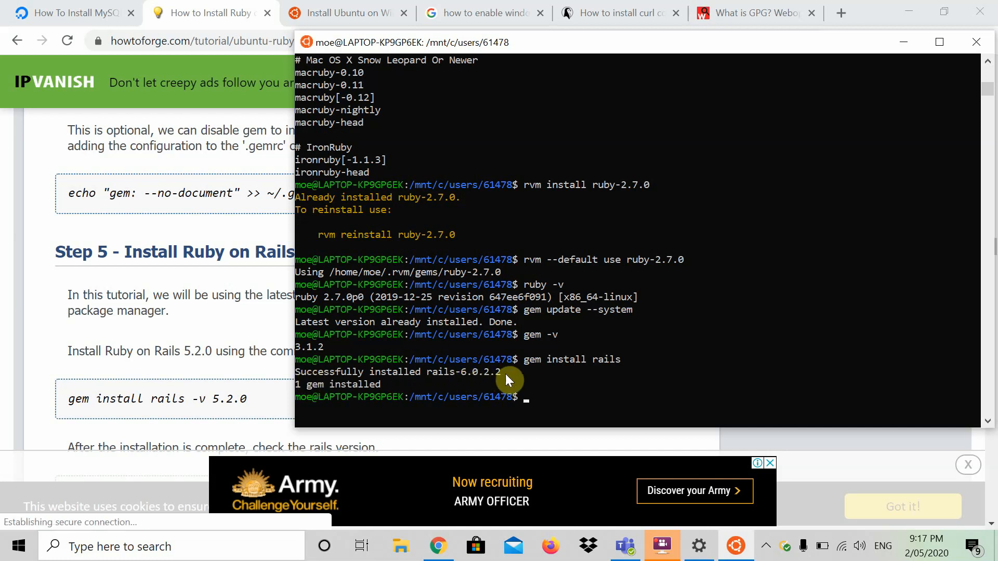
{"action": "mouse_move", "coordinate": [48, 377]}
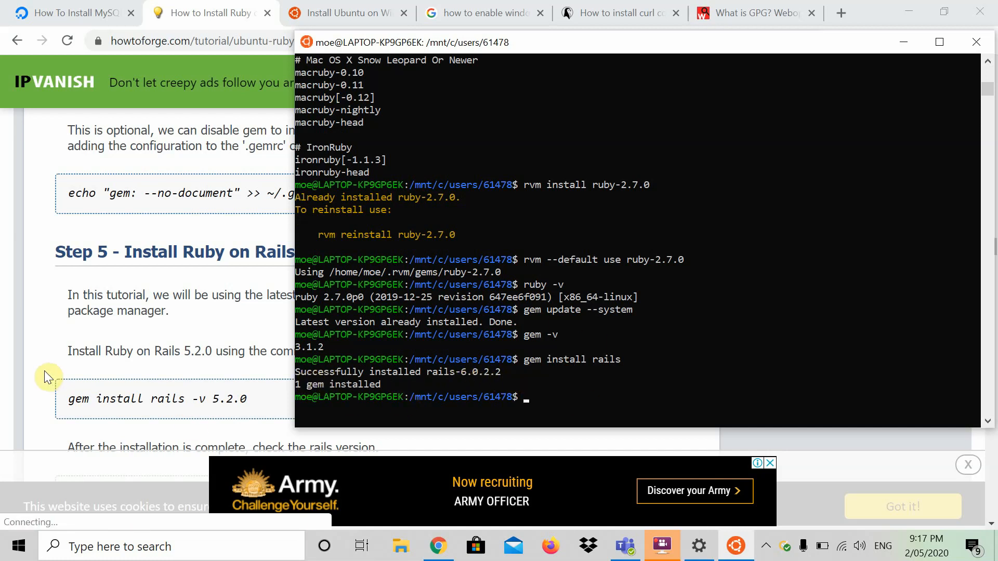
{"action": "type", "text": "rails -v"}
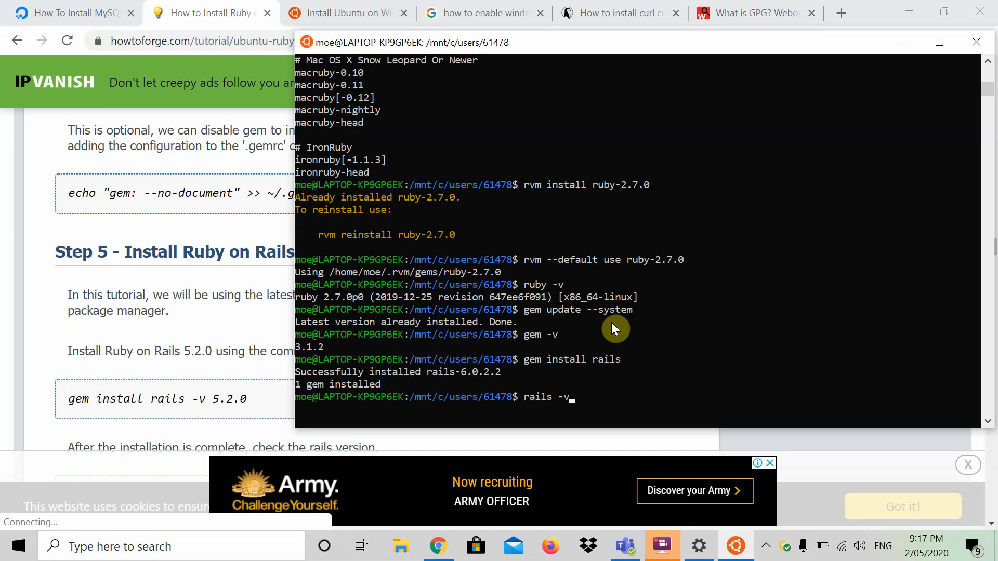
{"action": "key", "text": "Return"}
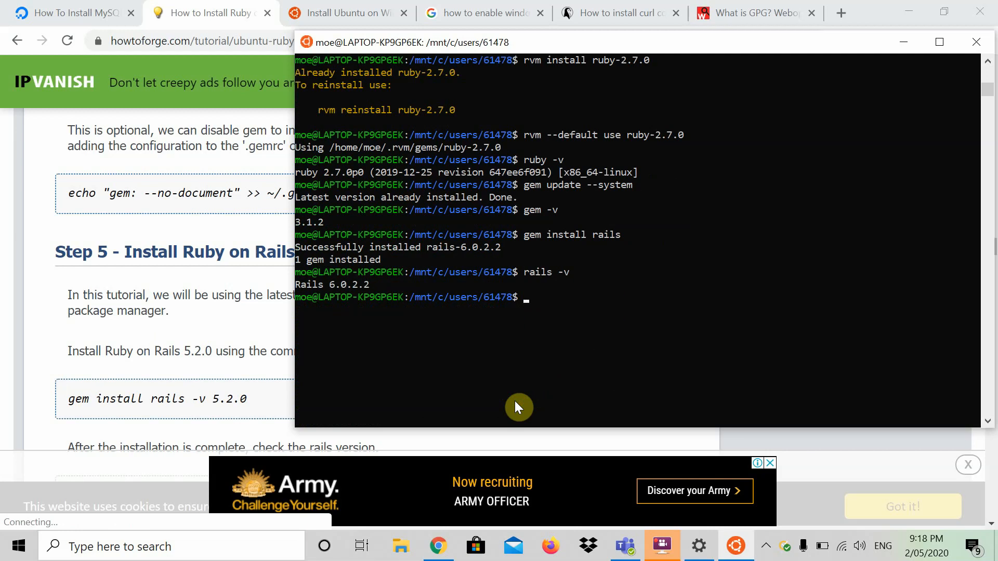
{"action": "mouse_move", "coordinate": [579, 314]}
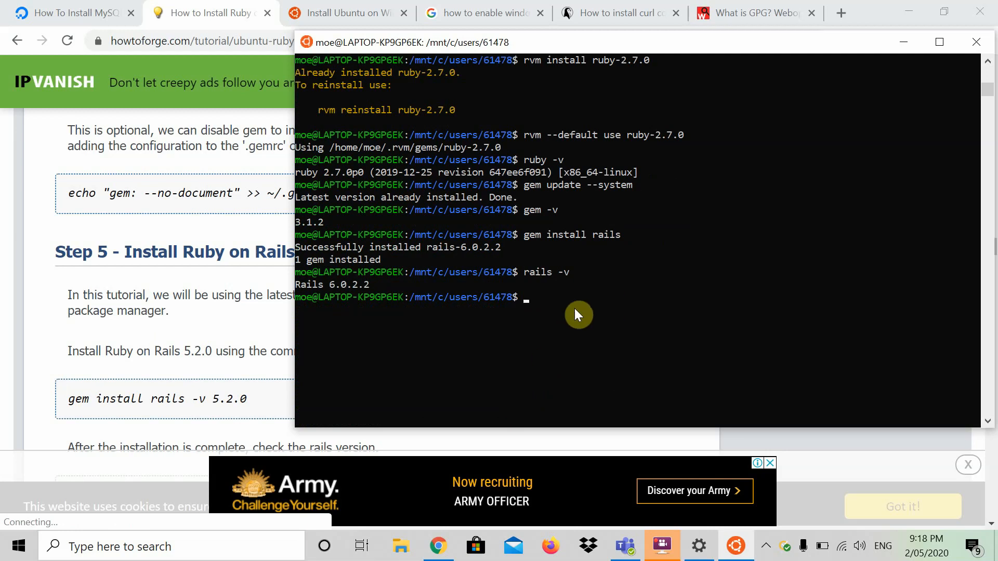
Step: View the DigitalOcean MySQL tutorial's install commands, then return to the Ubuntu terminal
{"action": "left_click", "coordinate": [72, 12]}
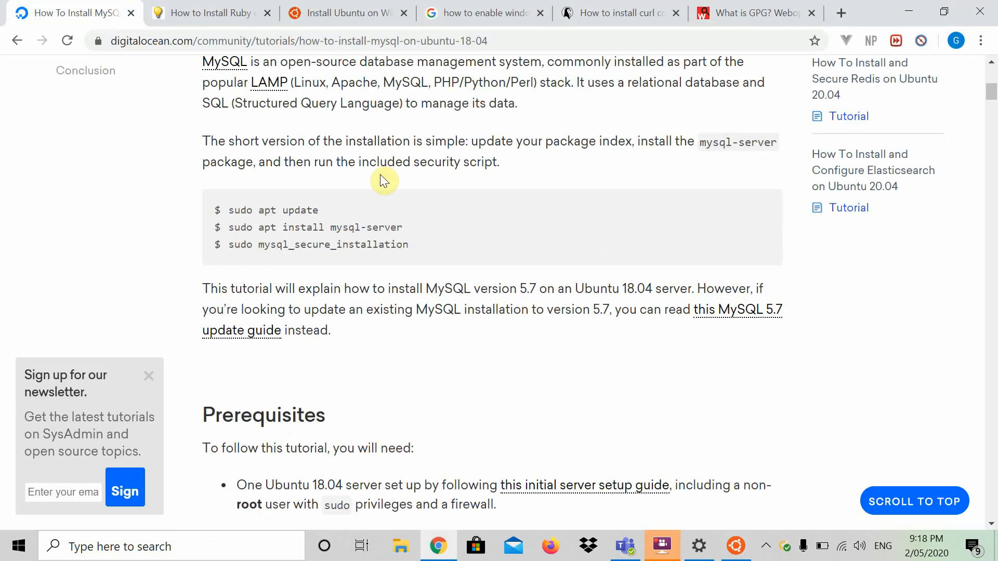
{"action": "mouse_move", "coordinate": [736, 546]}
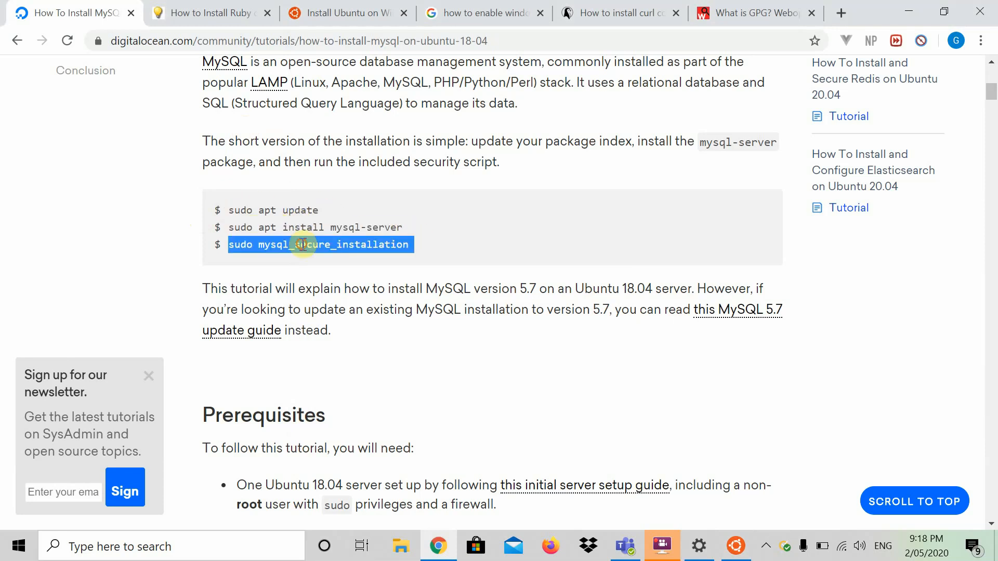
{"action": "left_click", "coordinate": [436, 253]}
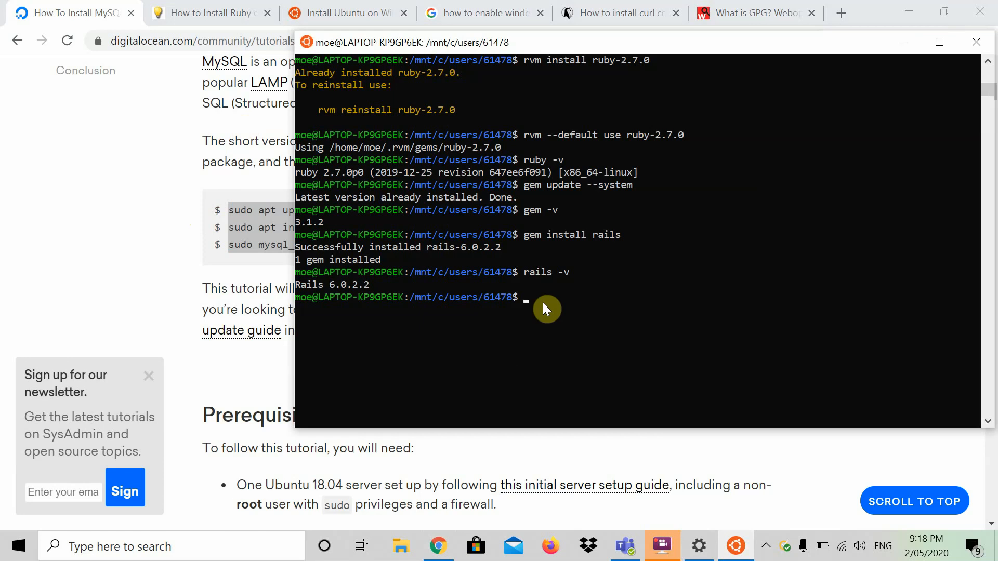
Step: Start the MySQL server with sudo service mysql start, then begin typing sudo mysql
{"action": "type", "text": "sudo"}
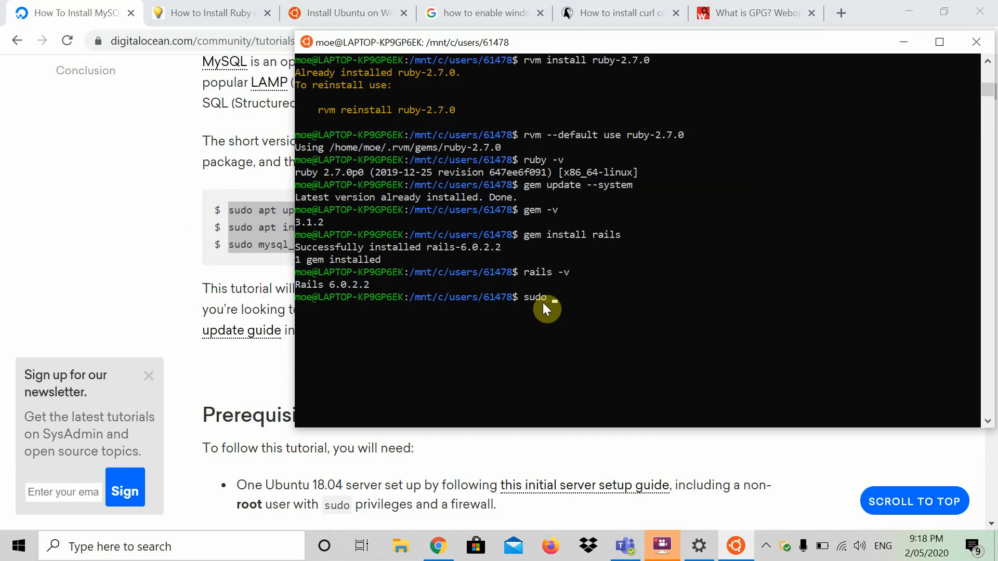
{"action": "type", "text": "m"}
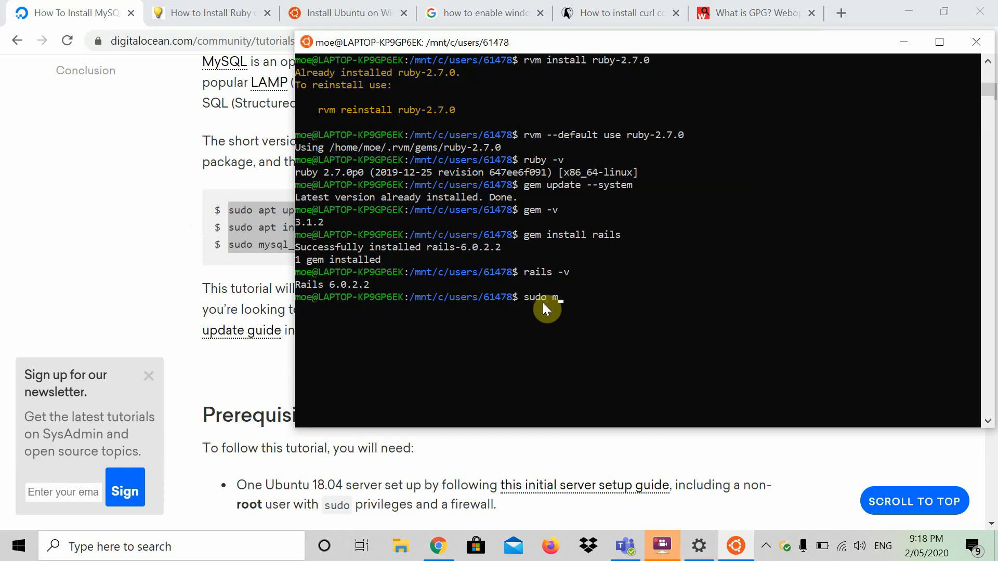
{"action": "type", "text": "service"}
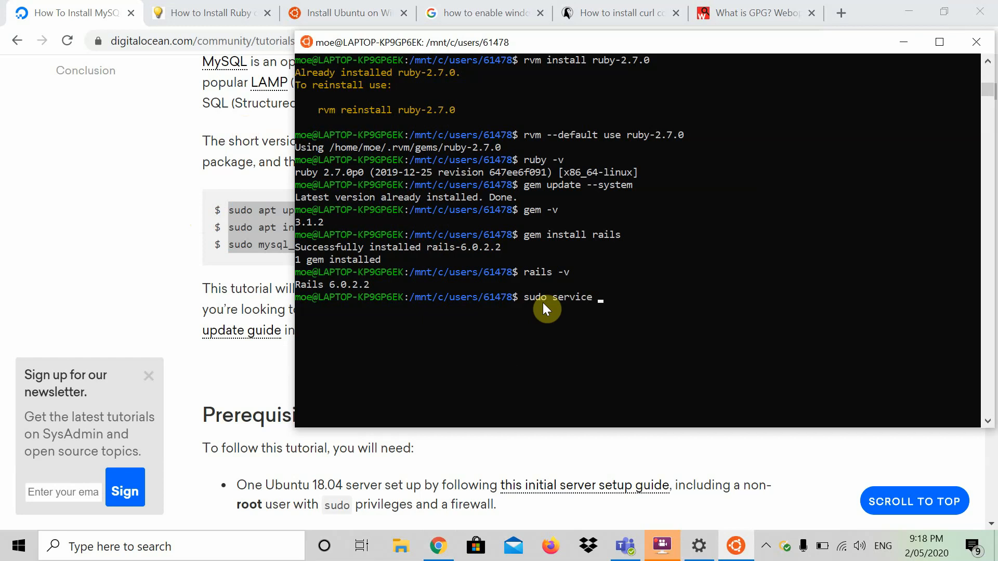
{"action": "type", "text": "musq"}
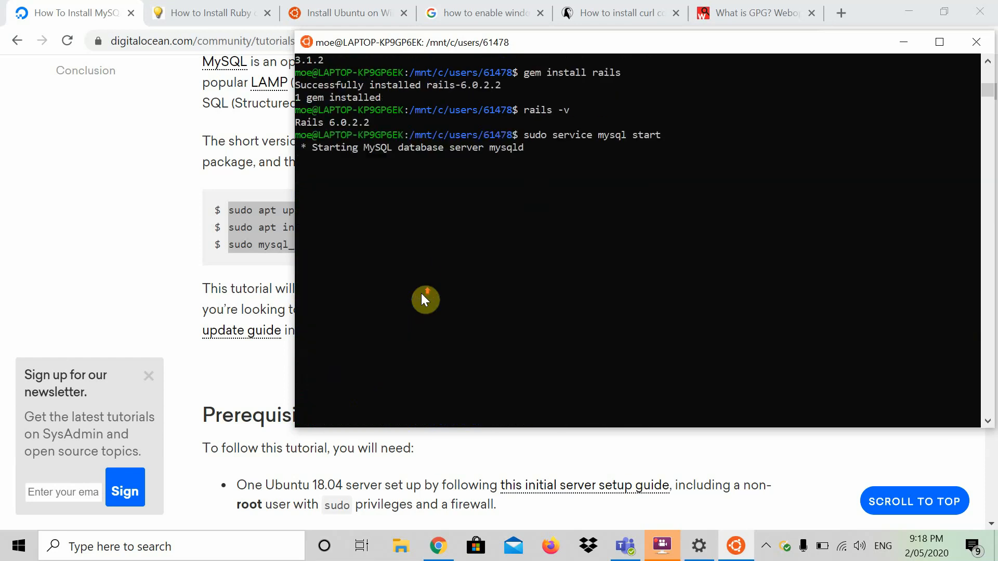
{"action": "scroll", "scroll_direction": "up", "scroll_amount": 3}
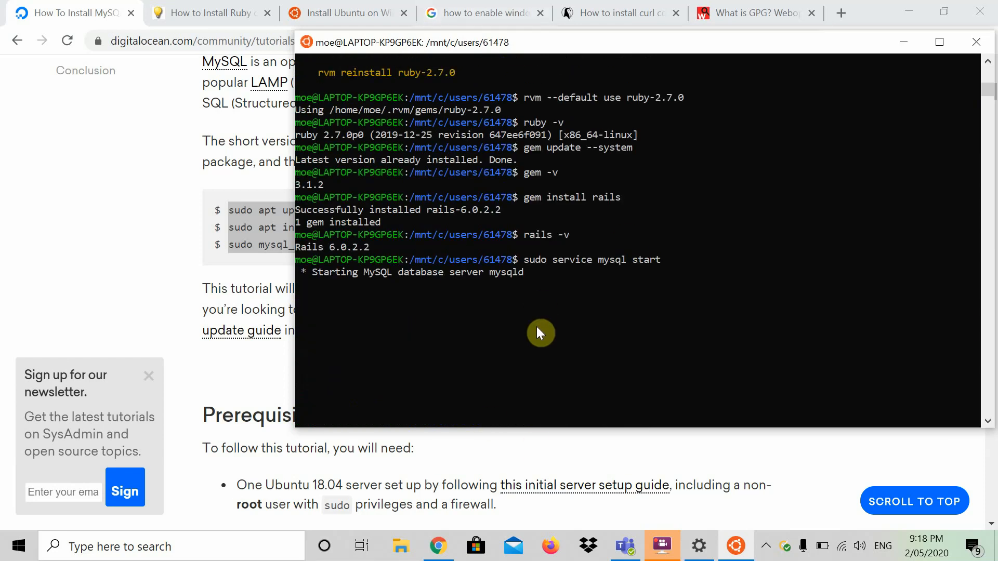
{"action": "scroll", "scroll_direction": "up", "scroll_amount": 3}
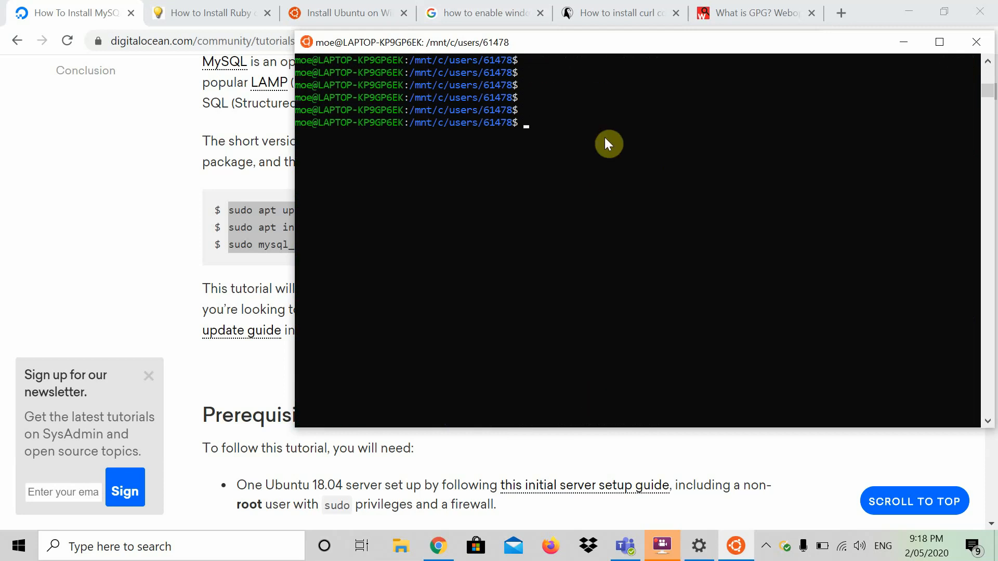
{"action": "type", "text": "su"}
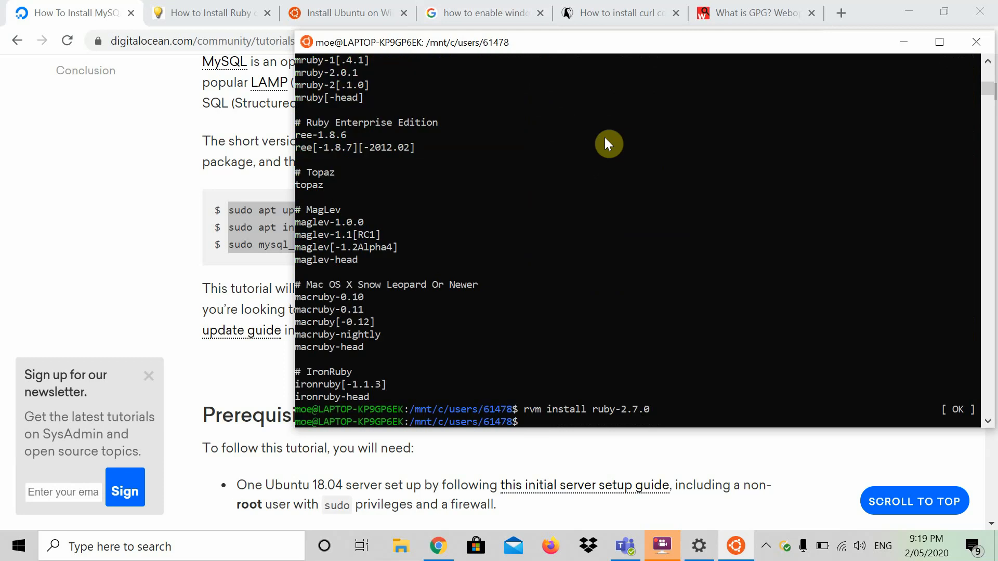
{"action": "key", "text": "Return"}
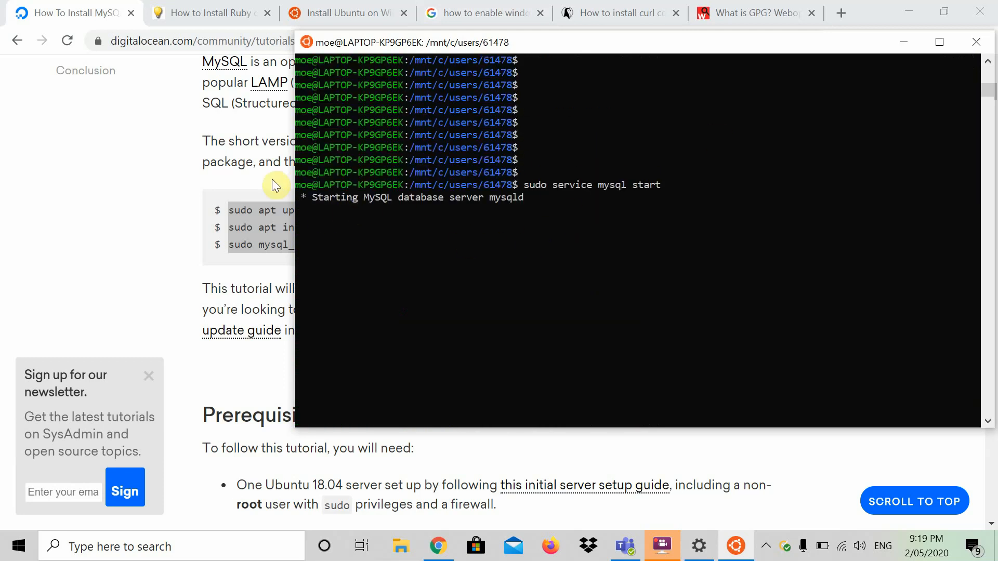
{"action": "mouse_move", "coordinate": [581, 271]}
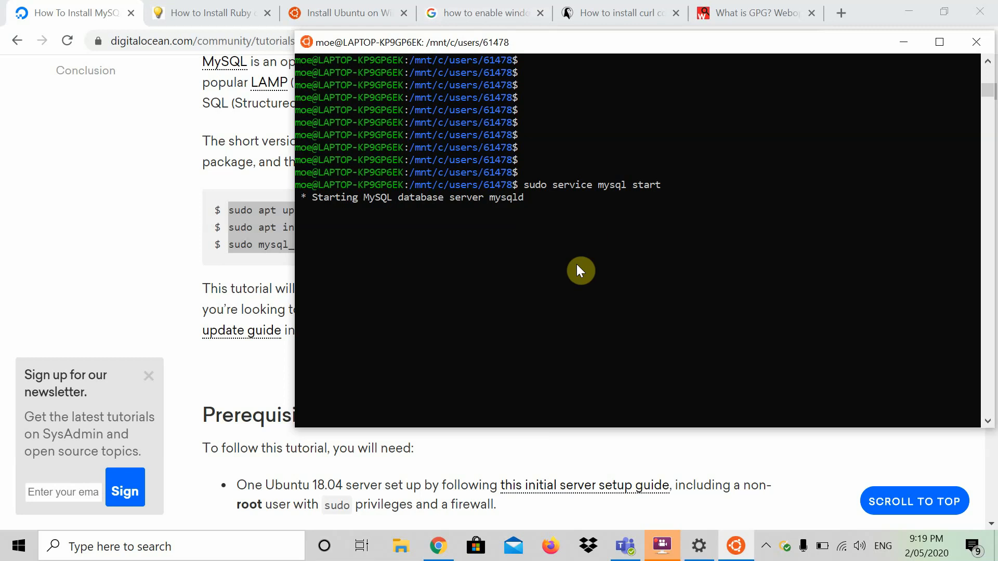
{"action": "mouse_move", "coordinate": [563, 222]}
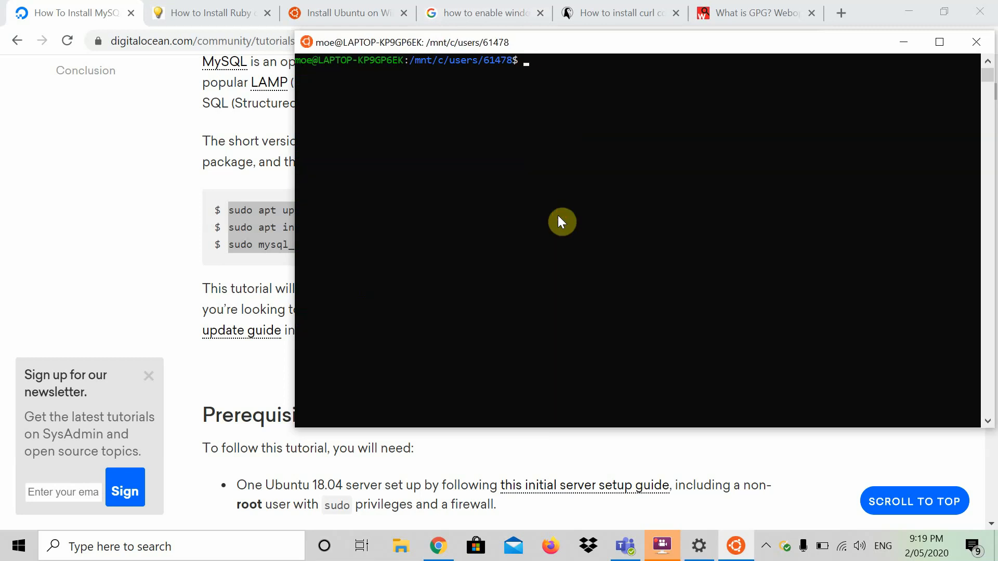
{"action": "type", "text": "sudo mysql"}
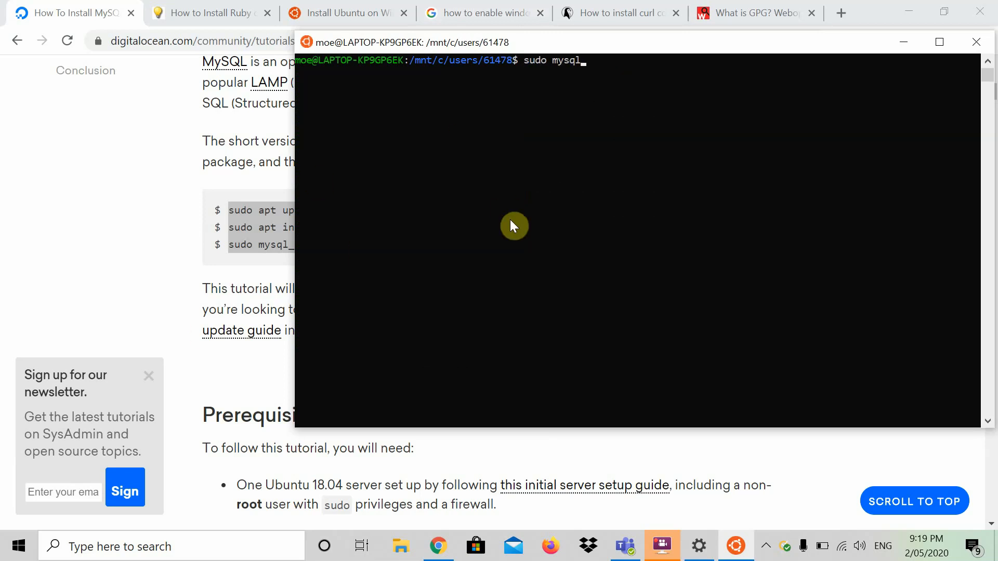
Step: Open the MySQL monitor as root with sudo mysql, then suspend it with Ctrl+Z to return to bash
{"action": "key", "text": "Return"}
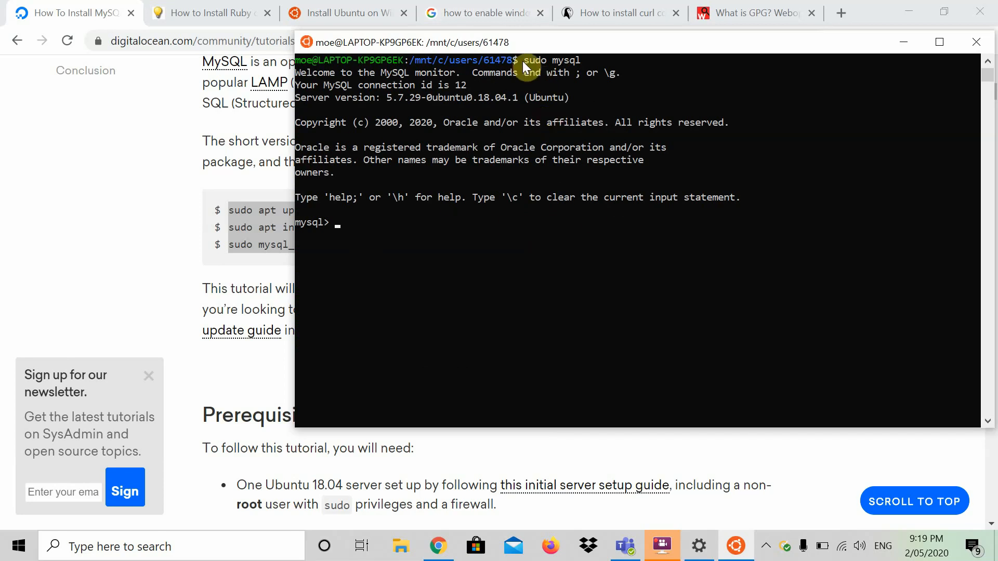
{"action": "mouse_move", "coordinate": [330, 72]}
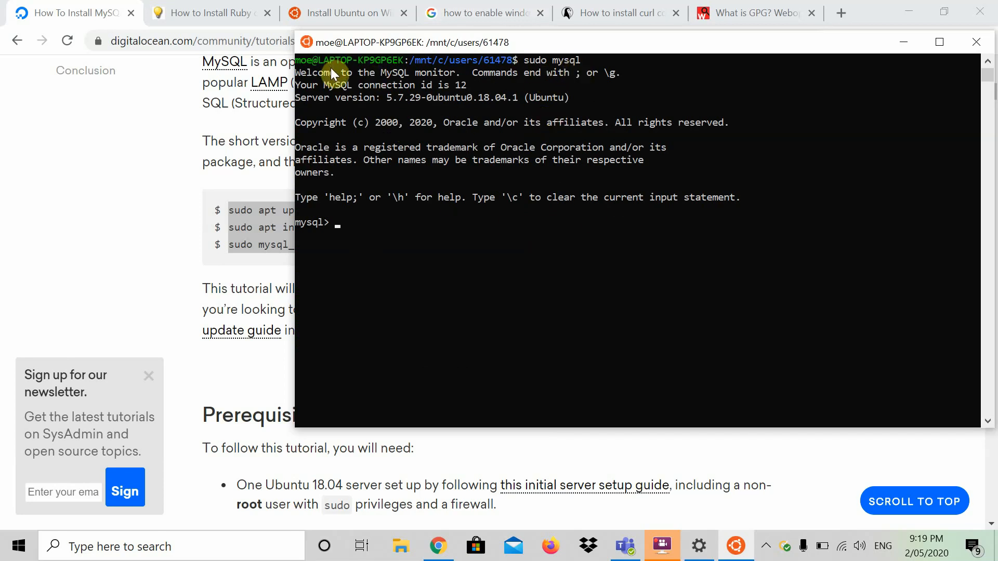
{"action": "mouse_move", "coordinate": [467, 157]}
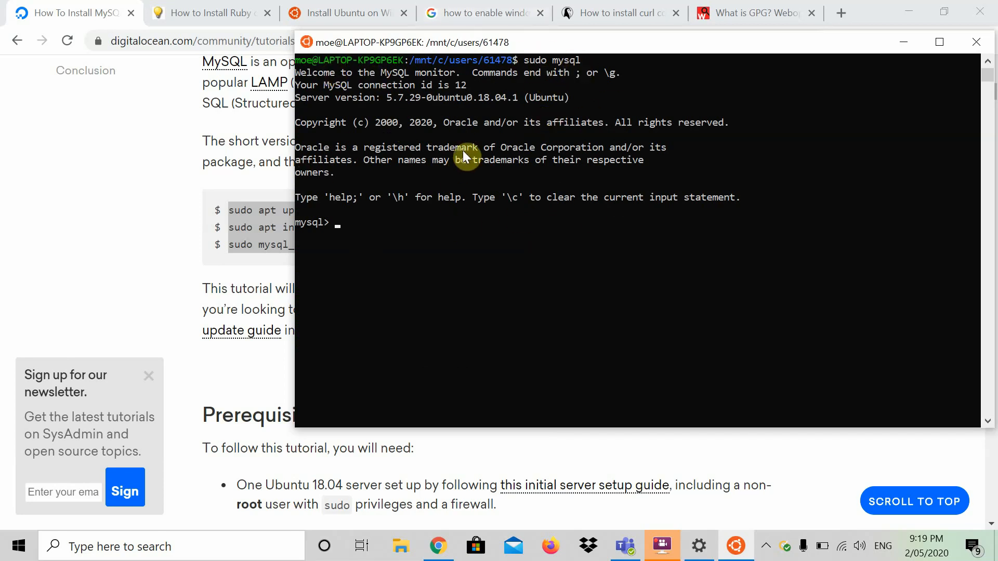
{"action": "mouse_move", "coordinate": [368, 199]}
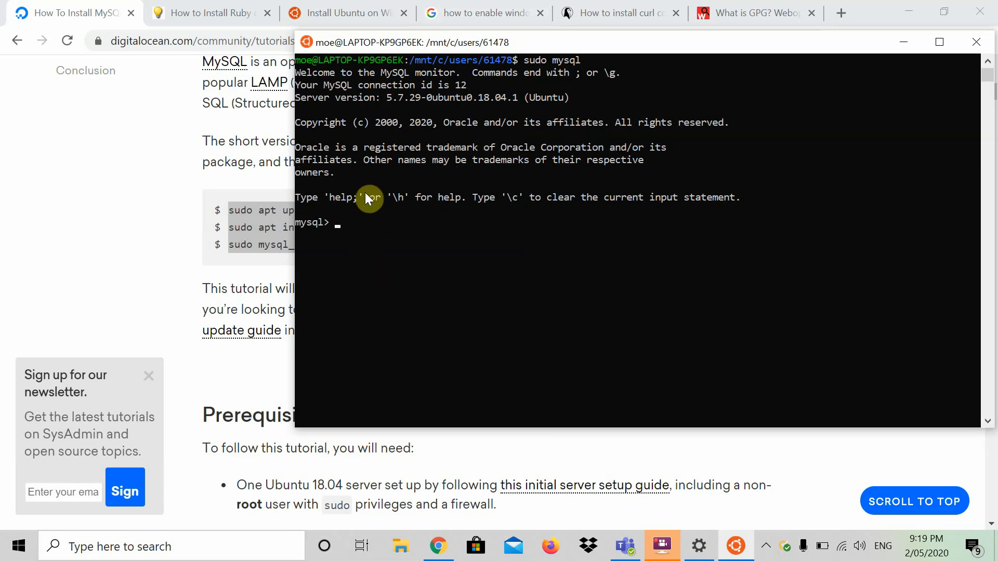
{"action": "mouse_move", "coordinate": [357, 213]}
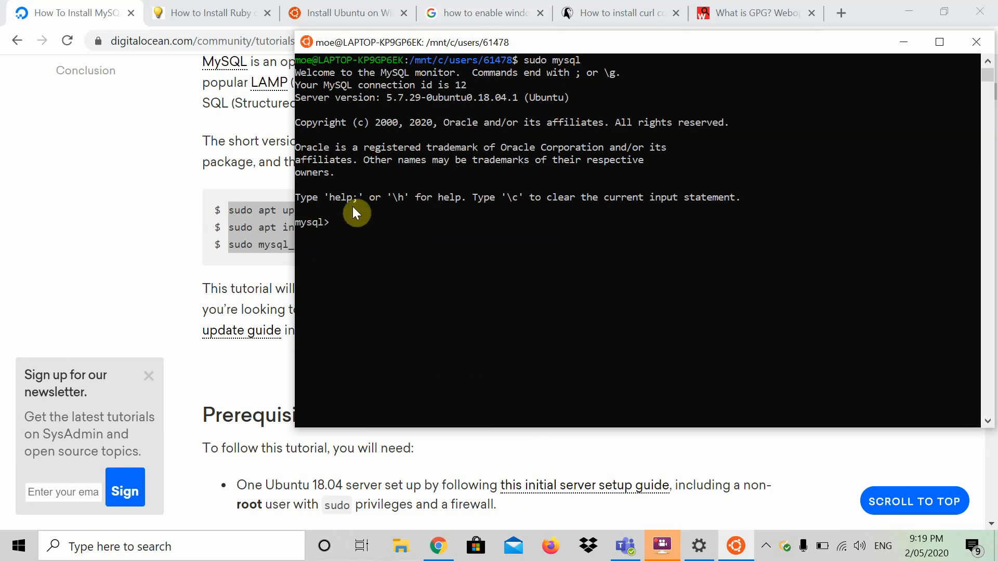
{"action": "mouse_move", "coordinate": [489, 203]}
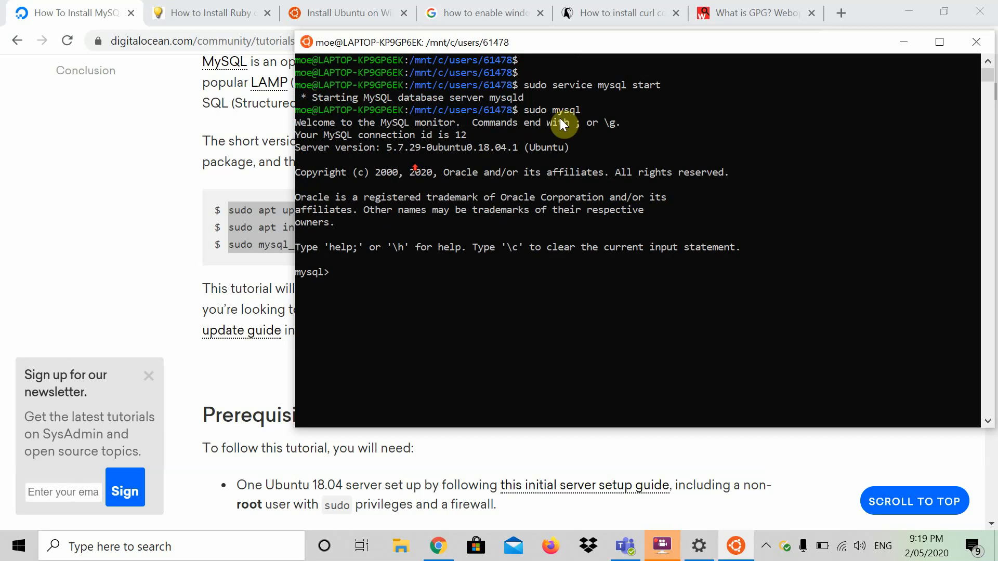
{"action": "key", "text": "ctrl+z"}
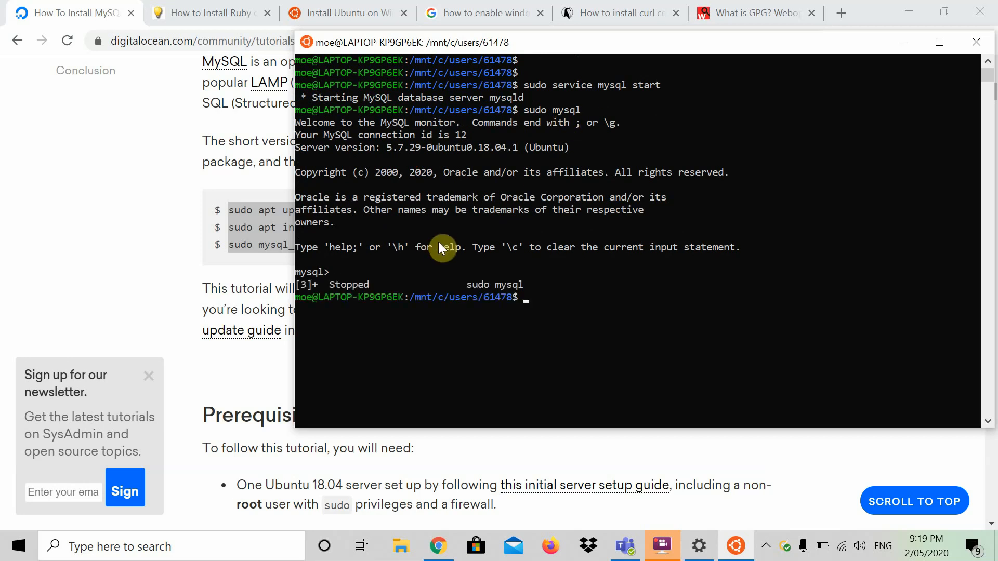
{"action": "mouse_move", "coordinate": [514, 391]}
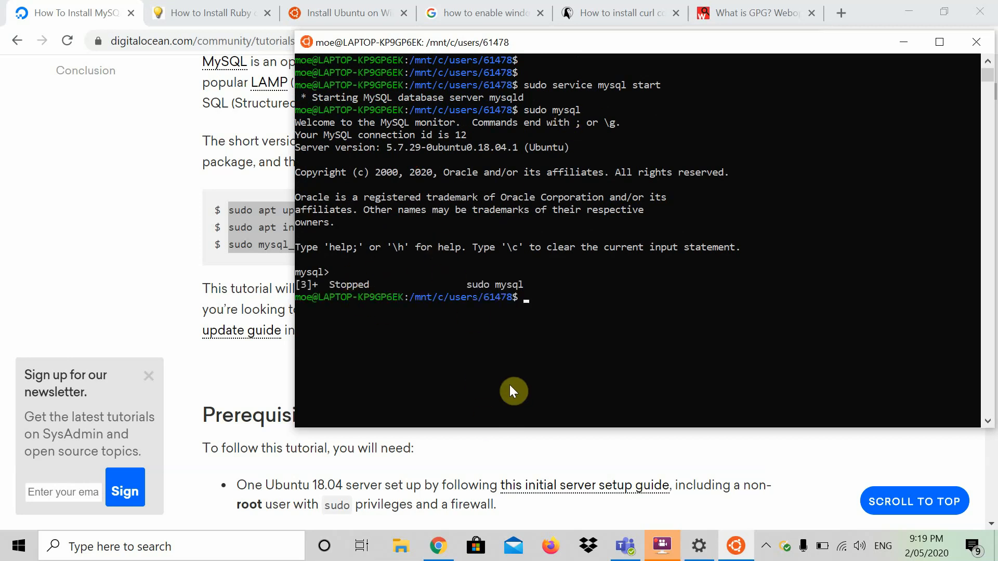
{"action": "mouse_move", "coordinate": [462, 198]}
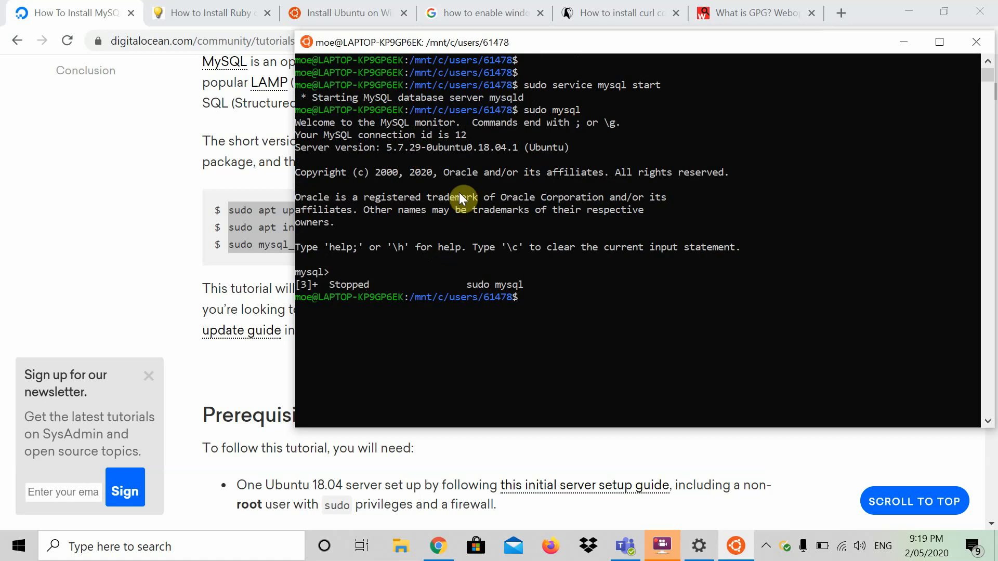
Step: Check the Rails tutorial's PostgreSQL commands in Chrome and return to the terminal
{"action": "left_click", "coordinate": [210, 12]}
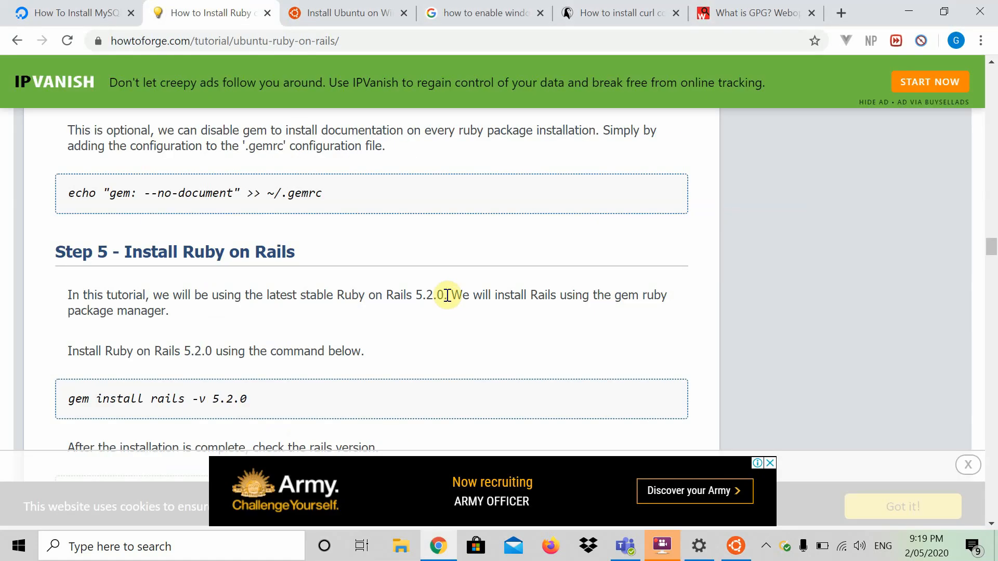
{"action": "scroll", "scroll_direction": "down", "scroll_amount": 3}
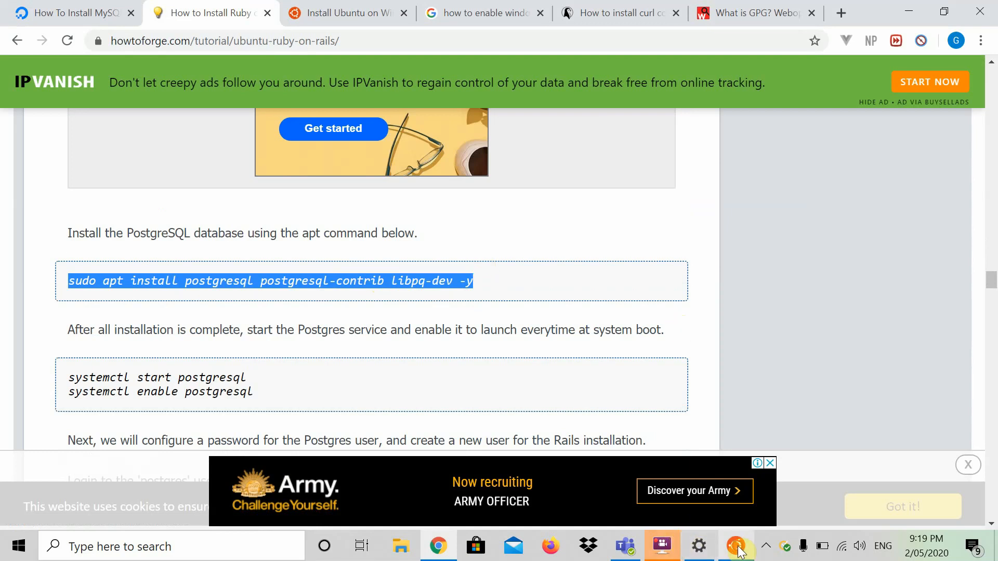
{"action": "left_click", "coordinate": [735, 546]}
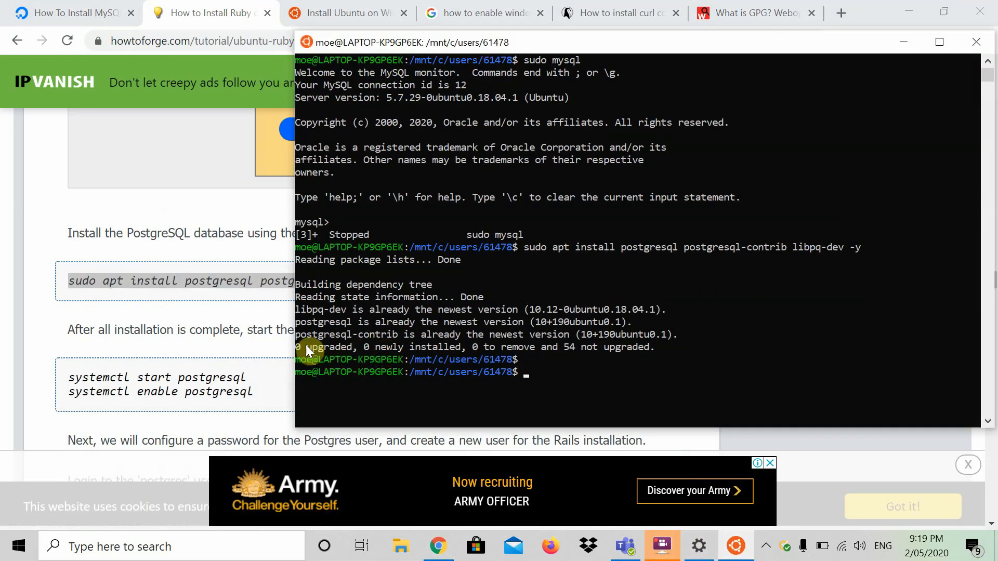
{"action": "mouse_move", "coordinate": [591, 354]}
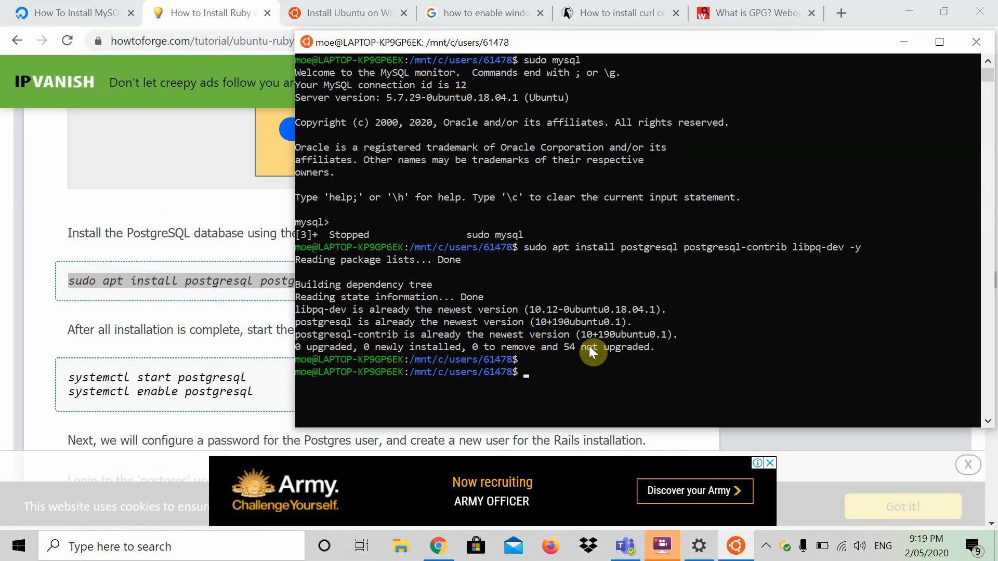
{"action": "mouse_move", "coordinate": [446, 328]}
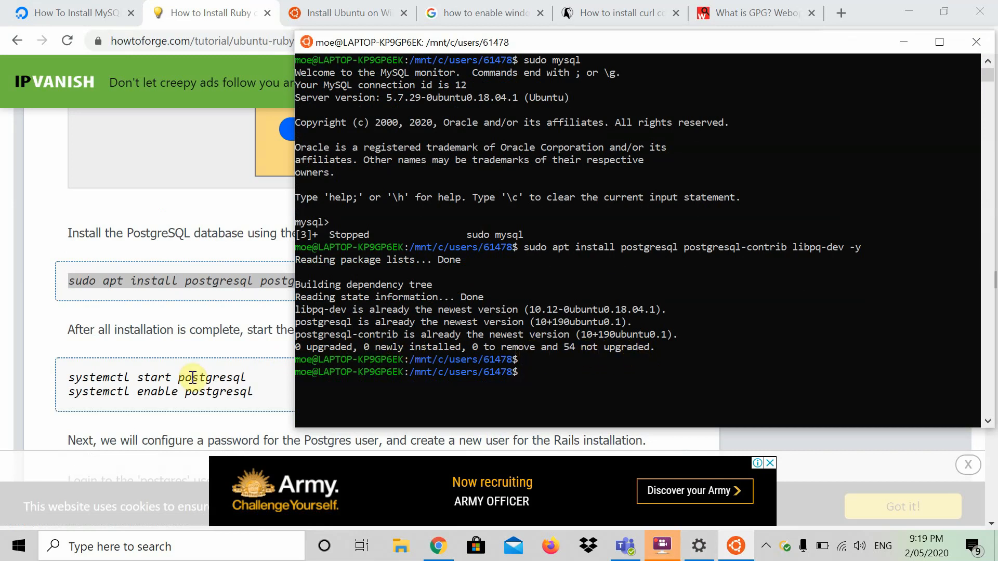
Step: Enable the PostgreSQL service at boot with sudo systemctl enable postgresql
{"action": "type", "text": "sudo ste"}
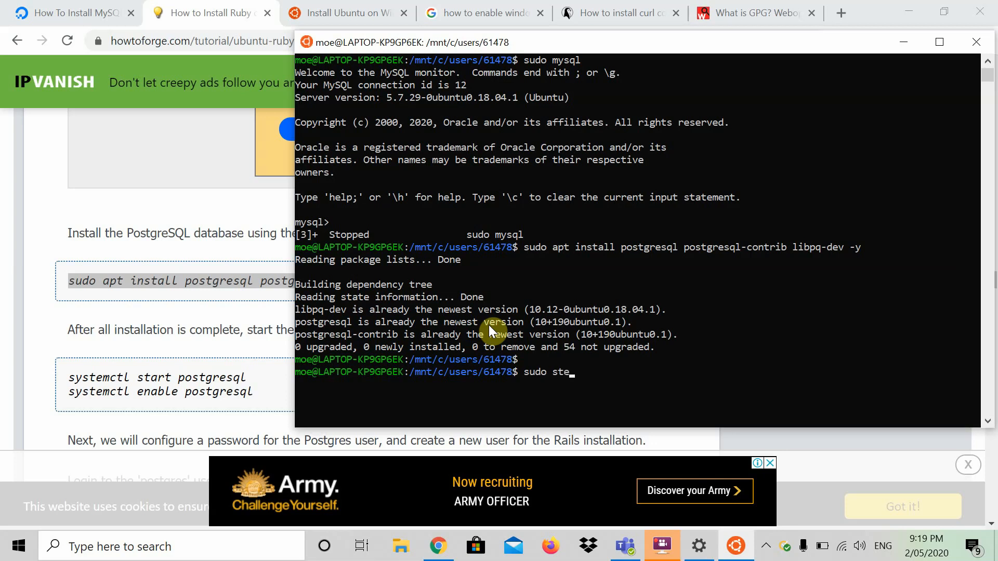
{"action": "type", "text": "sy"}
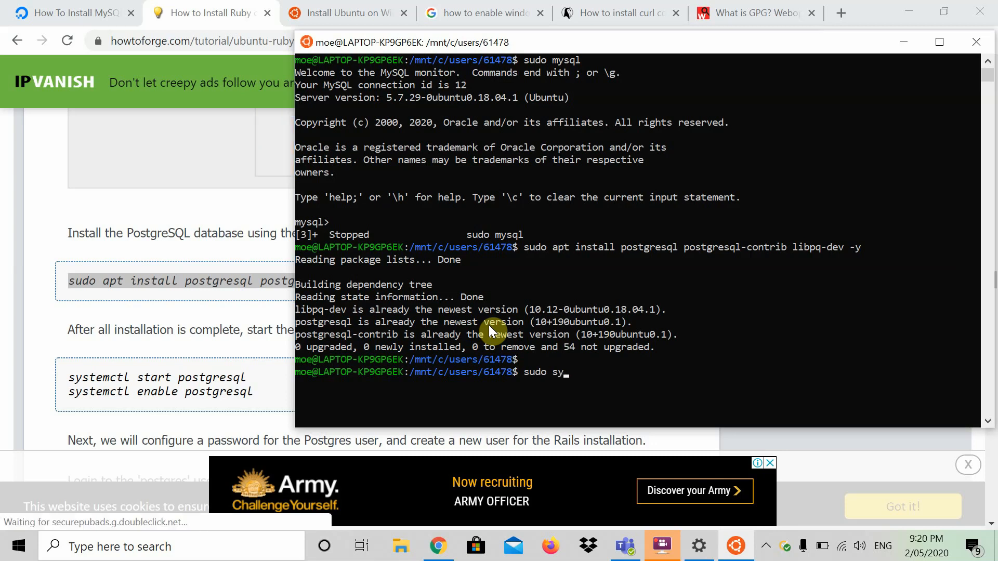
{"action": "type", "text": "stemctl"}
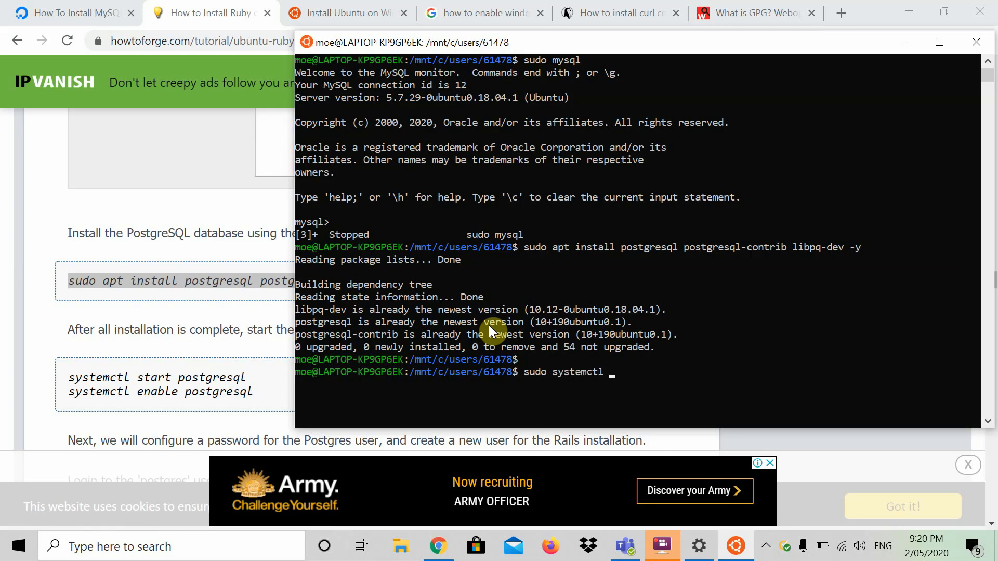
{"action": "type", "text": "enable postgresql"}
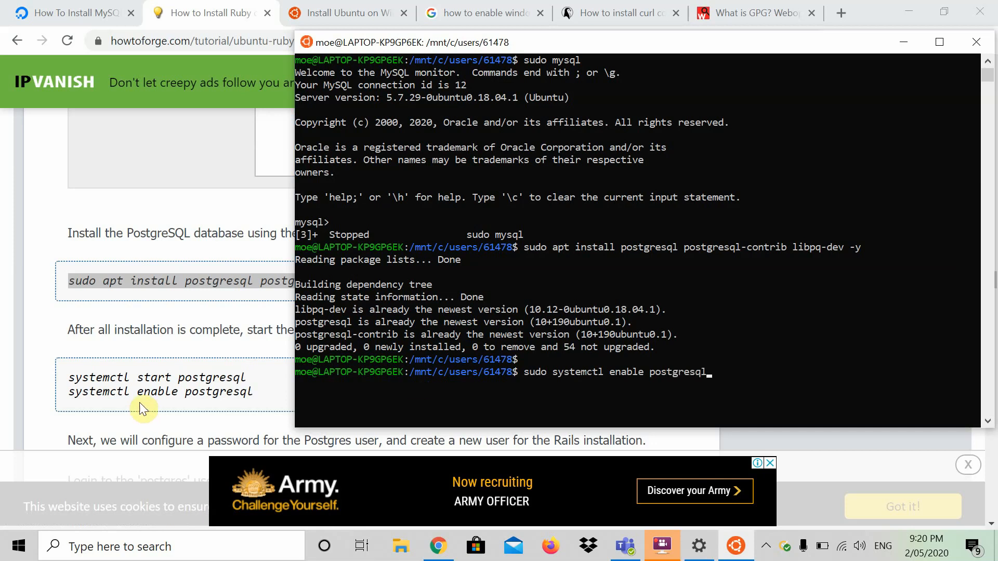
{"action": "mouse_move", "coordinate": [651, 376]}
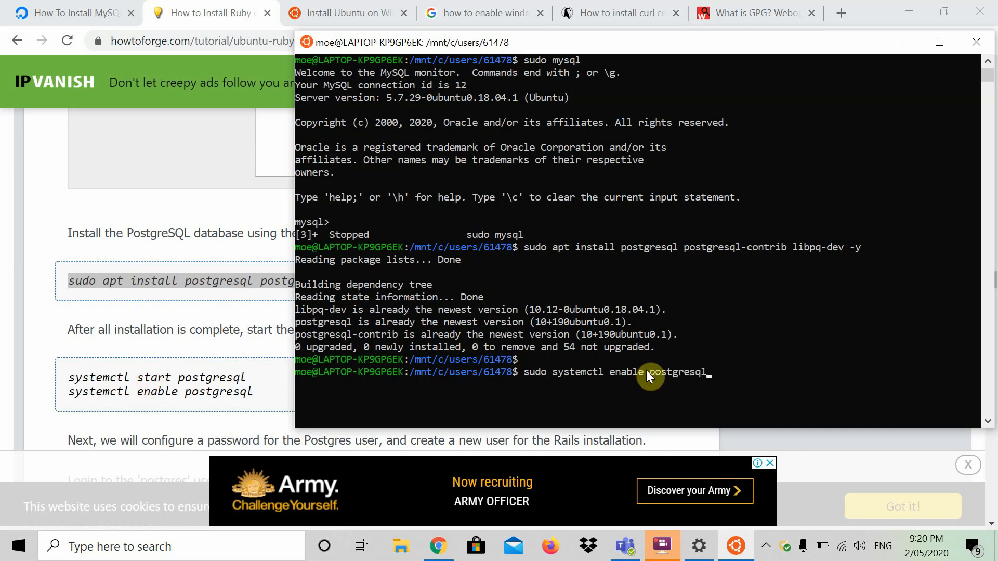
{"action": "key", "text": "Return"}
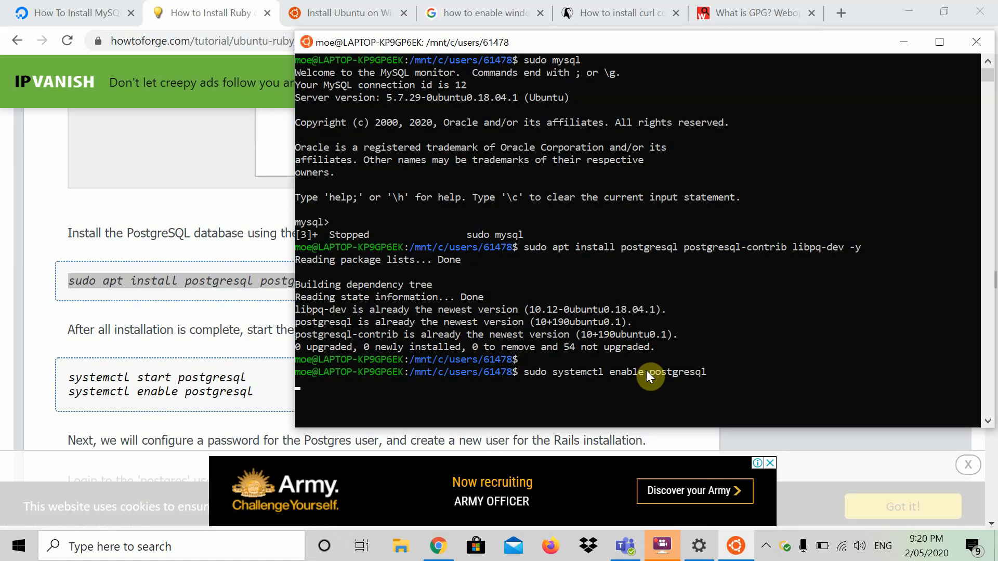
{"action": "key", "text": "Return"}
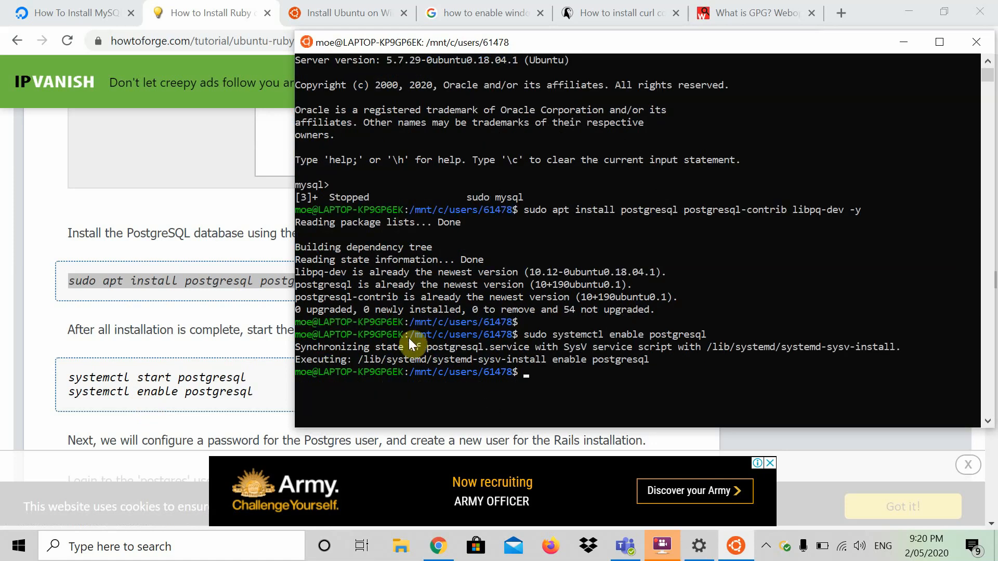
{"action": "mouse_move", "coordinate": [522, 312]}
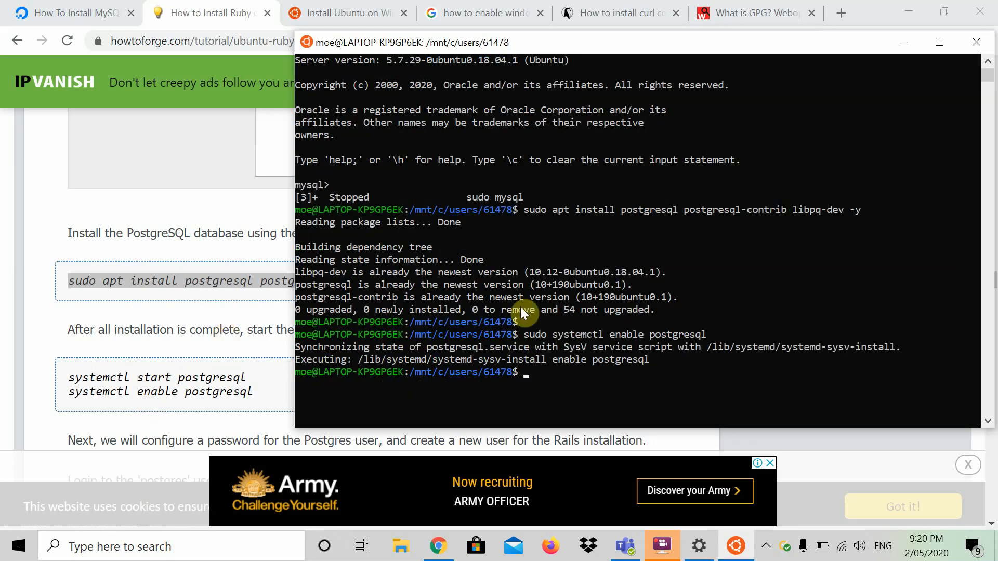
Step: Switch to the postgres user with sudo su - postgres, open psql 10.12 and suspend it
{"action": "scroll", "scroll_direction": "down", "scroll_amount": 3}
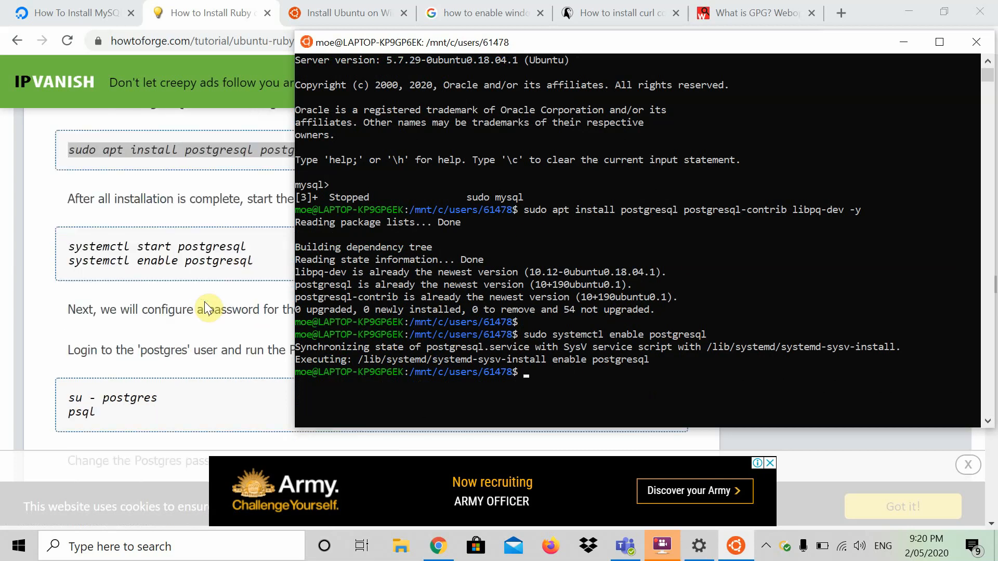
{"action": "type", "text": "sudo su"}
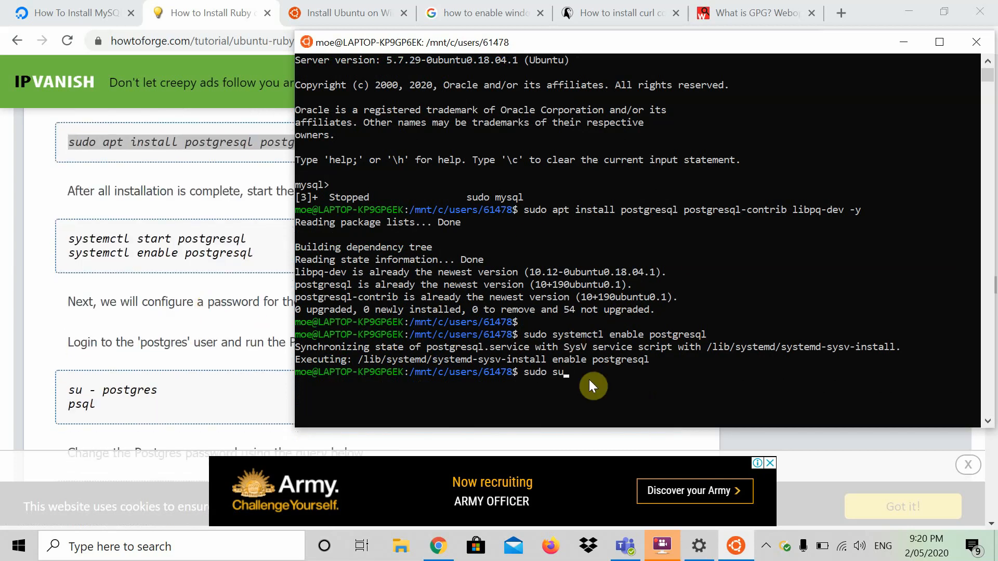
{"action": "type", "text": "- postgr"}
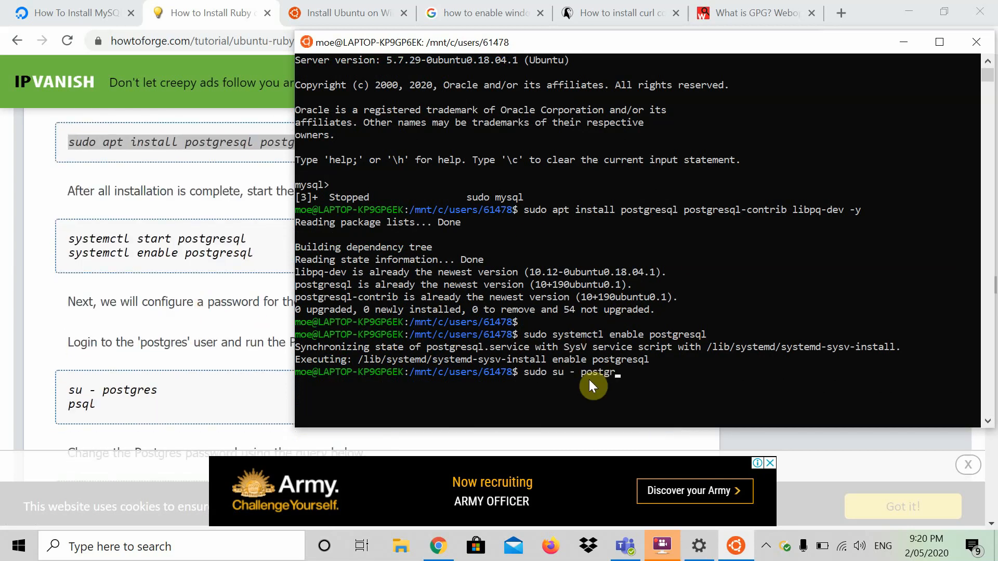
{"action": "key", "text": "Return"}
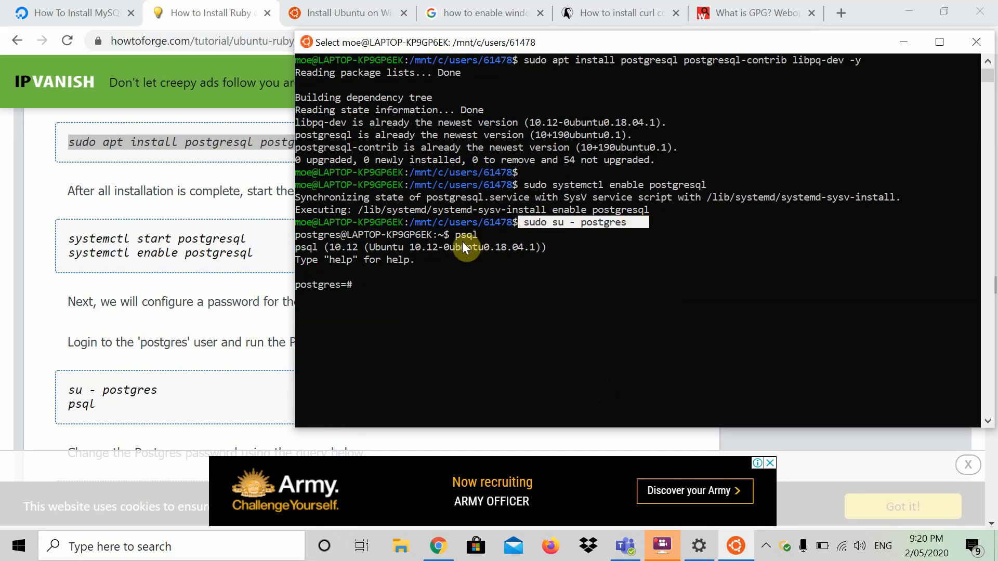
{"action": "mouse_move", "coordinate": [392, 293]}
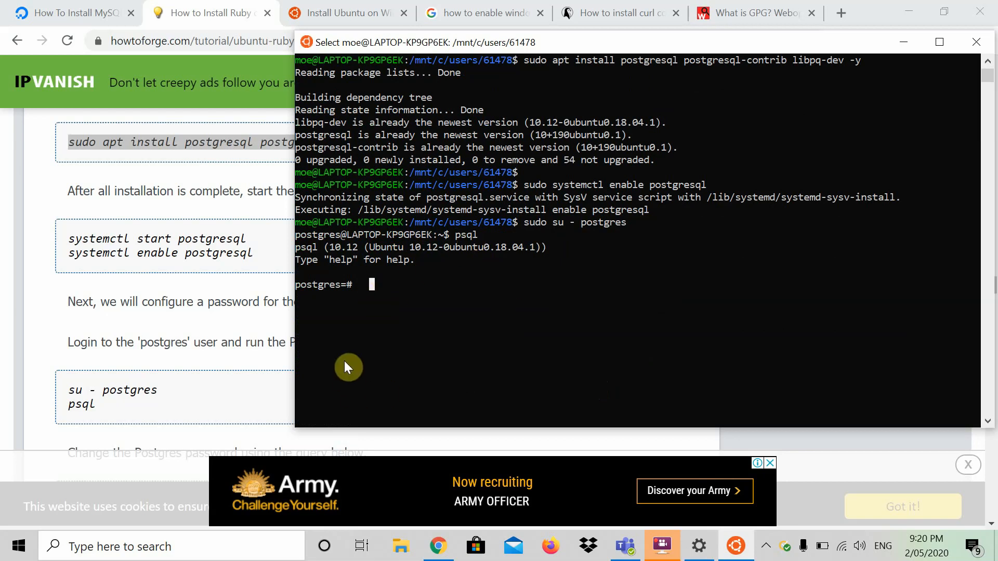
{"action": "key", "text": "ctrl+z"}
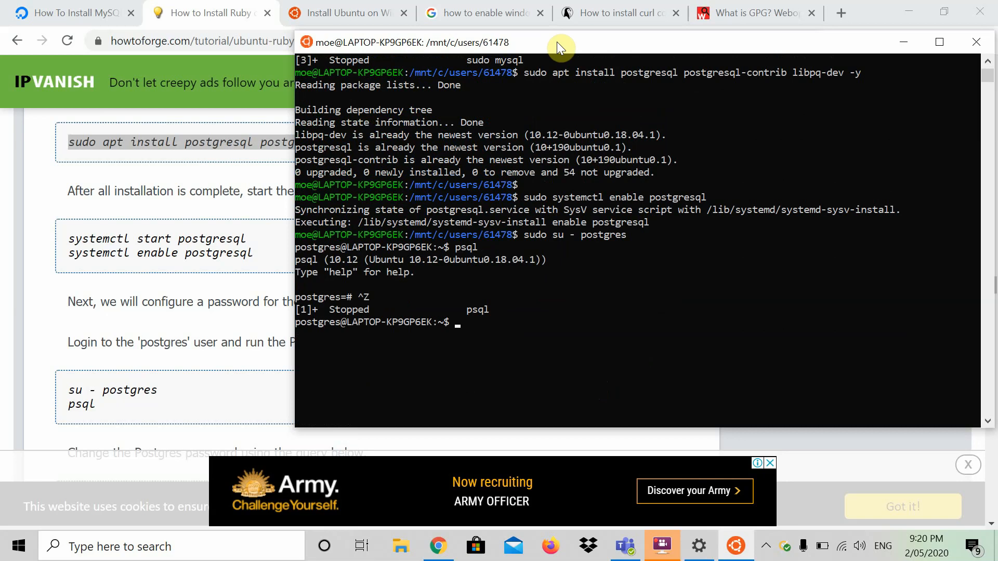
Step: Exit the postgres account back to the own user's shell
{"action": "type", "text": "e"}
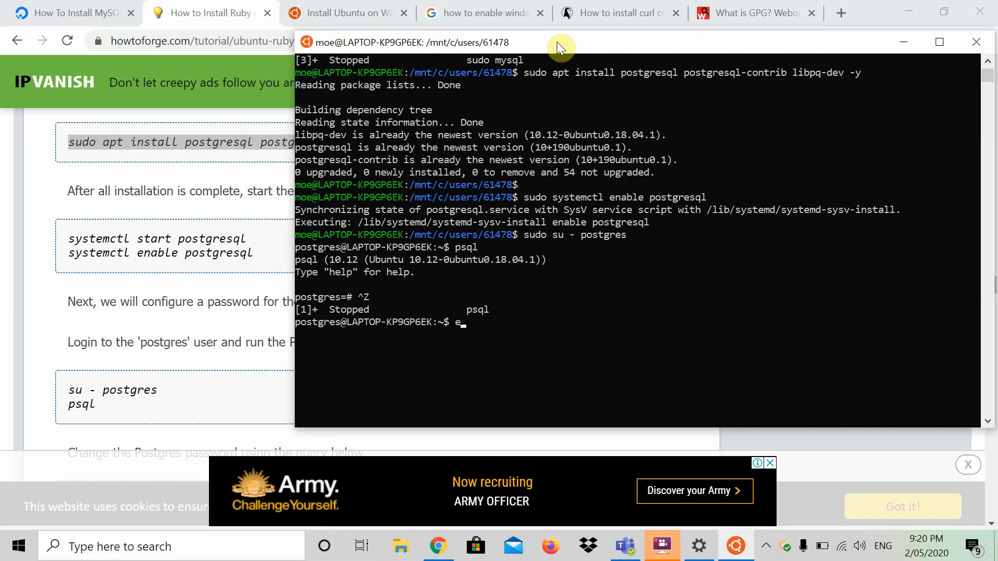
{"action": "key", "text": "Return"}
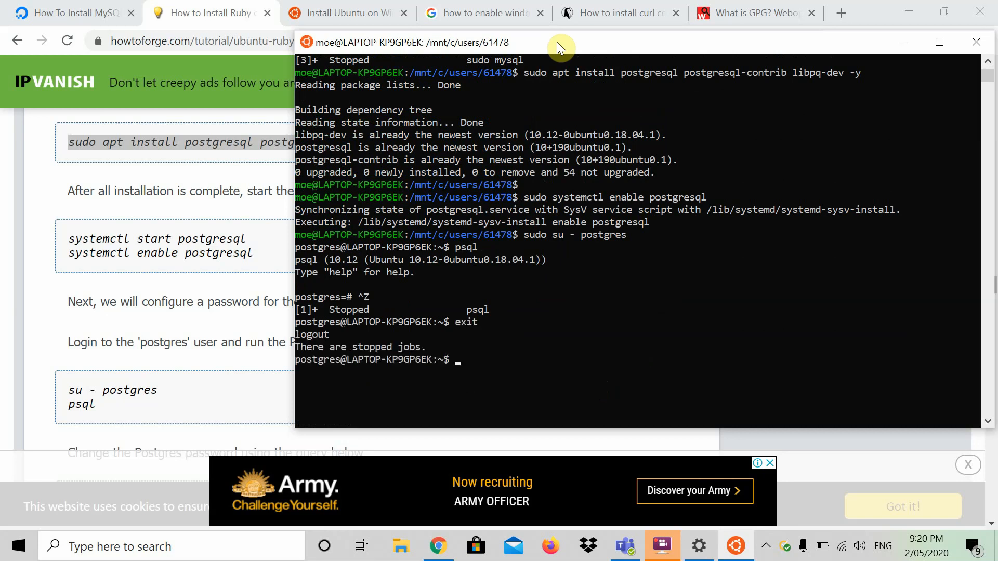
{"action": "type", "text": "ex"}
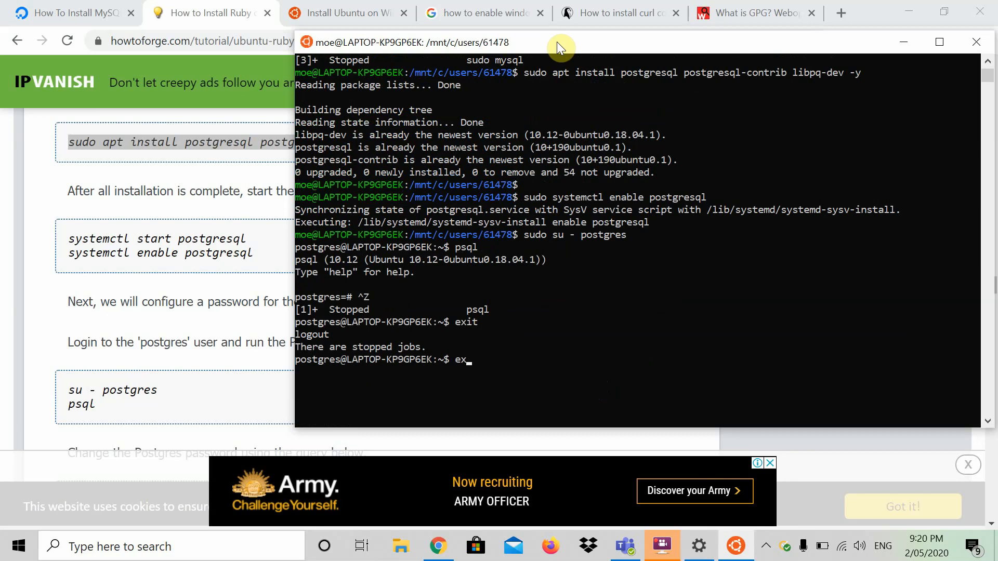
{"action": "type", "text": "it"}
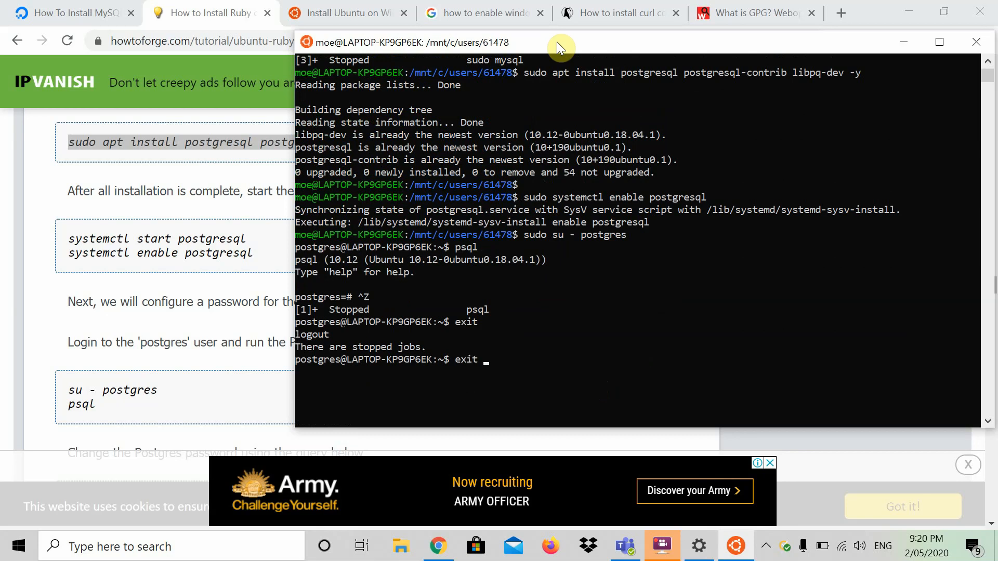
{"action": "key", "text": "Return"}
{"action": "type", "text": "clear"}
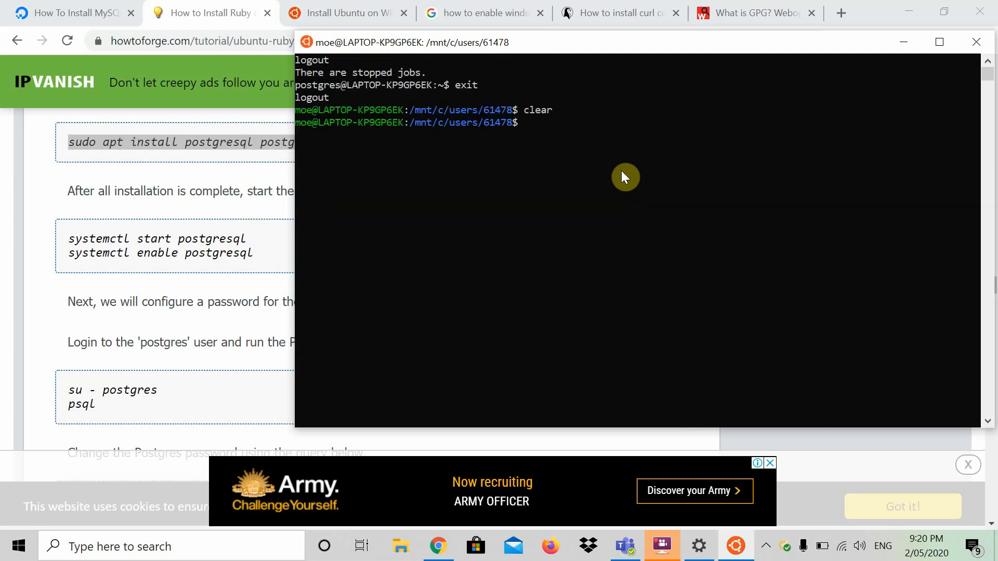
Step: Run clear twice so the terminal shows only a fresh prompt
{"action": "key", "text": "Return"}
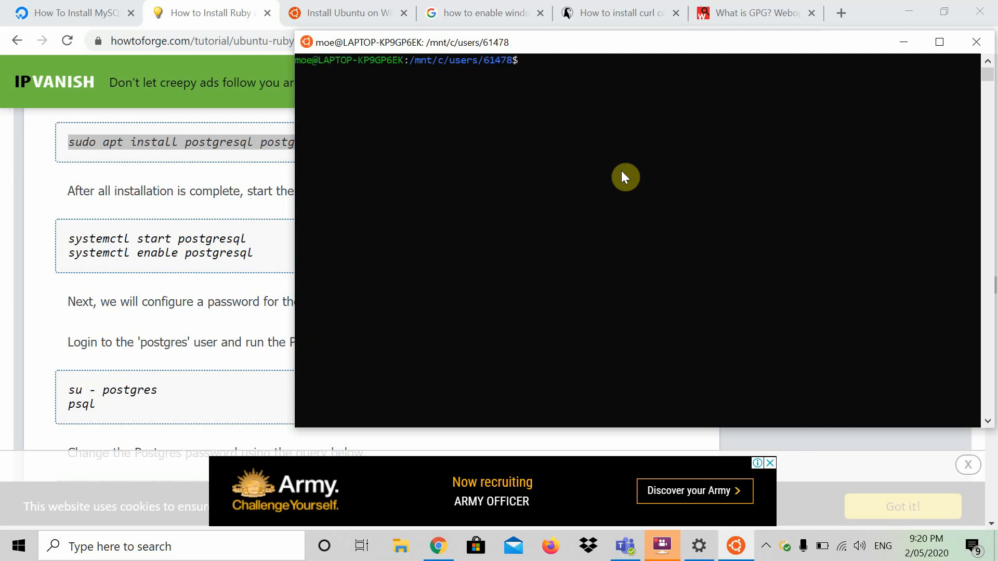
{"action": "mouse_move", "coordinate": [543, 173]}
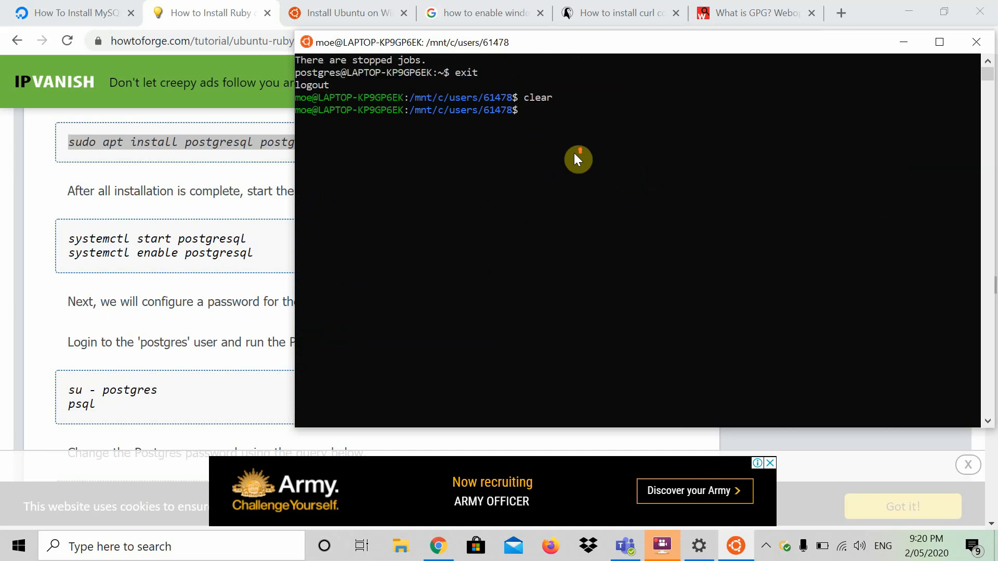
{"action": "key", "text": "Return"}
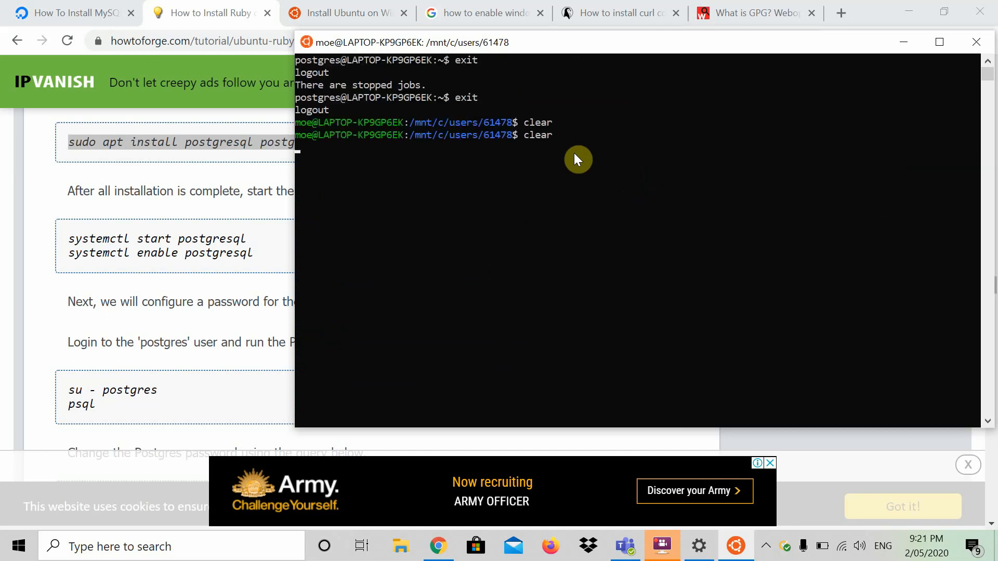